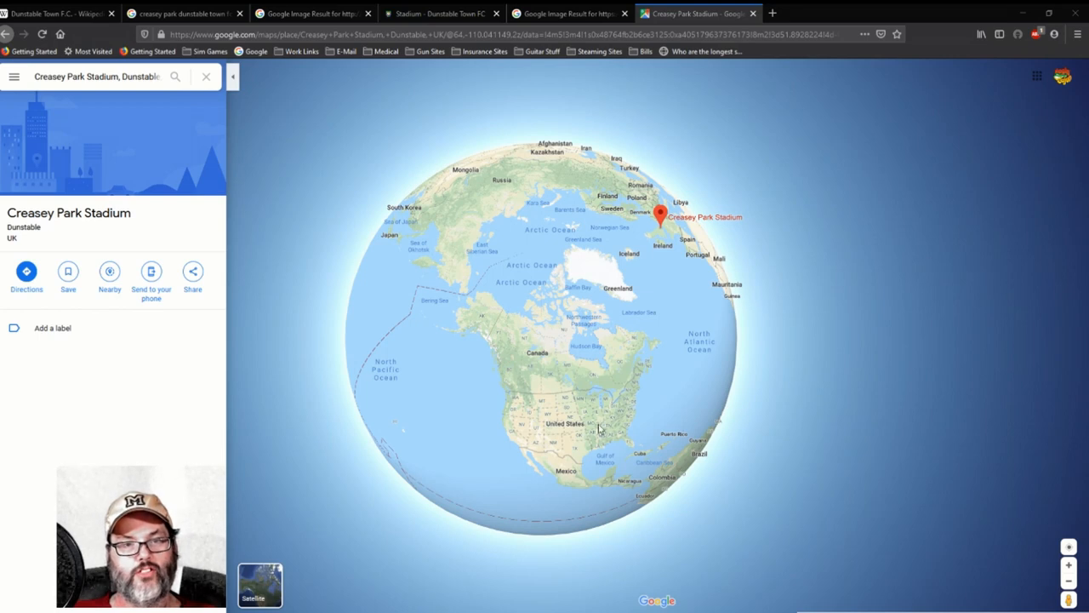
mouse_move(613, 443)
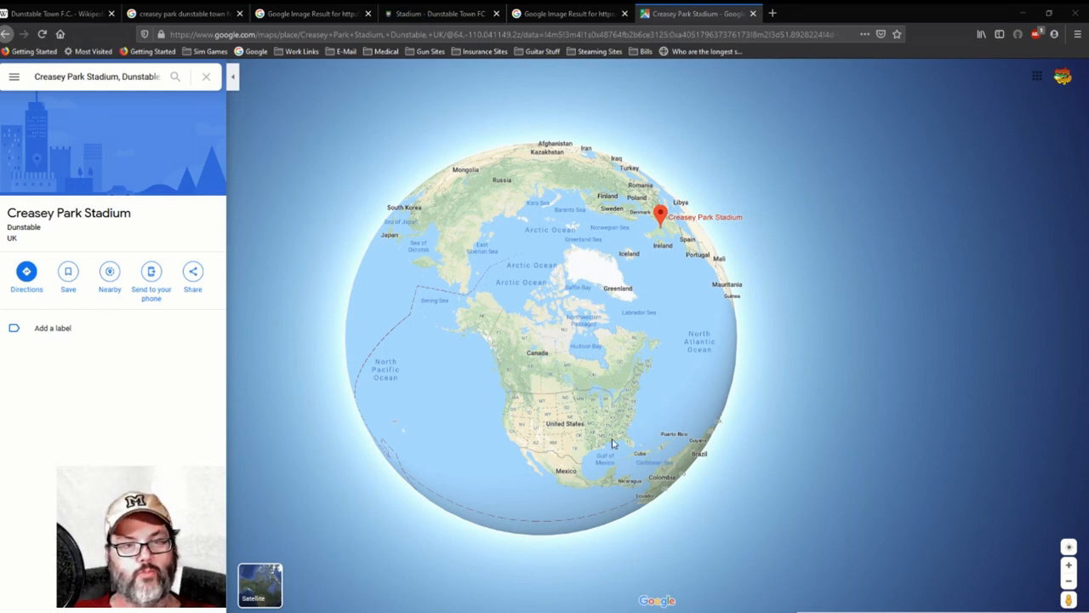
mouse_move(585, 459)
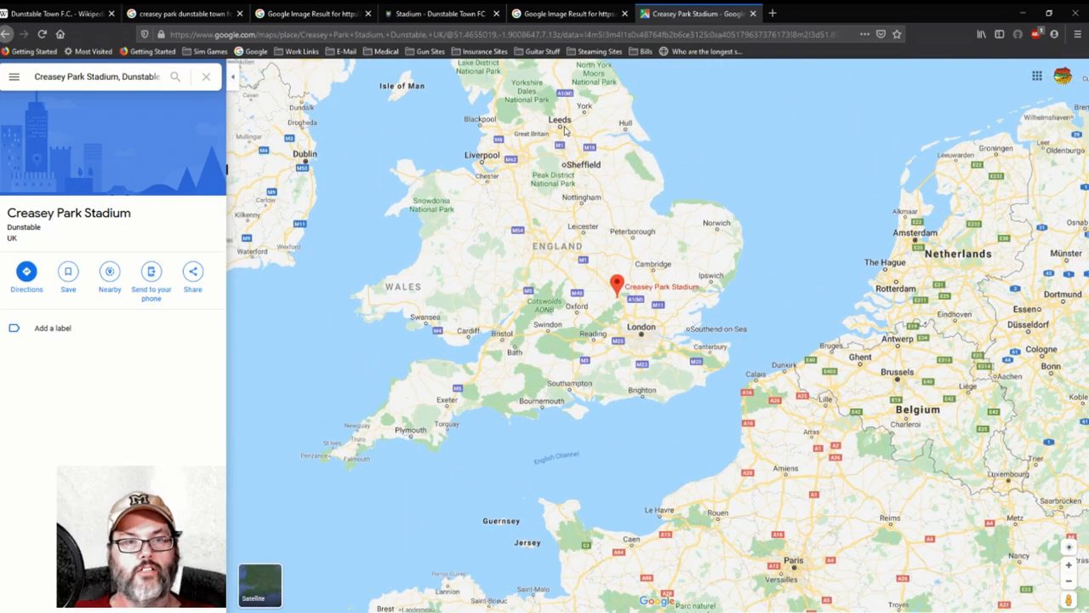
mouse_move(534, 136)
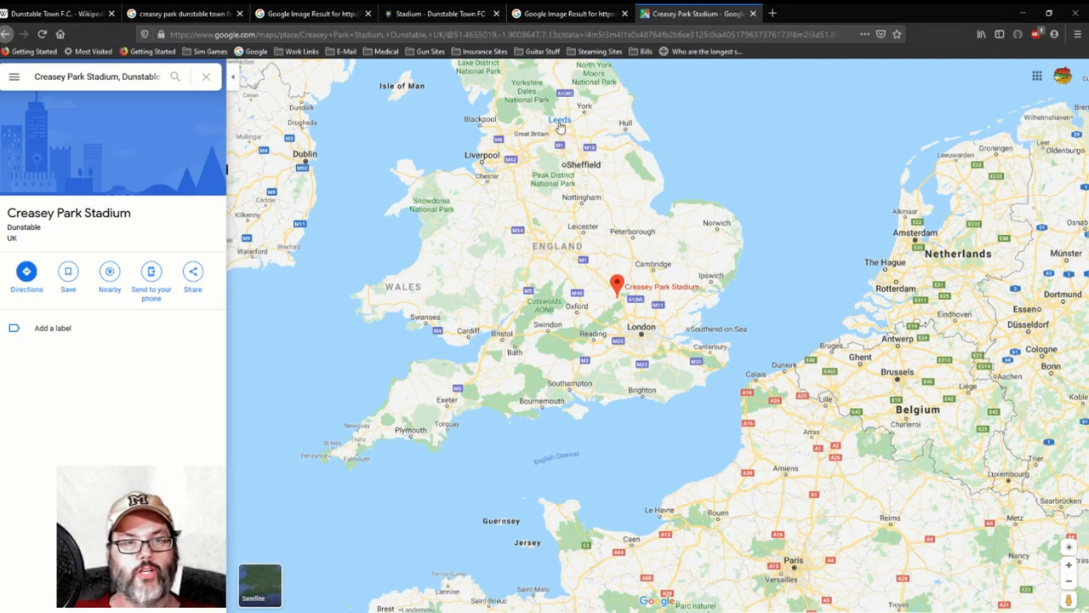
mouse_move(587, 186)
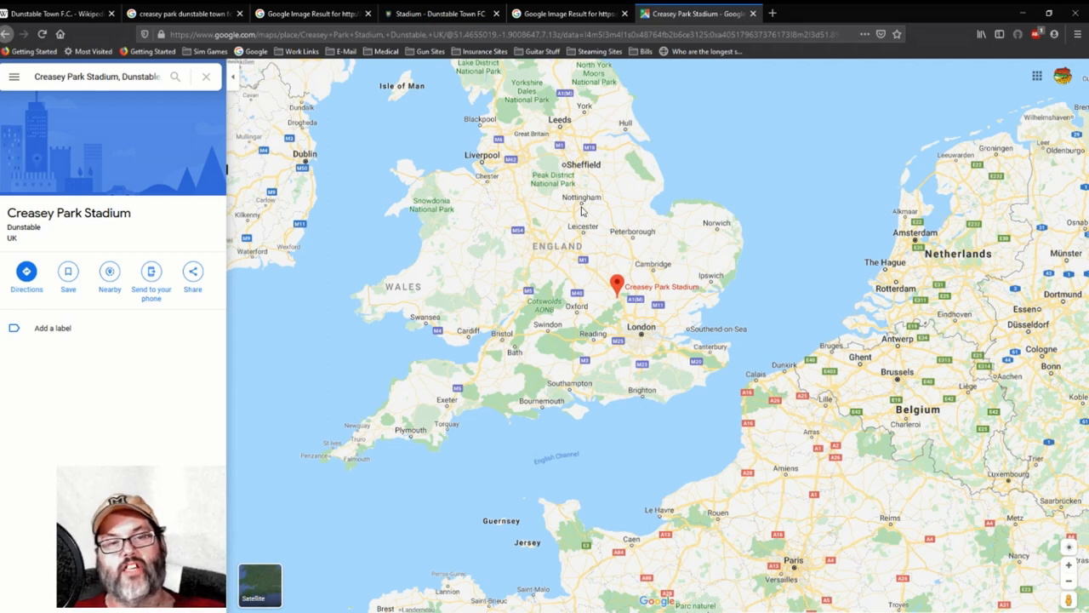
mouse_move(593, 245)
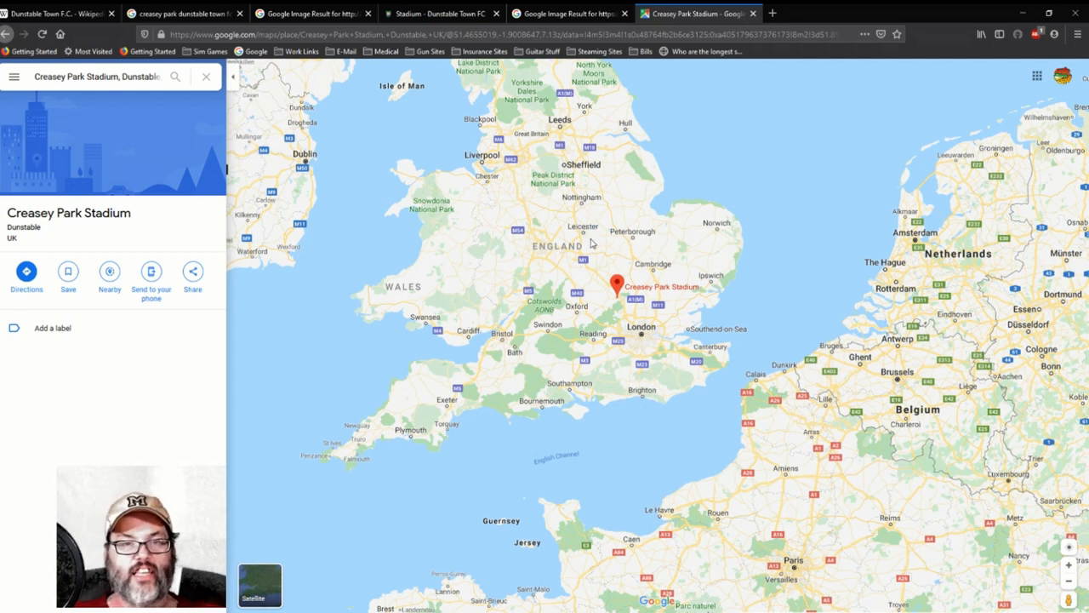
mouse_move(630, 262)
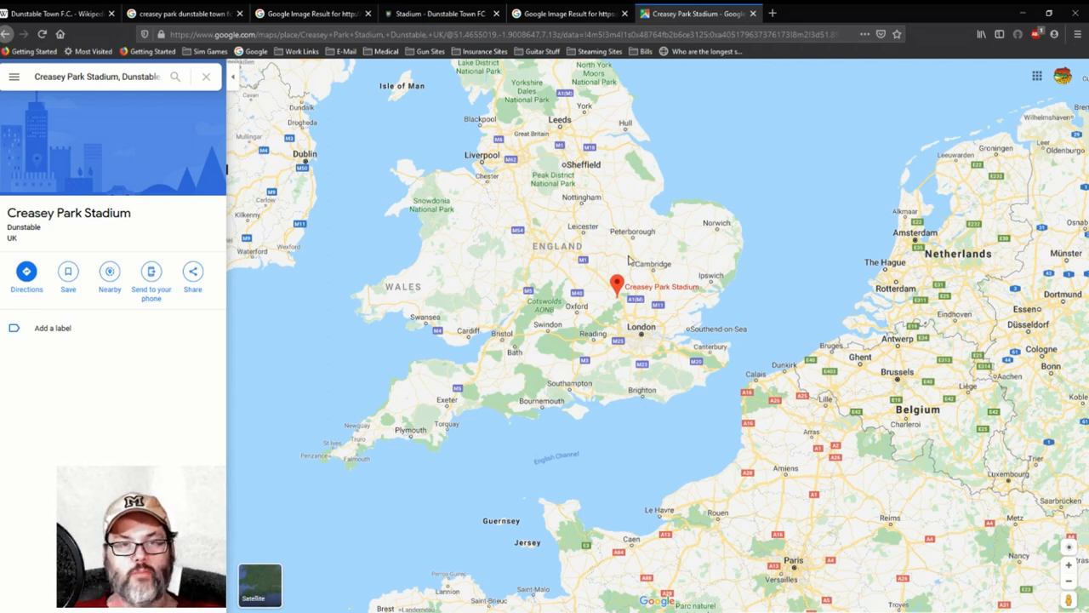
mouse_move(599, 279)
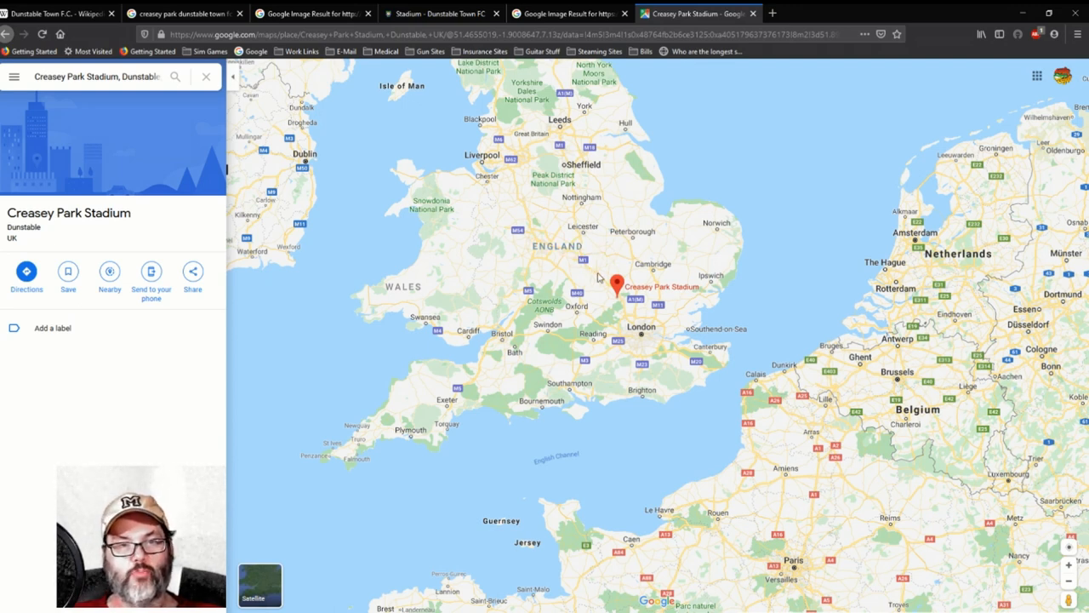
mouse_move(589, 218)
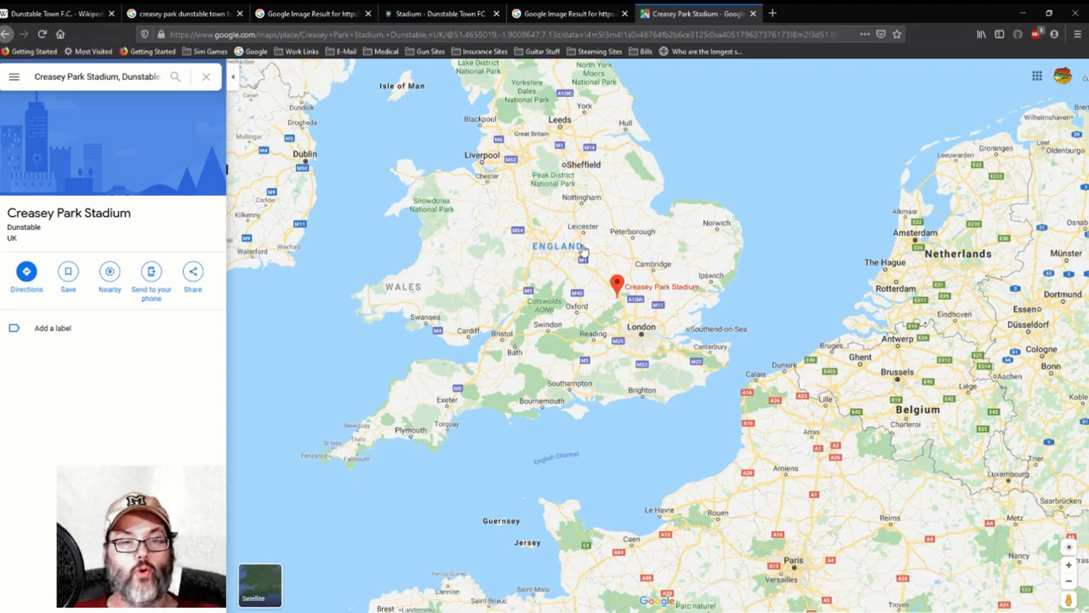
mouse_move(579, 247)
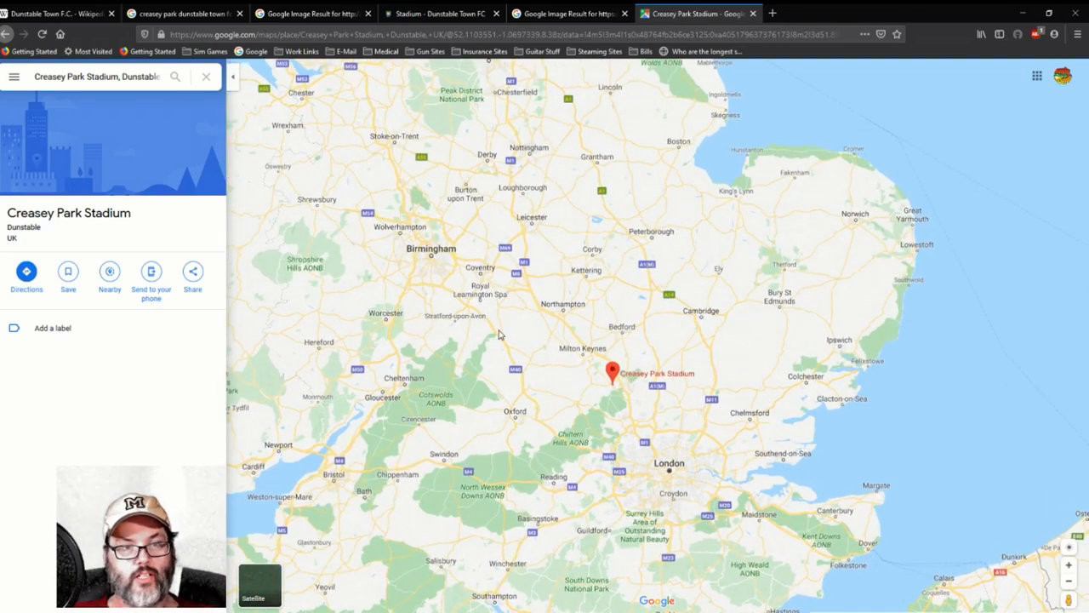
mouse_move(388, 332)
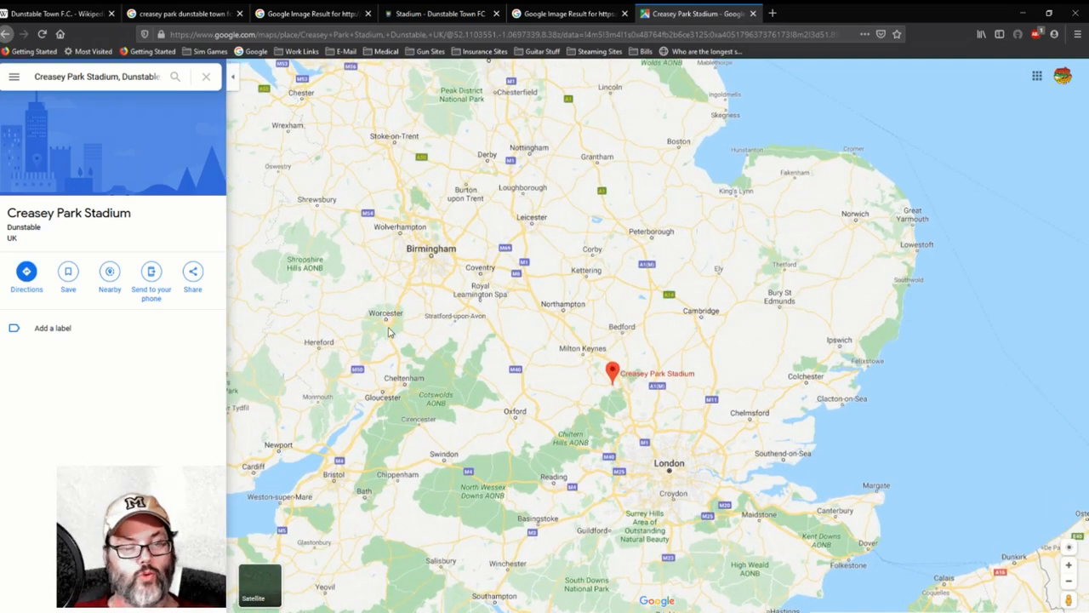
mouse_move(385, 330)
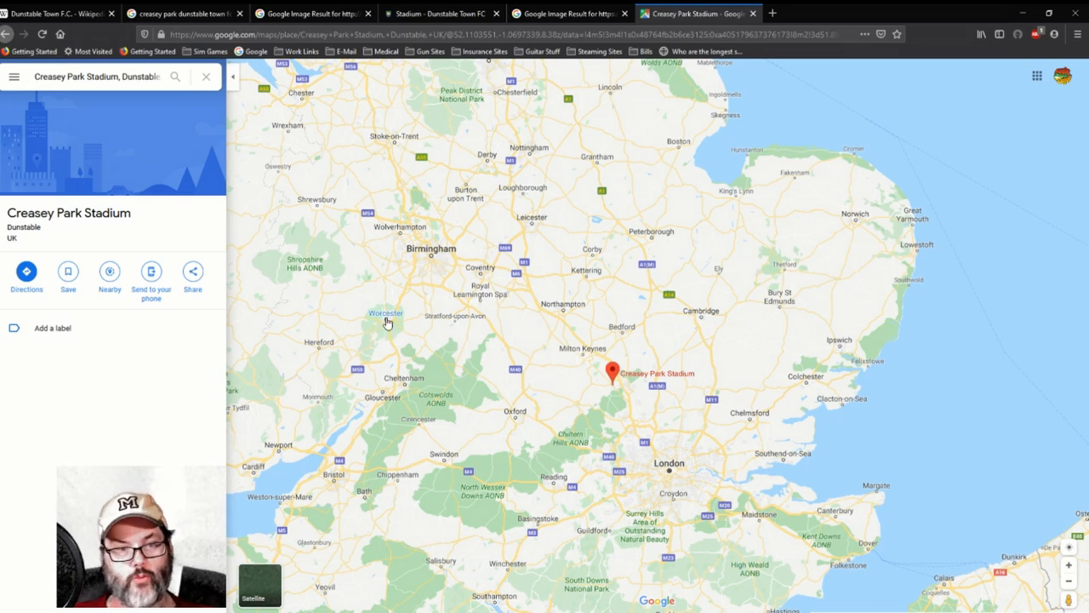
mouse_move(580, 347)
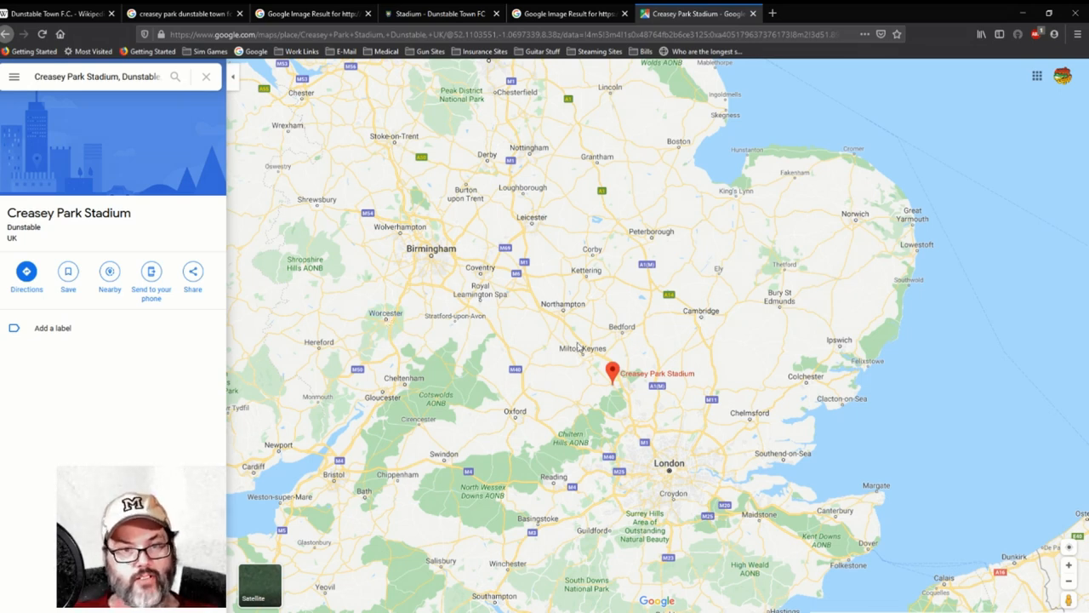
mouse_move(585, 364)
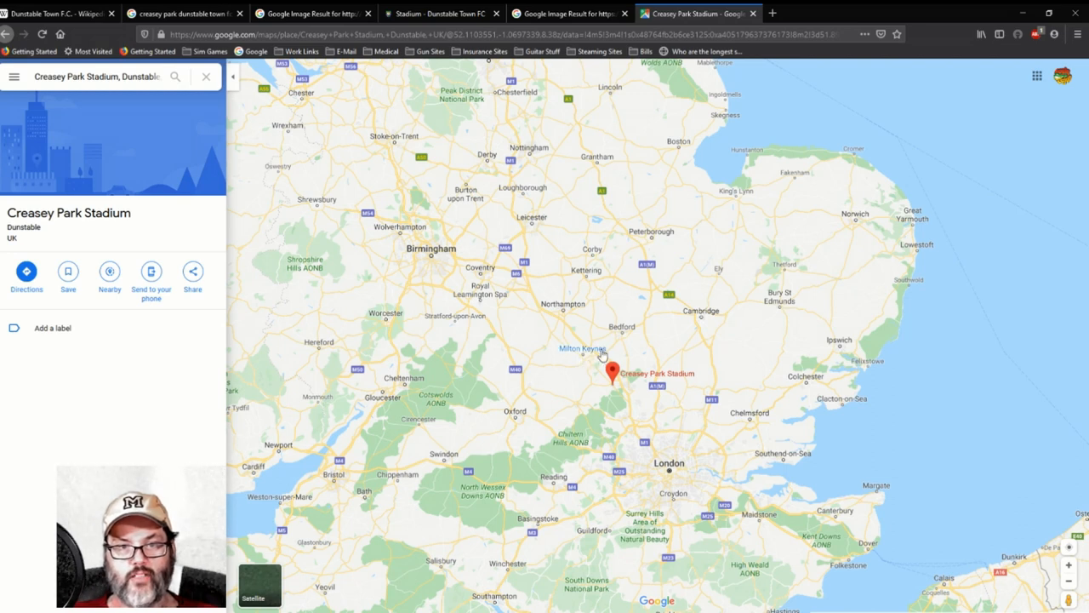
mouse_move(775, 320)
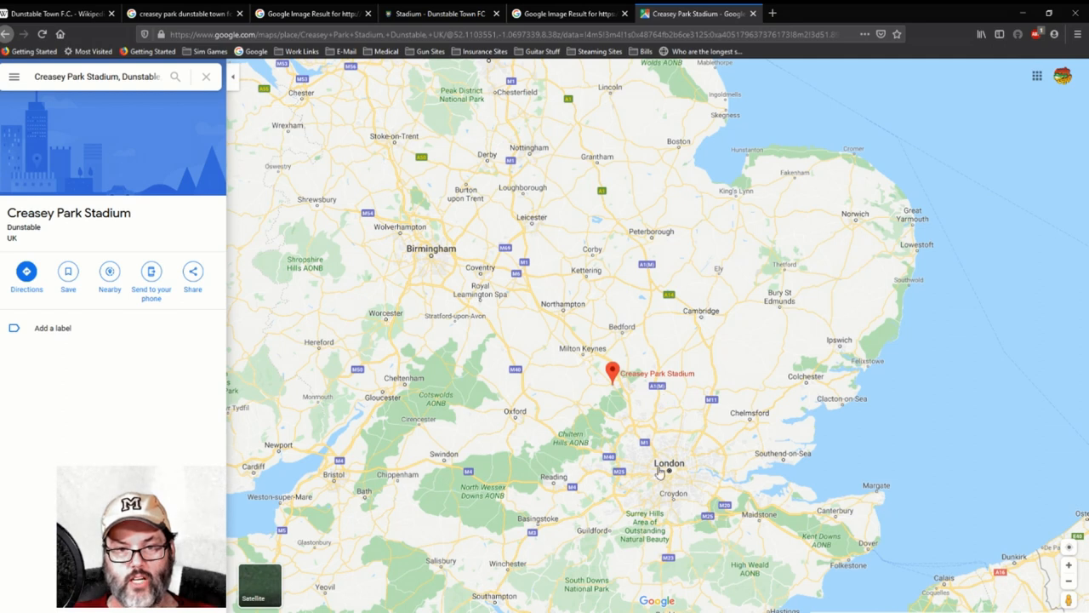
mouse_move(632, 480)
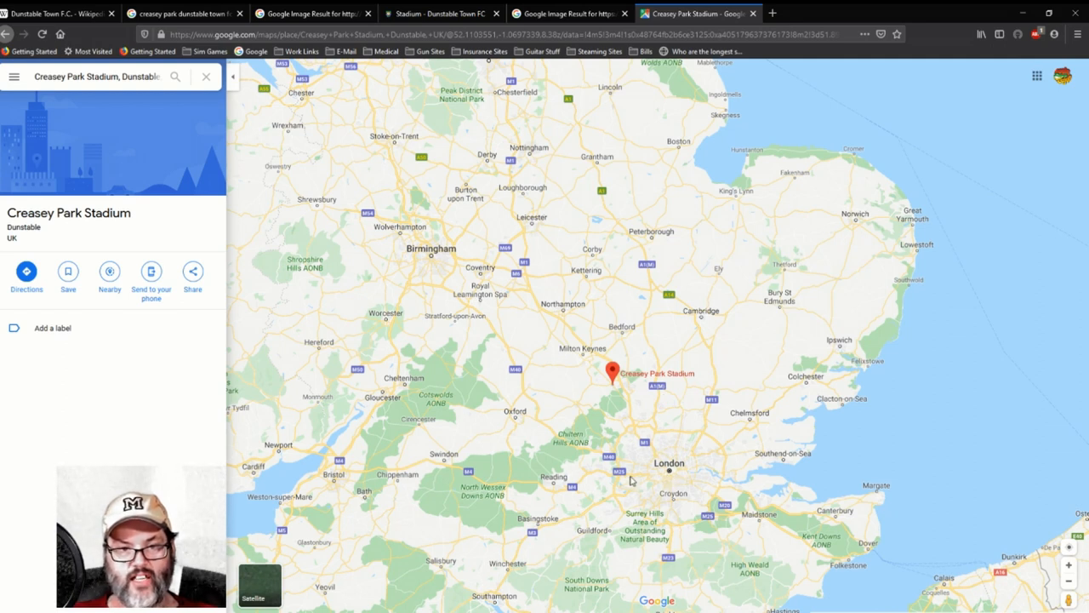
mouse_move(627, 405)
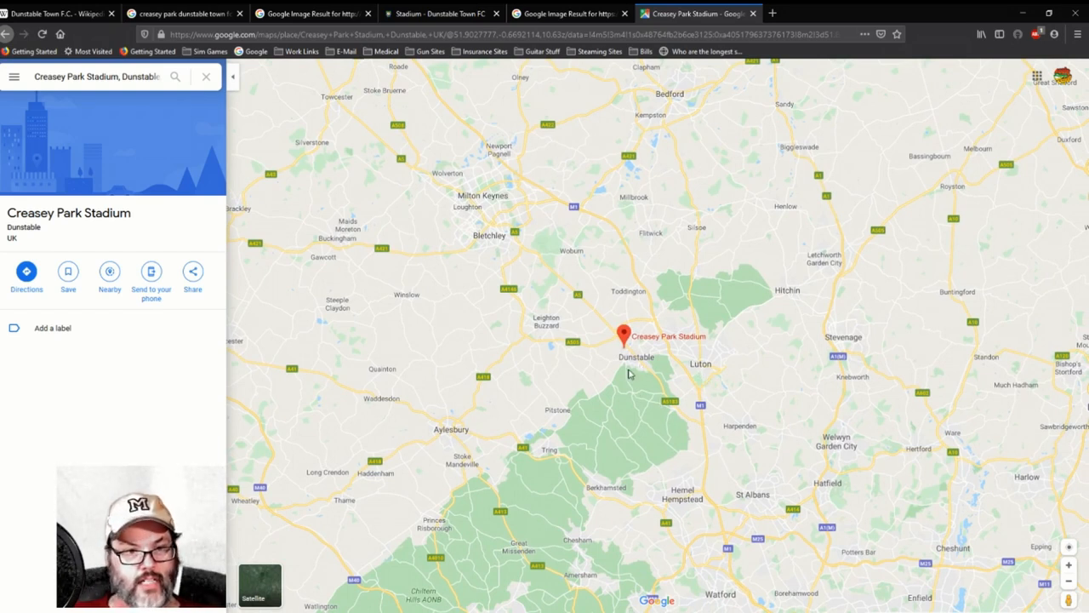
mouse_move(451, 446)
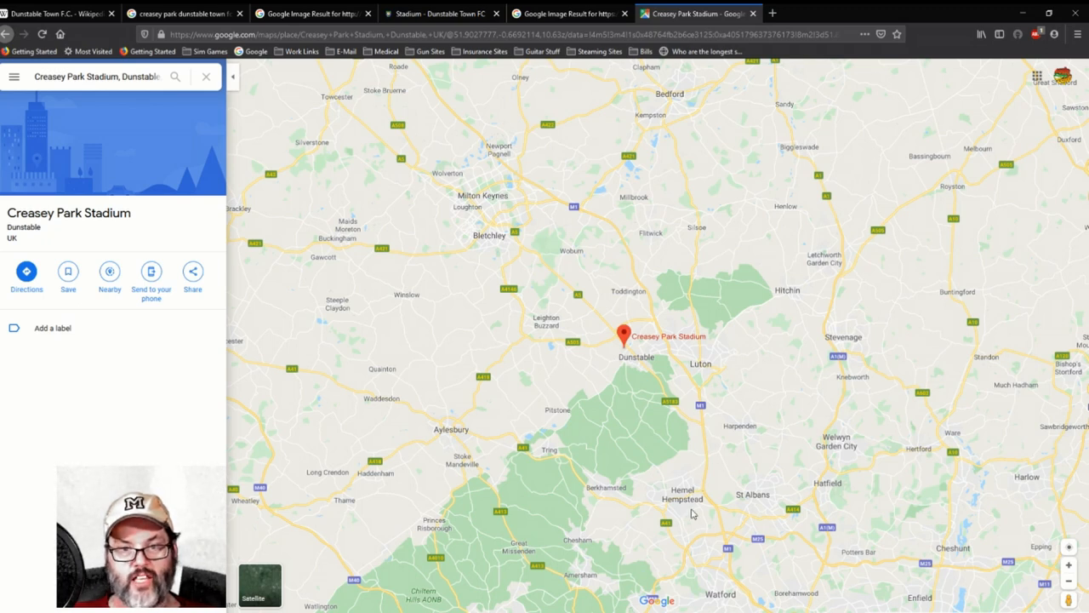
mouse_move(693, 510)
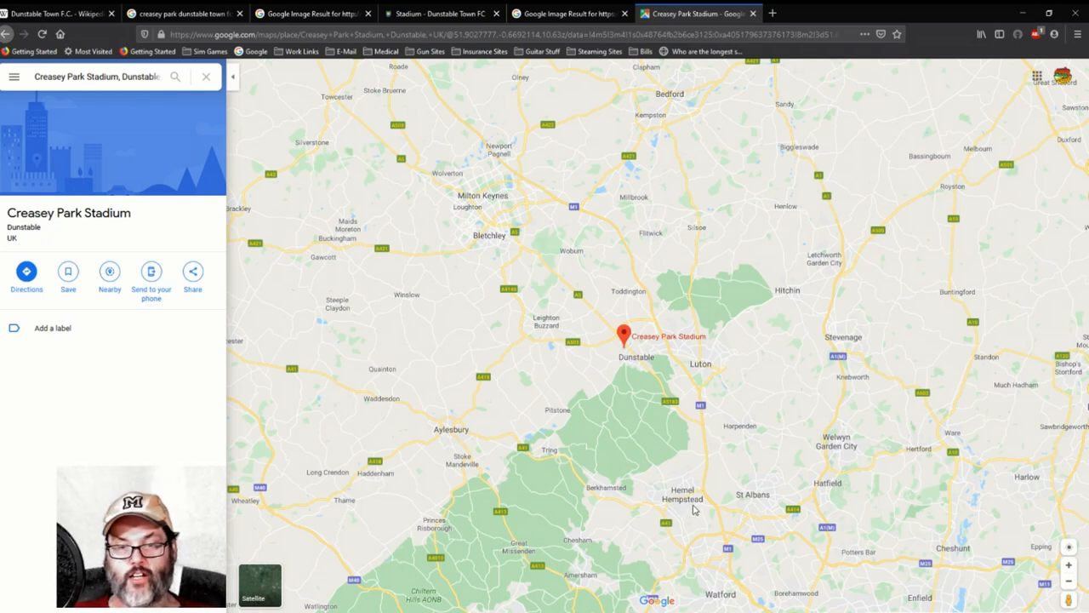
mouse_move(640, 402)
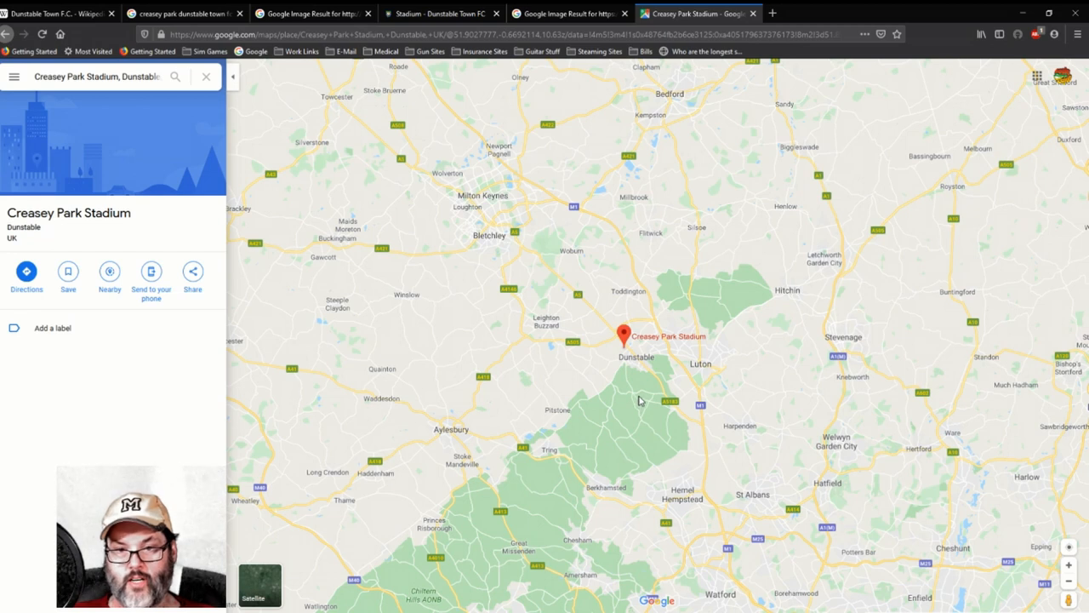
mouse_move(718, 511)
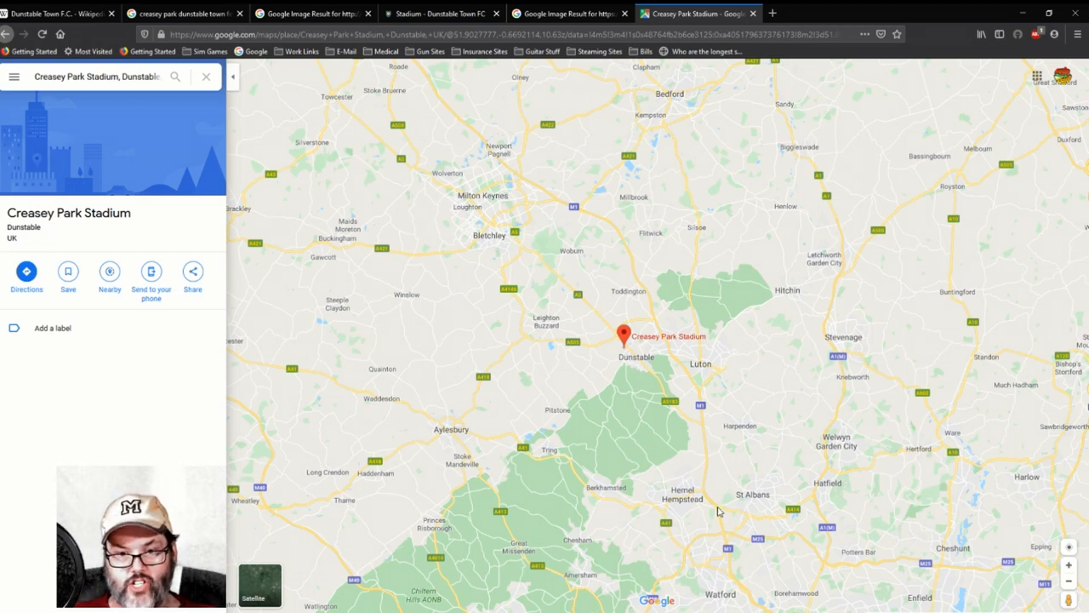
mouse_move(673, 457)
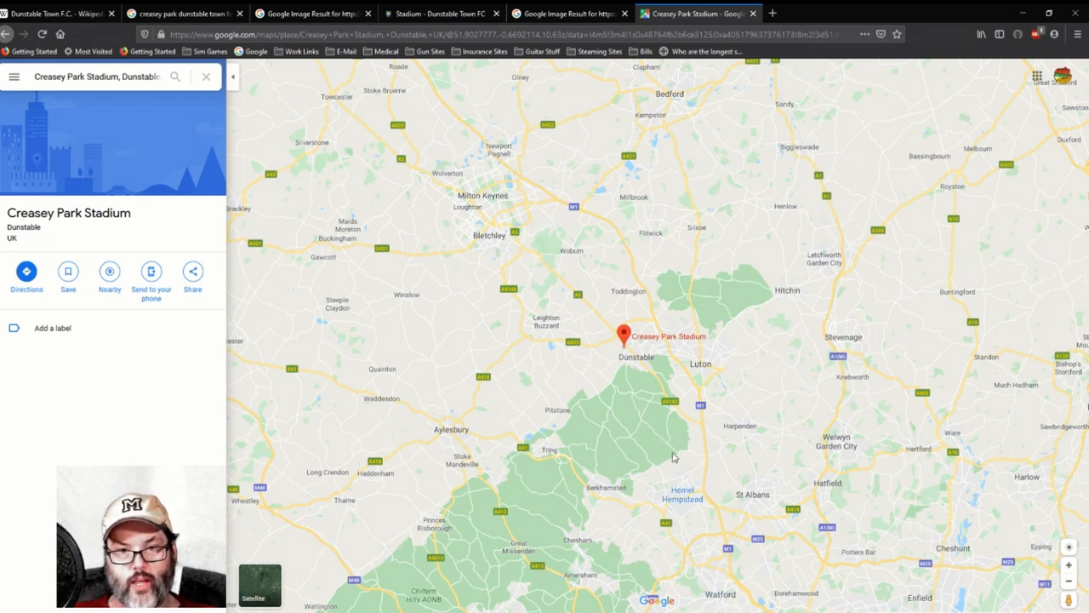
mouse_move(644, 361)
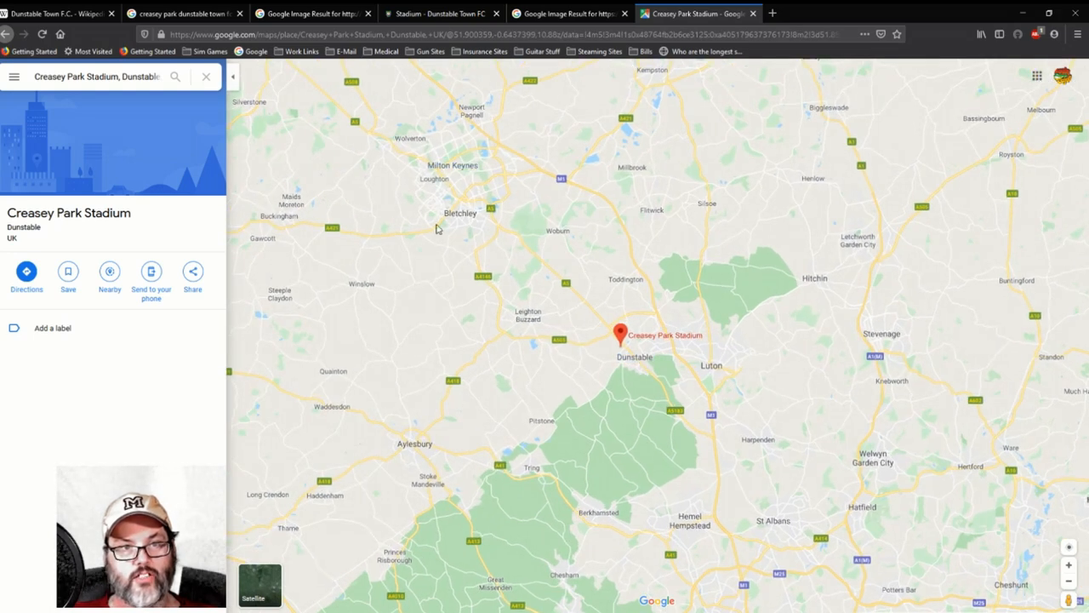
mouse_move(507, 225)
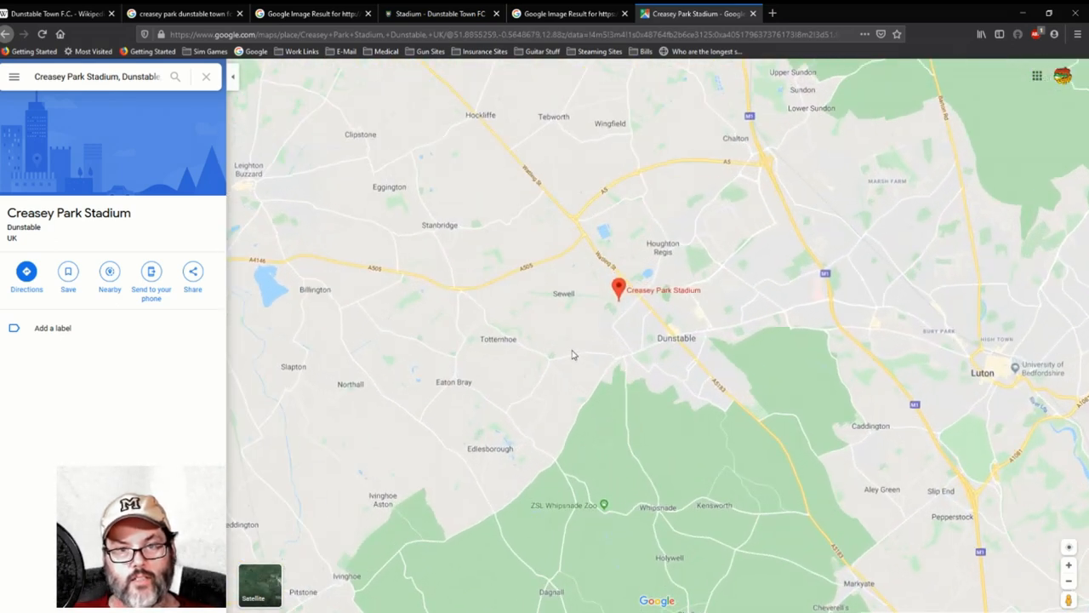
mouse_move(620, 343)
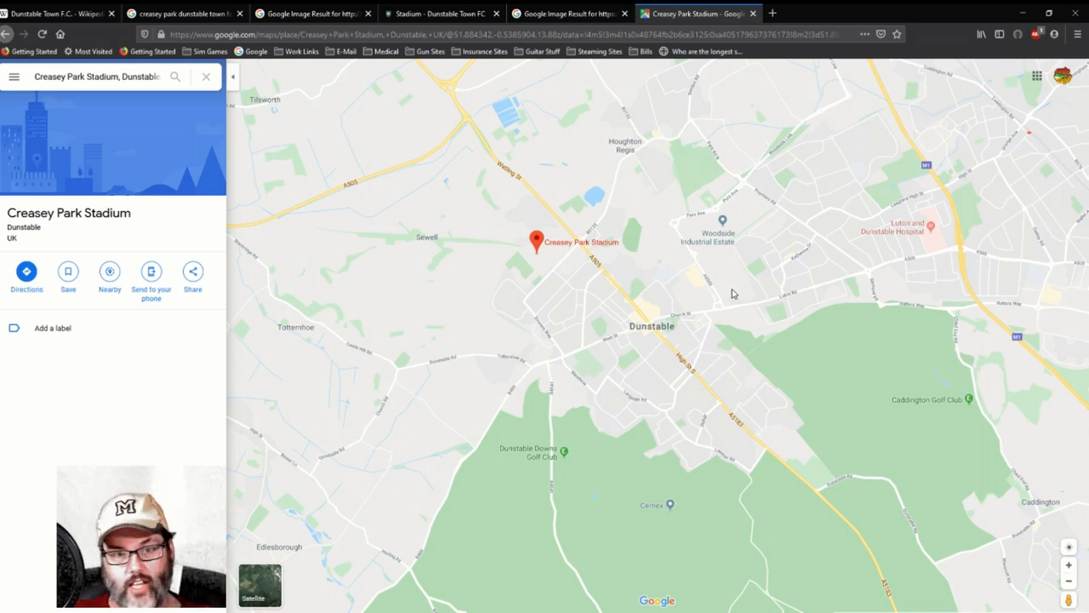
mouse_move(742, 332)
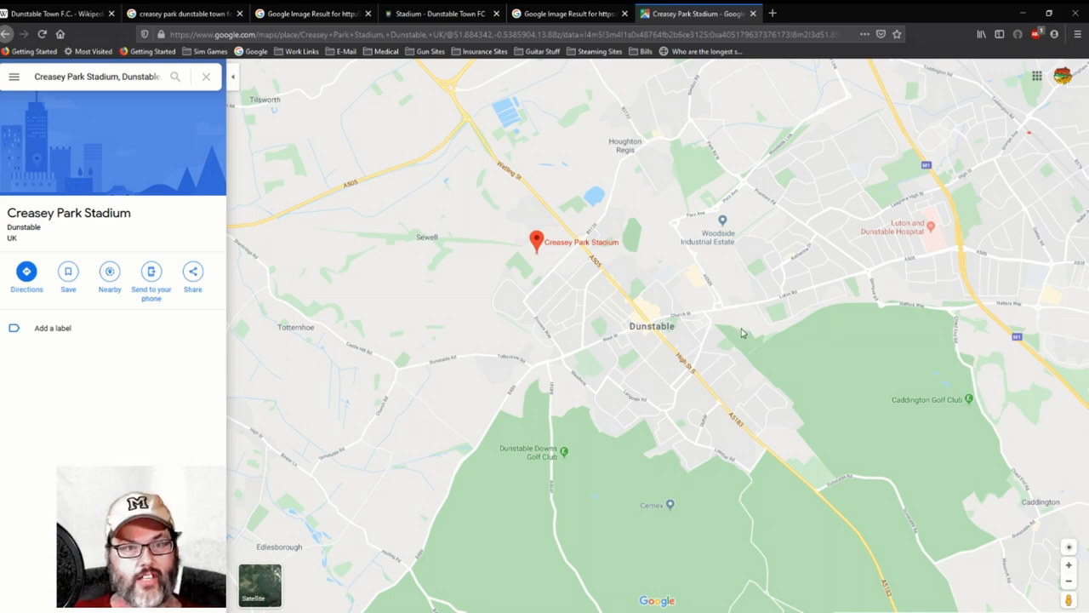
mouse_move(668, 371)
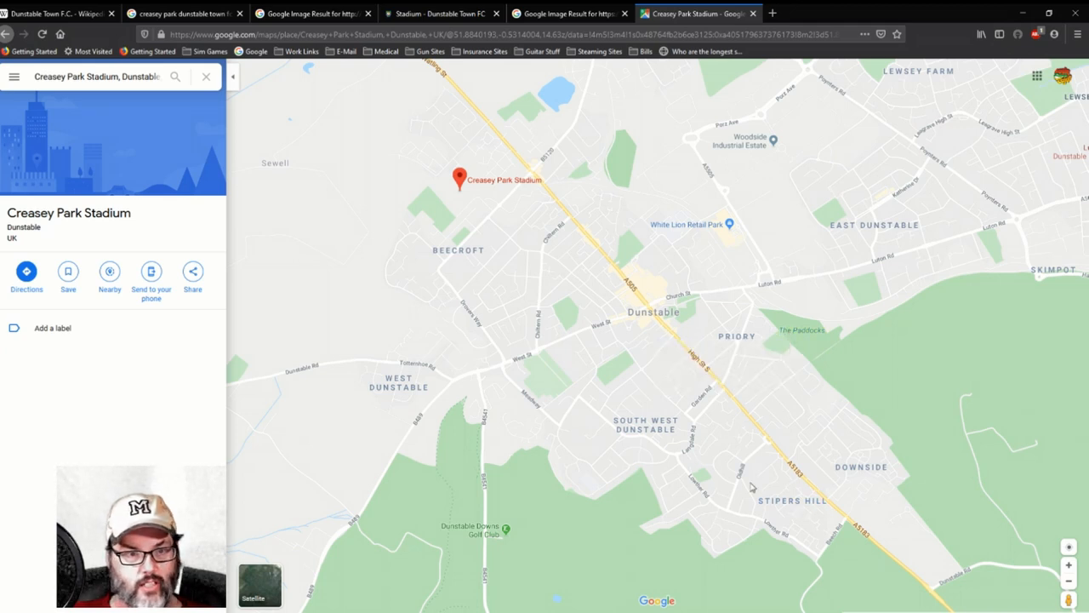
mouse_move(483, 218)
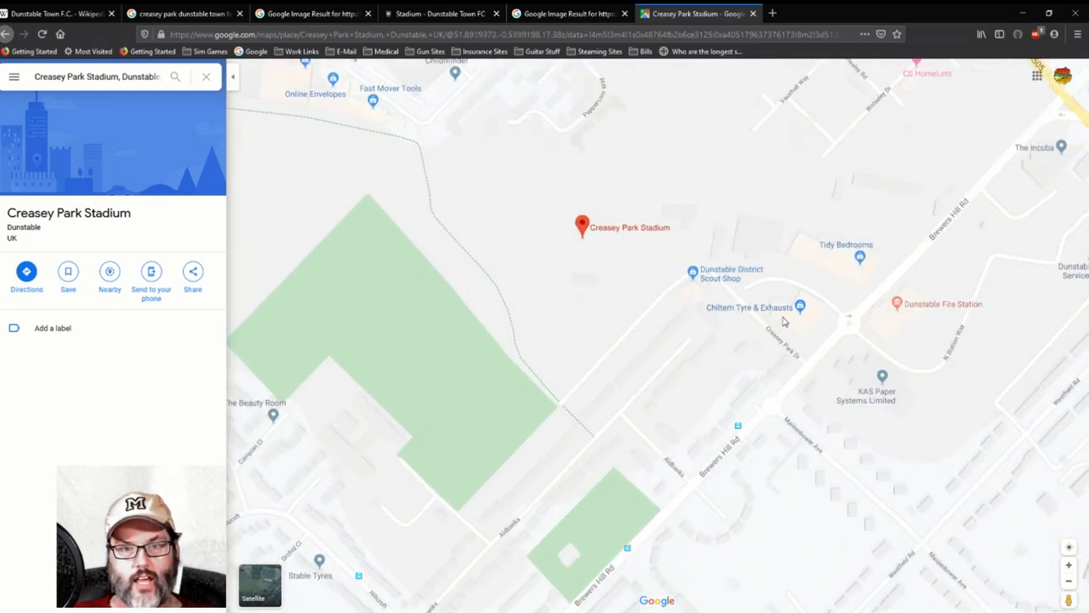
mouse_move(783, 281)
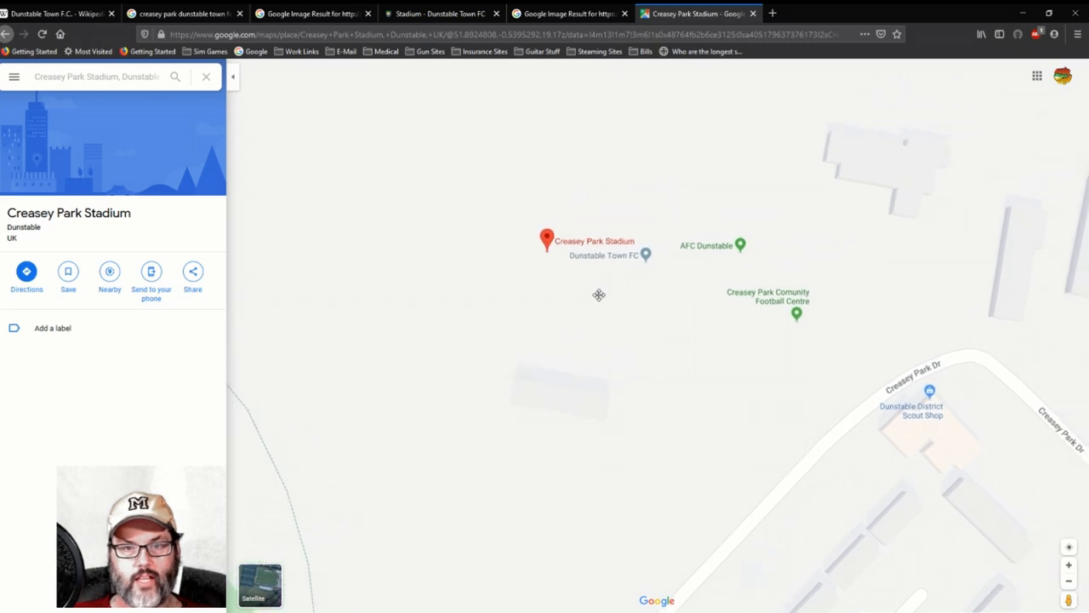
Inspect the Dunstable Town FC stadium listing on the map, then show the Creasey Park entrance photo
left_click_drag(599, 294, 594, 299)
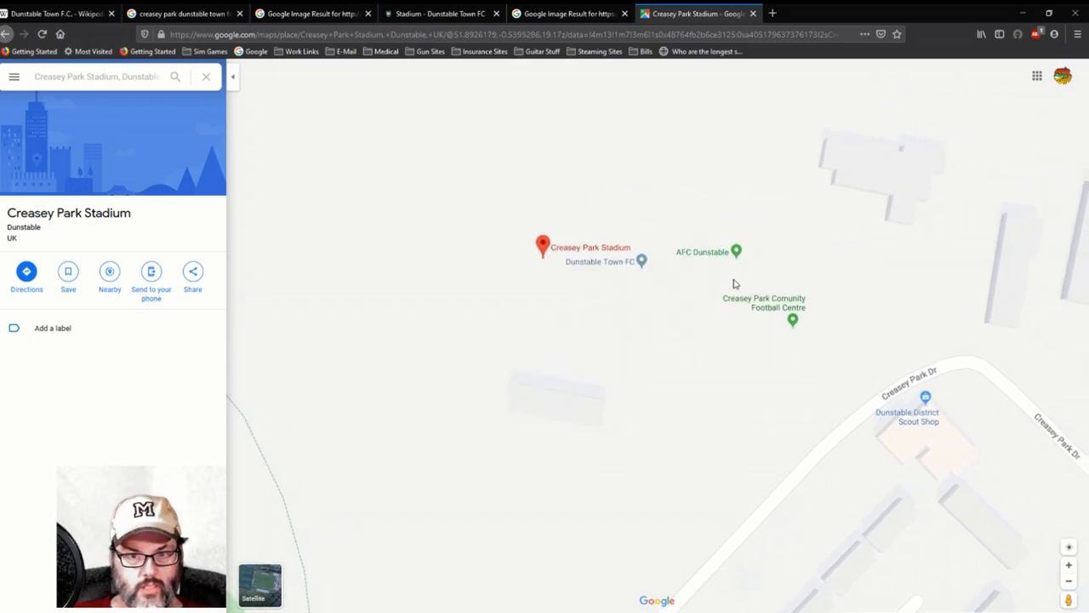
left_click(599, 262)
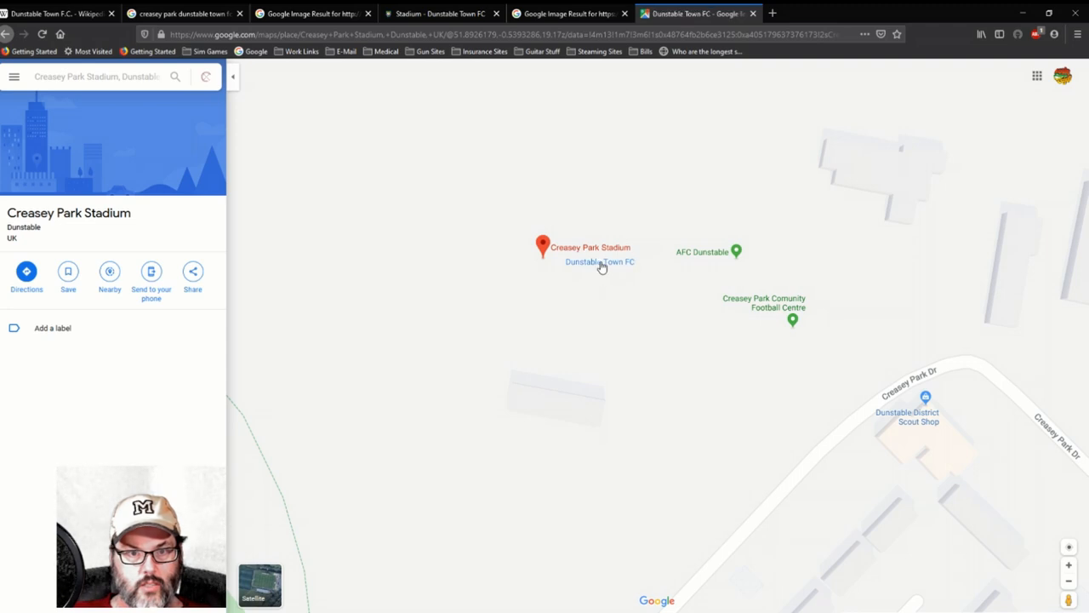
left_click(599, 262)
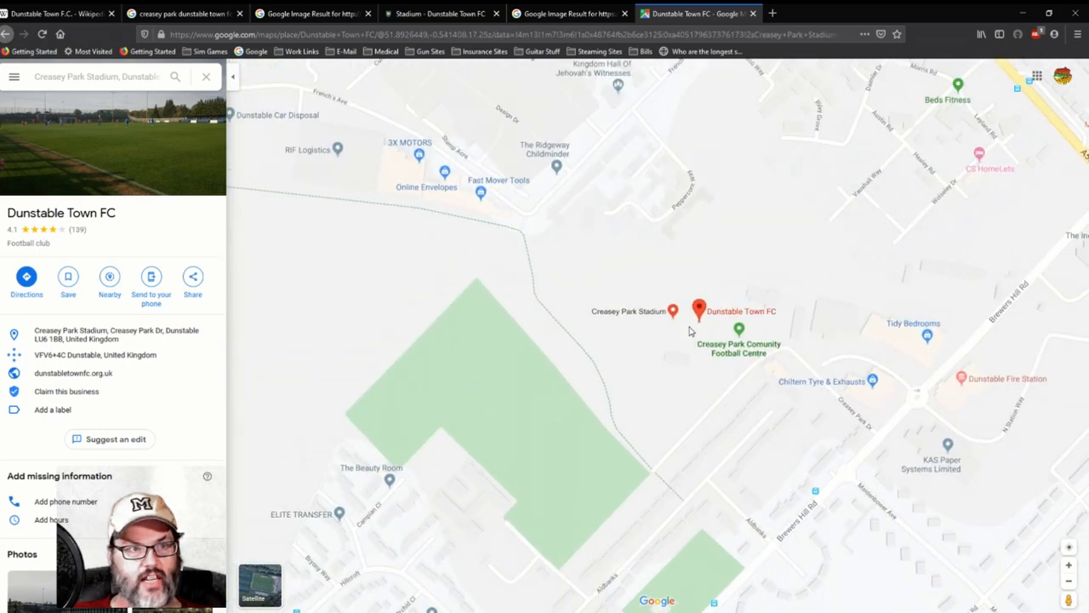
left_click(569, 14)
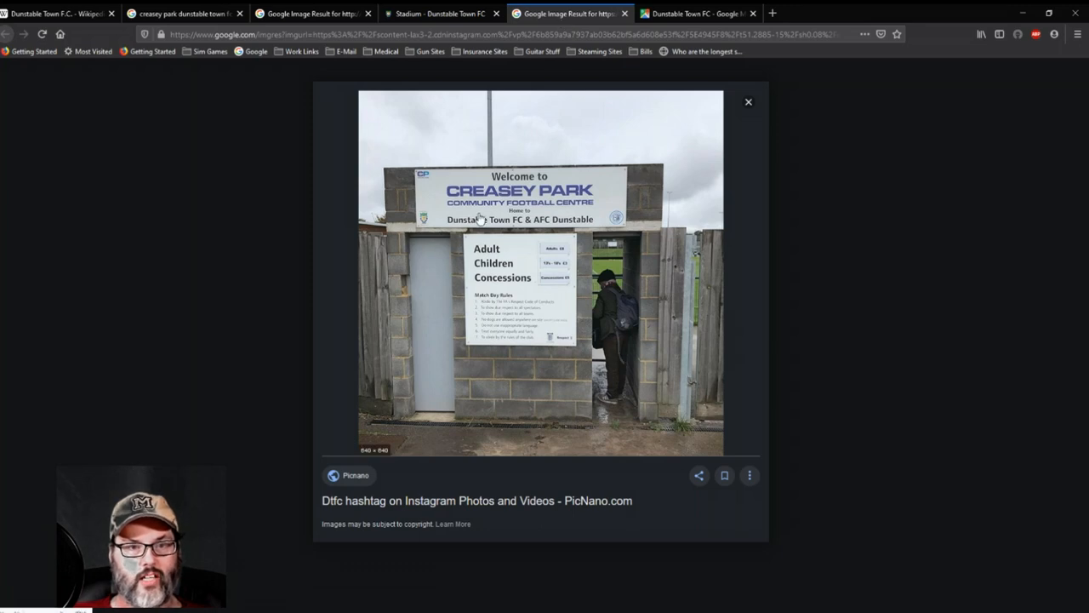
mouse_move(643, 394)
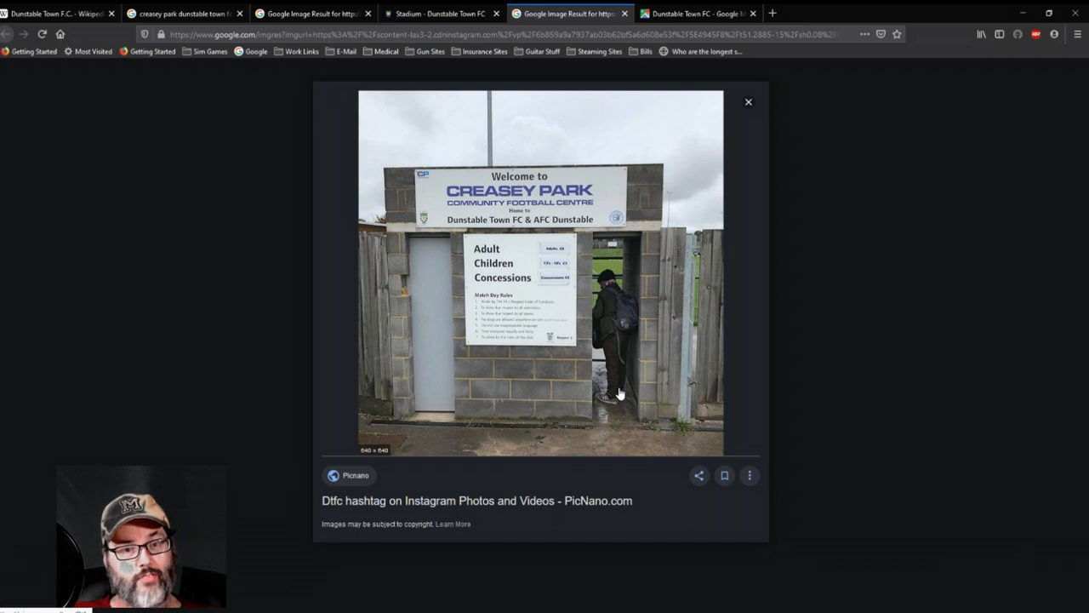
mouse_move(620, 390)
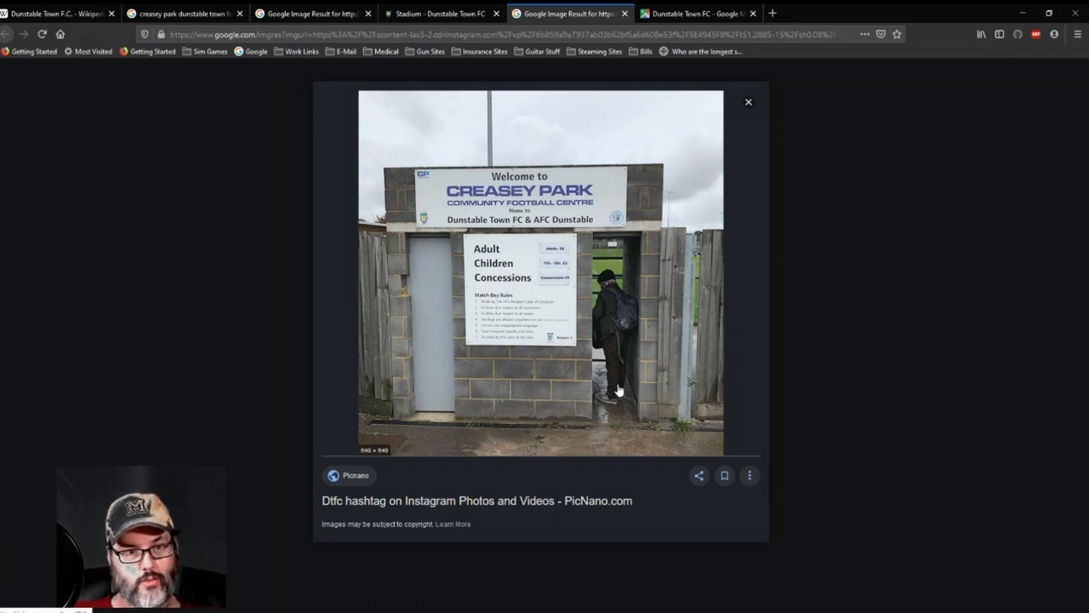
mouse_move(715, 300)
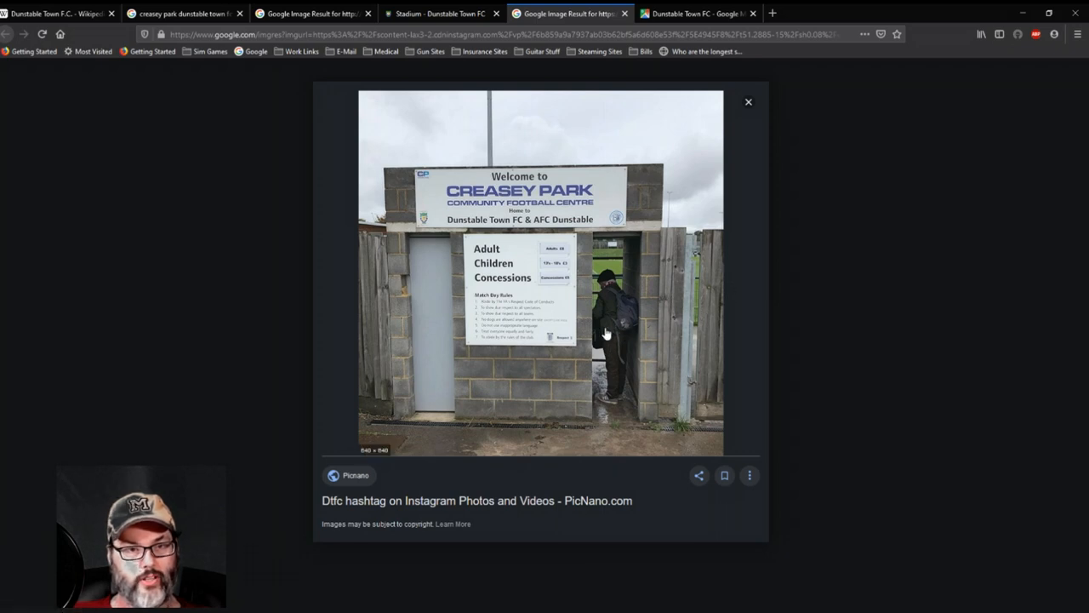
mouse_move(552, 269)
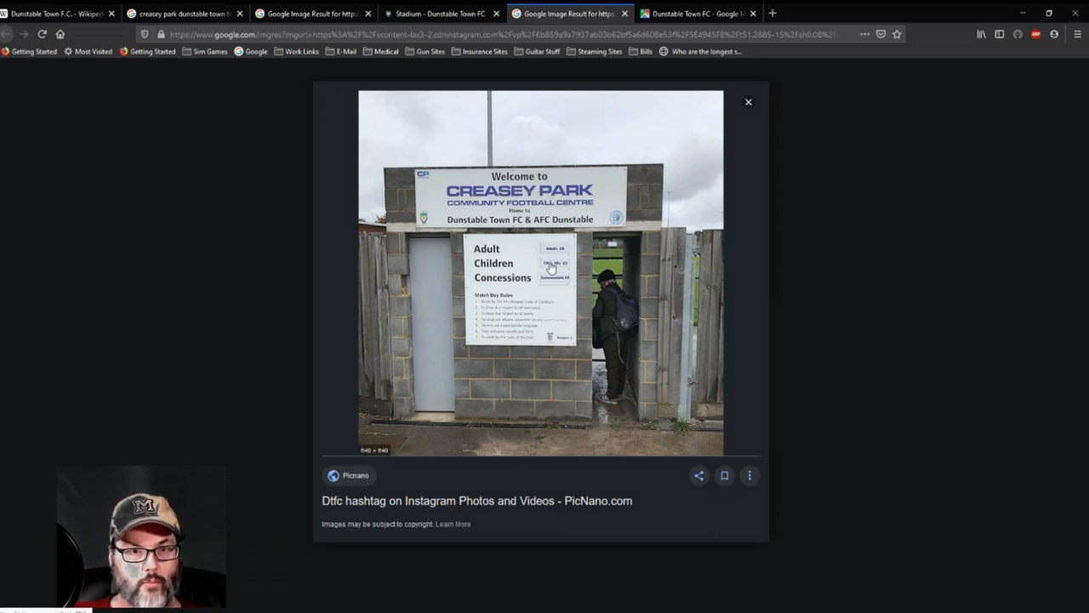
left_click(521, 262)
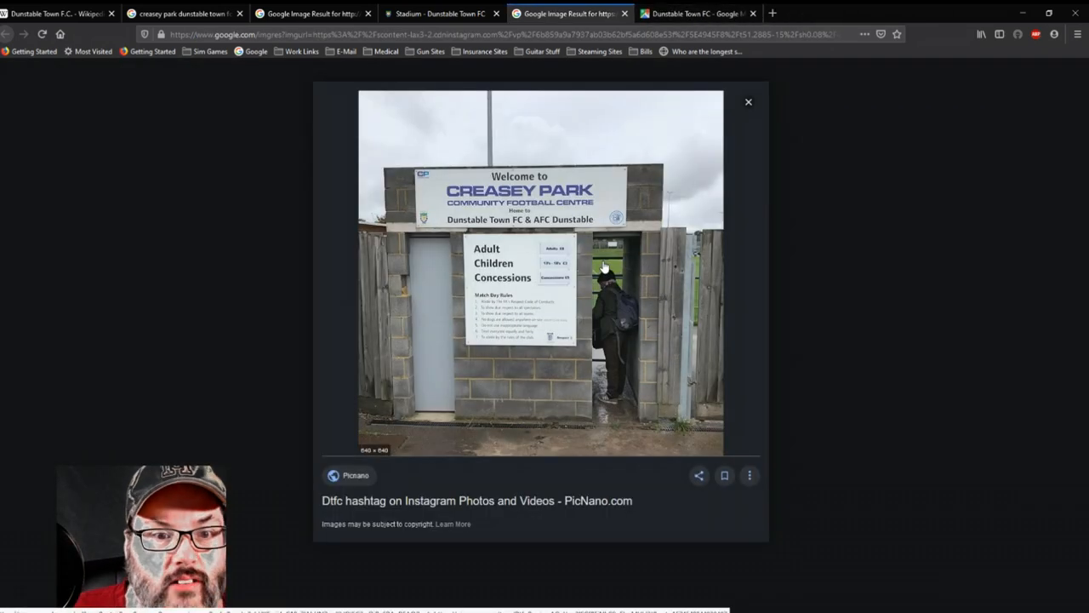
mouse_move(562, 262)
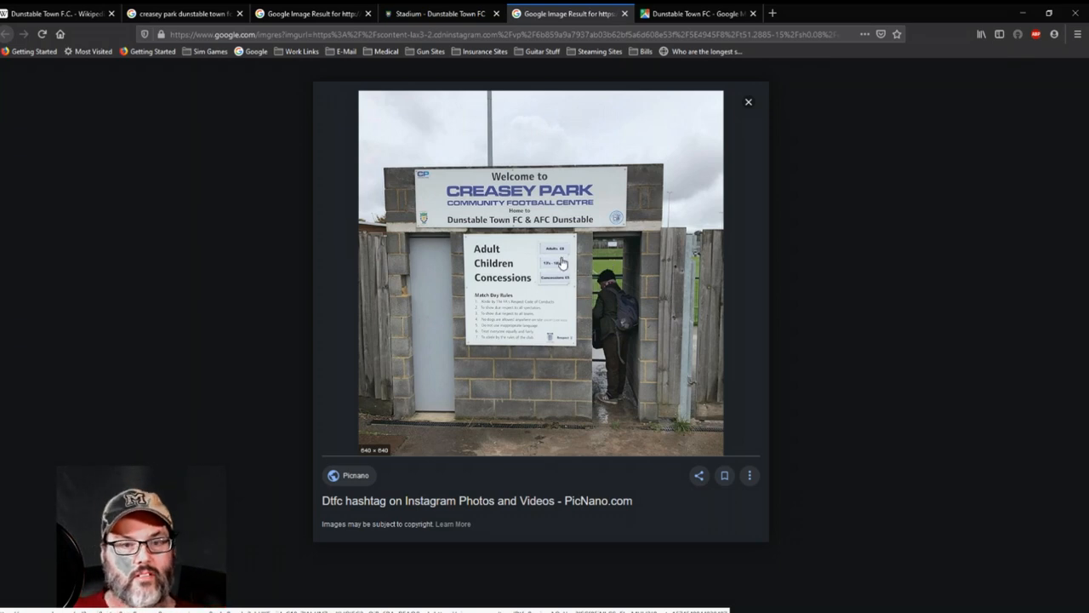
mouse_move(572, 271)
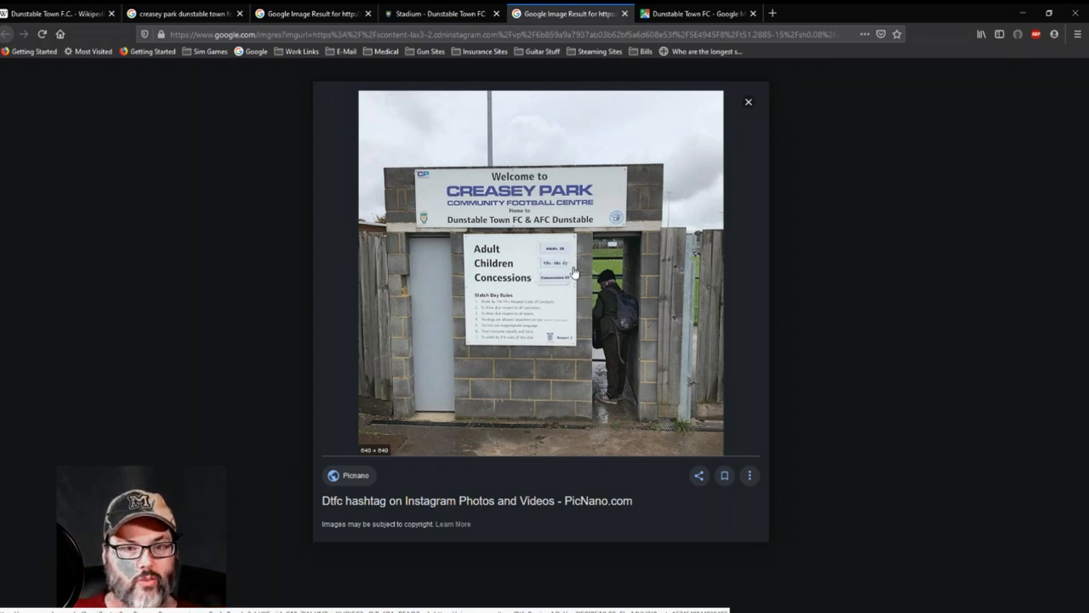
mouse_move(571, 289)
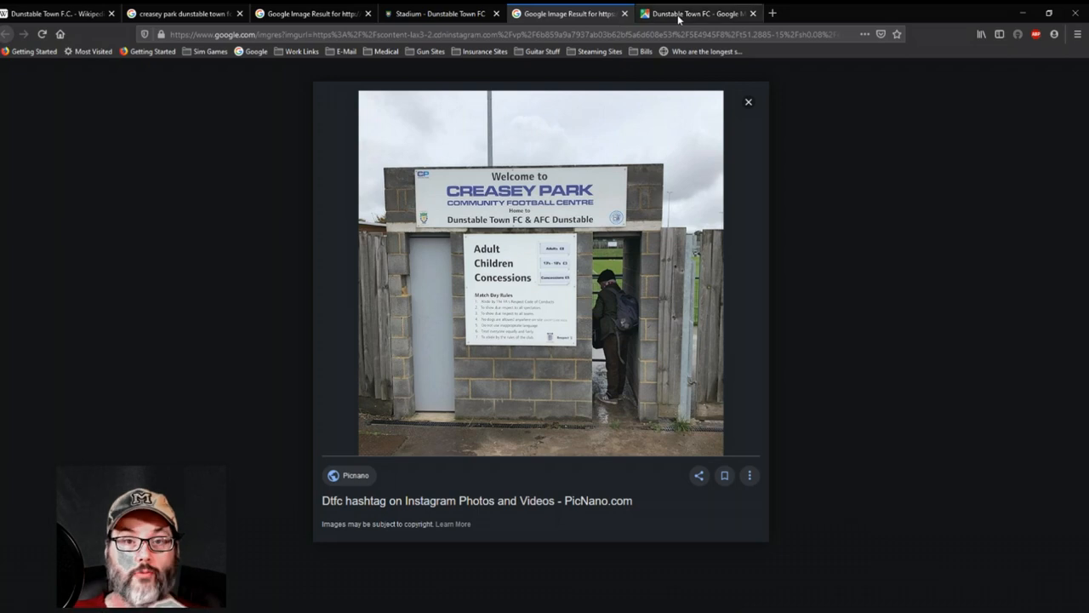
Read the fan site's Stadium page down through capacity, facilities and the Directions section
left_click(439, 13)
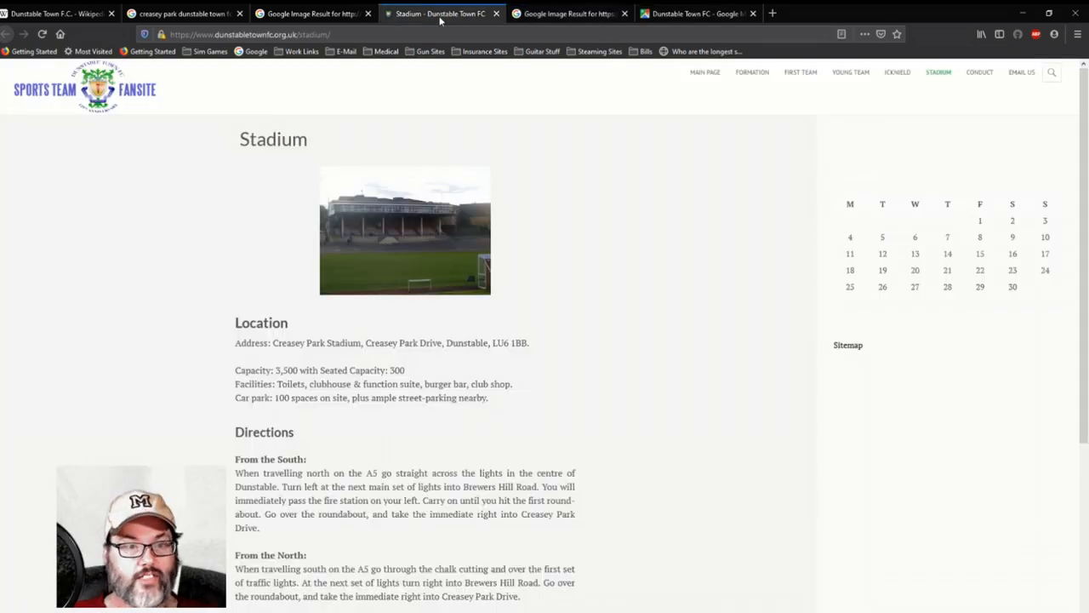
mouse_move(412, 238)
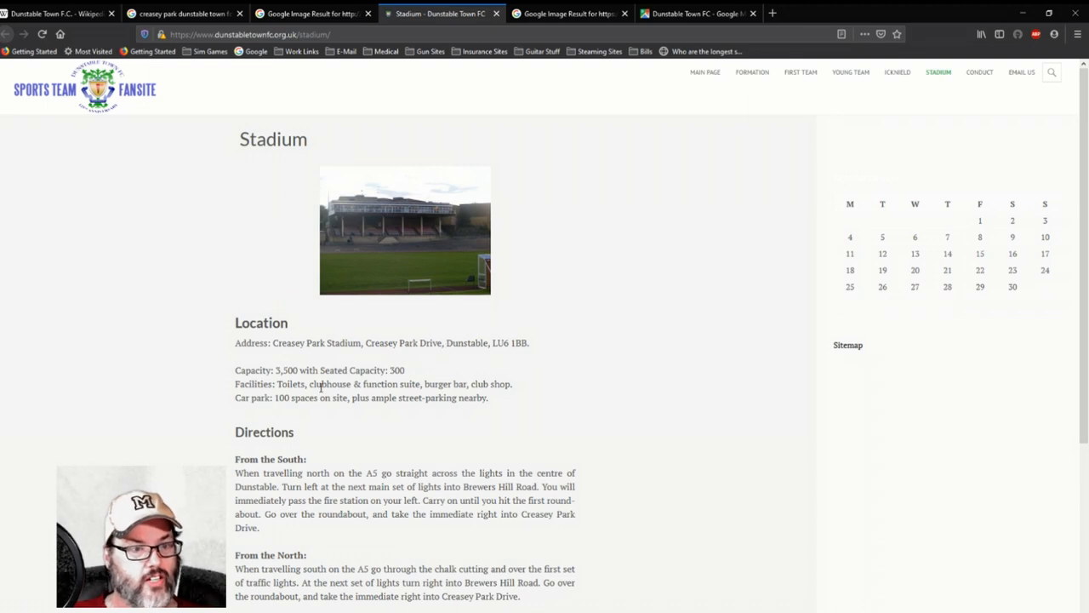
mouse_move(423, 378)
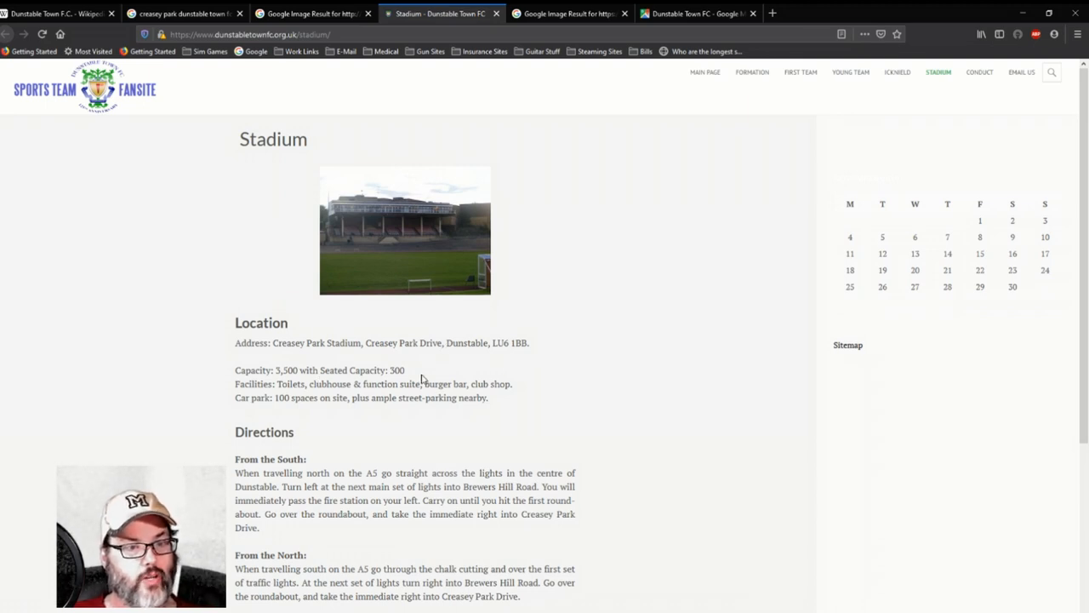
mouse_move(470, 383)
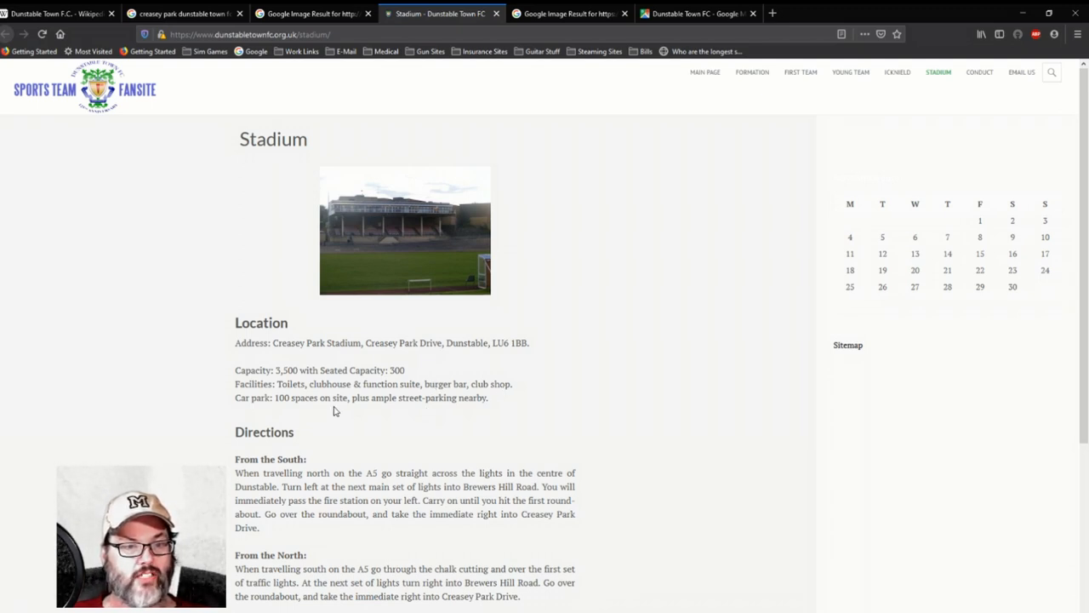
mouse_move(451, 413)
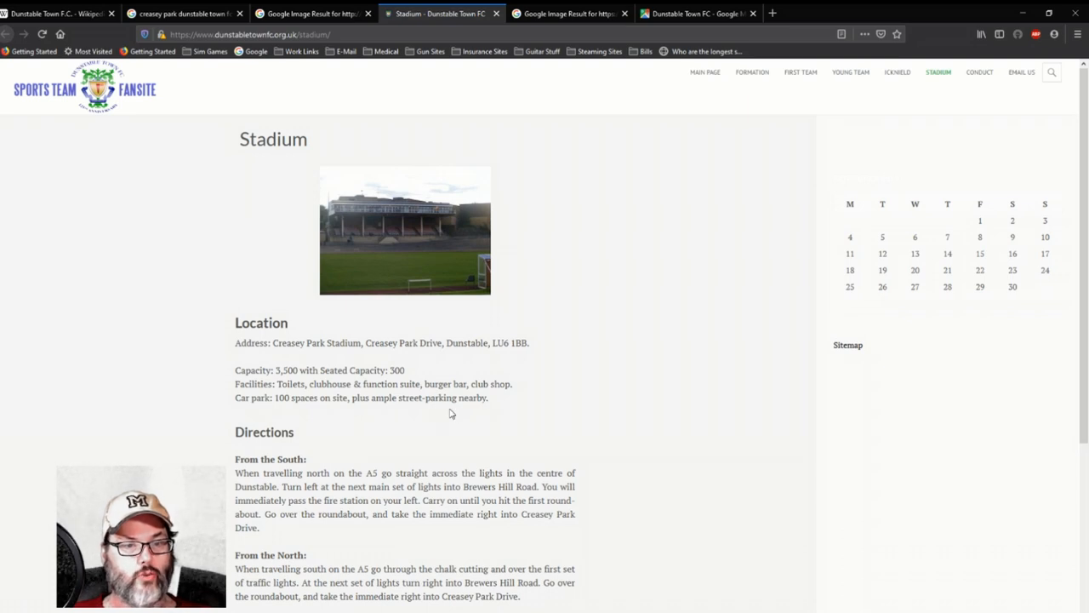
scroll("down", 3)
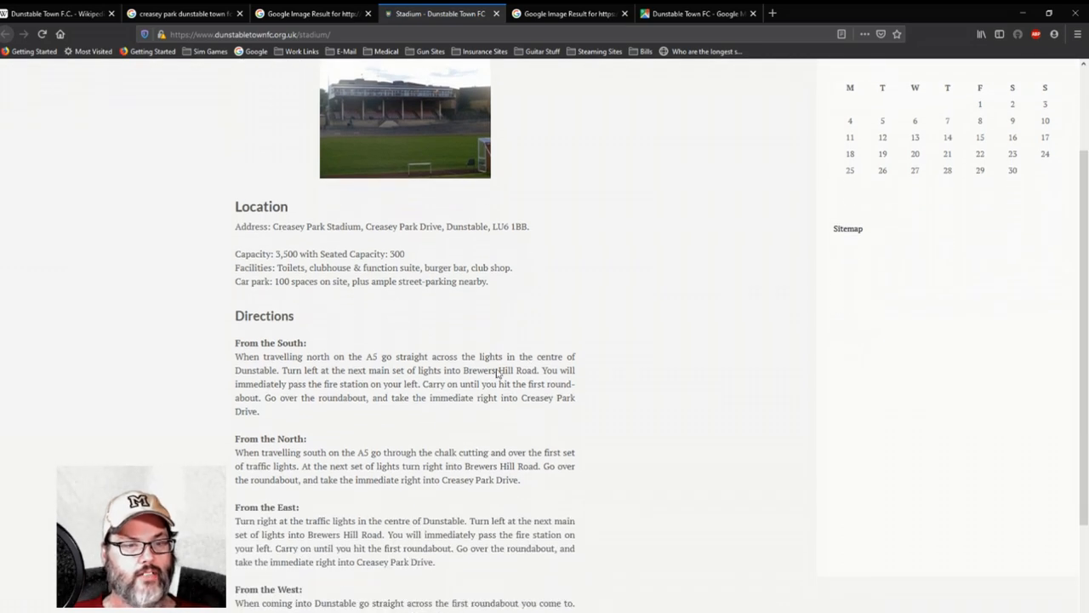
mouse_move(474, 304)
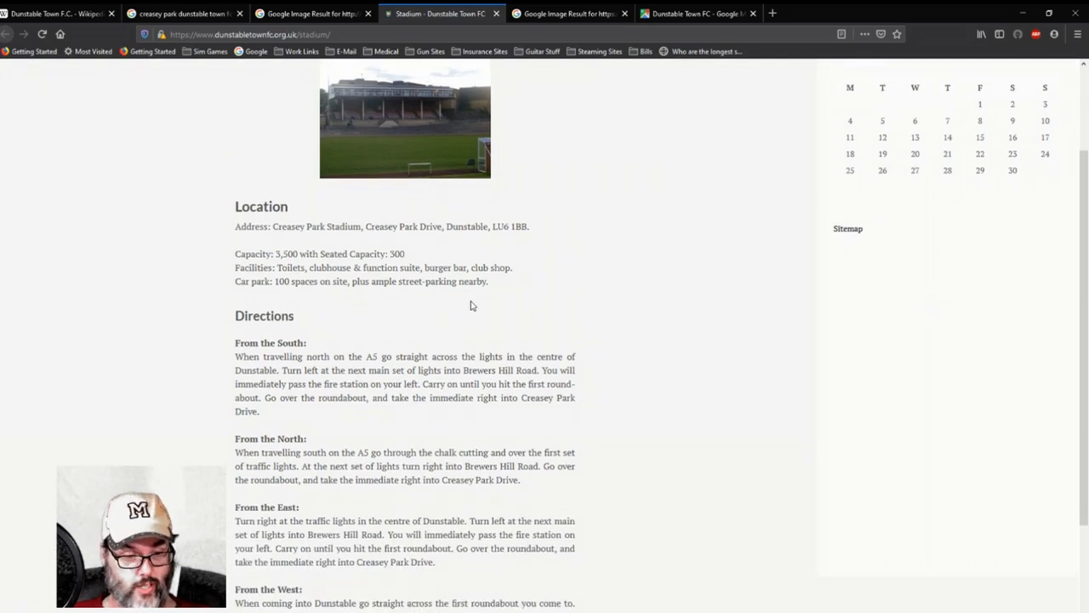
mouse_move(613, 376)
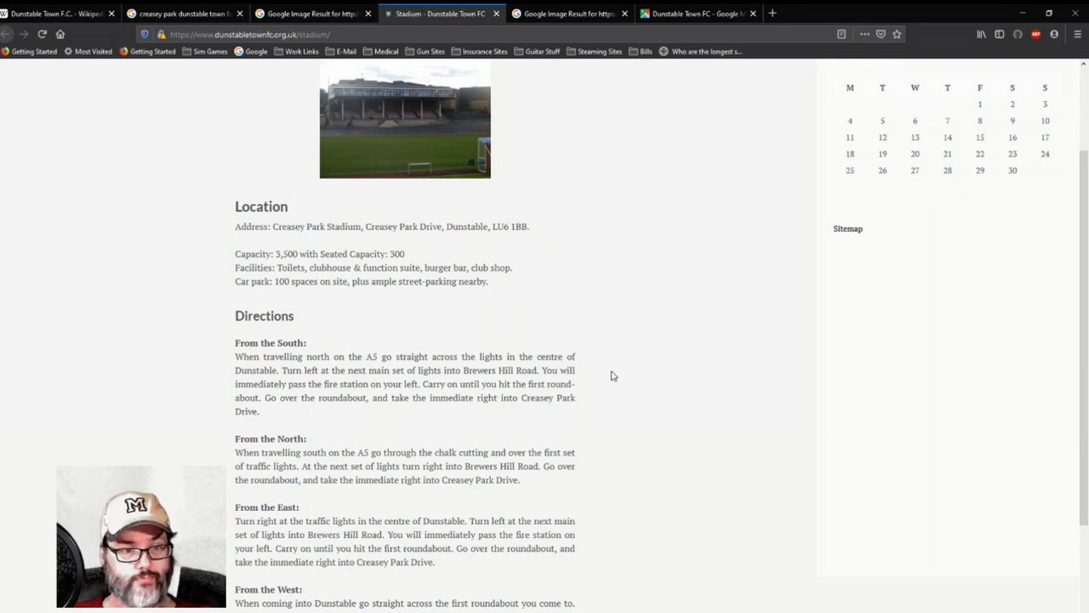
scroll("down", 3)
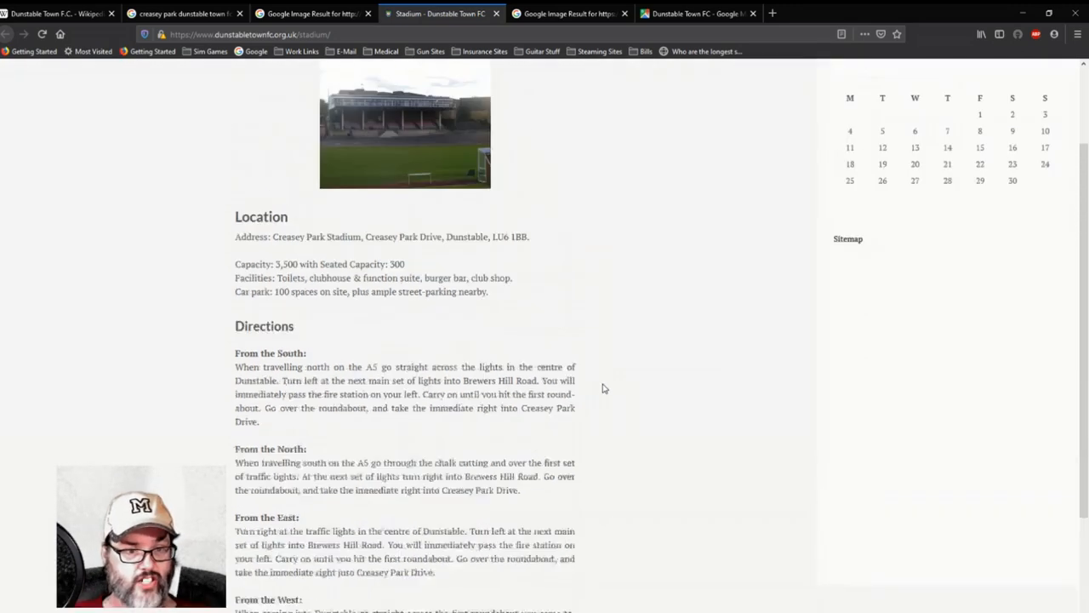
scroll("down", 3)
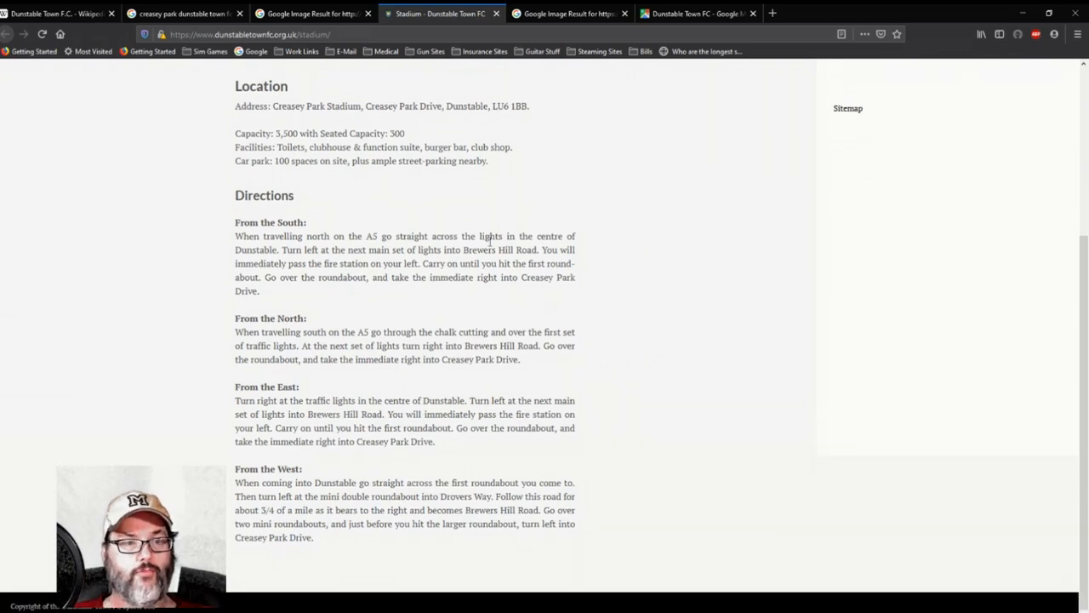
Return to the 'creasey park dunstable town fc' image results grid and browse it
left_click(310, 13)
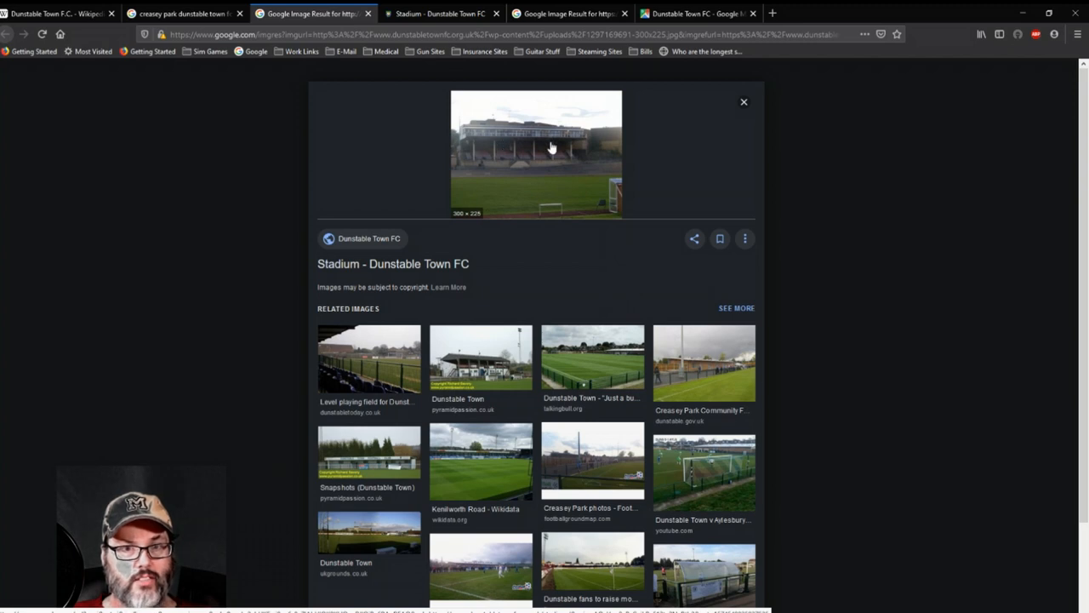
mouse_move(541, 153)
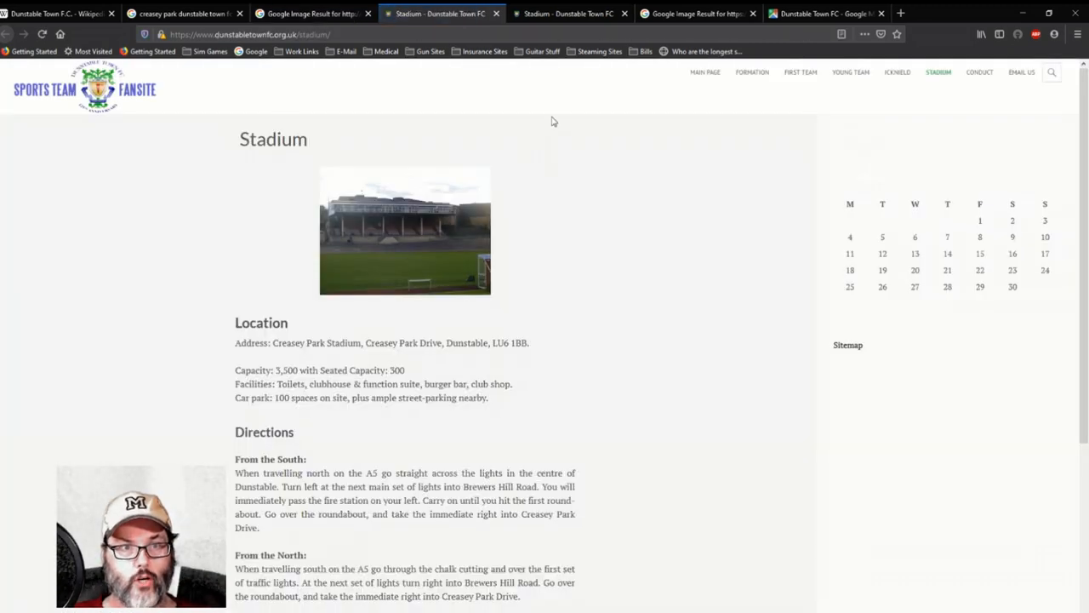
left_click(313, 14)
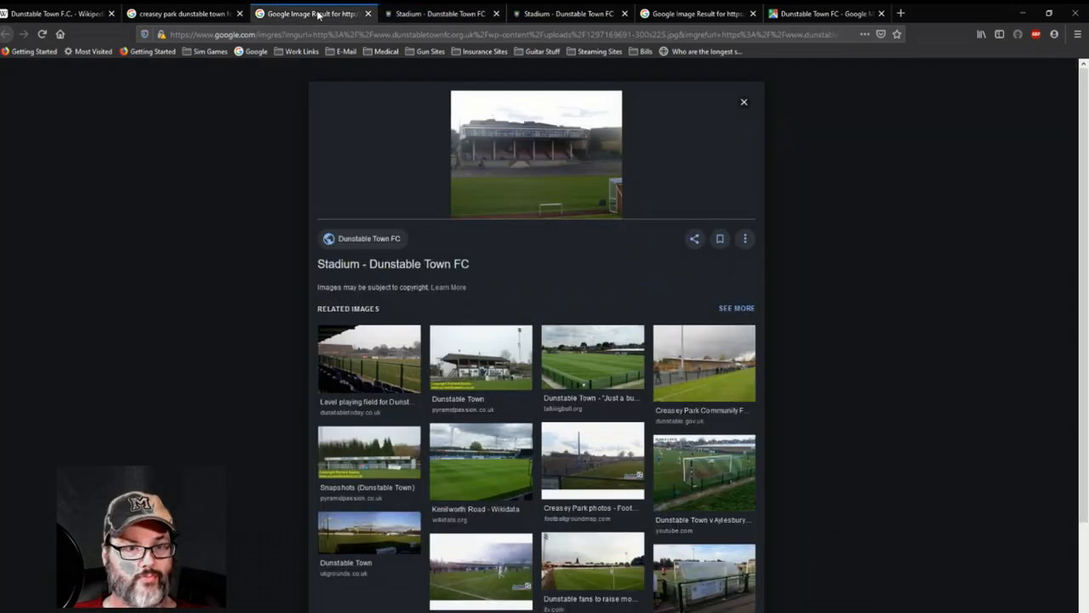
scroll("down", 3)
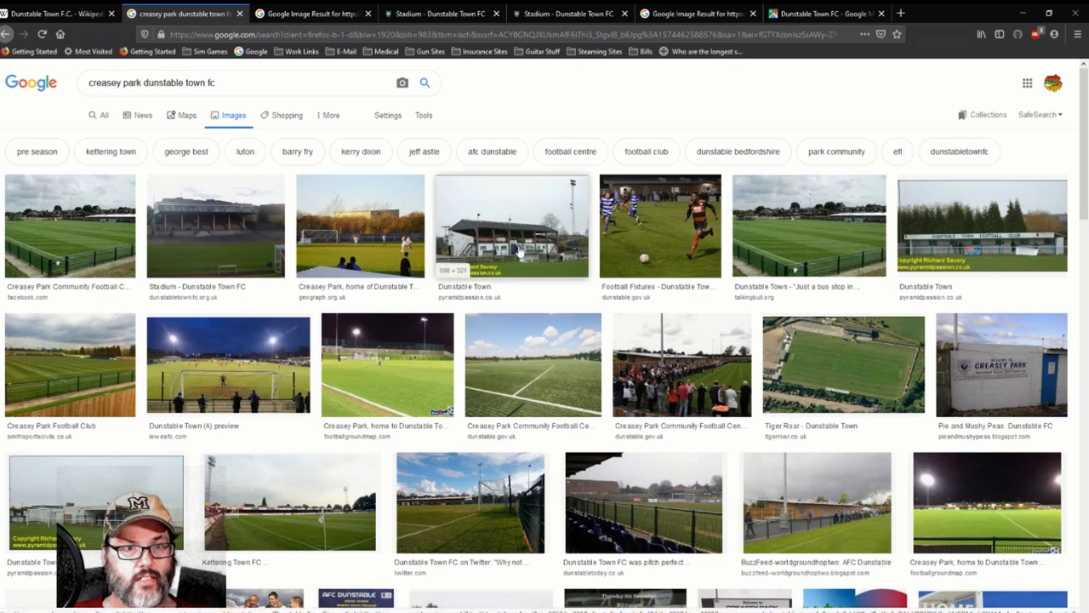
View the Pyramid Passion Dunstable Town page through Creasey Park's address details and ground photos
left_click(511, 225)
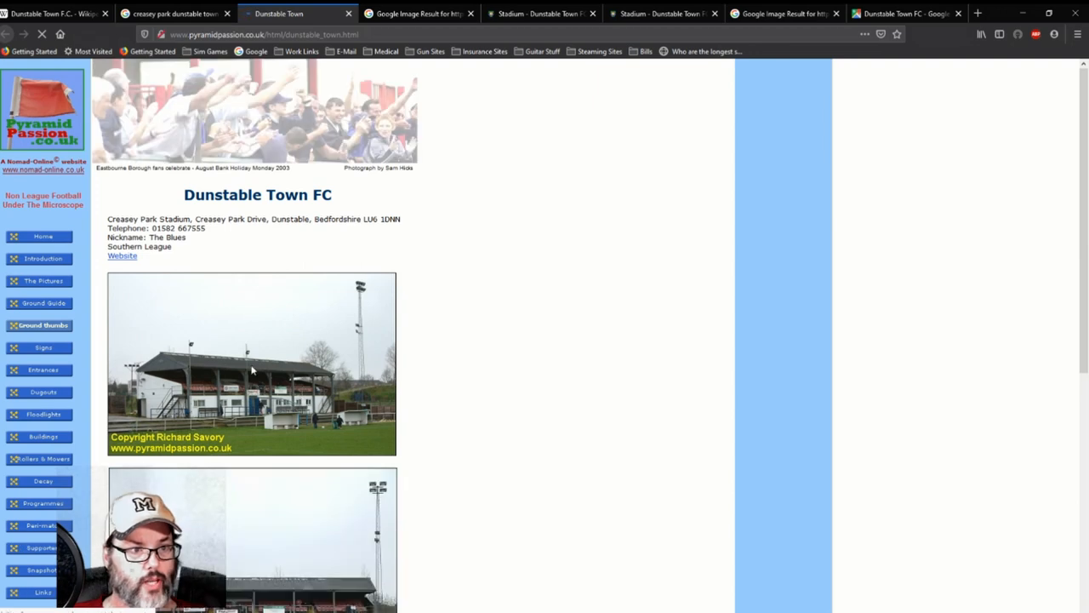
scroll("down", 3)
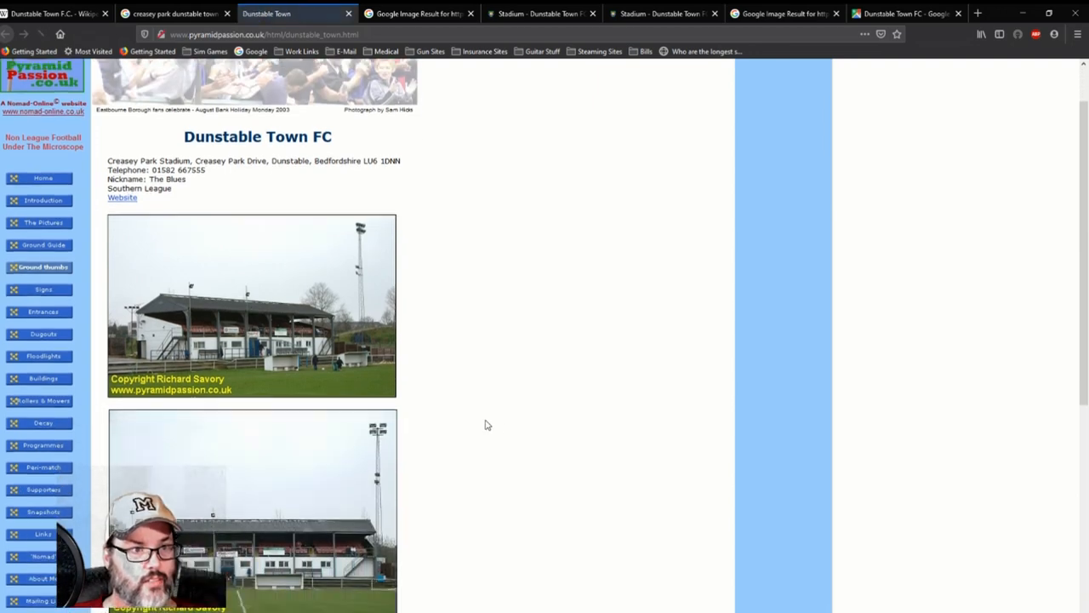
scroll("down", 3)
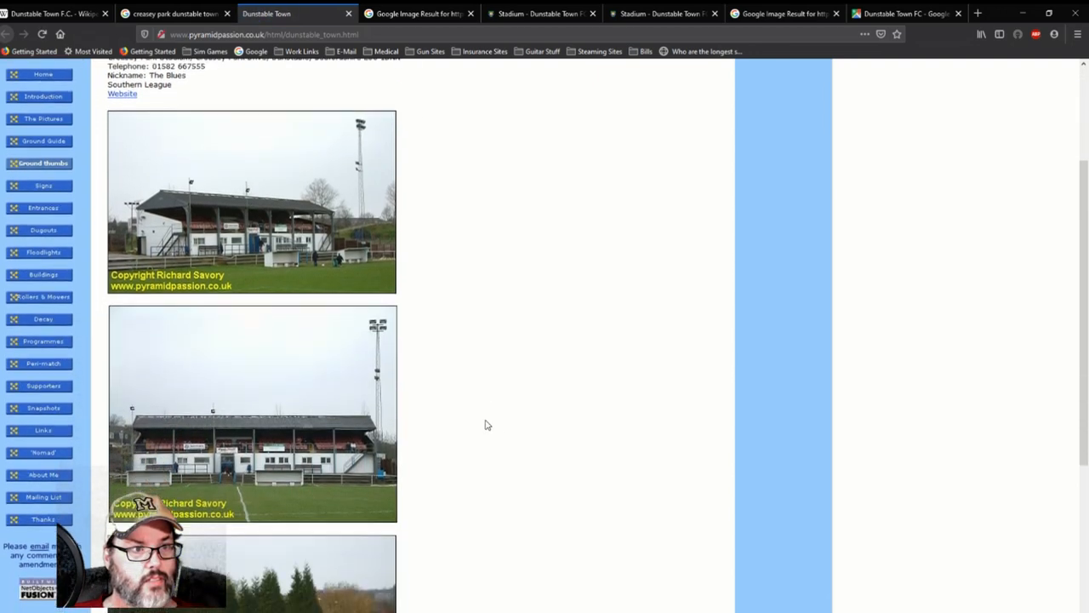
scroll("down", 3)
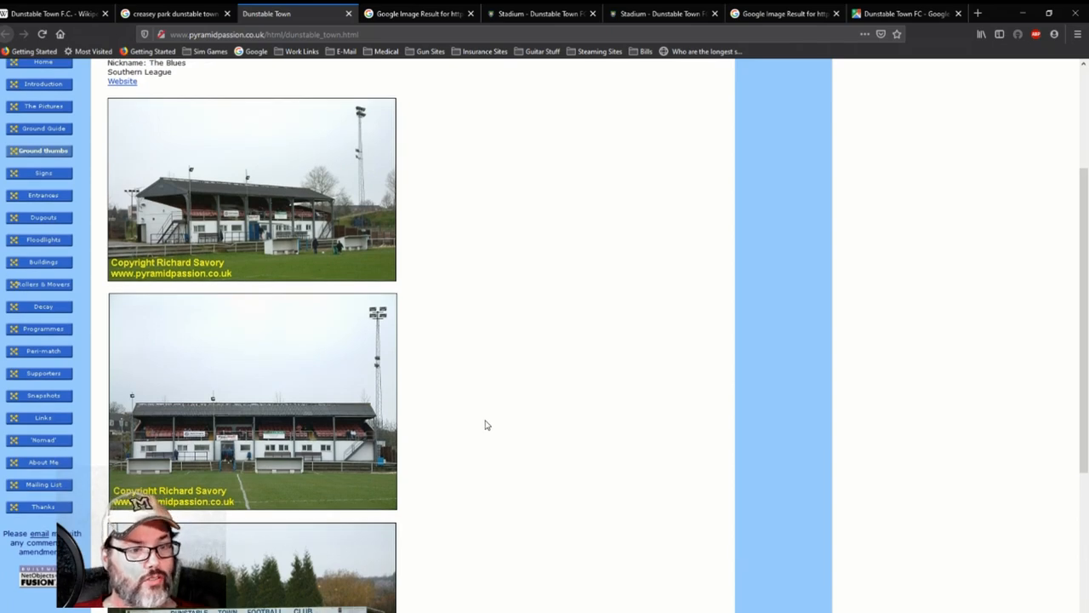
scroll("down", 3)
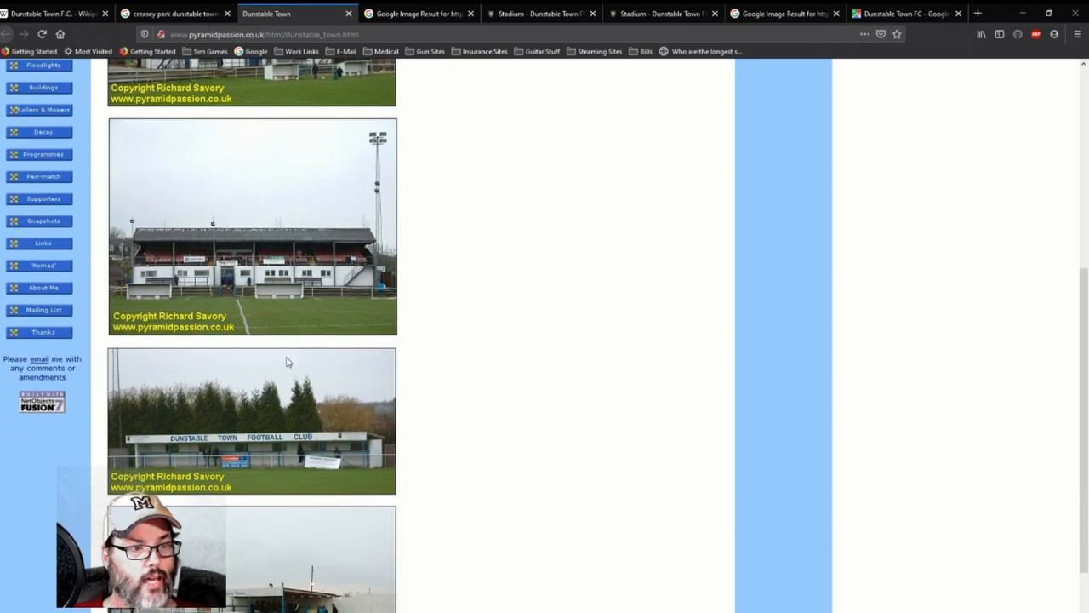
mouse_move(467, 349)
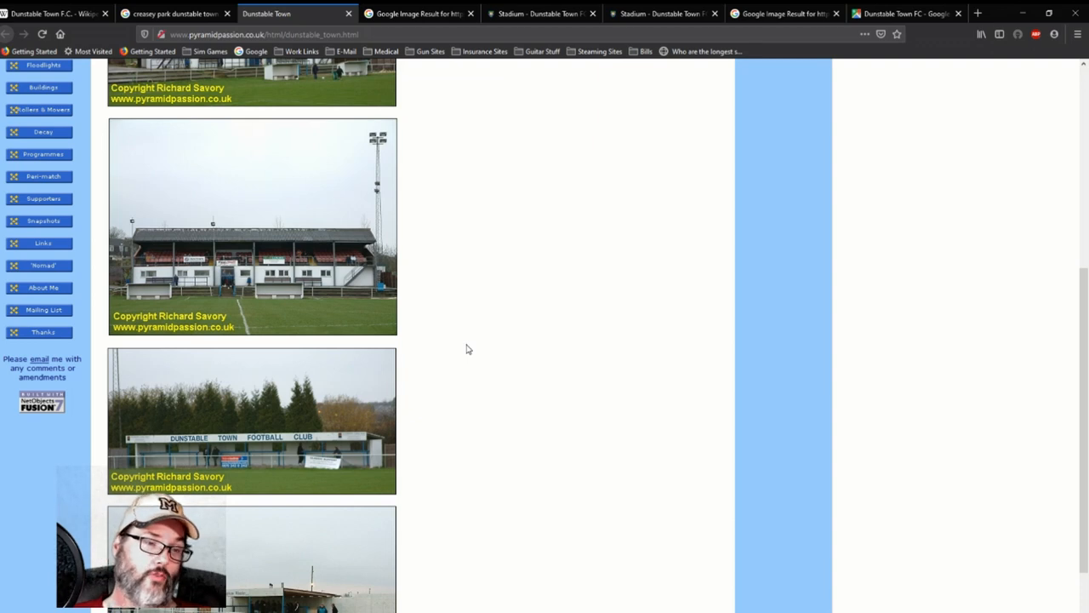
scroll("down", 3)
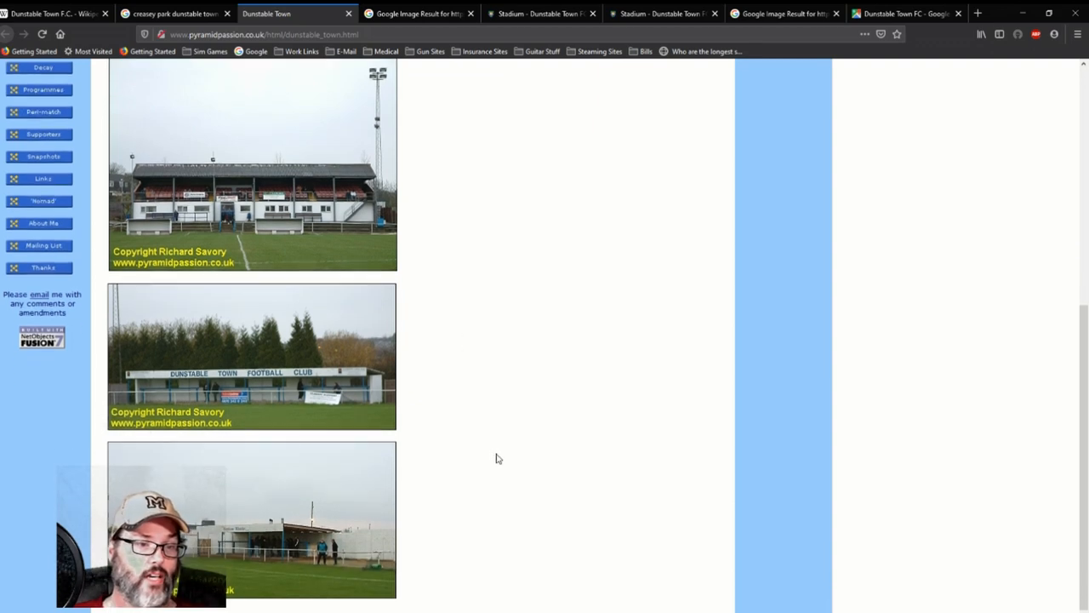
scroll("down", 3)
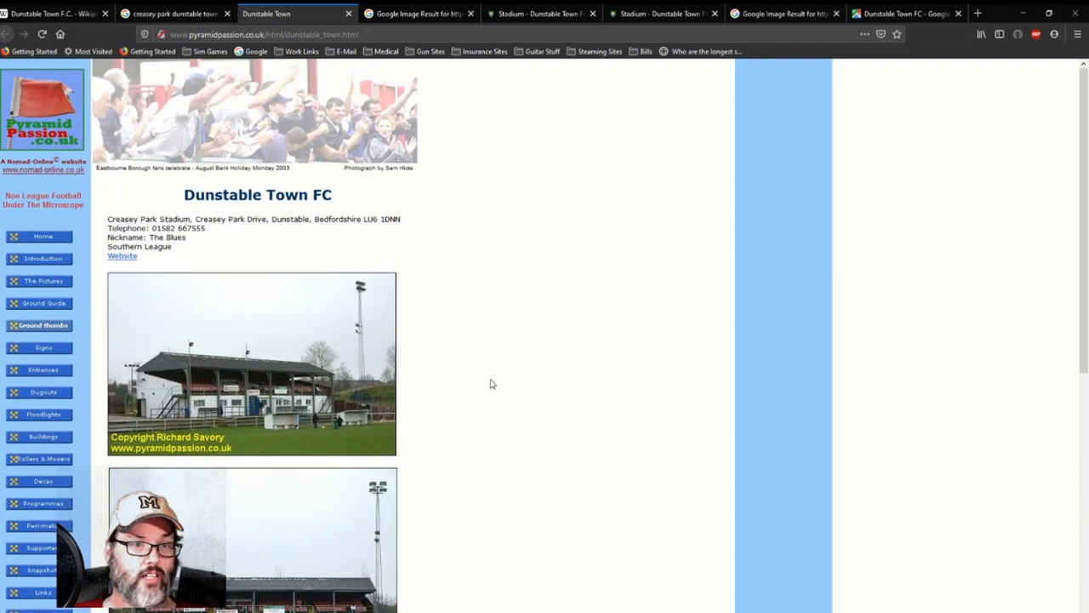
Go back to the Creasey Park image results and browse through the stadium photos
left_click(170, 14)
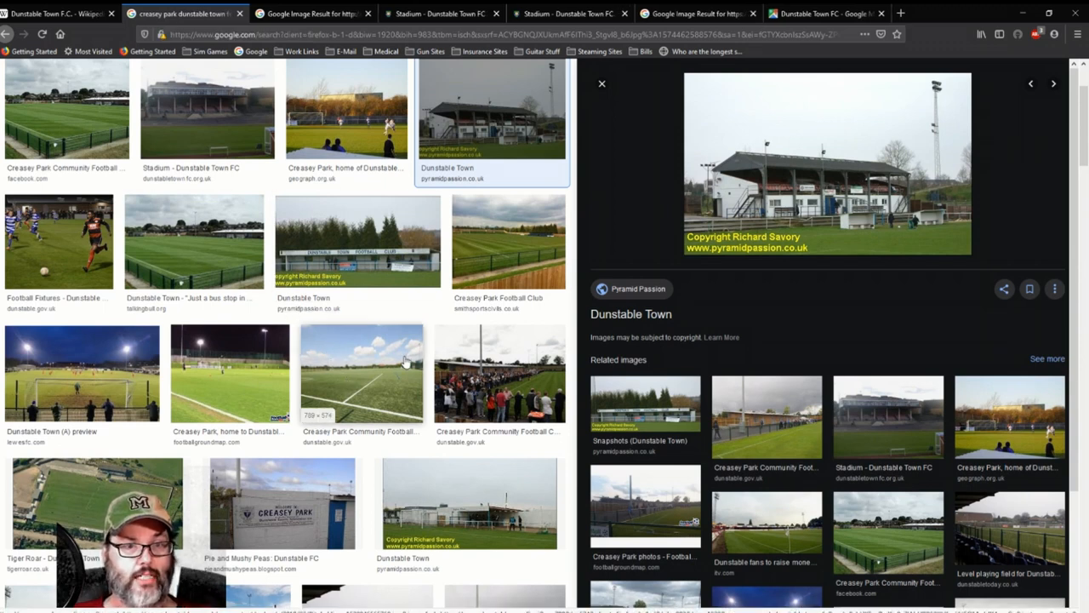
scroll("down", 3)
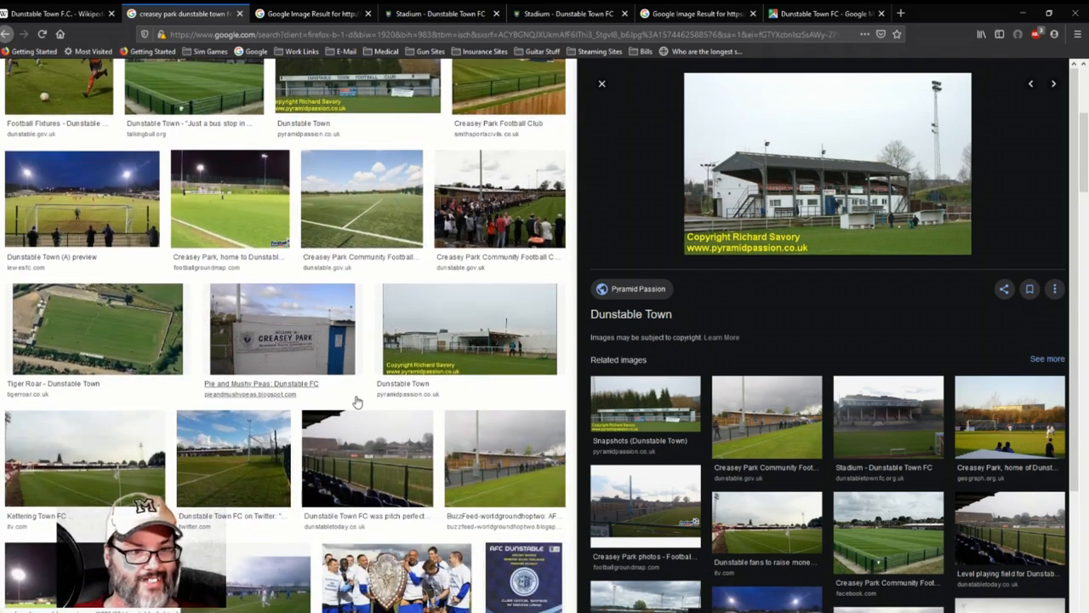
scroll("down", 3)
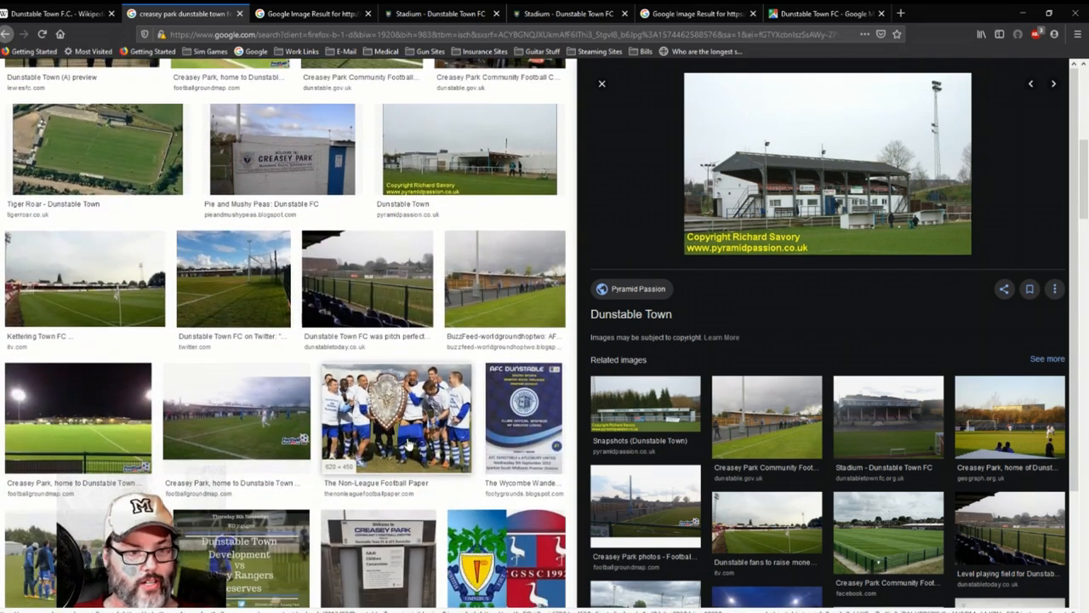
scroll("down", 3)
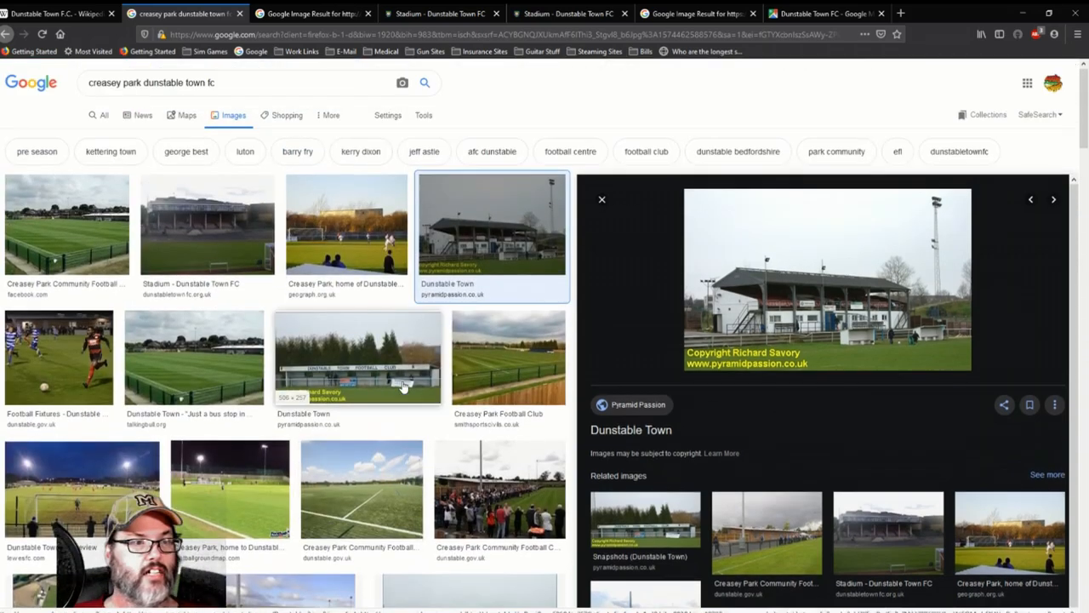
Switch to the Wikipedia Dunstable Town F.C. article and read its introduction
left_click(55, 13)
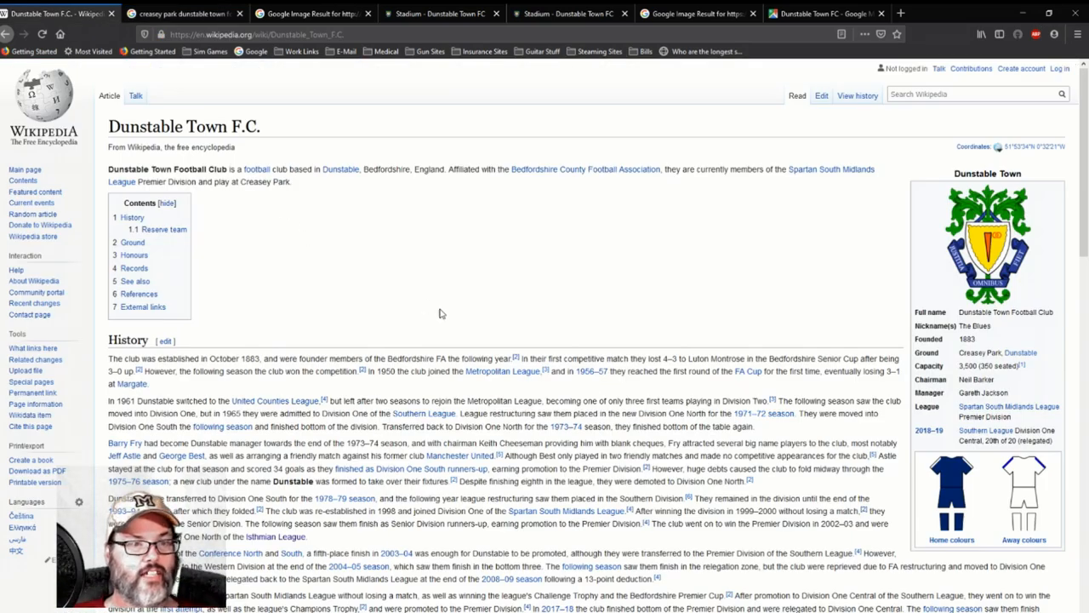
mouse_move(334, 184)
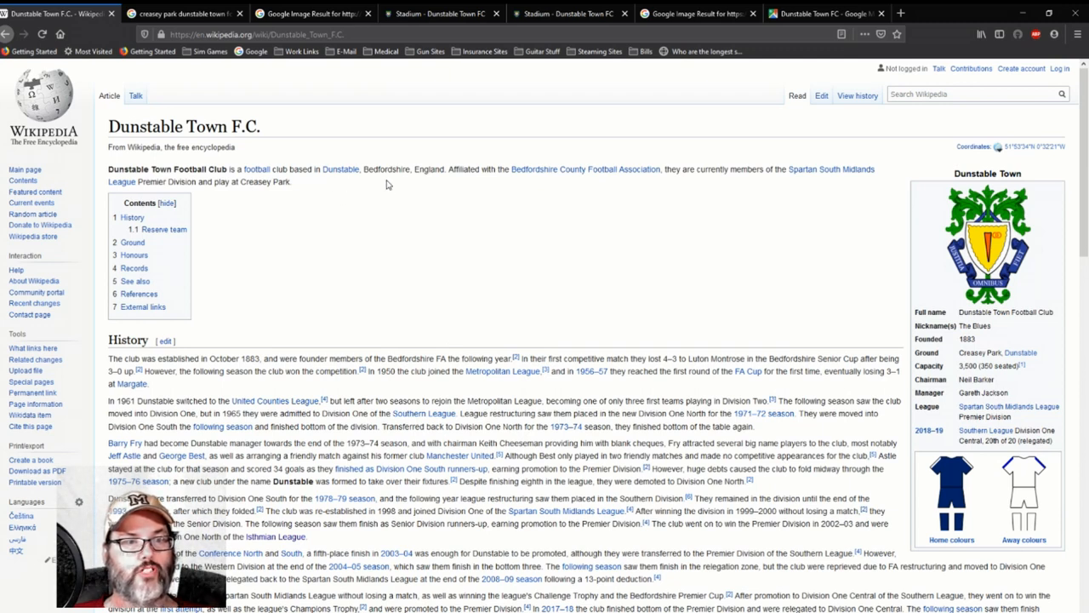
mouse_move(439, 187)
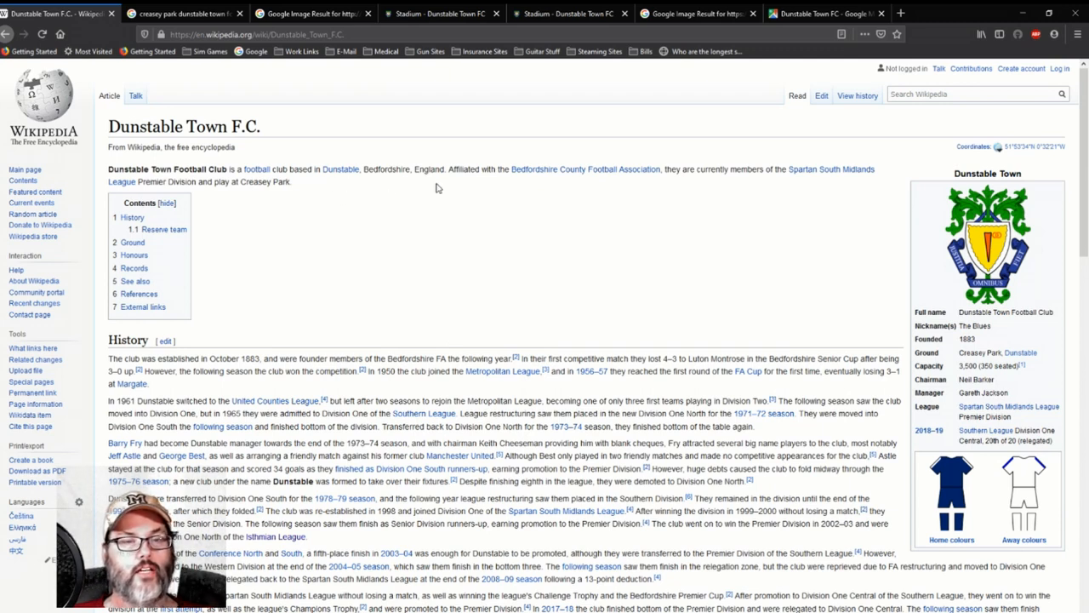
mouse_move(571, 183)
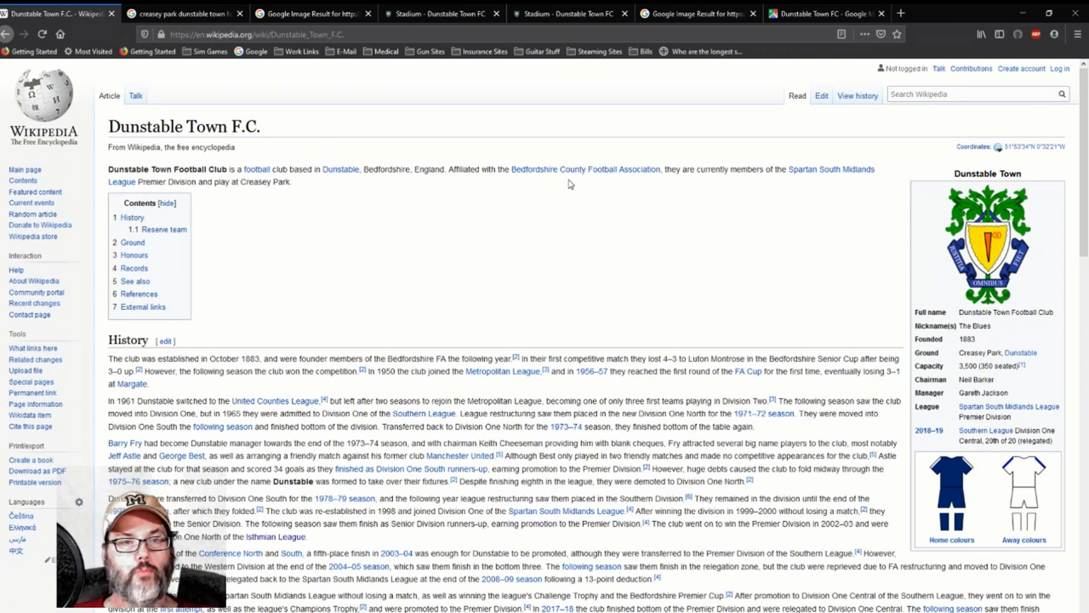
mouse_move(644, 186)
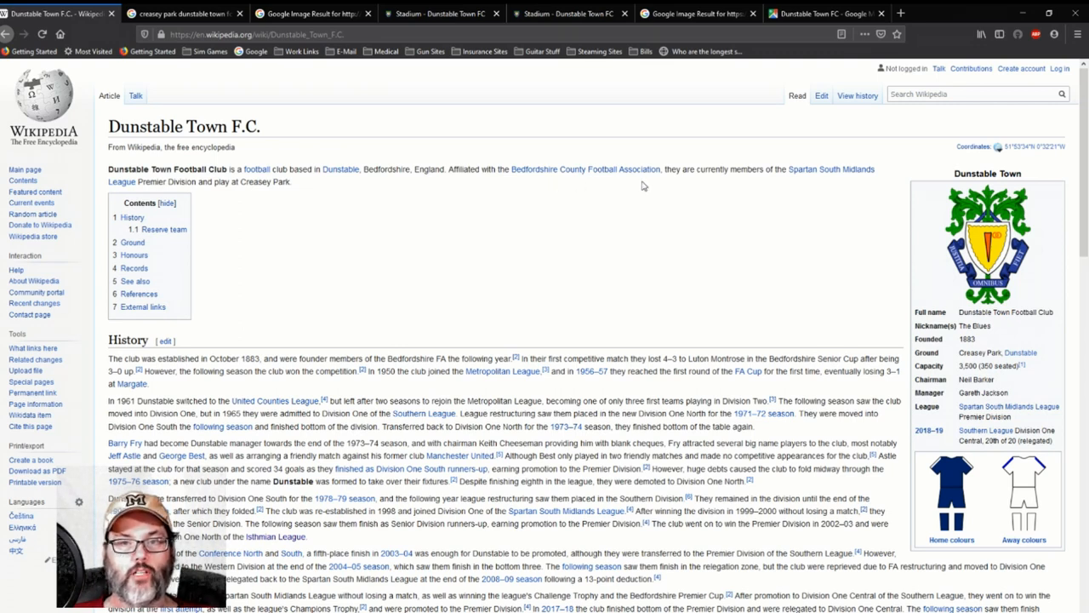
mouse_move(845, 186)
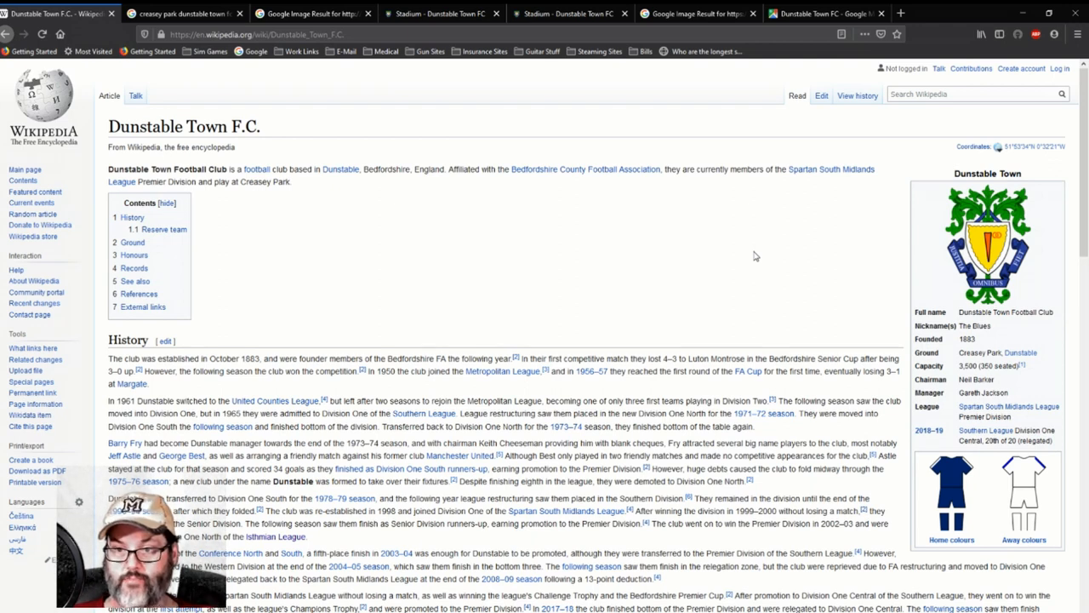
mouse_move(1027, 453)
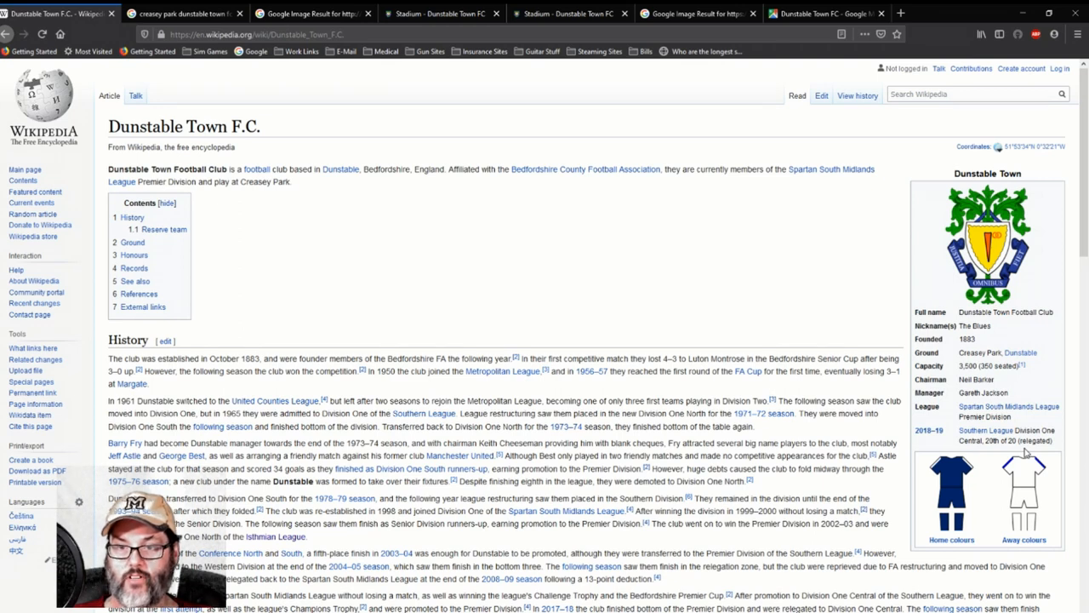
mouse_move(613, 324)
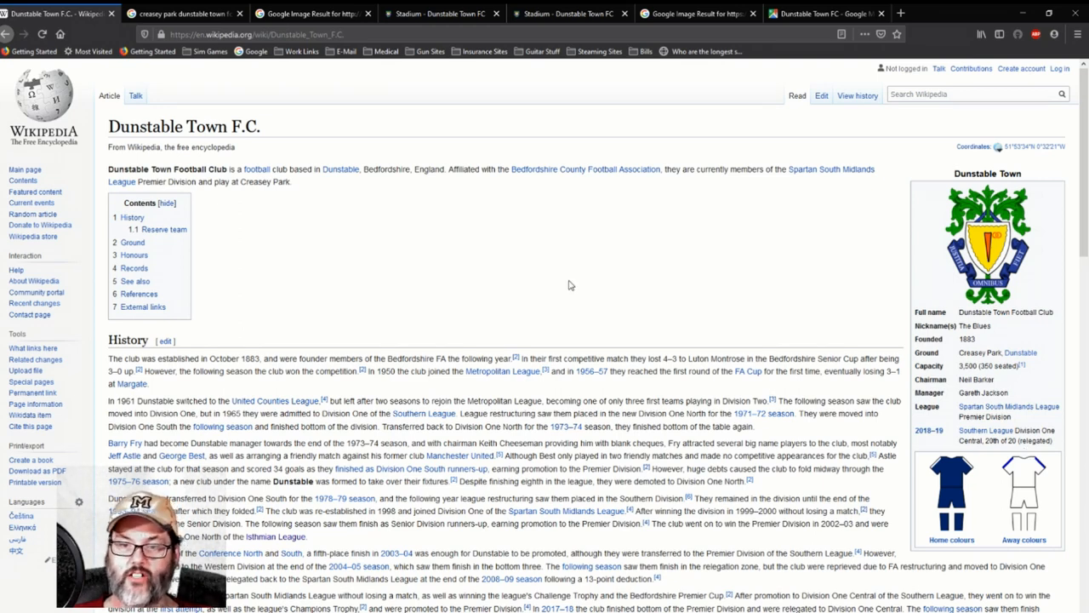
mouse_move(417, 265)
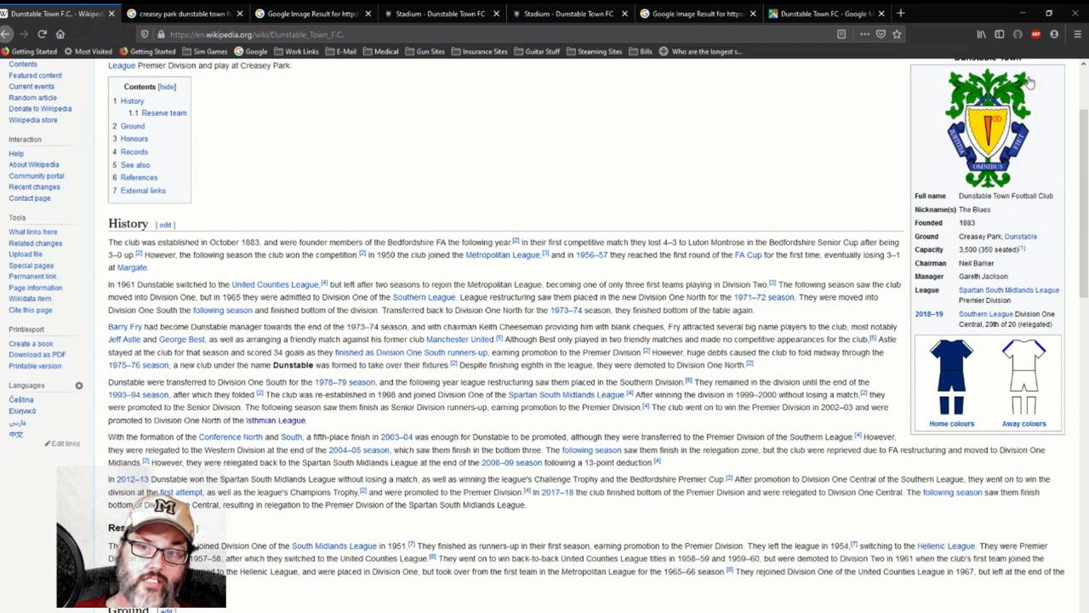
mouse_move(996, 196)
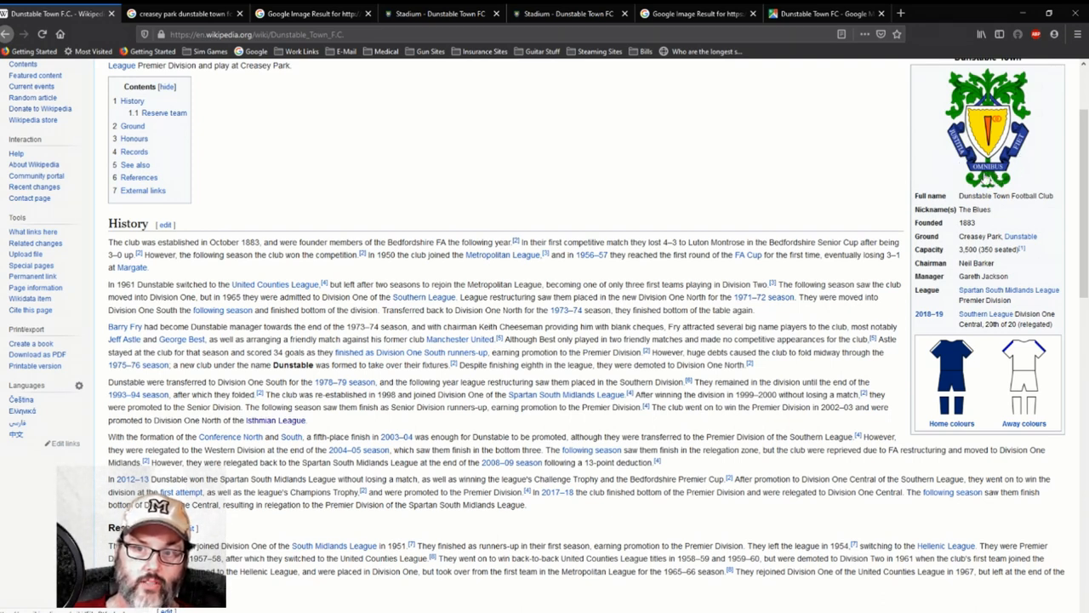
mouse_move(957, 167)
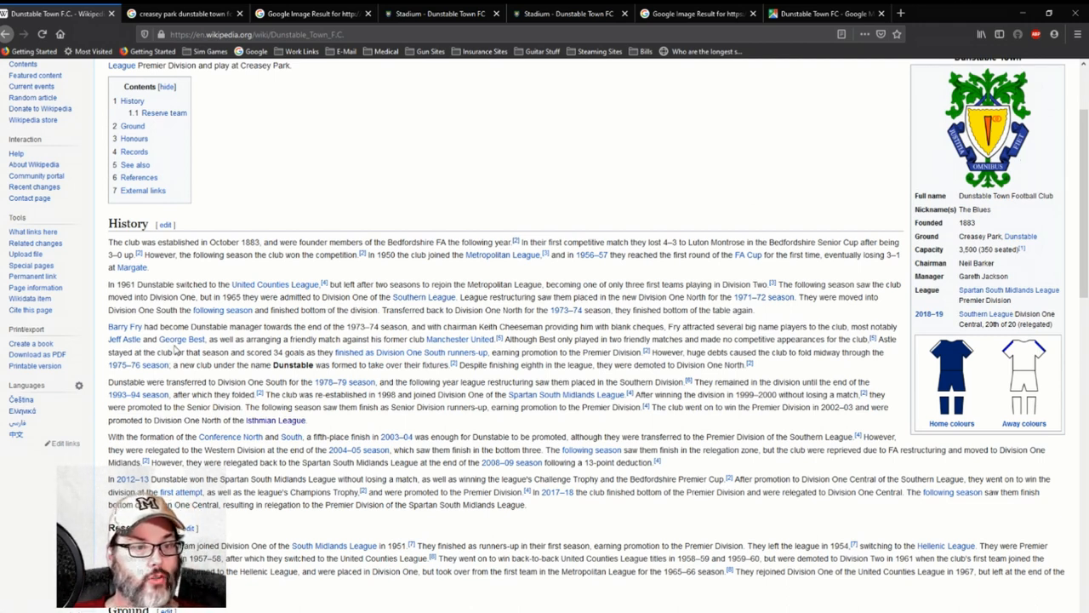
mouse_move(180, 339)
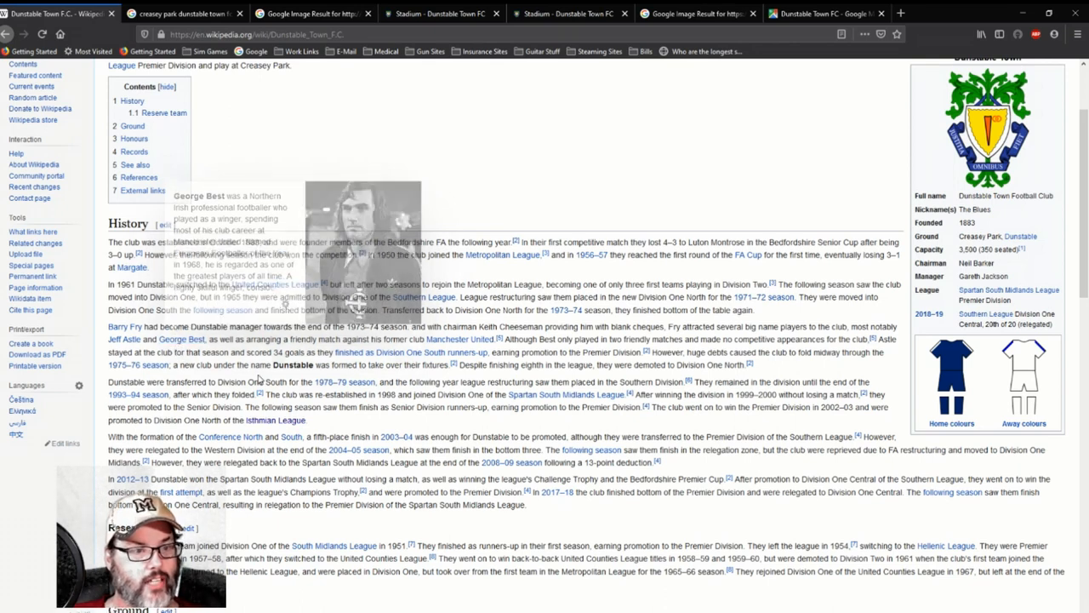
mouse_move(582, 330)
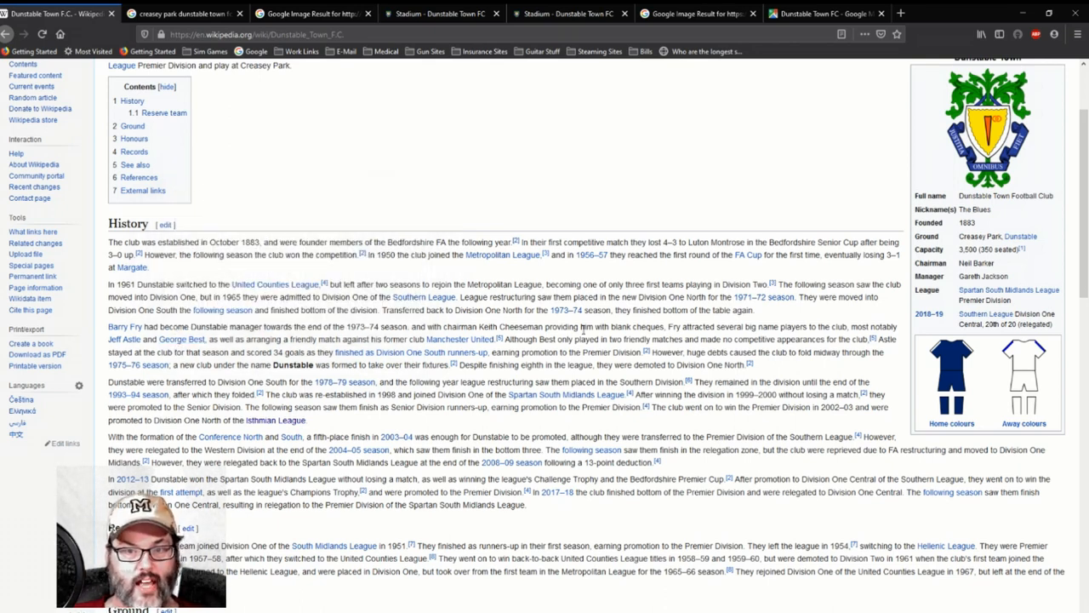
mouse_move(383, 335)
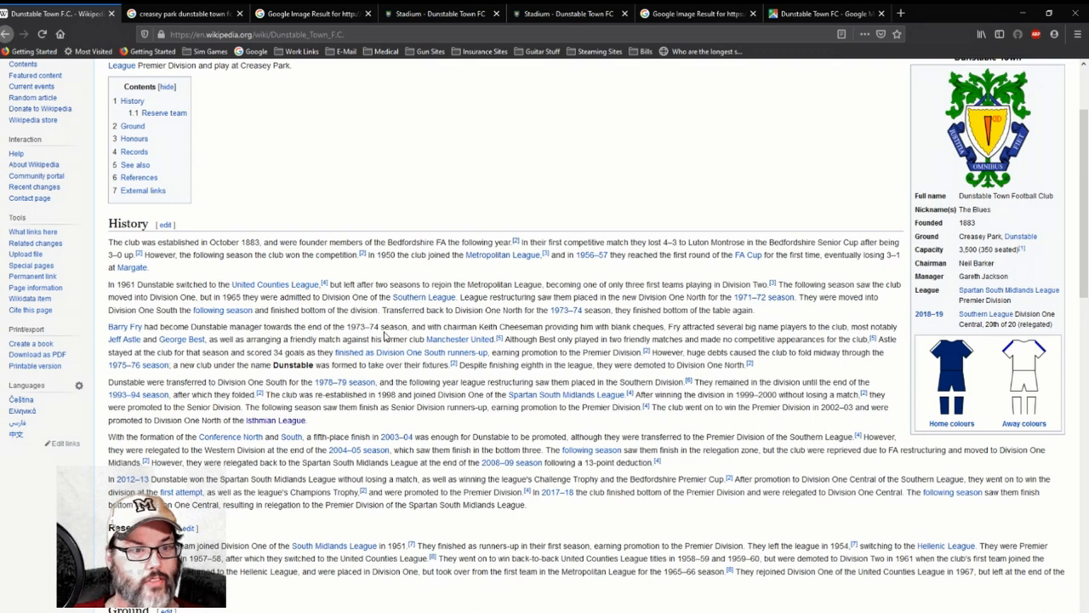
mouse_move(534, 339)
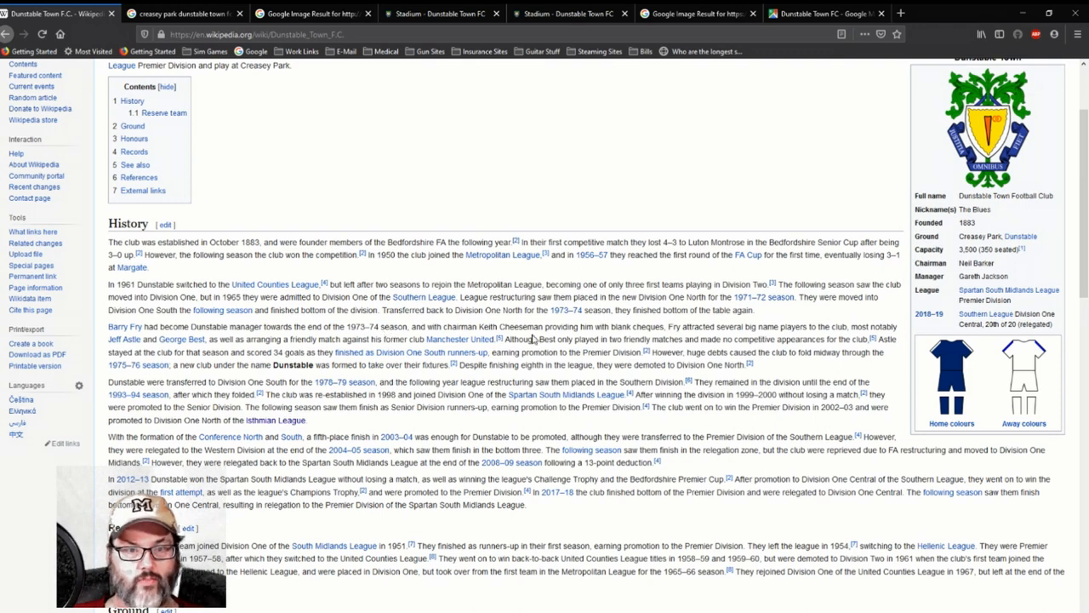
mouse_move(521, 343)
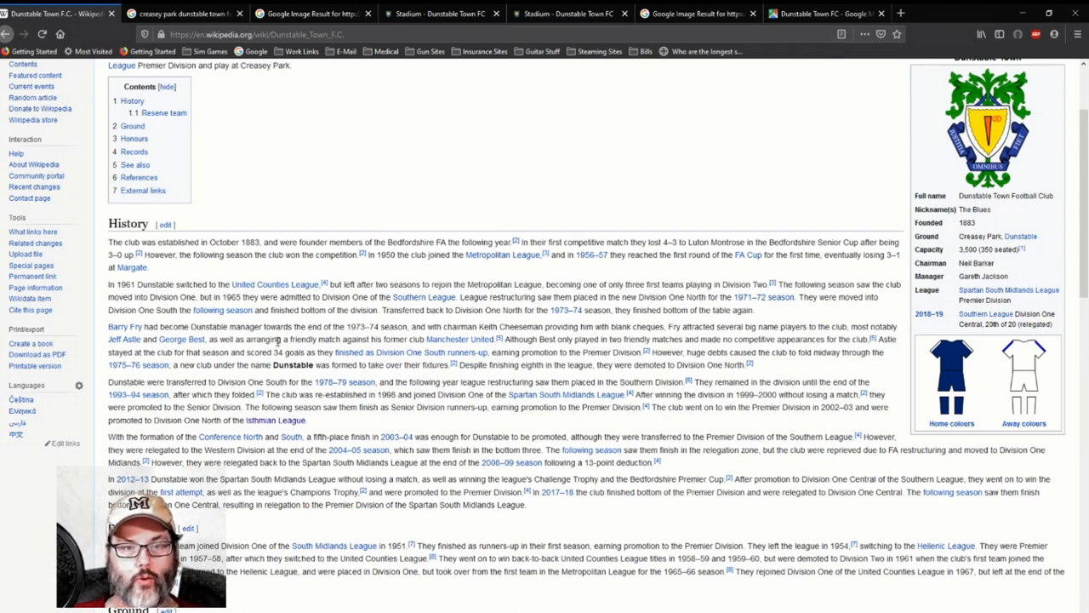
mouse_move(774, 351)
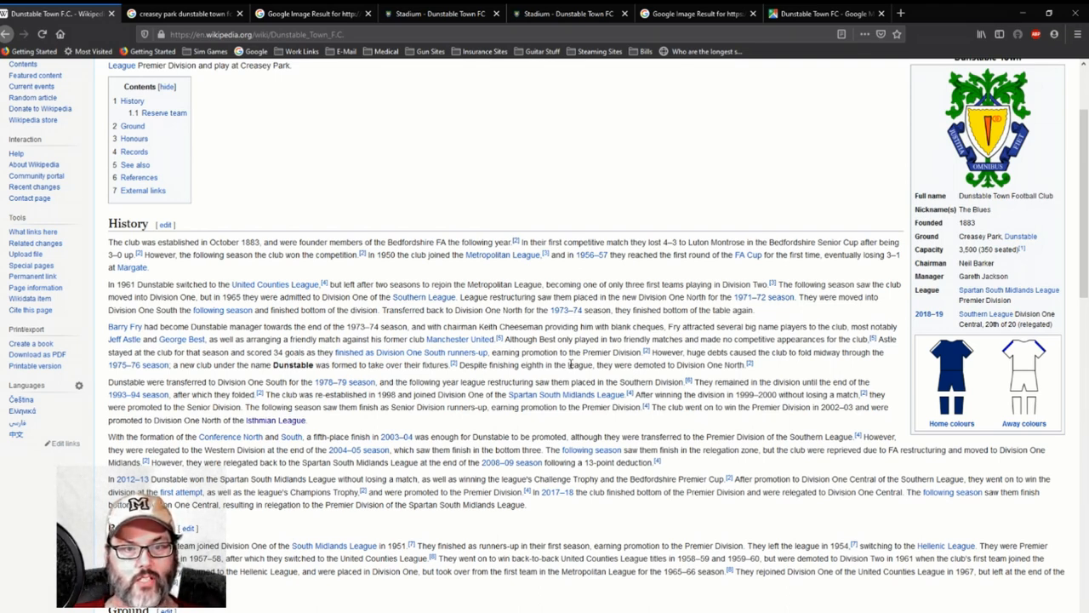
mouse_move(648, 352)
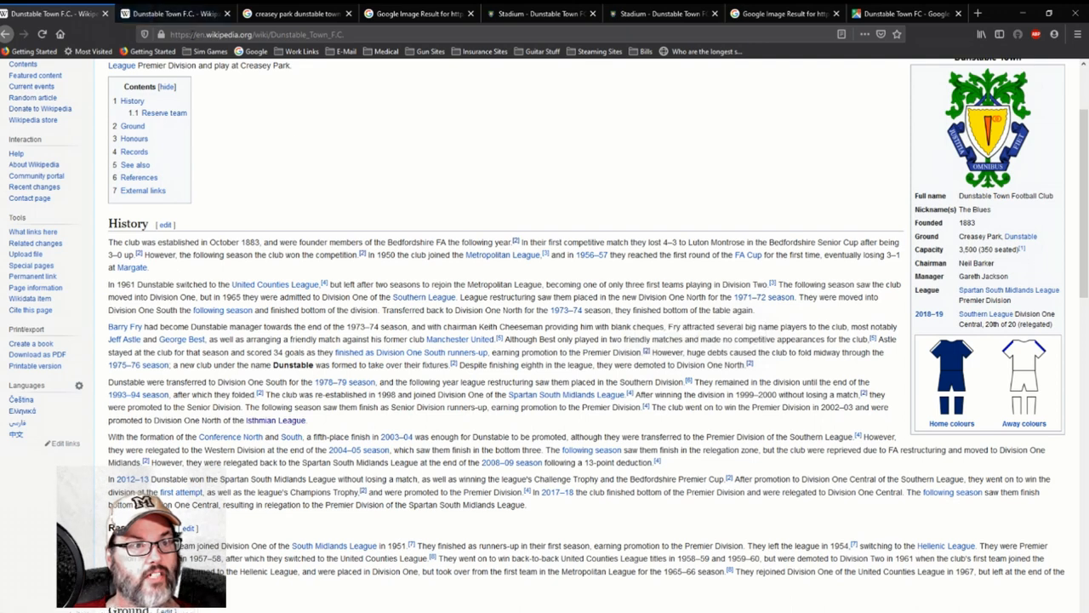
Read through Honours, Records and References, then open the Dunstable Town F.C. players category in a new tab
scroll("down", 3)
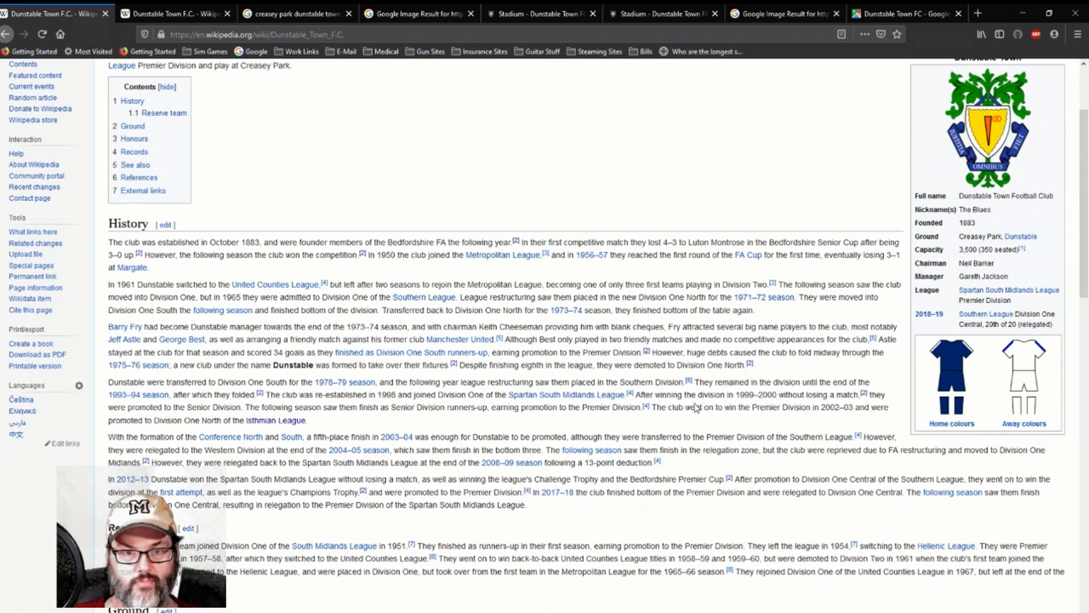
scroll("down", 3)
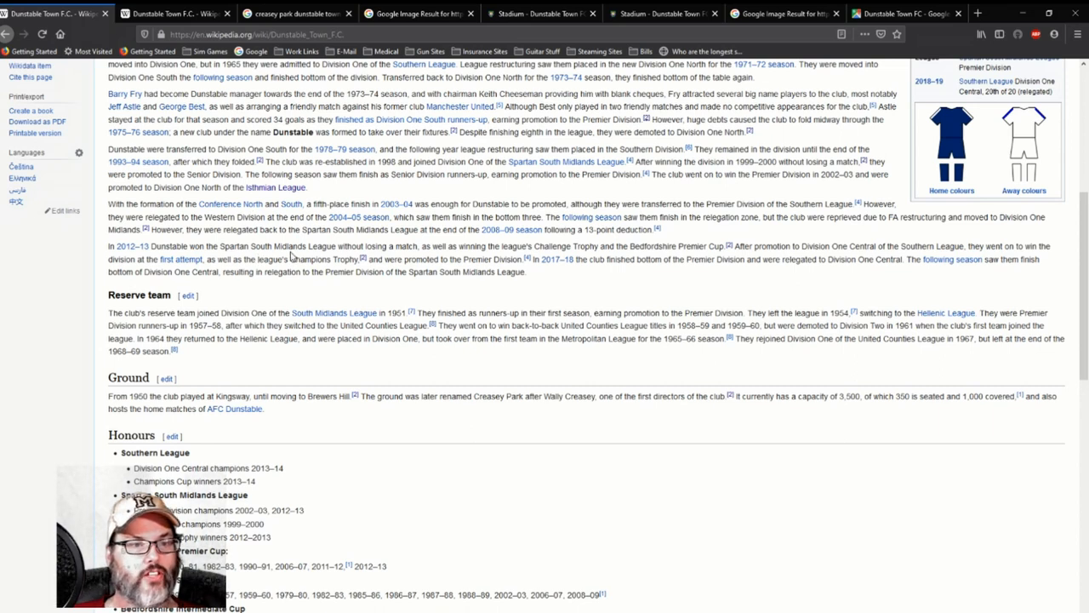
mouse_move(429, 259)
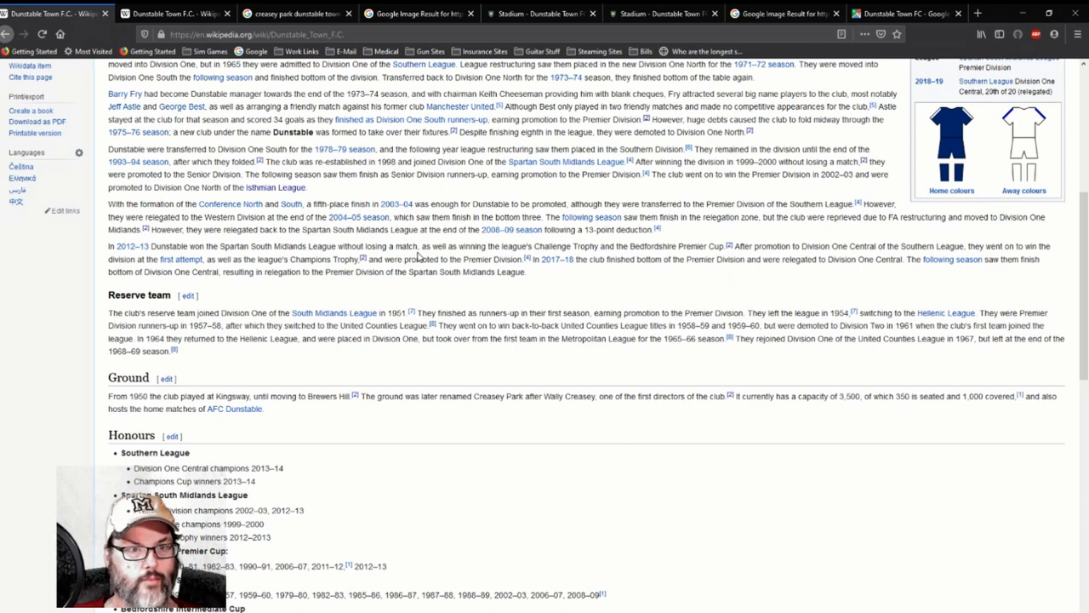
mouse_move(412, 255)
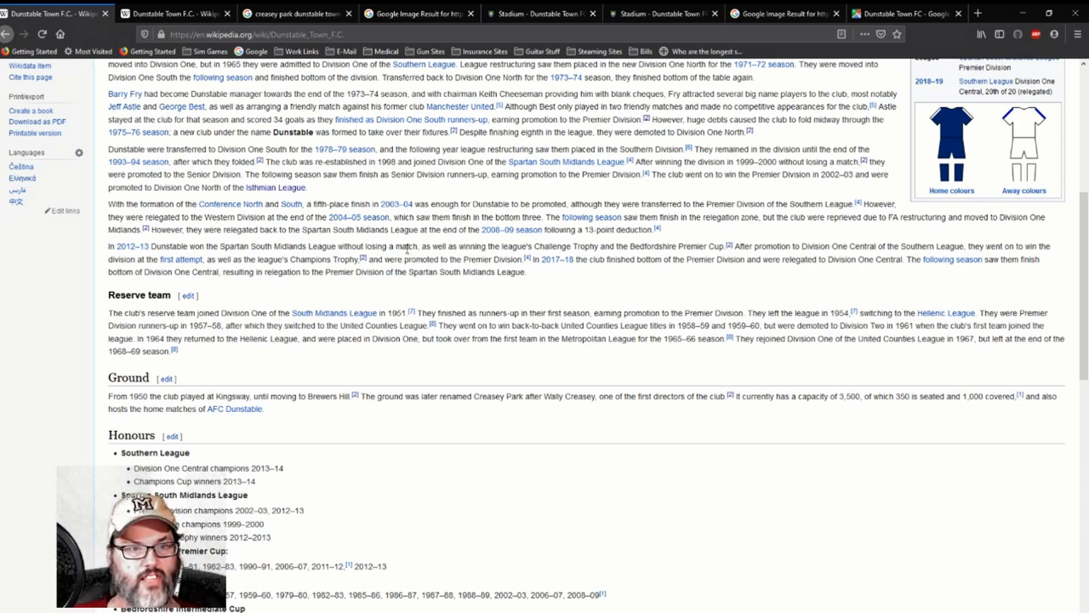
mouse_move(548, 360)
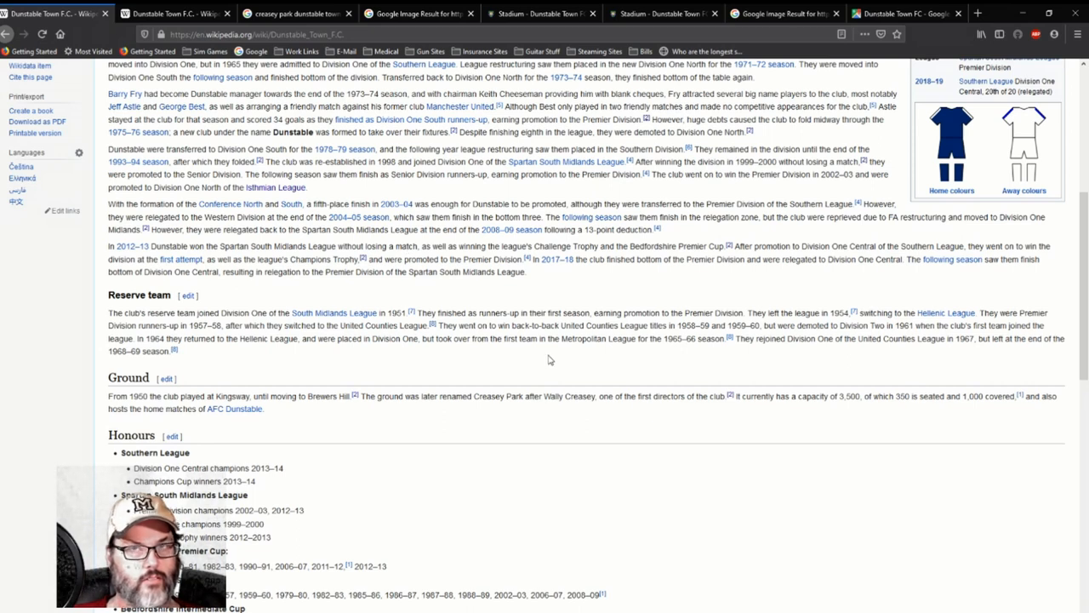
scroll("down", 3)
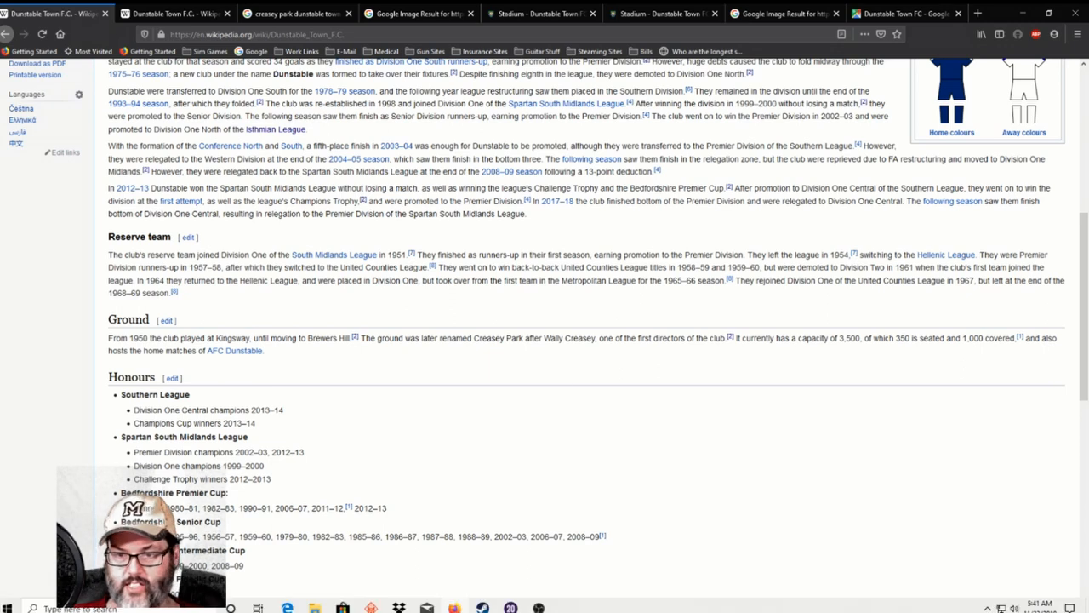
mouse_move(504, 305)
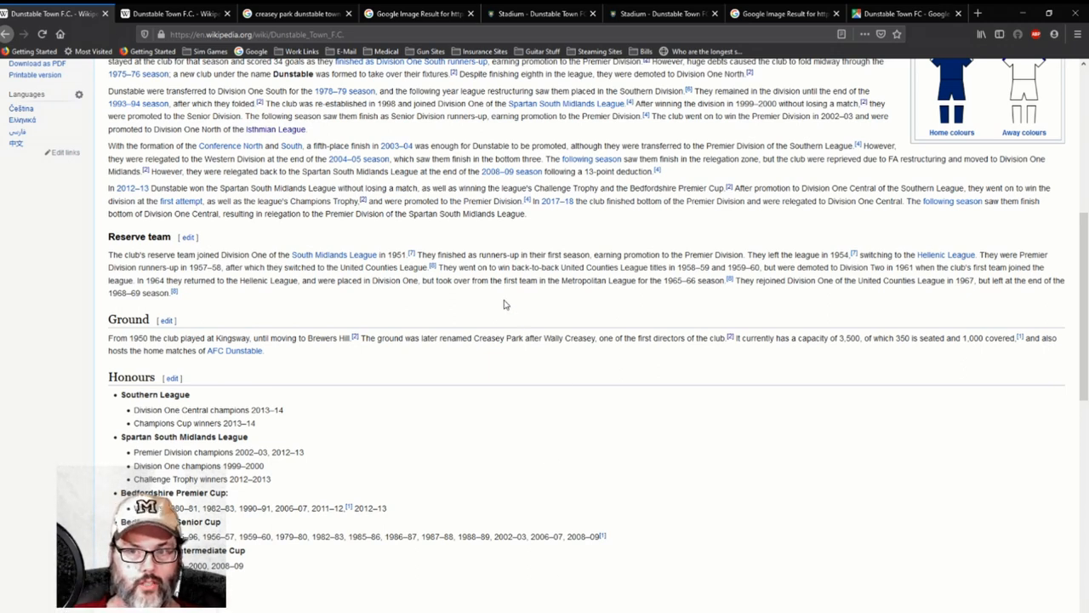
scroll("down", 3)
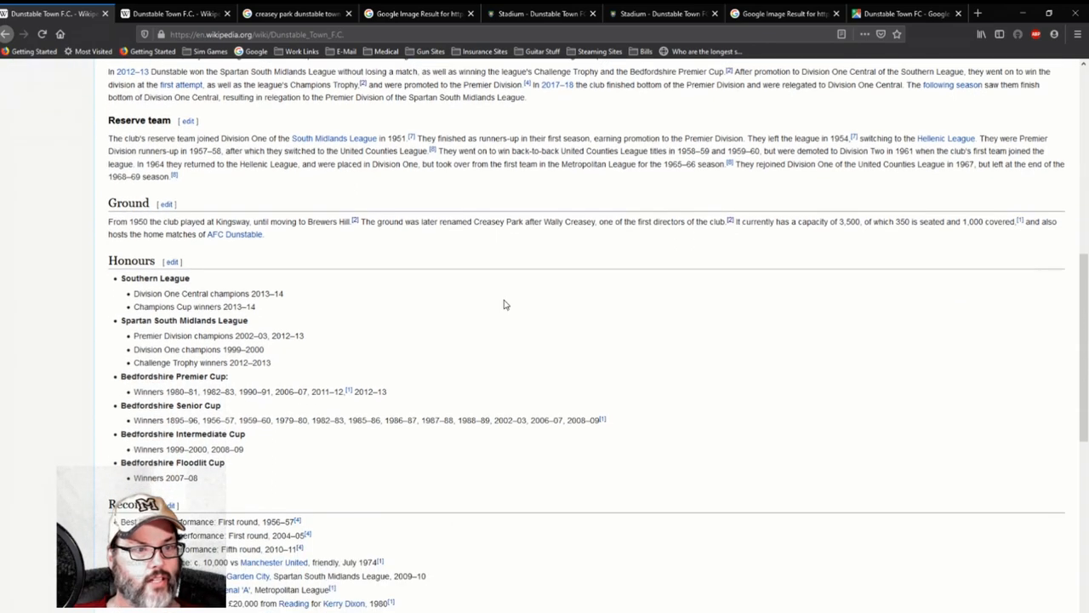
scroll("down", 3)
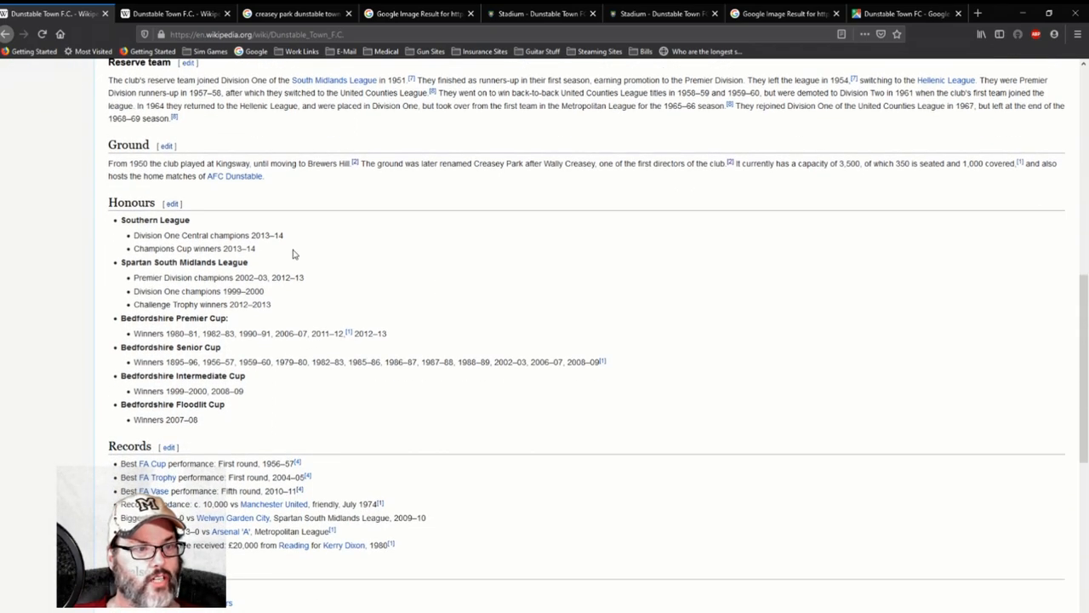
mouse_move(302, 325)
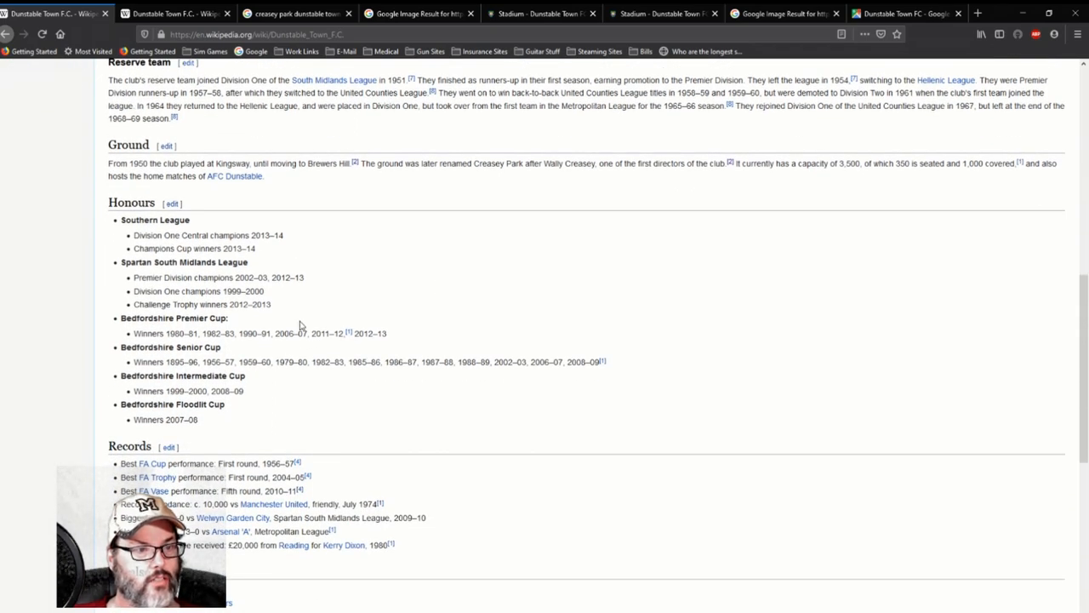
mouse_move(294, 347)
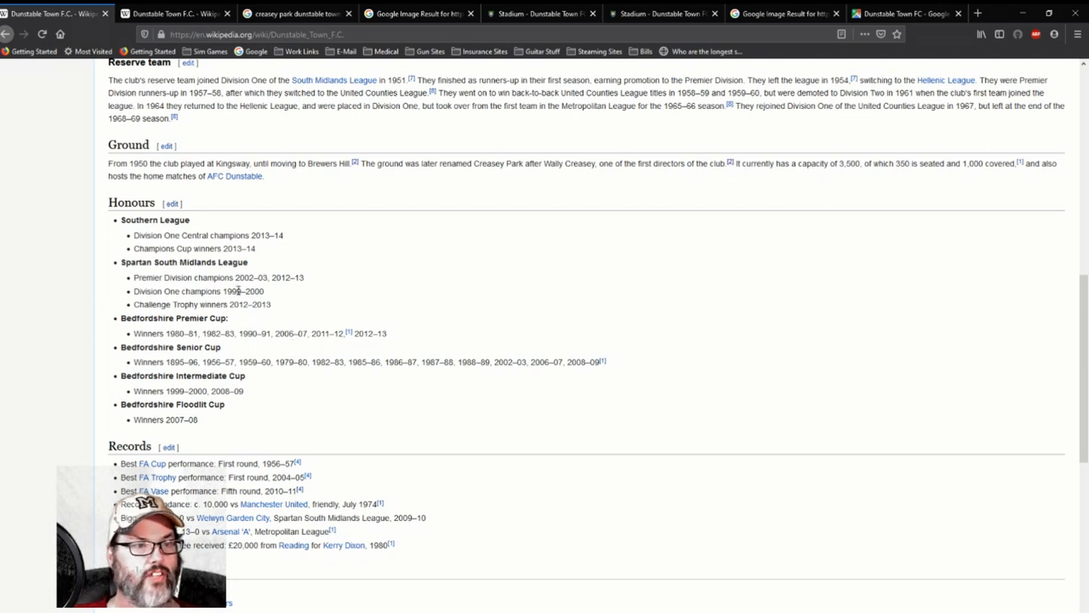
scroll("down", 3)
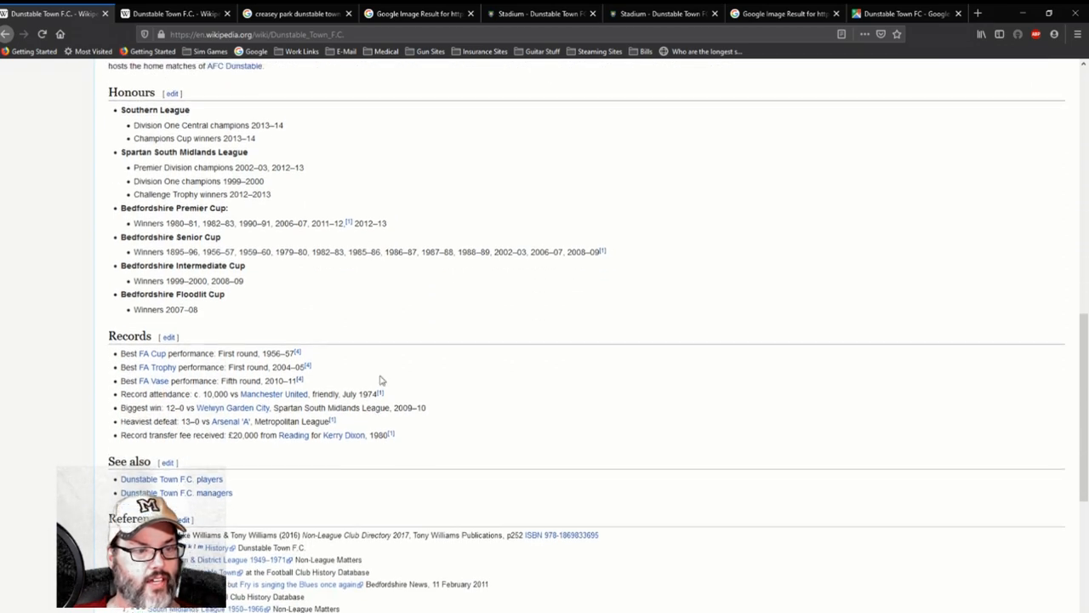
scroll("down", 3)
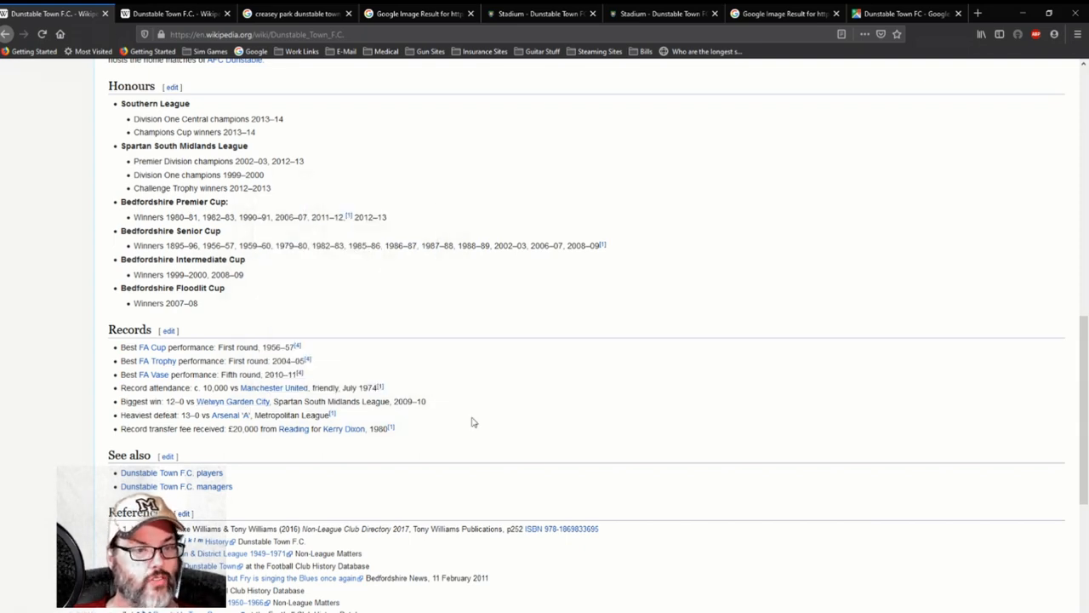
mouse_move(473, 417)
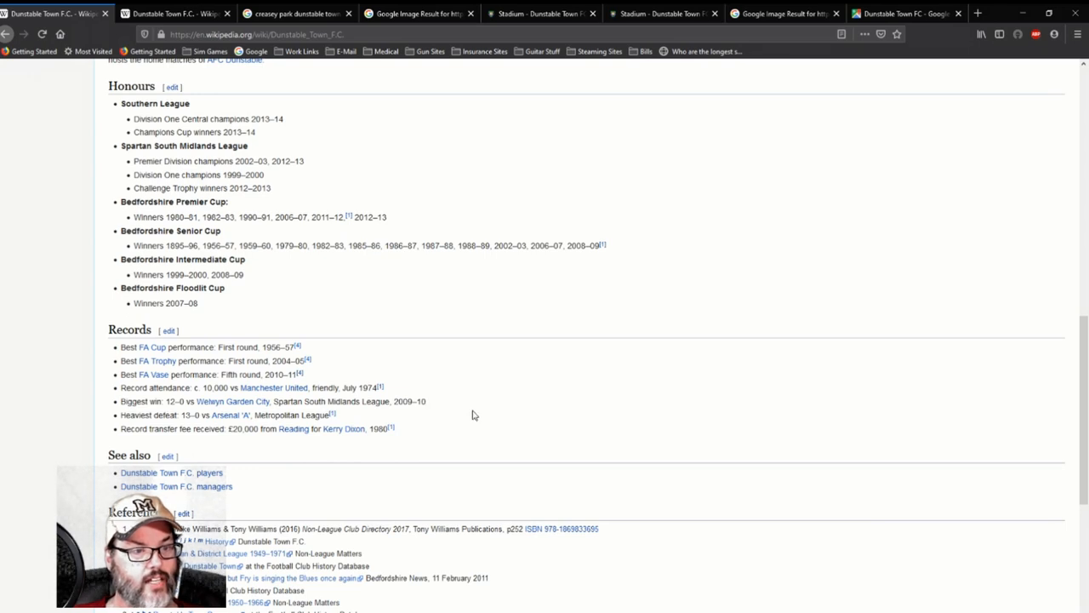
mouse_move(459, 423)
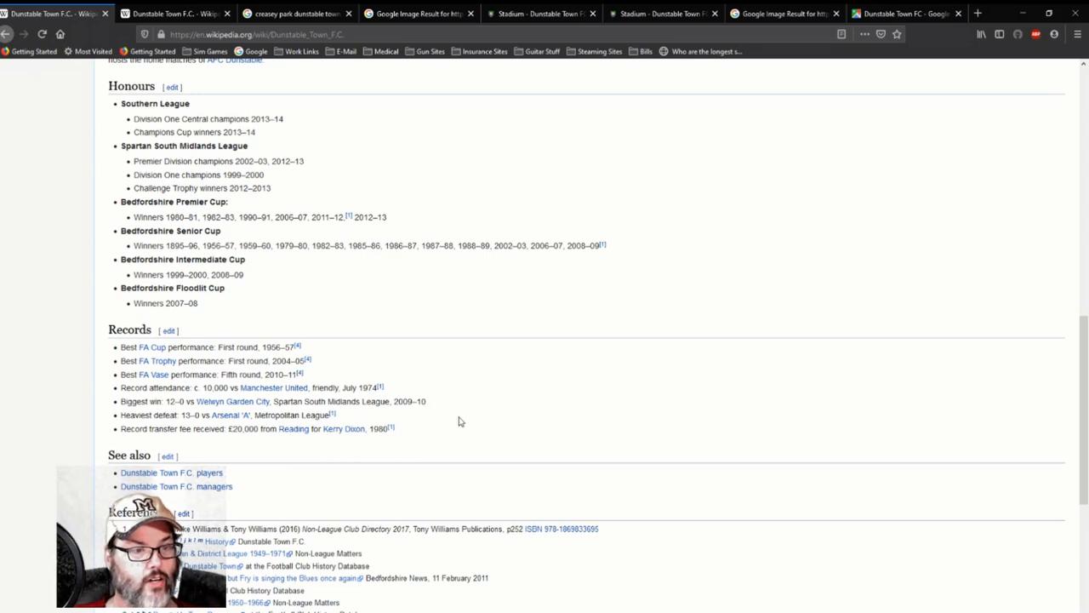
mouse_move(413, 419)
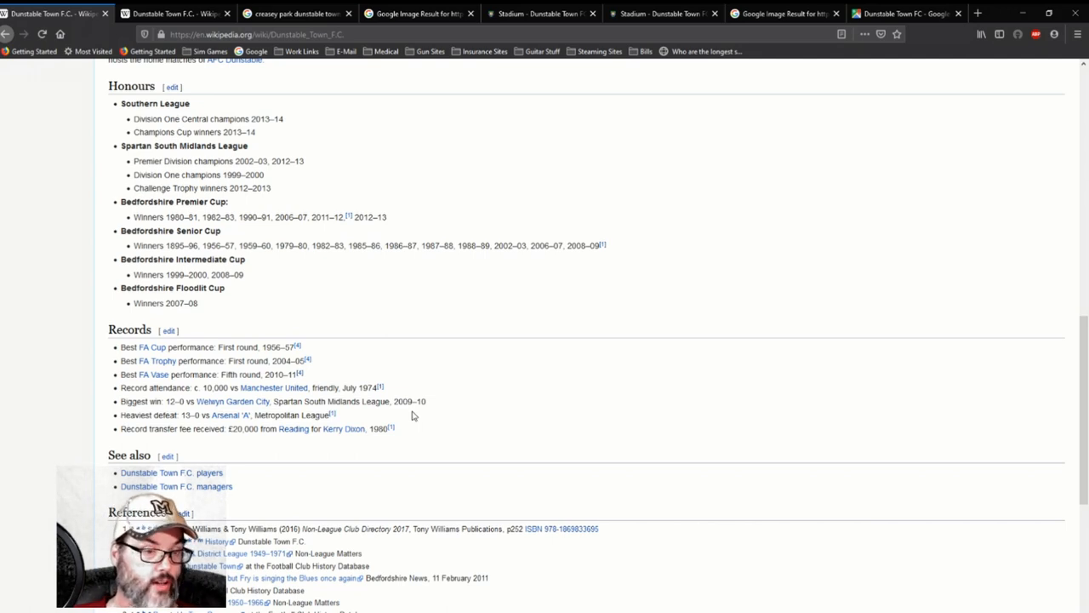
mouse_move(412, 415)
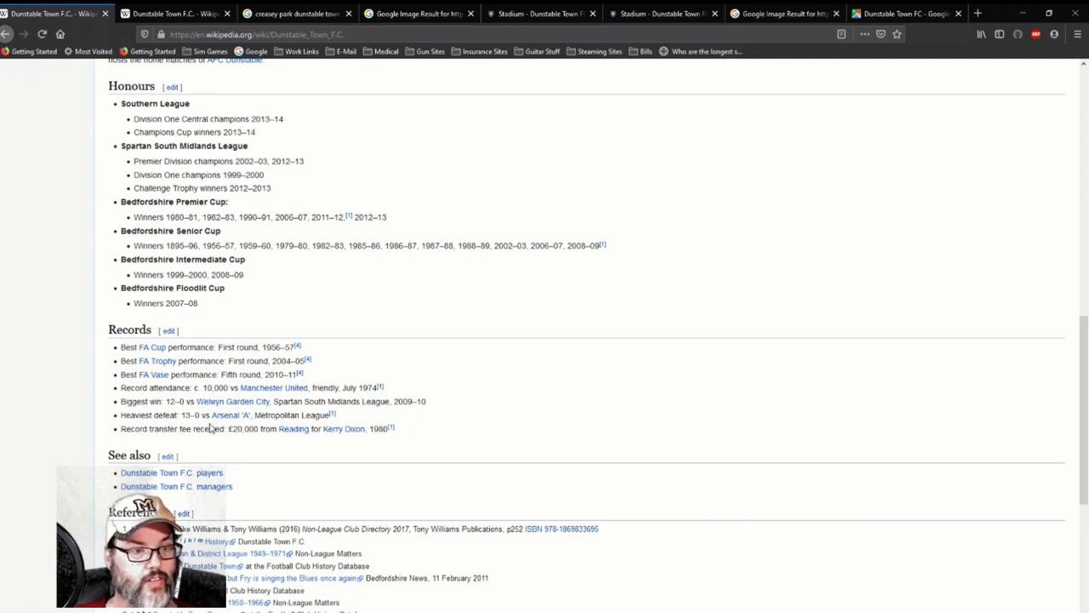
mouse_move(226, 446)
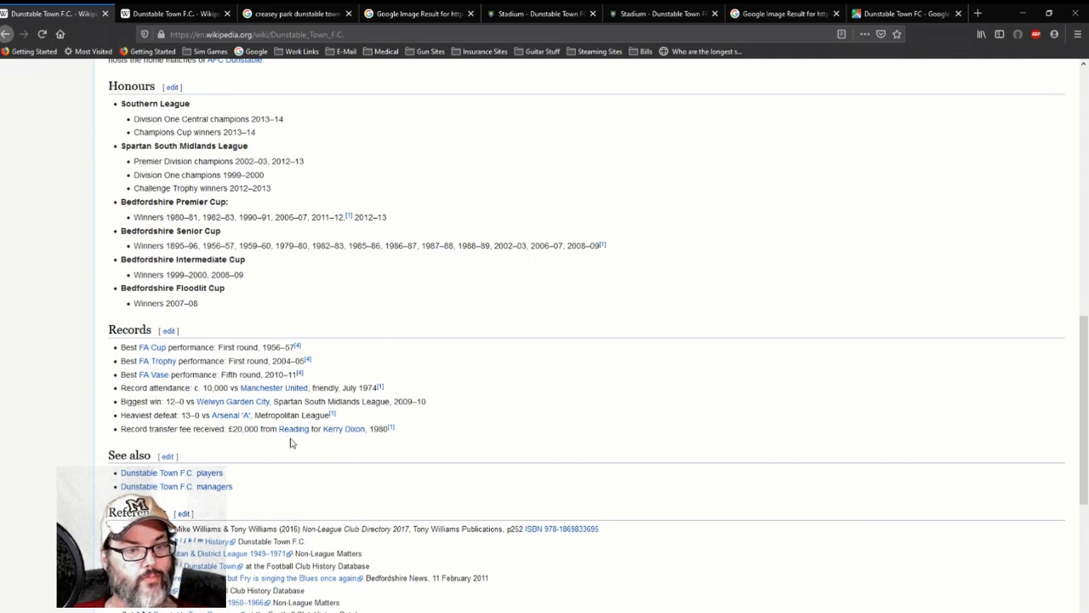
mouse_move(474, 451)
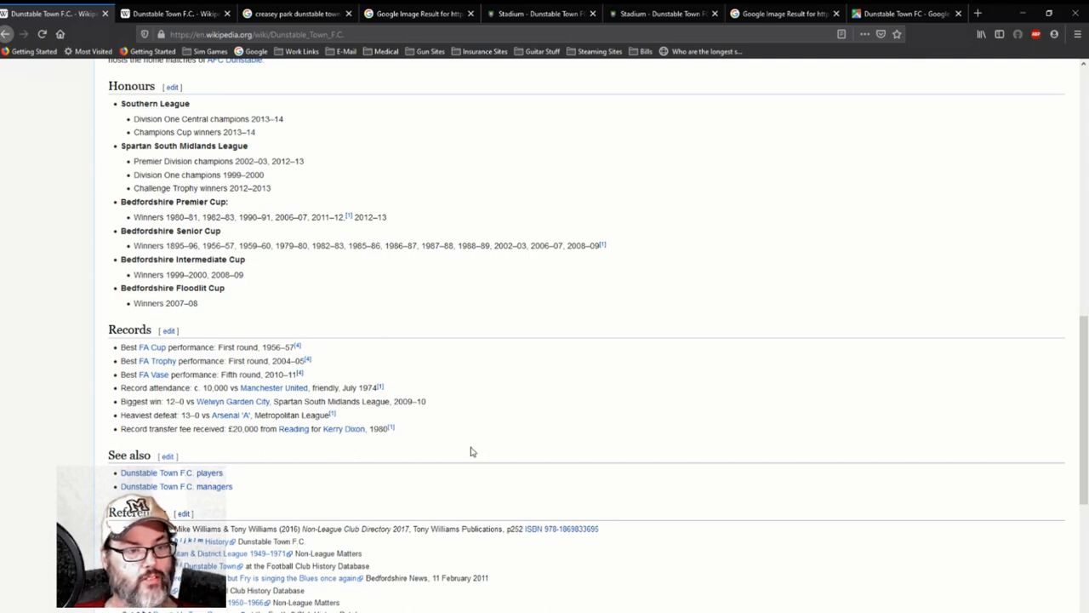
scroll("down", 3)
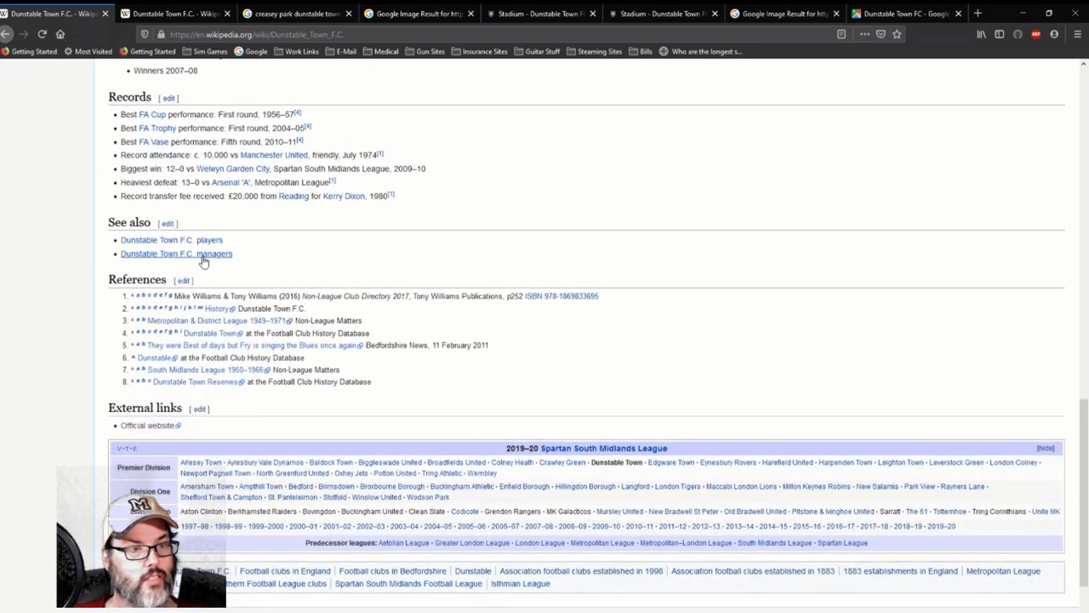
mouse_move(189, 242)
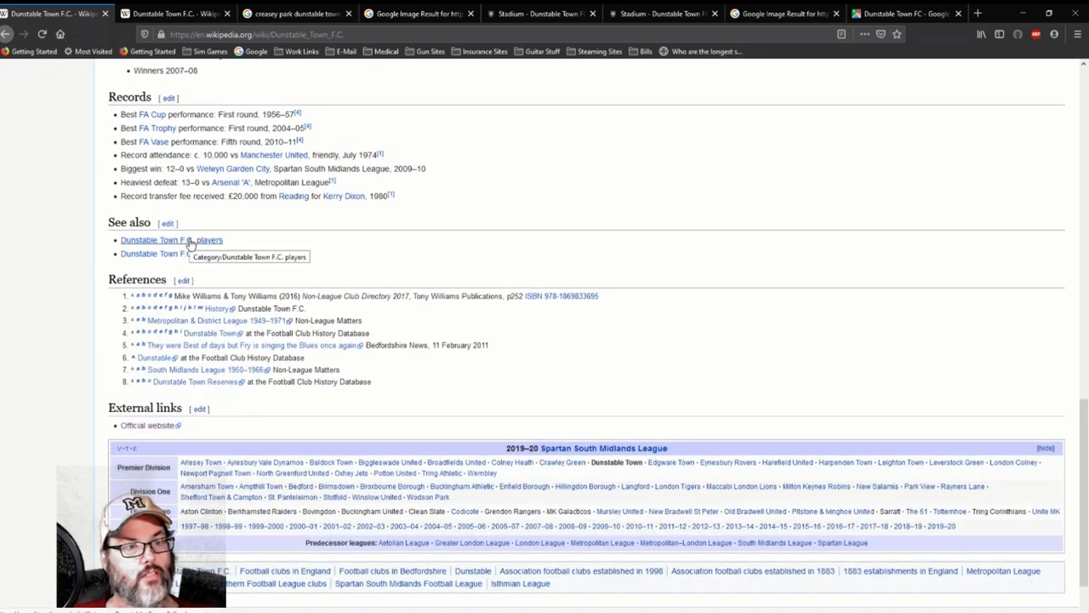
left_click(171, 239)
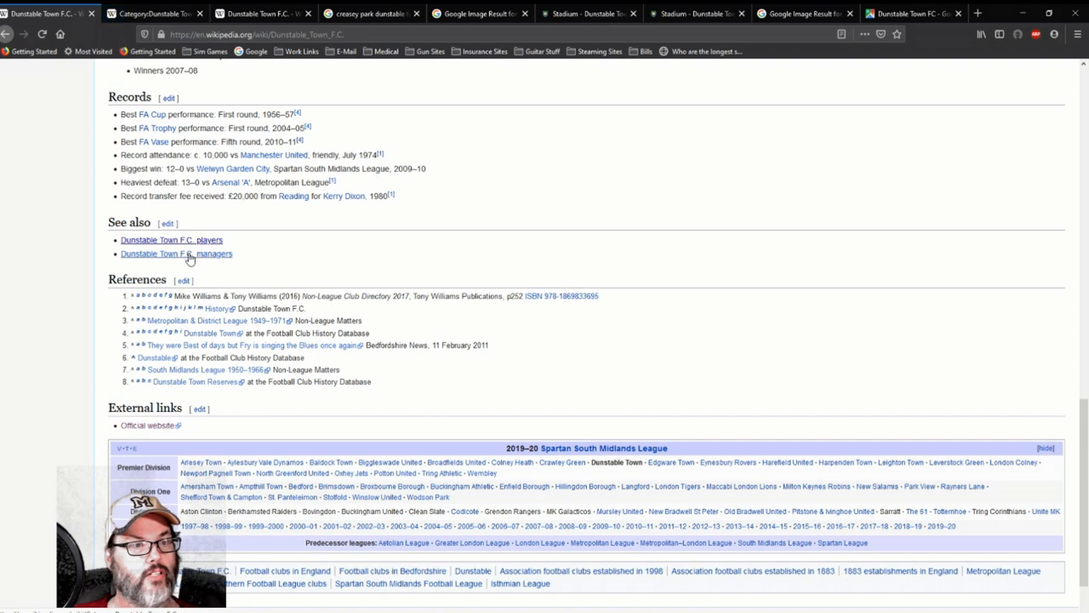
Open the Dunstable Town F.C. managers category listing its four pages
left_click(177, 253)
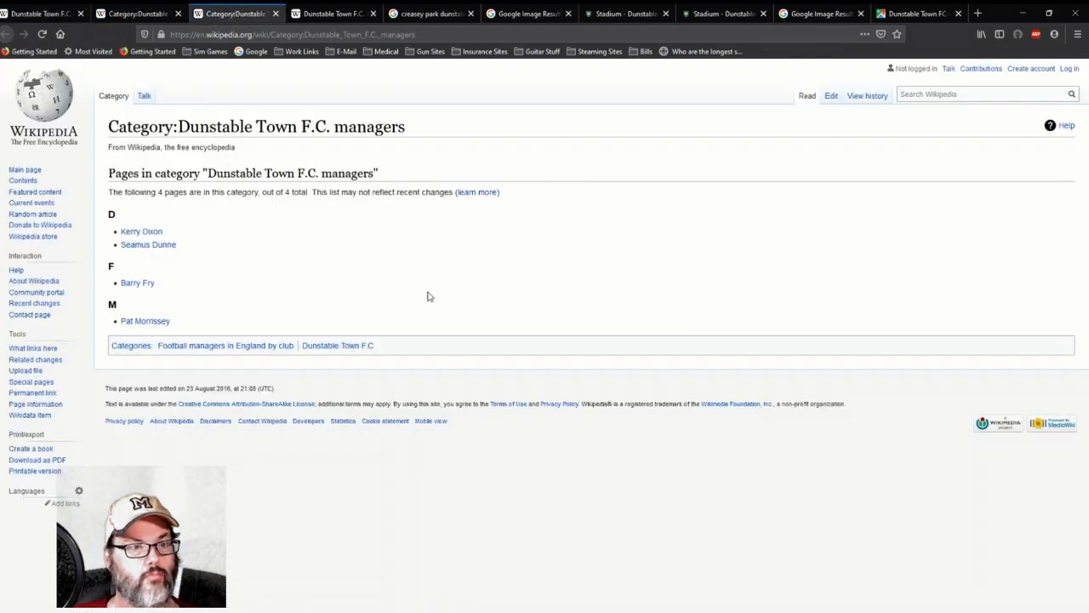
mouse_move(279, 307)
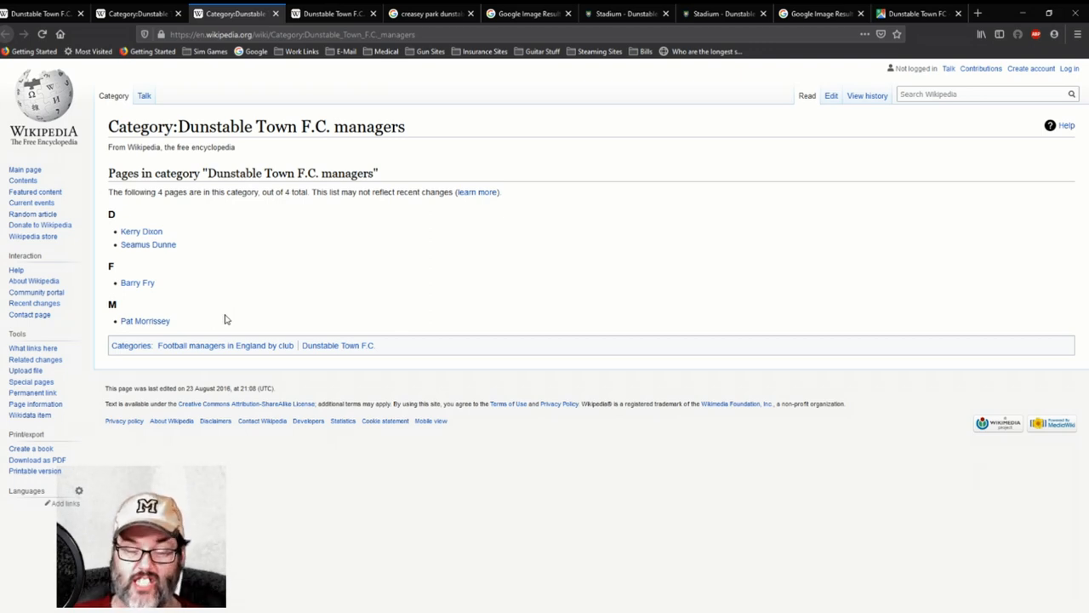
mouse_move(190, 254)
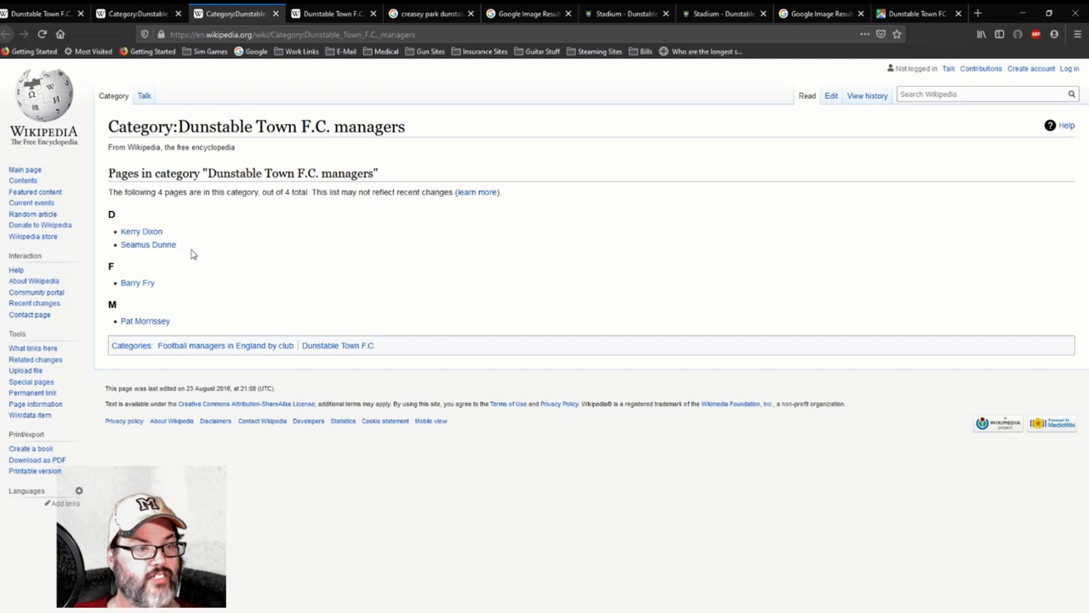
mouse_move(188, 320)
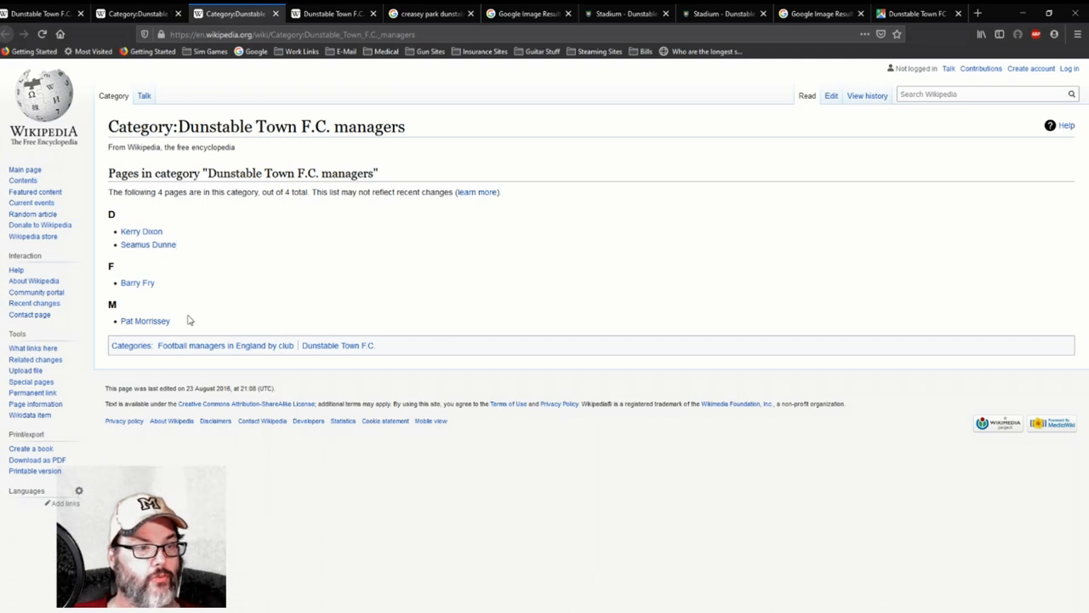
mouse_move(162, 290)
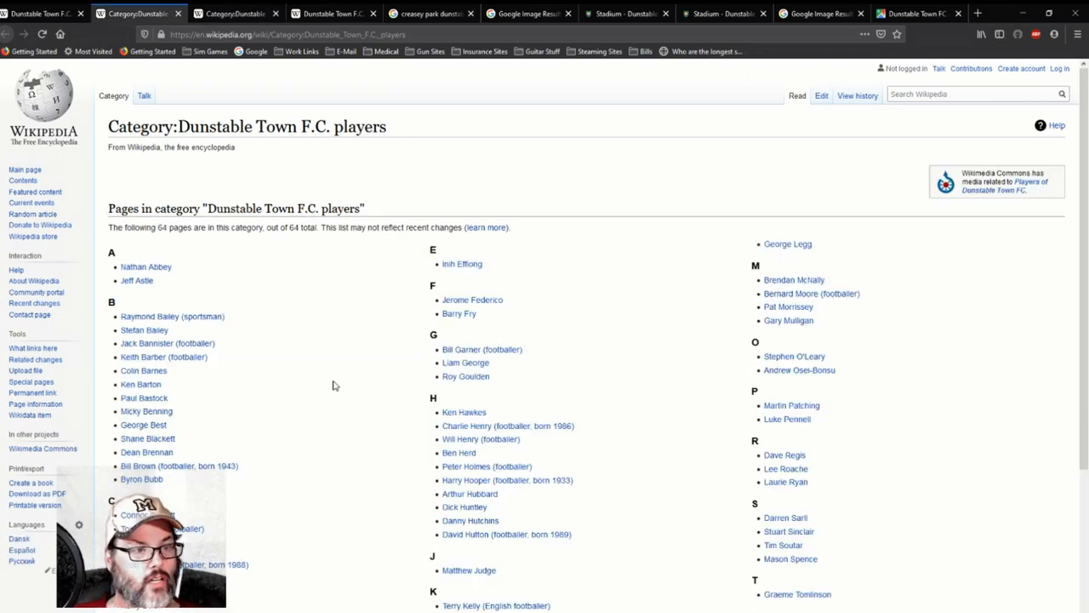
scroll("down", 3)
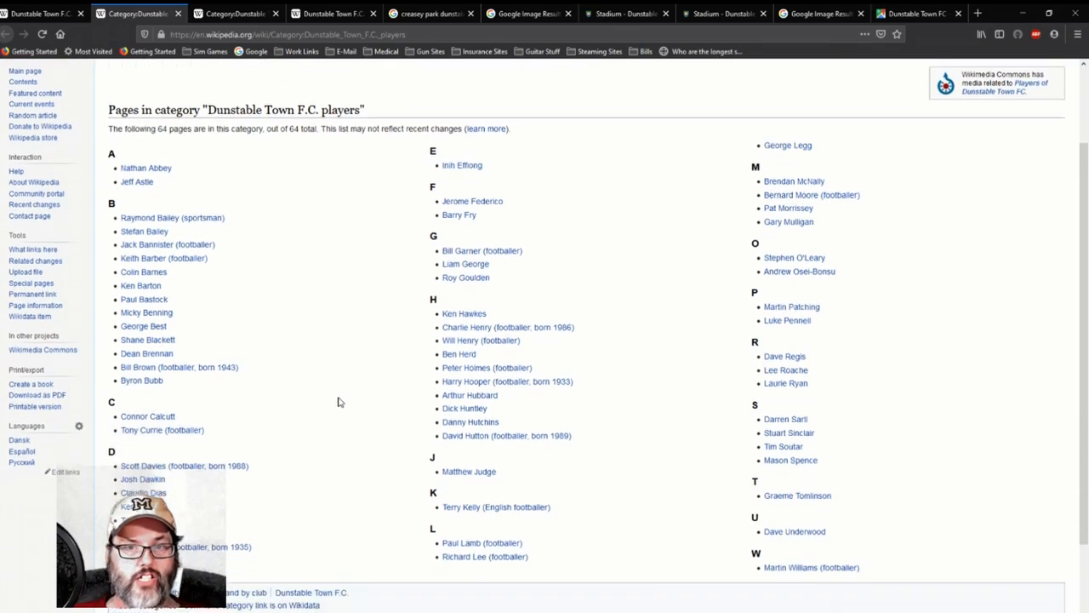
scroll("down", 3)
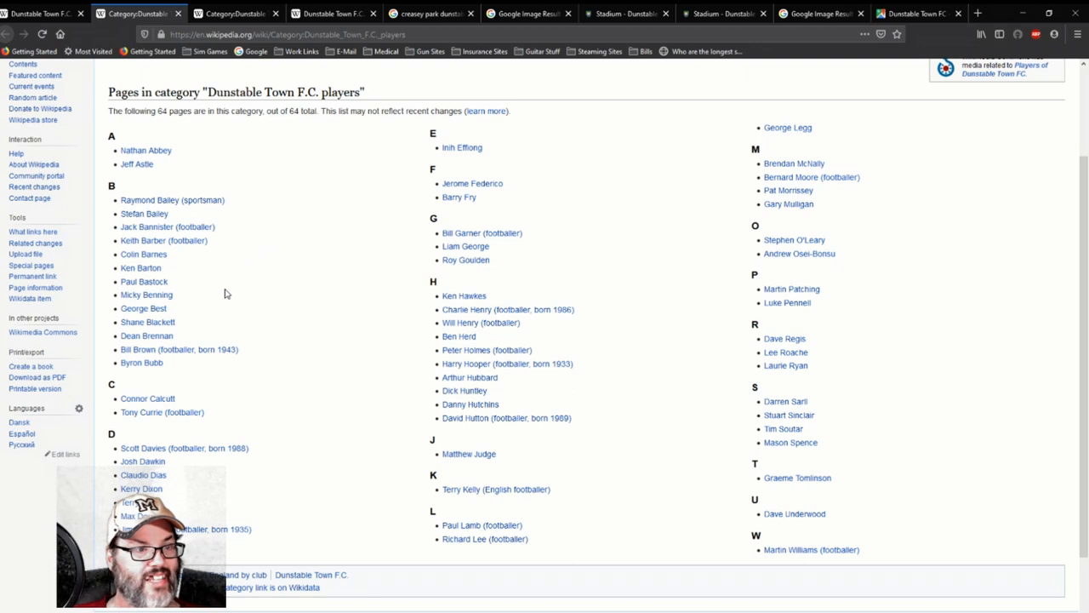
mouse_move(224, 375)
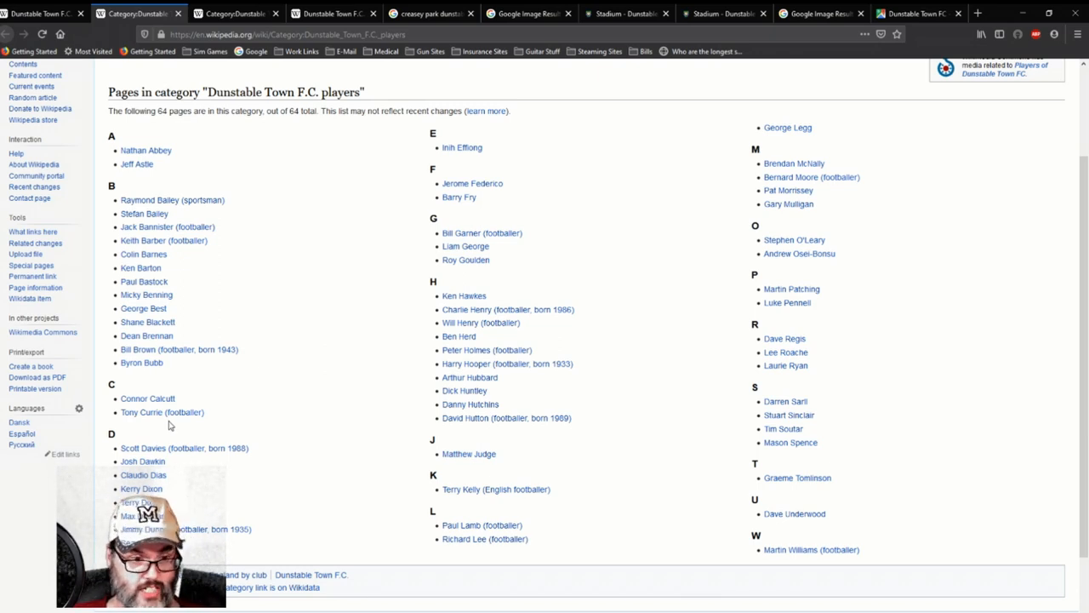
mouse_move(262, 517)
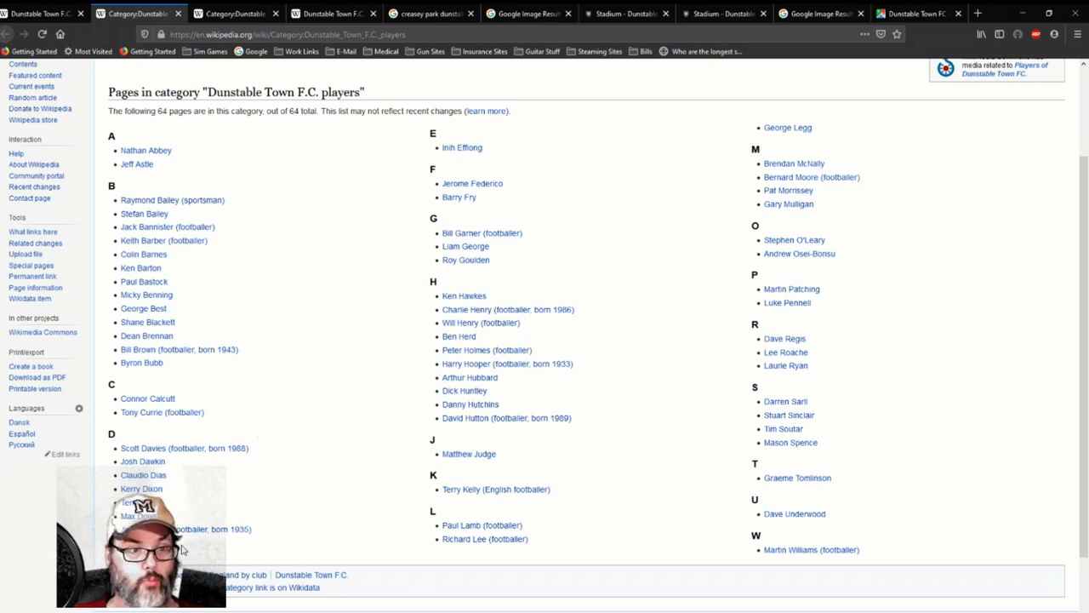
mouse_move(555, 201)
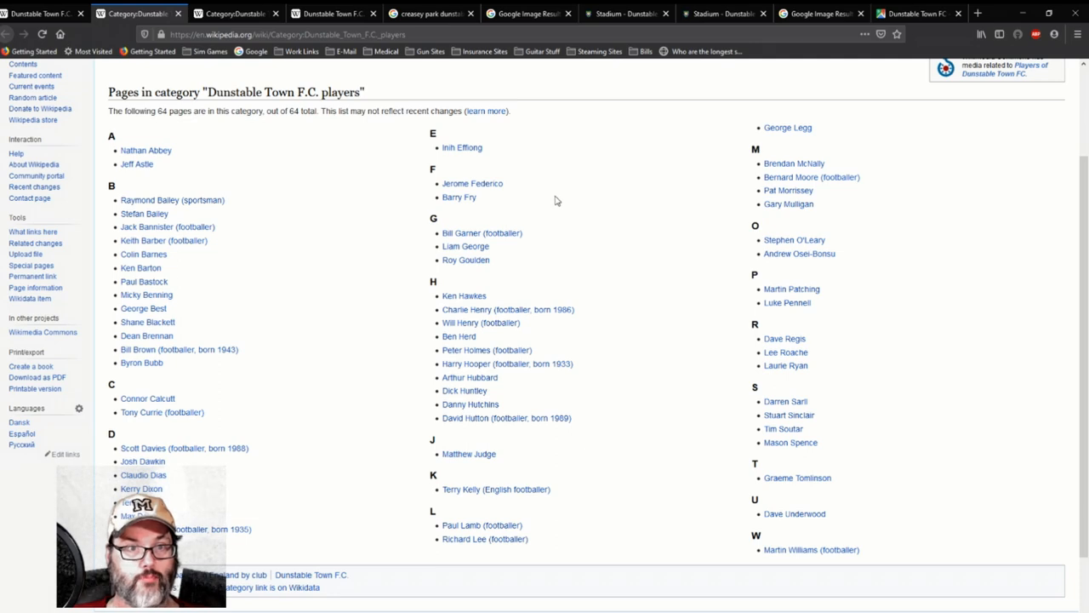
mouse_move(550, 262)
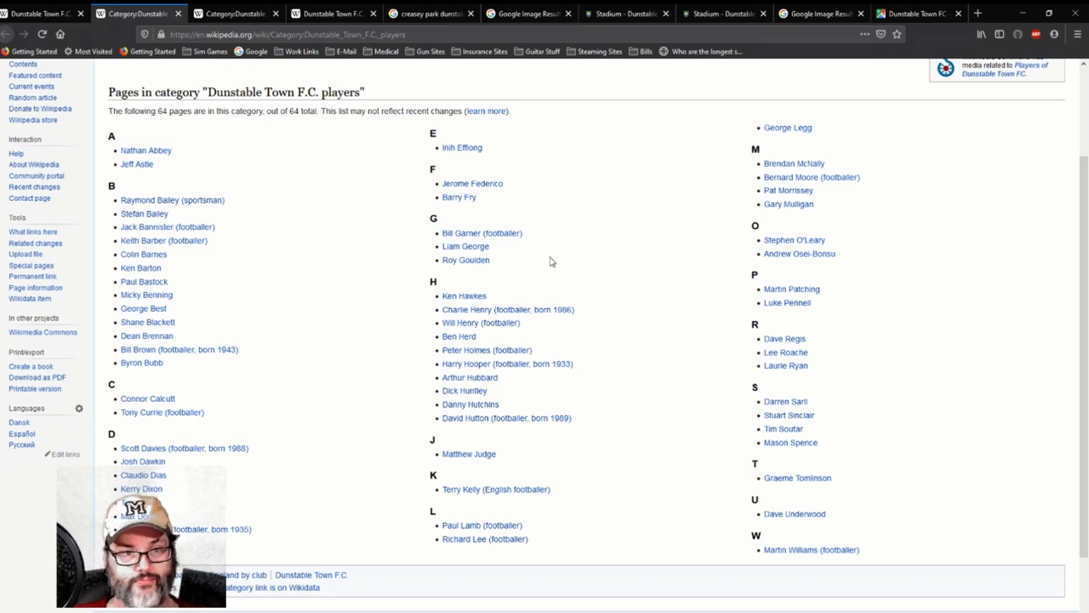
mouse_move(586, 349)
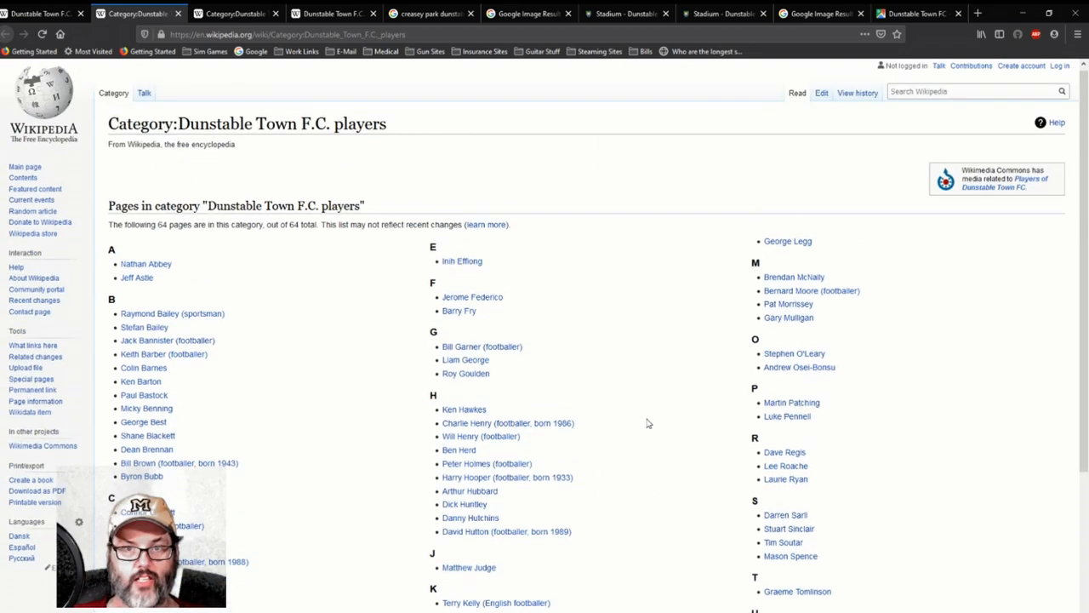
scroll("down", 3)
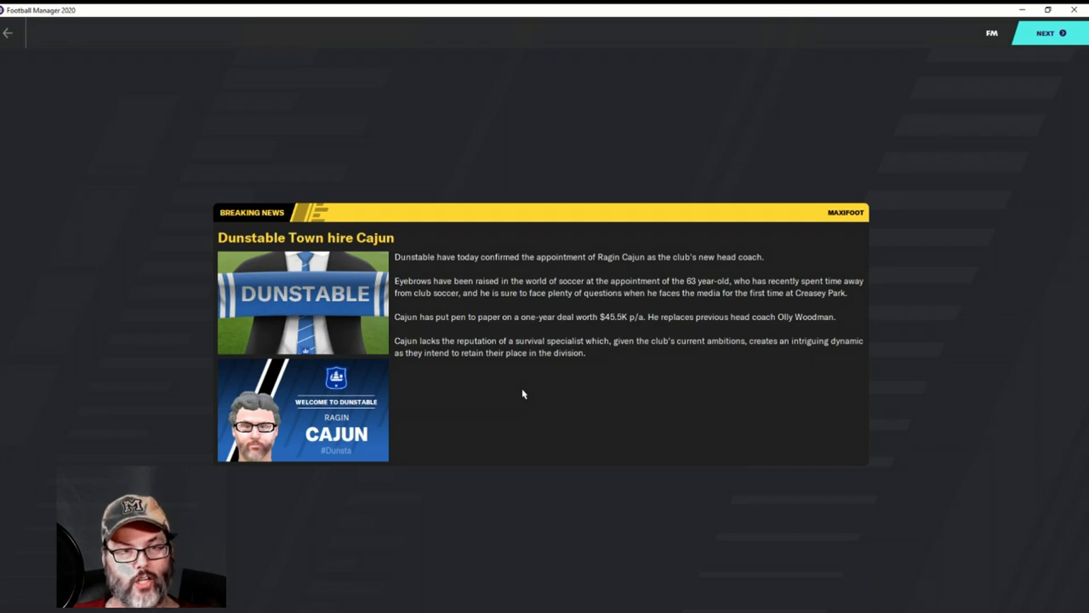
mouse_move(487, 385)
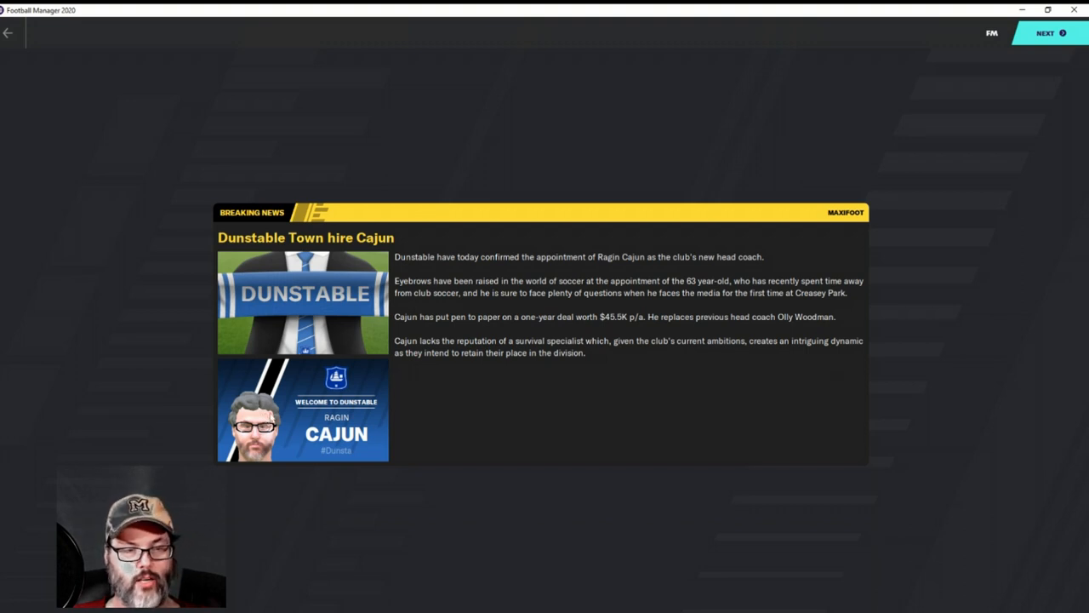
mouse_move(491, 428)
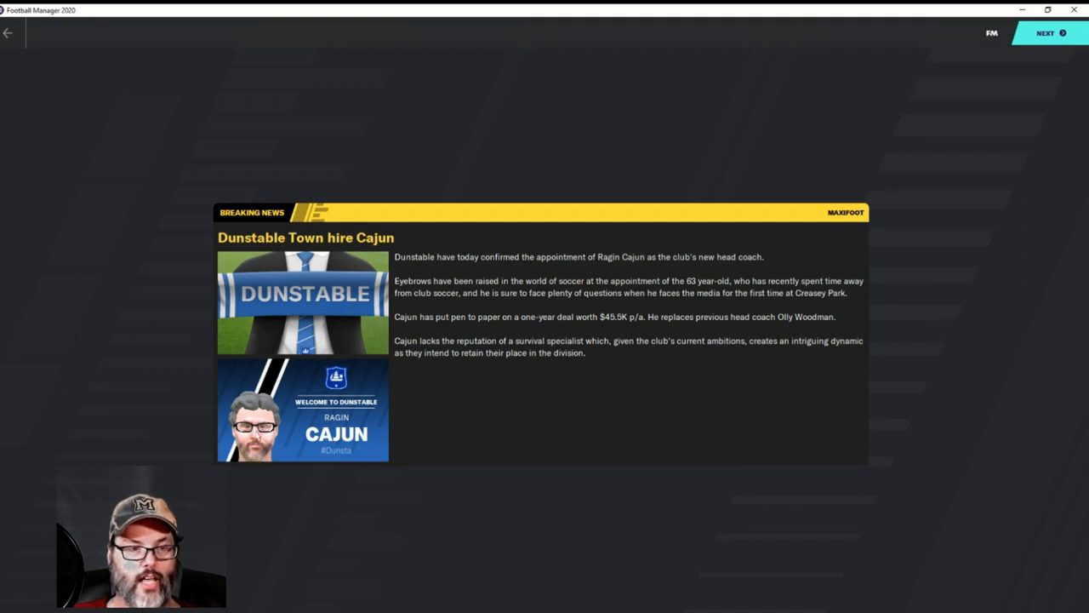
mouse_move(604, 388)
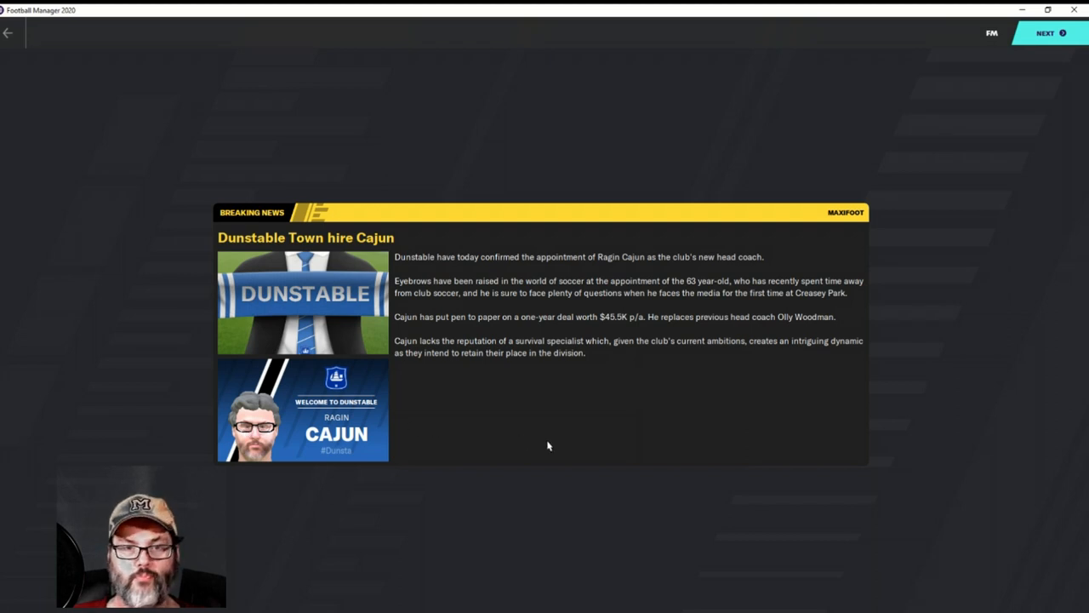
mouse_move(577, 415)
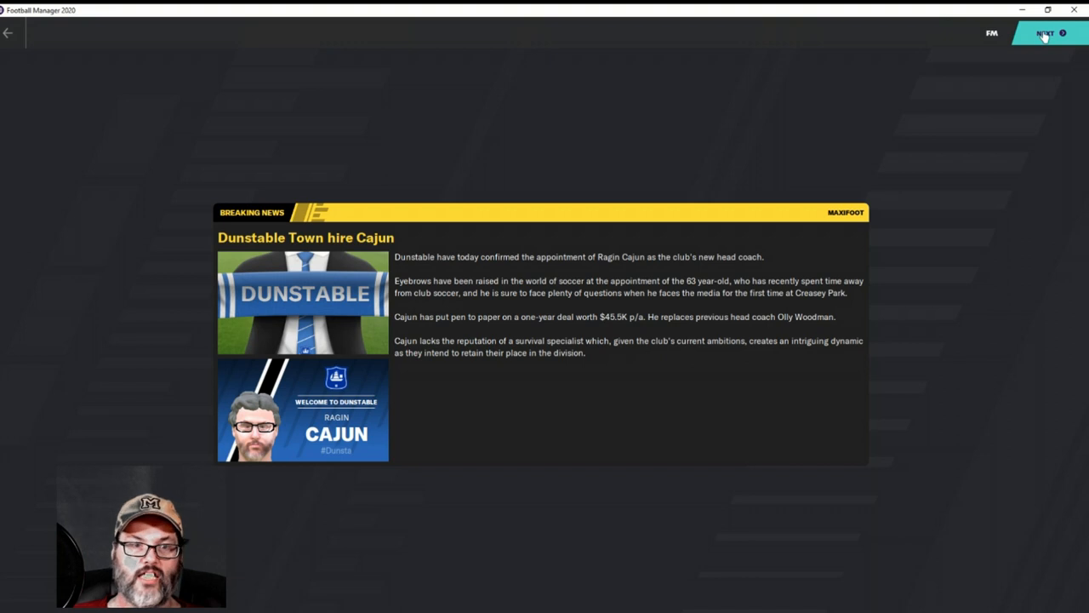
Advance the welcome pack past the club overview to the Team Report – Best XI screen
left_click(1046, 33)
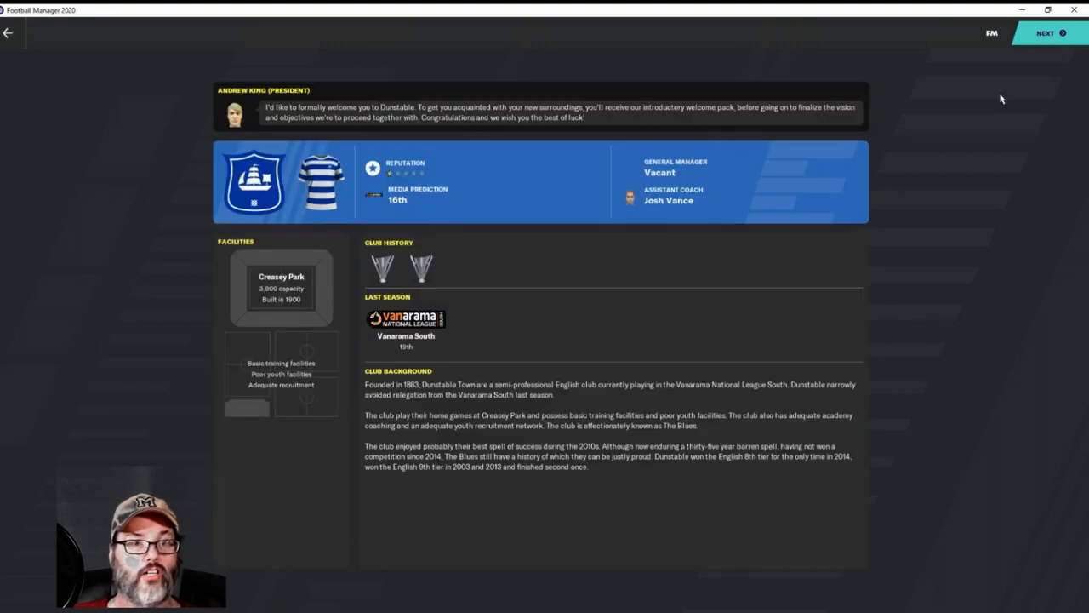
mouse_move(851, 313)
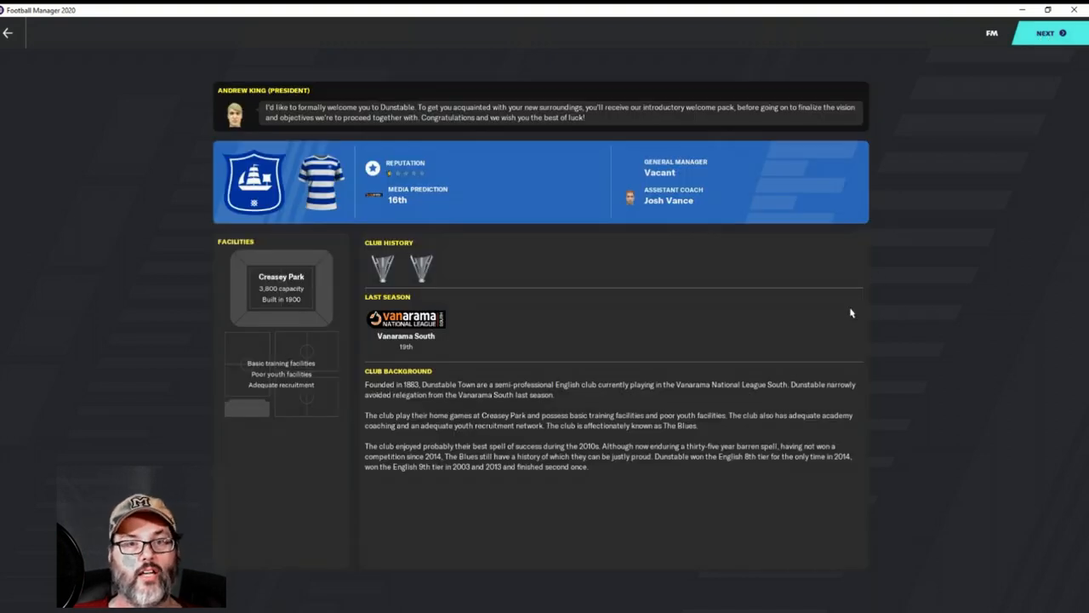
mouse_move(700, 211)
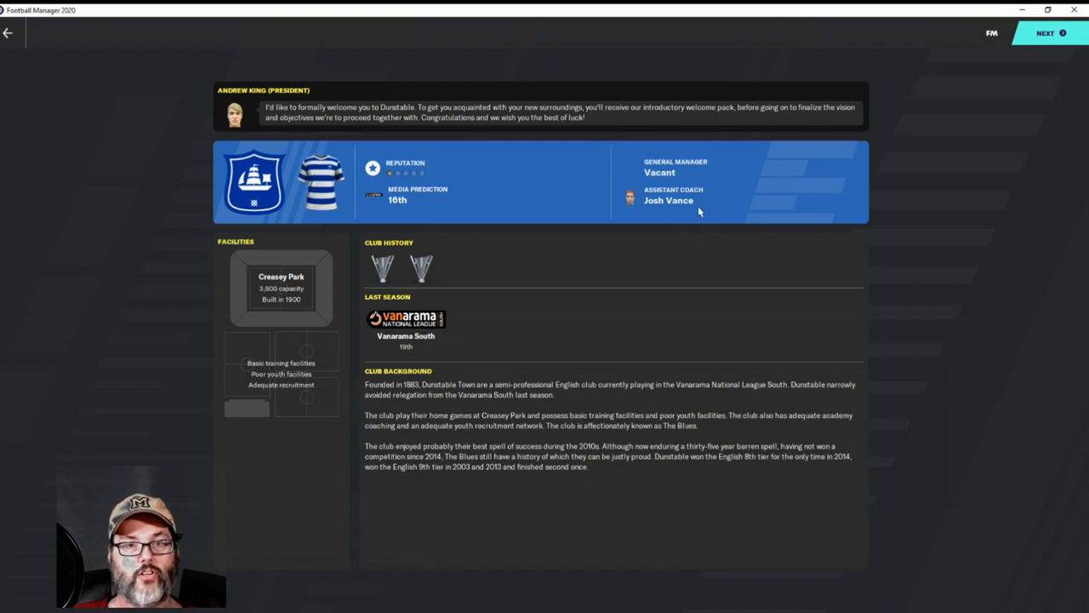
mouse_move(674, 208)
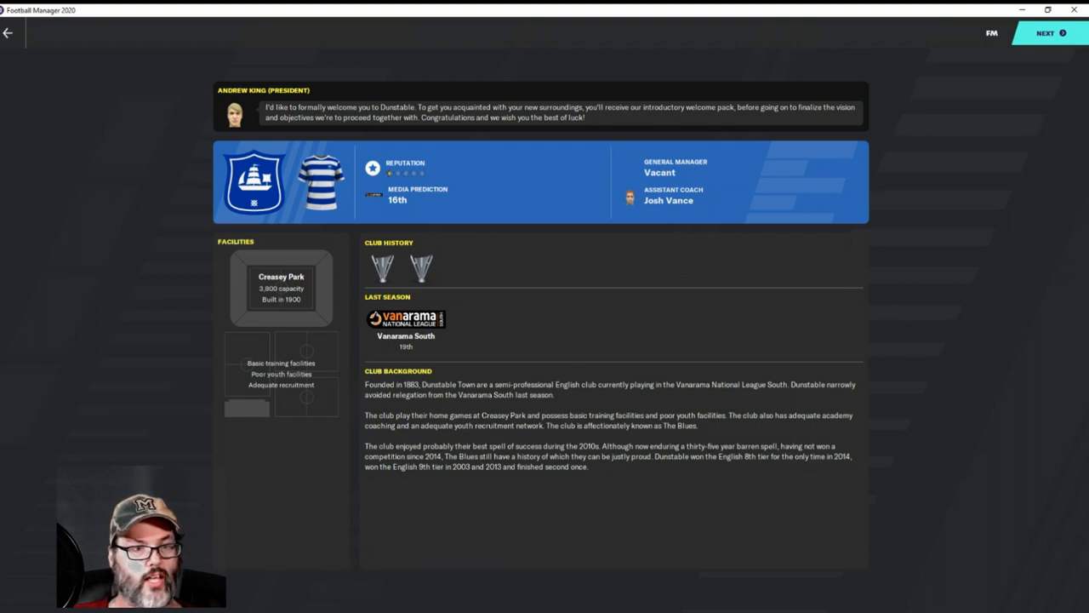
mouse_move(296, 313)
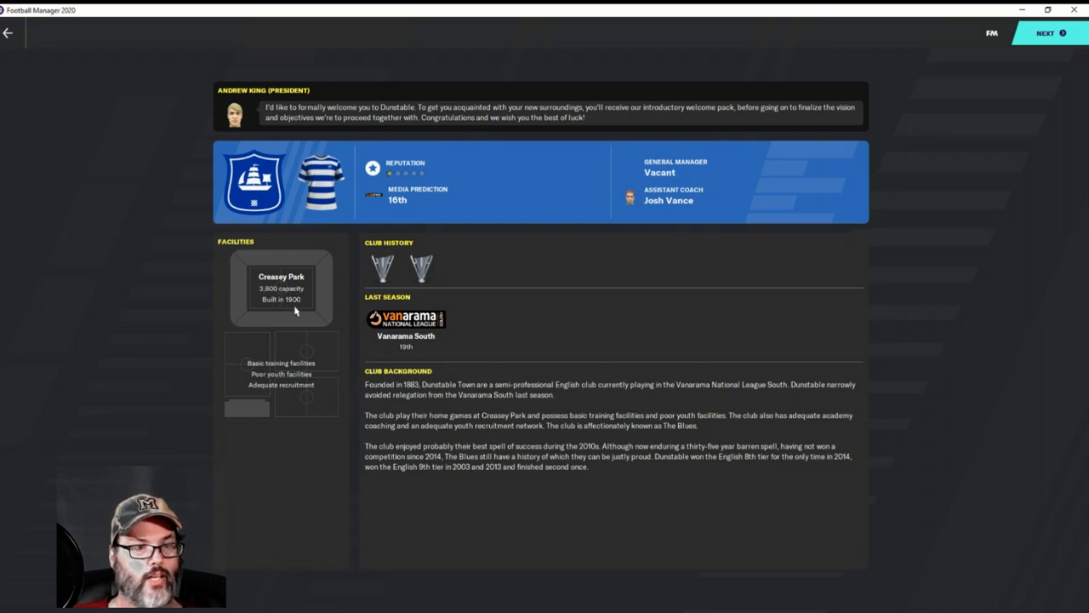
mouse_move(300, 371)
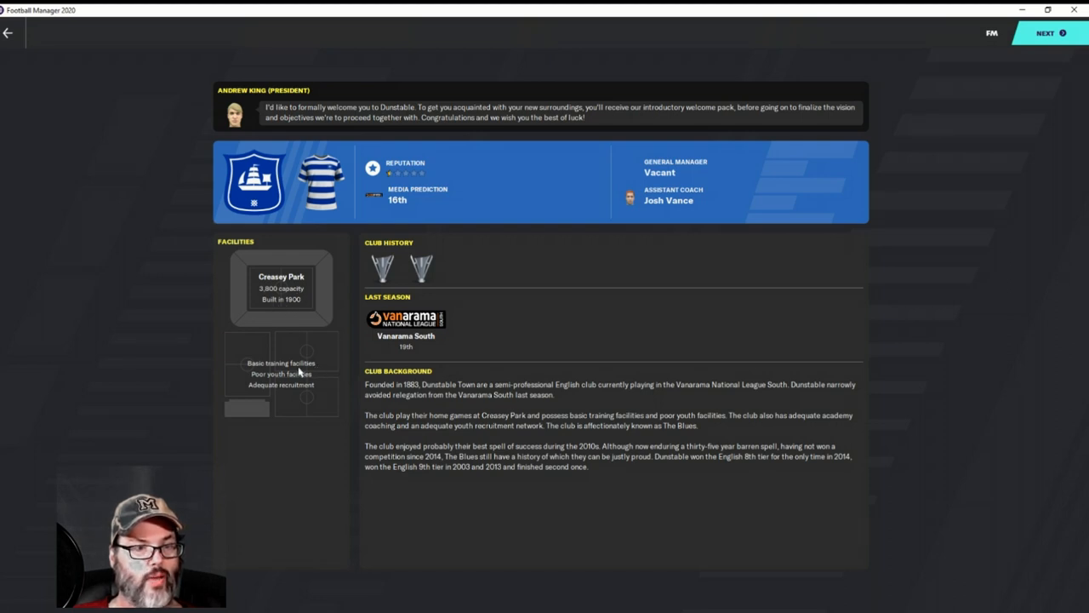
mouse_move(298, 398)
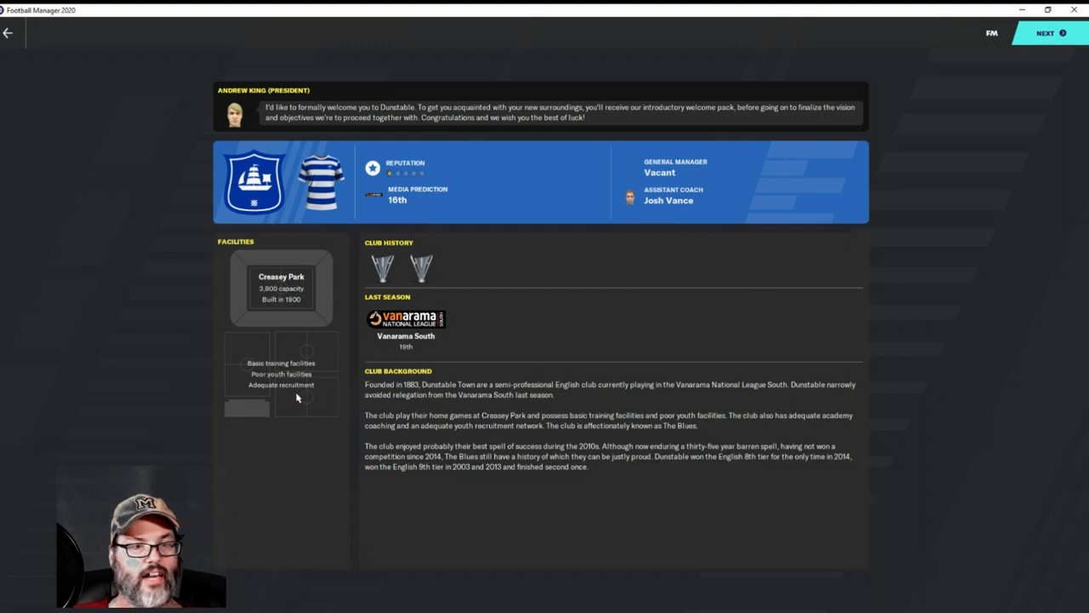
mouse_move(385, 269)
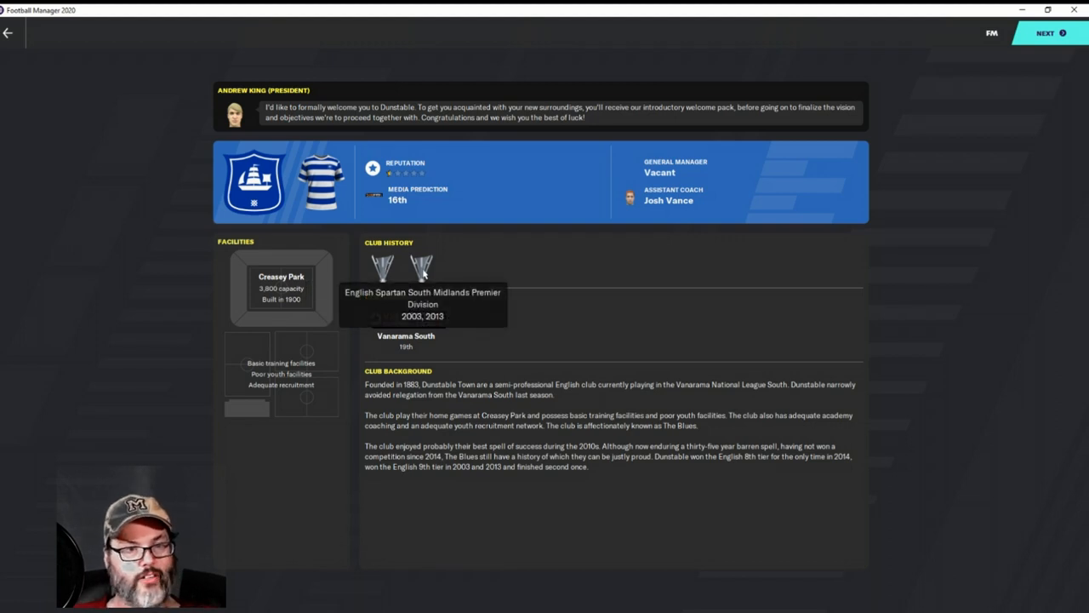
mouse_move(475, 248)
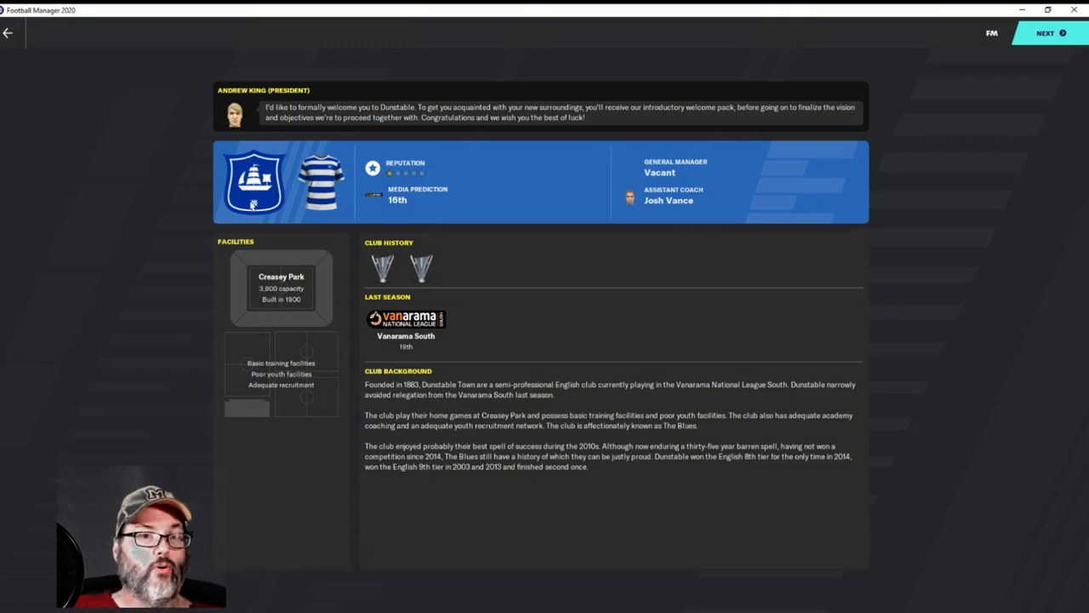
mouse_move(259, 202)
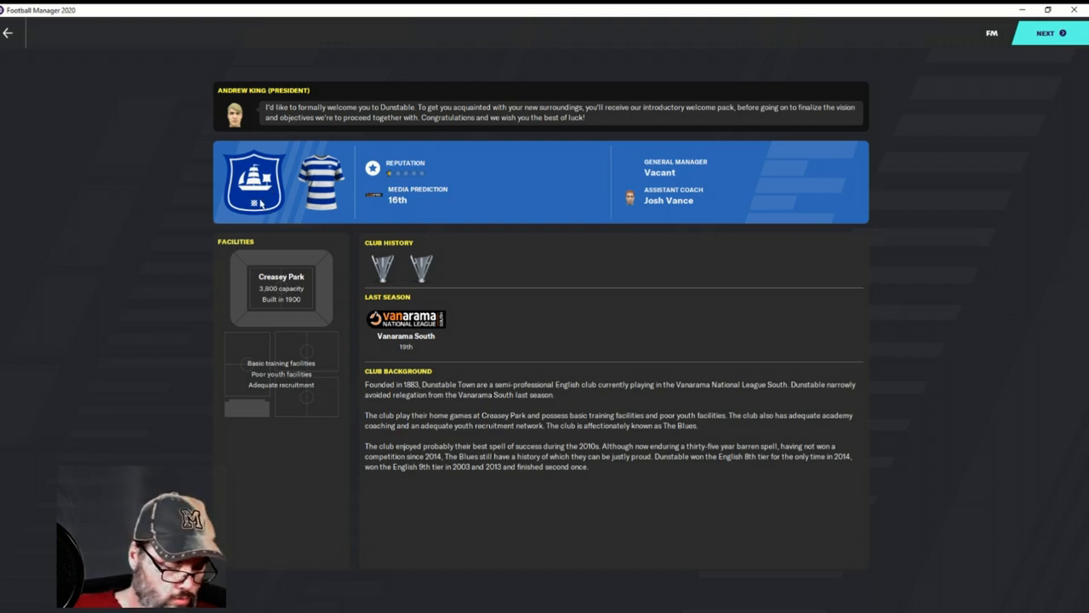
mouse_move(272, 248)
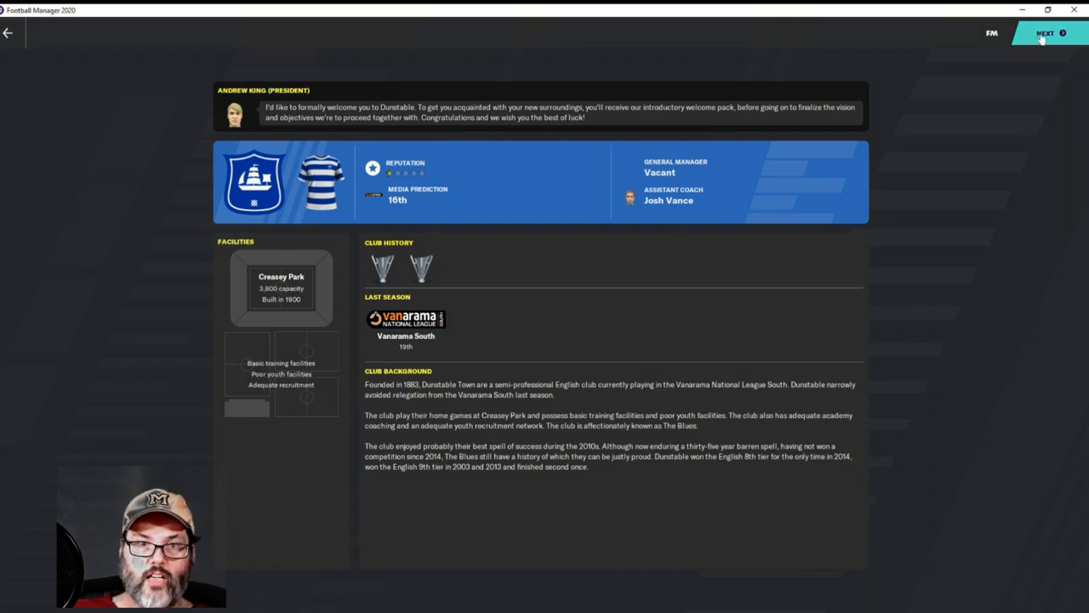
left_click(1047, 33)
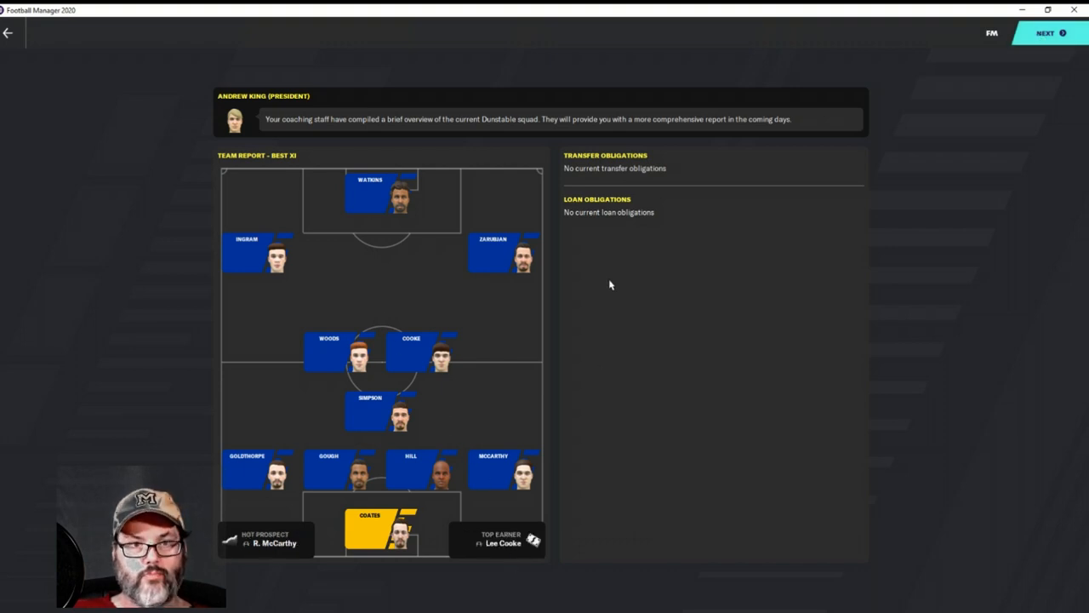
Move on from the team report to the board's Club Vision and five-year plan
left_click(1047, 33)
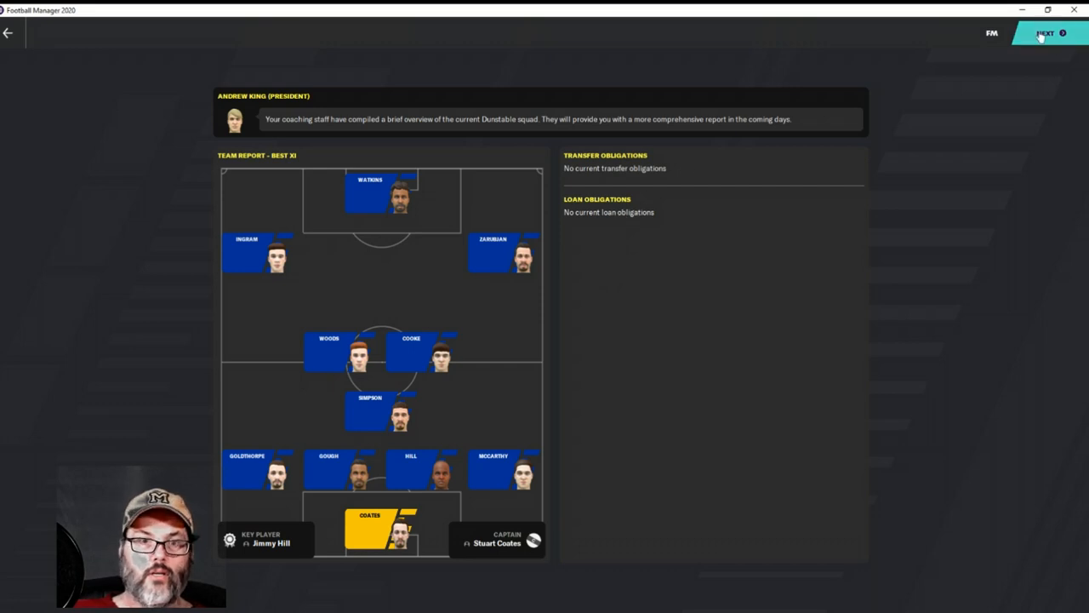
left_click(1047, 32)
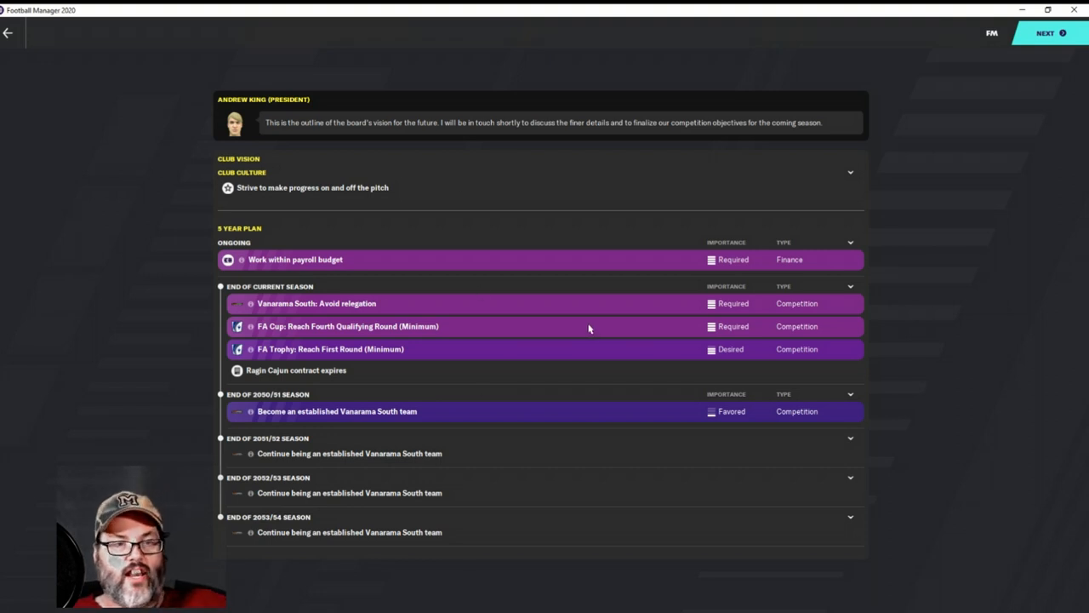
mouse_move(589, 327)
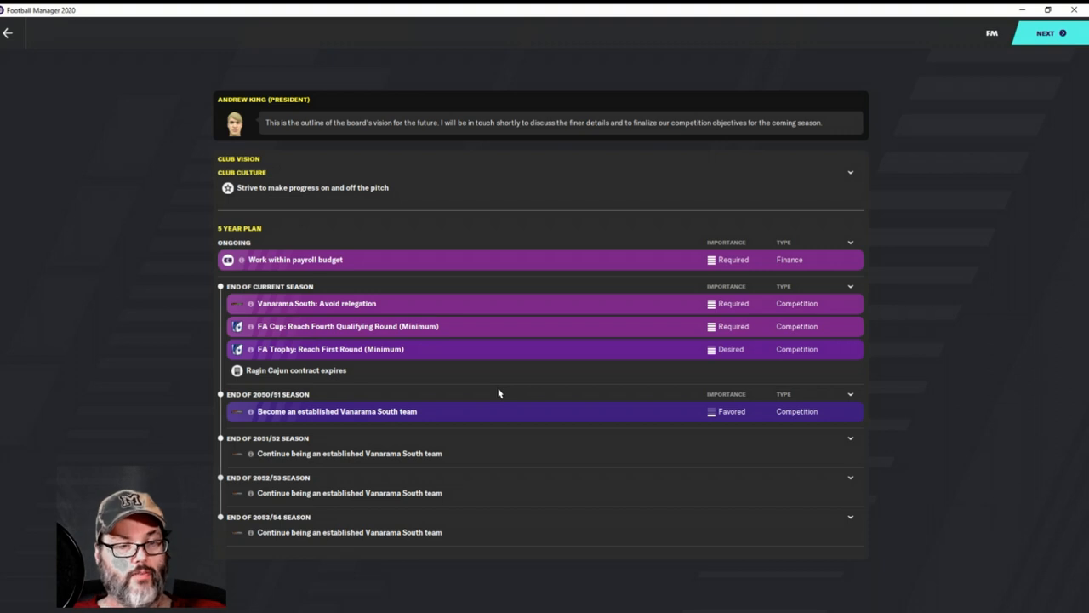
mouse_move(409, 276)
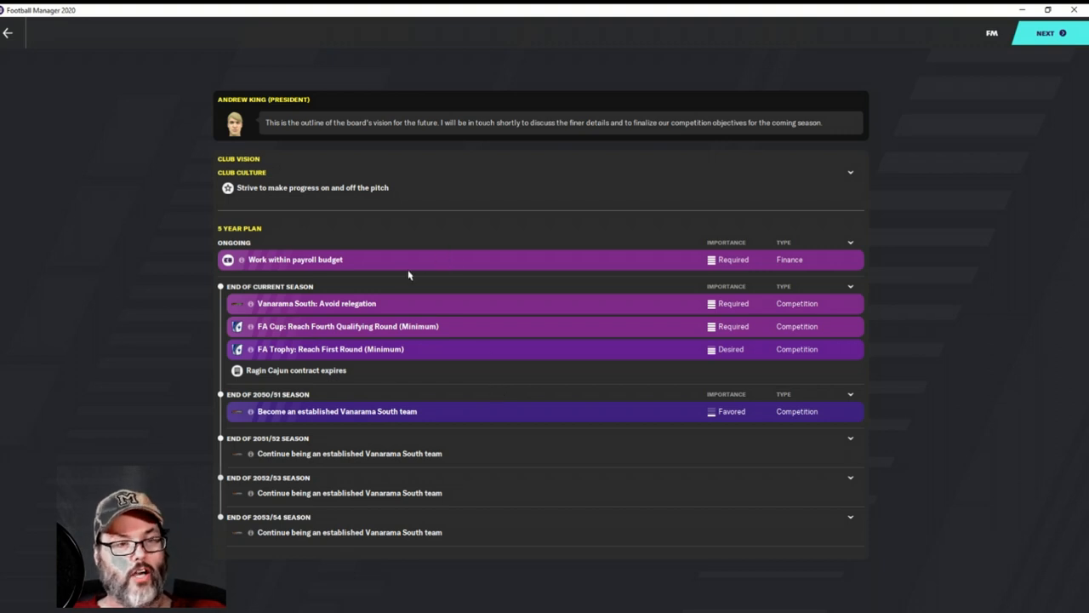
mouse_move(737, 262)
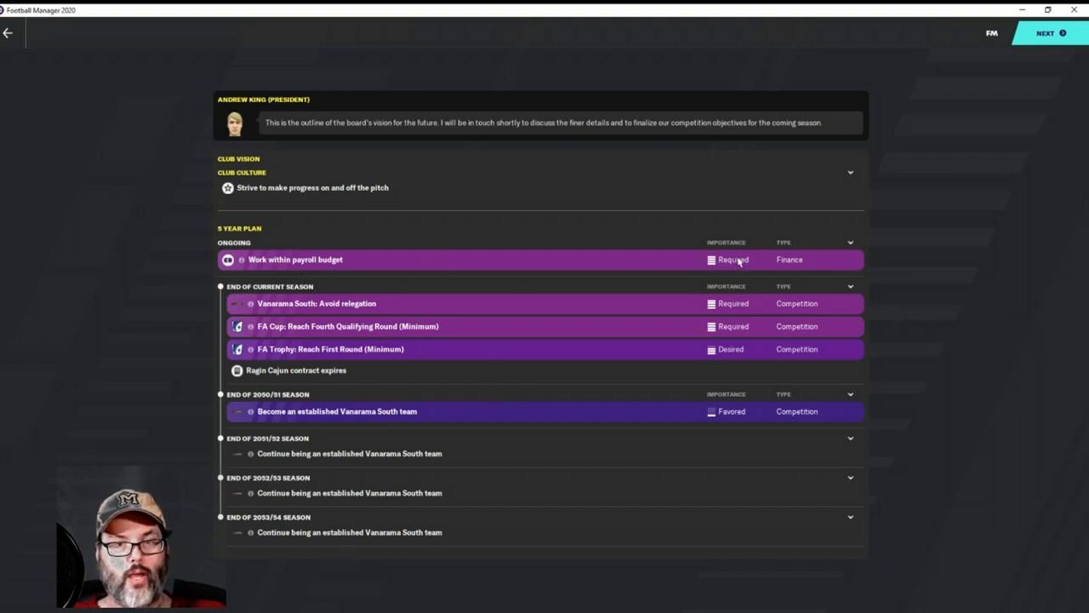
mouse_move(436, 298)
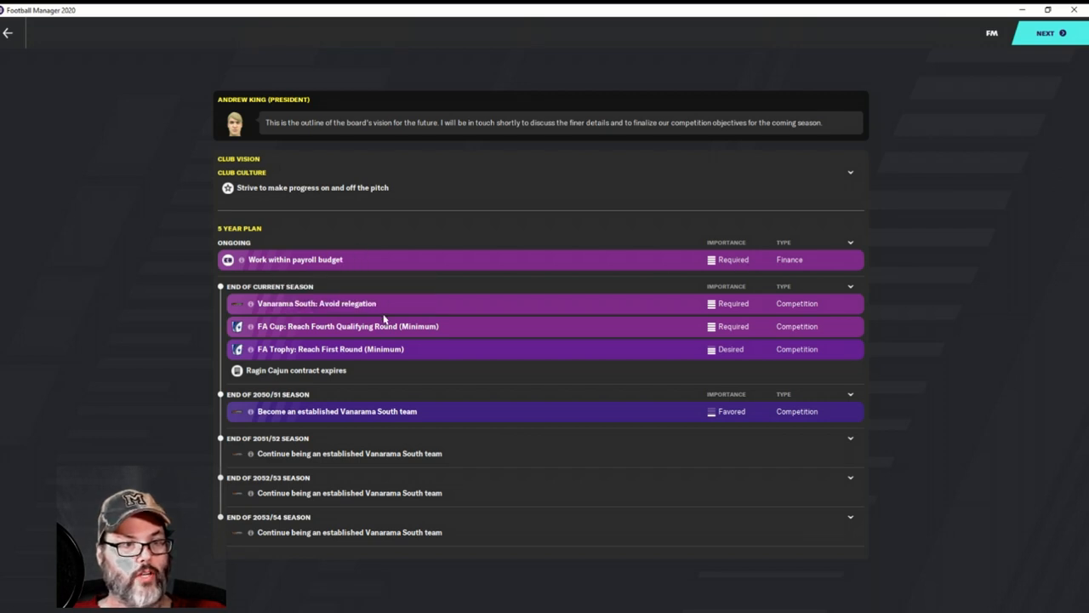
mouse_move(830, 315)
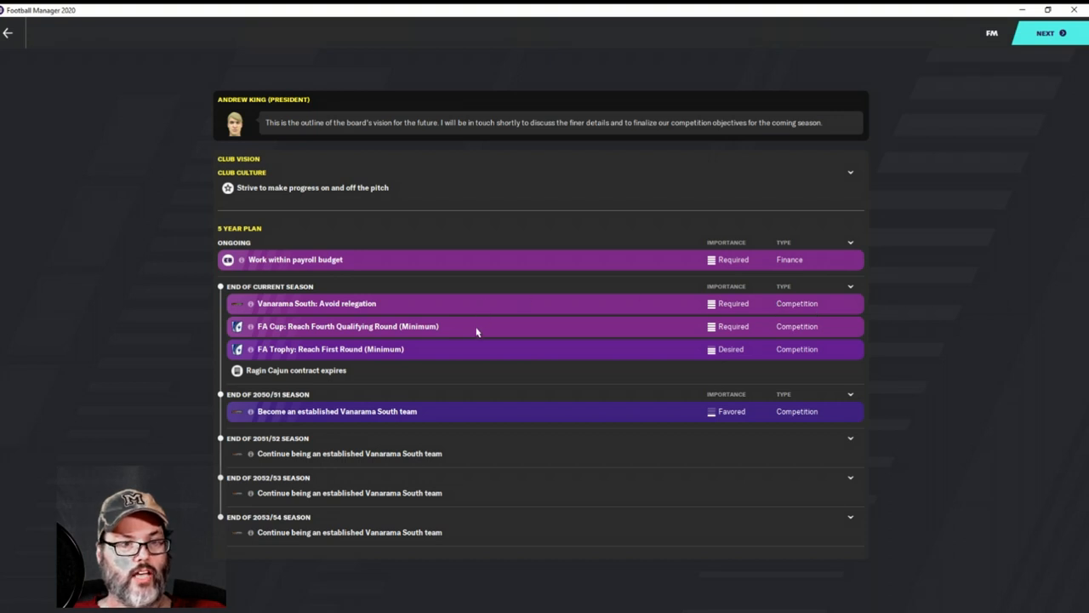
mouse_move(477, 332)
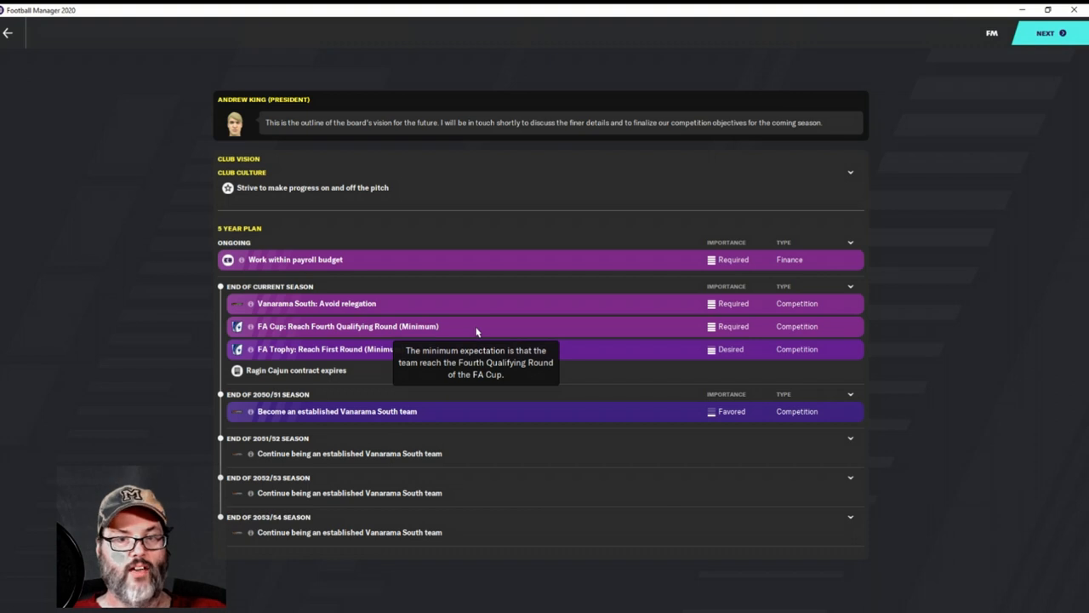
mouse_move(461, 373)
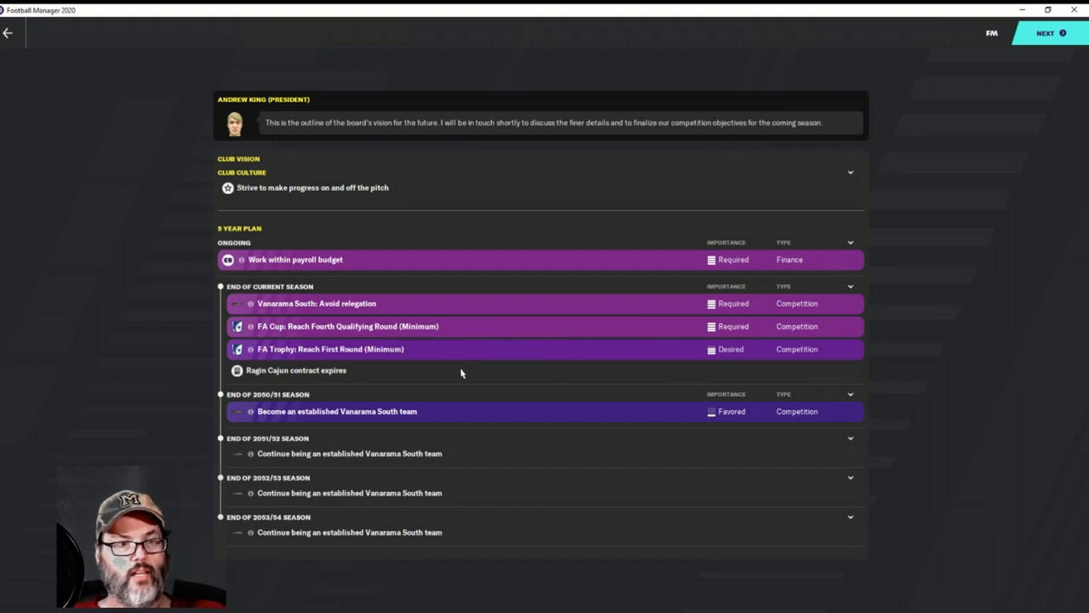
mouse_move(456, 349)
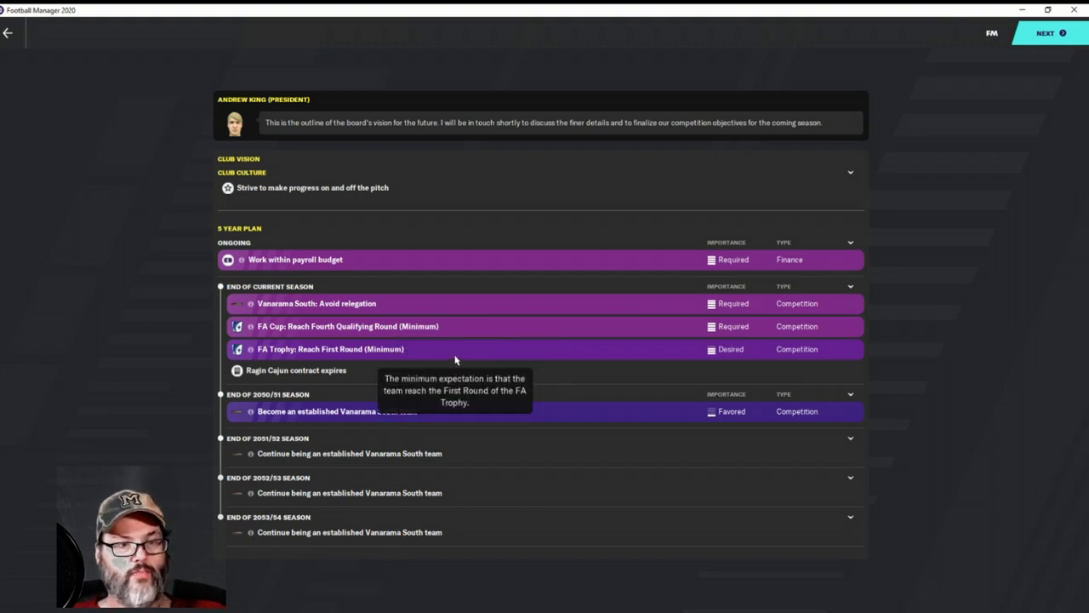
mouse_move(598, 381)
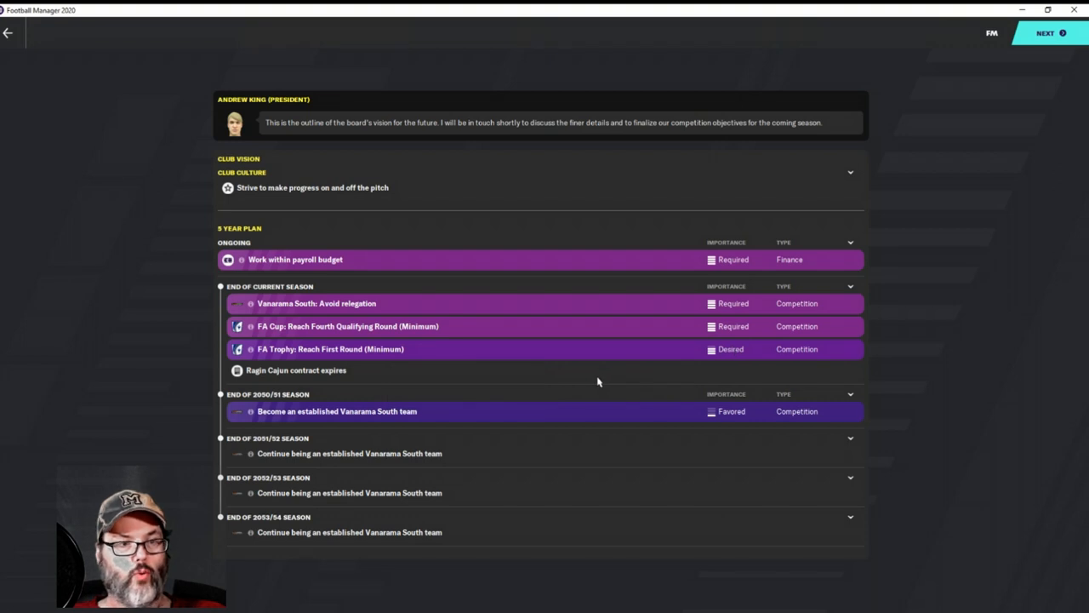
mouse_move(511, 422)
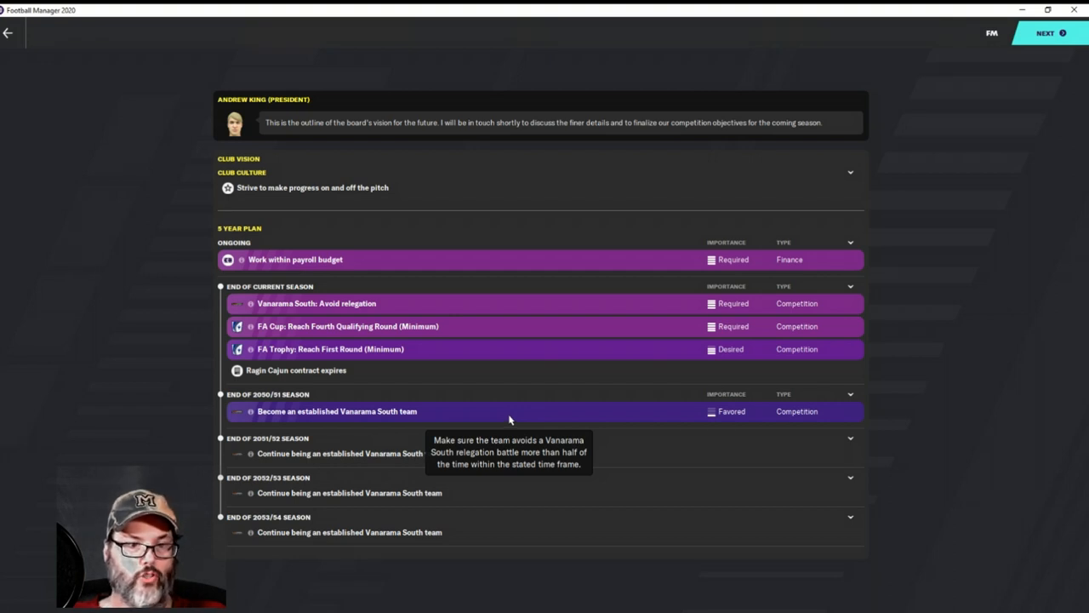
mouse_move(758, 415)
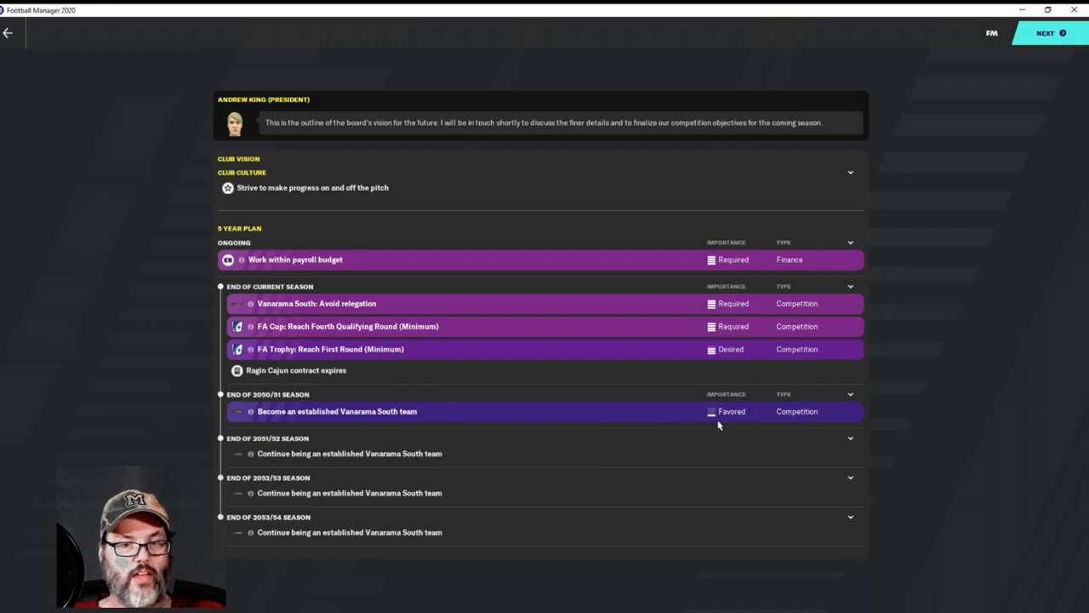
mouse_move(732, 417)
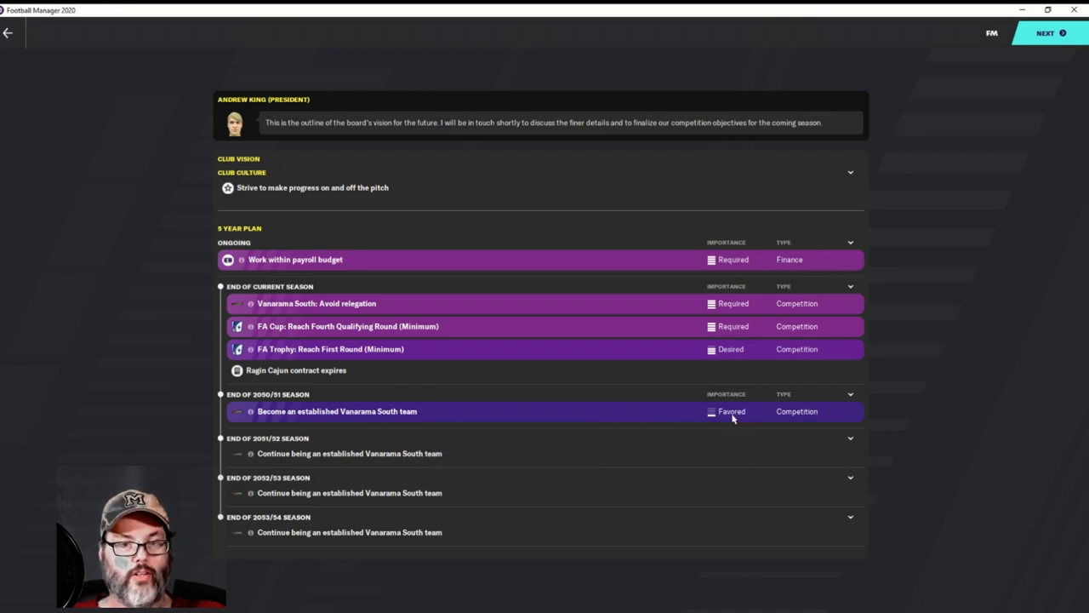
mouse_move(476, 421)
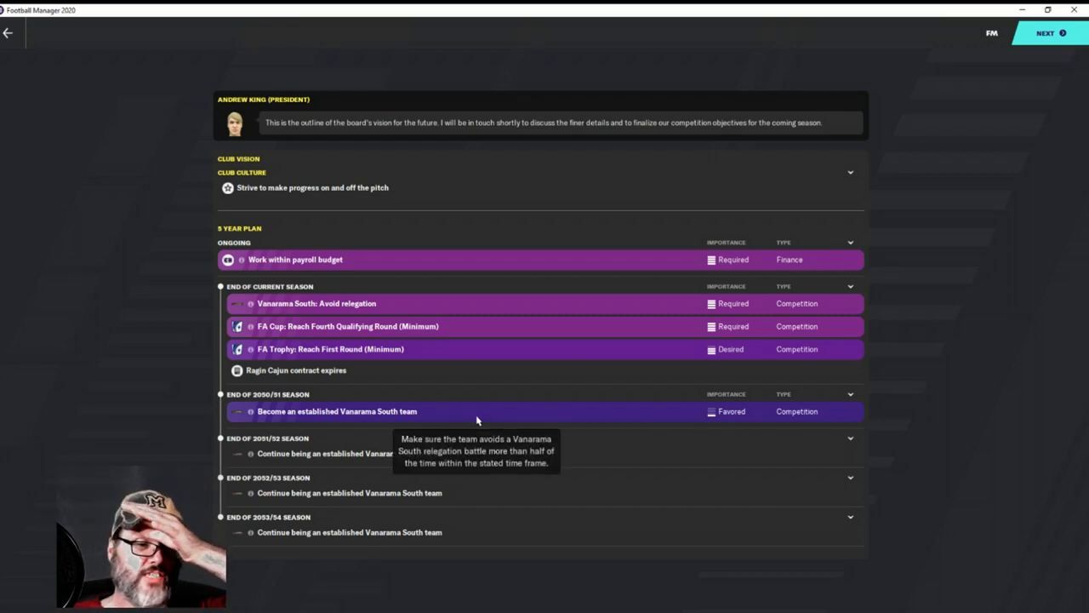
mouse_move(514, 439)
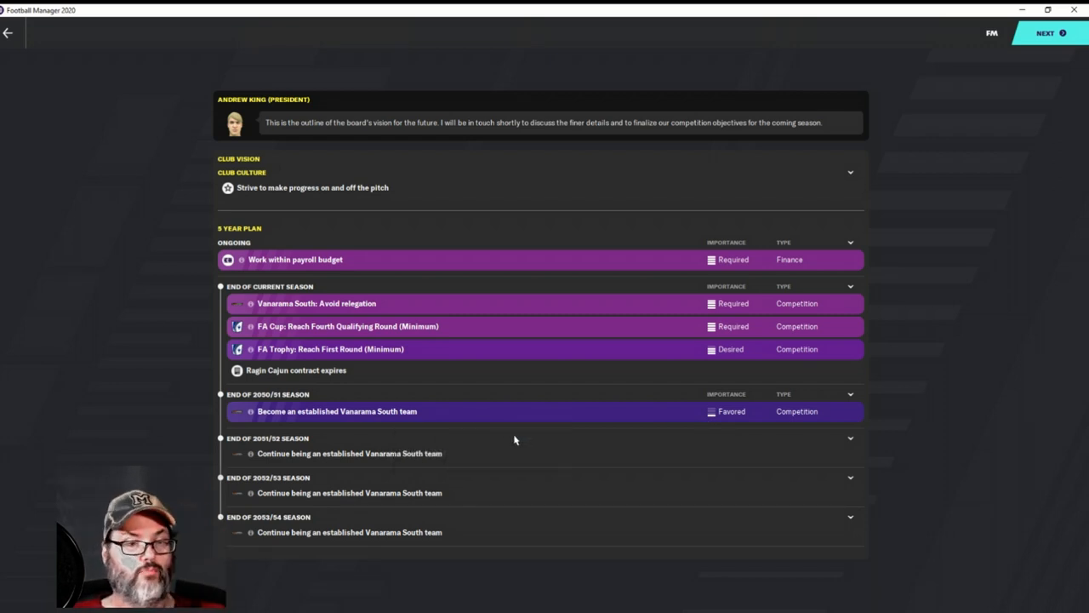
mouse_move(510, 453)
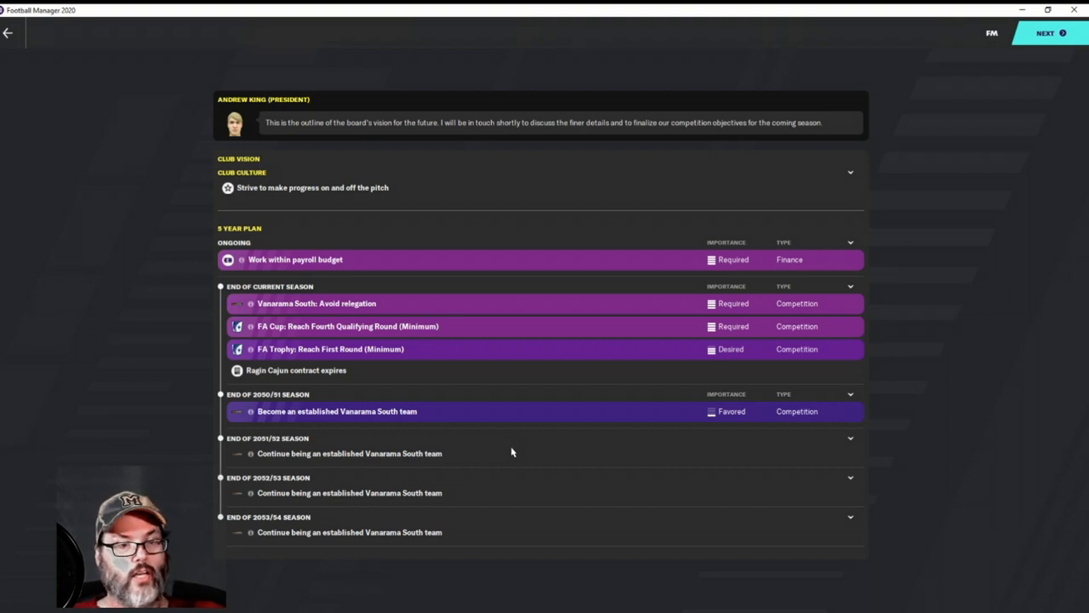
mouse_move(487, 540)
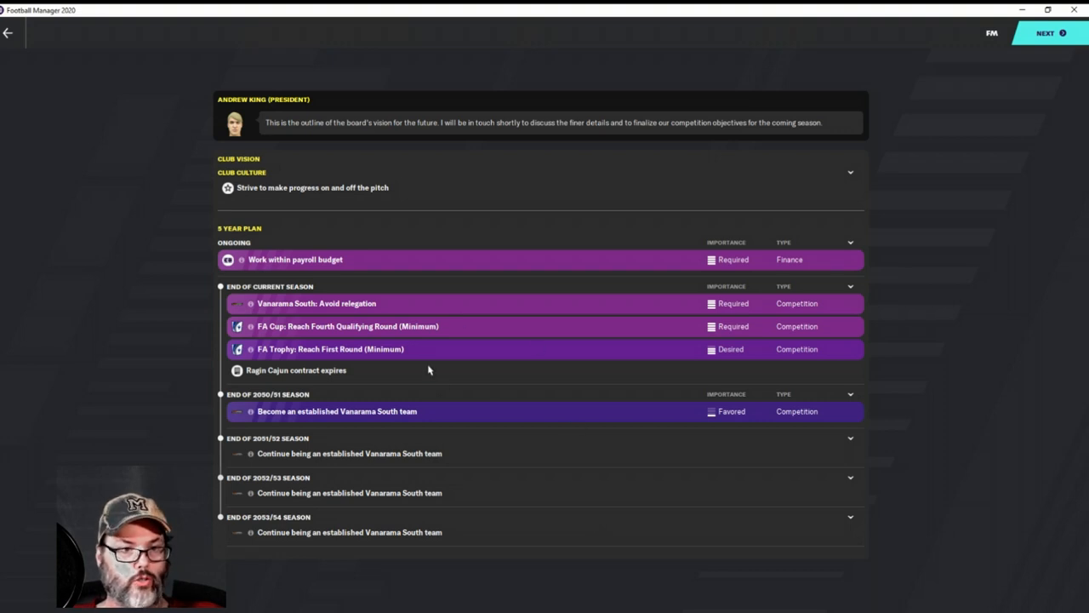
mouse_move(769, 131)
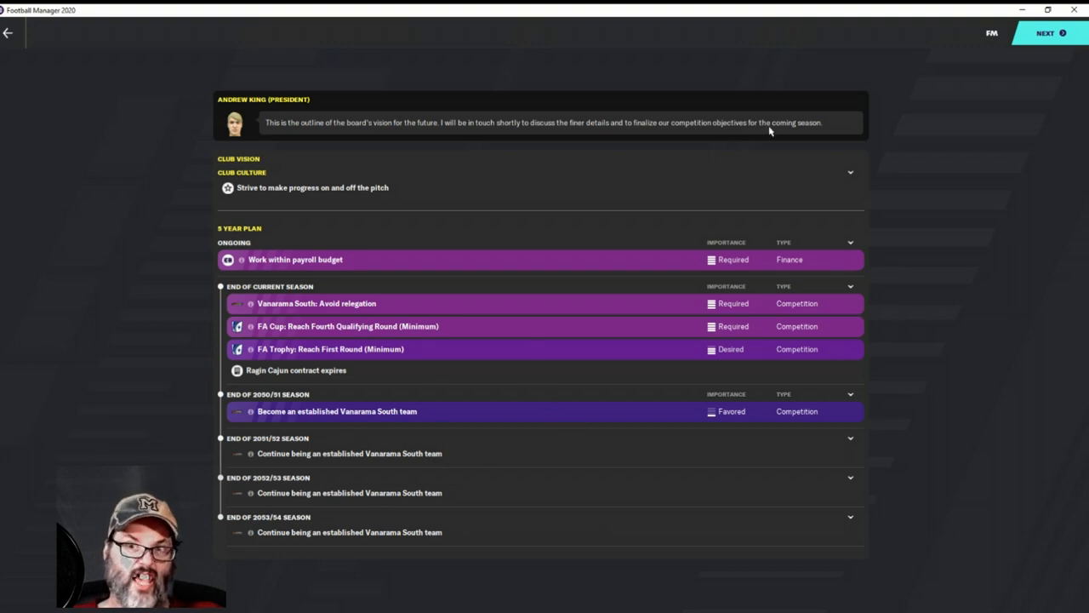
Decline the media press conference, keep the advice report, and confirm the welcome arrangements
left_click(1049, 33)
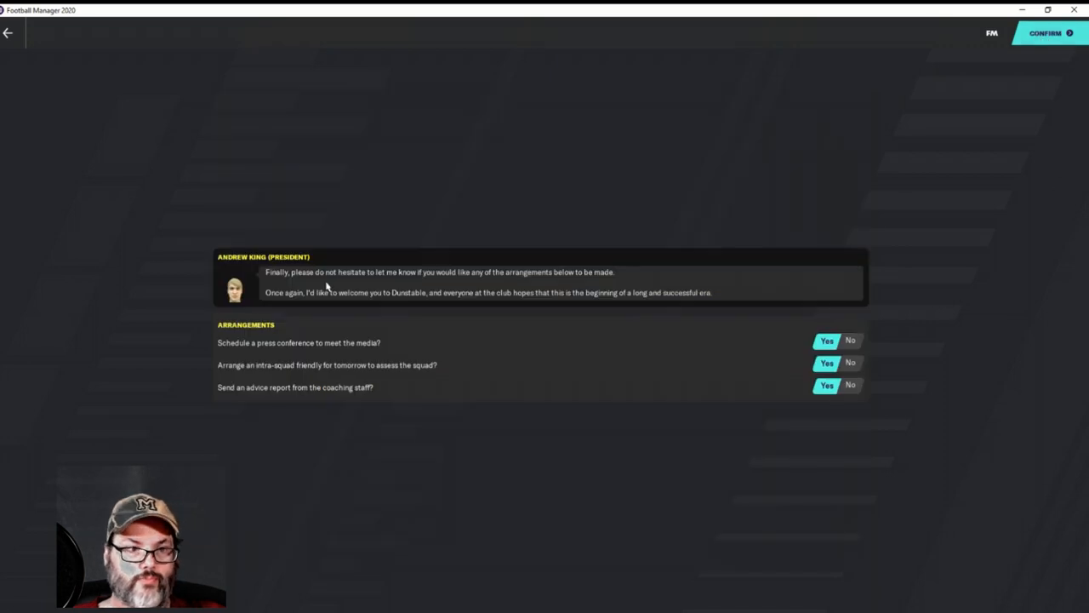
mouse_move(378, 307)
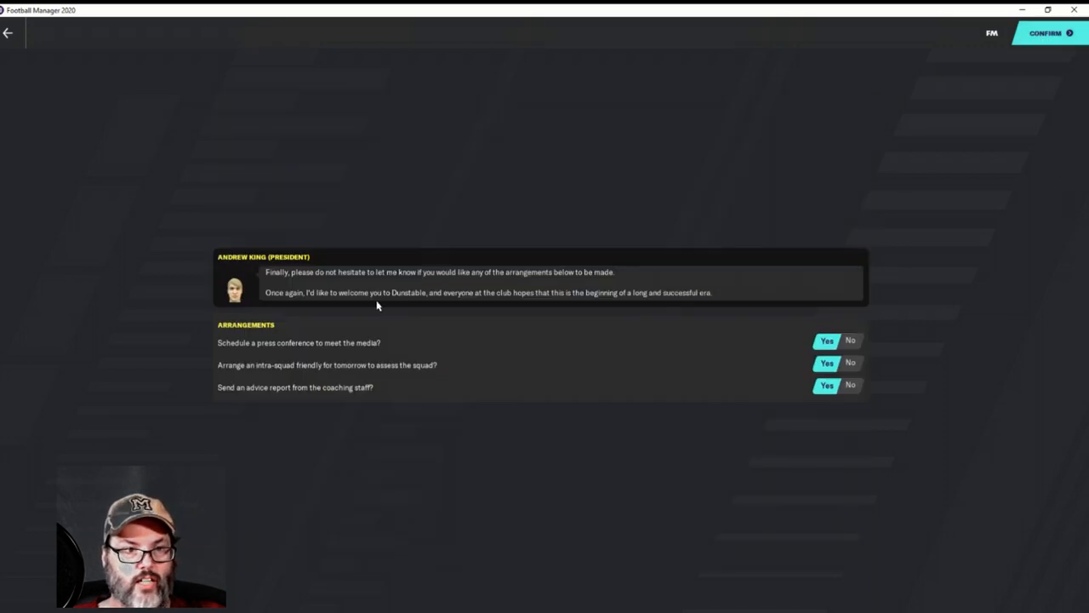
mouse_move(443, 306)
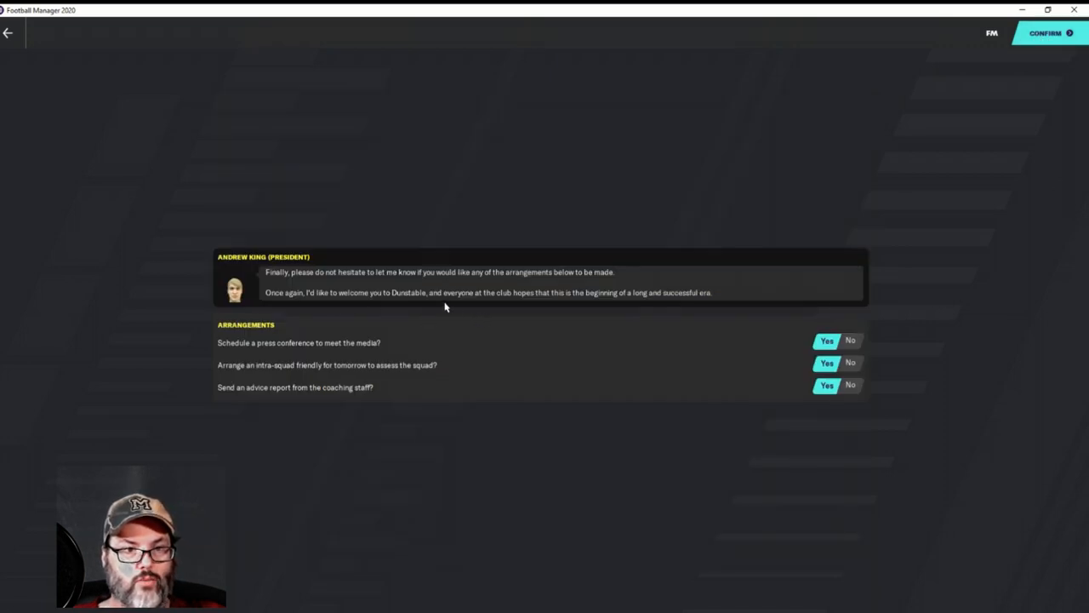
mouse_move(337, 351)
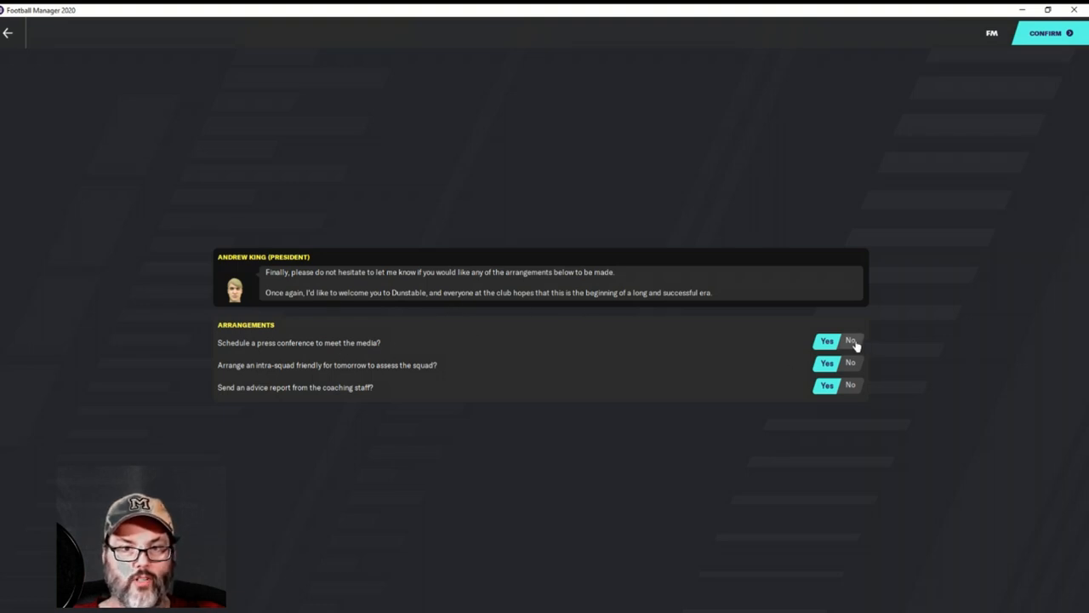
left_click(851, 340)
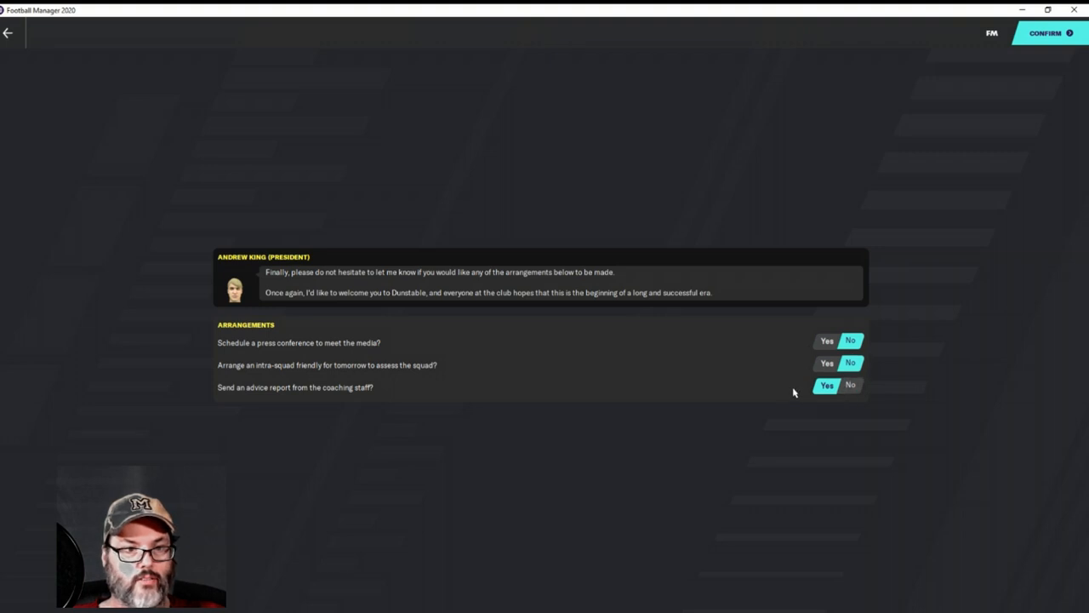
mouse_move(1045, 32)
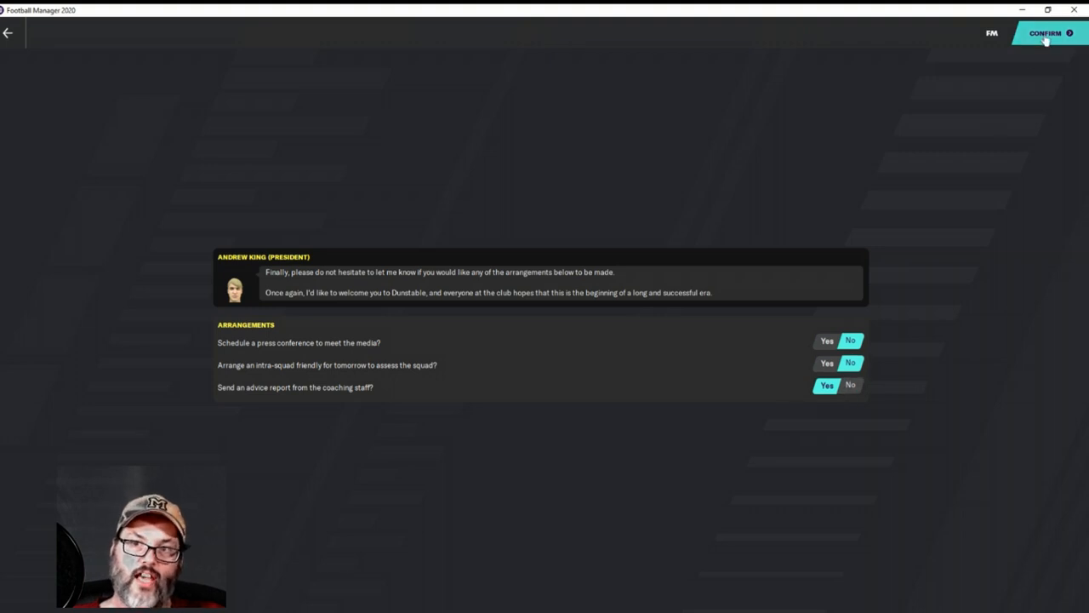
left_click(1045, 32)
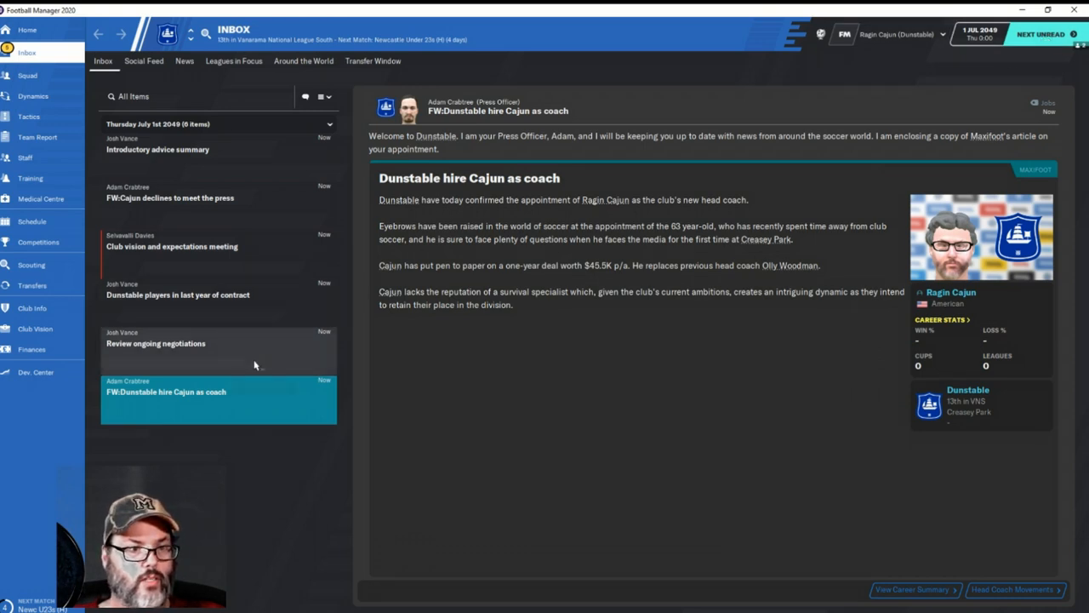
mouse_move(255, 361)
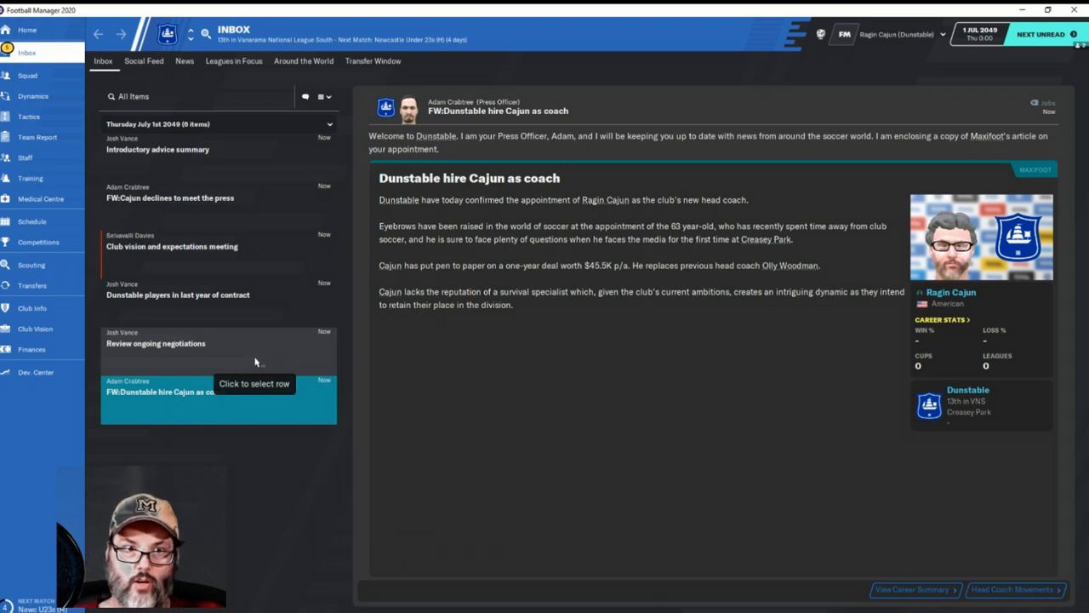
mouse_move(587, 255)
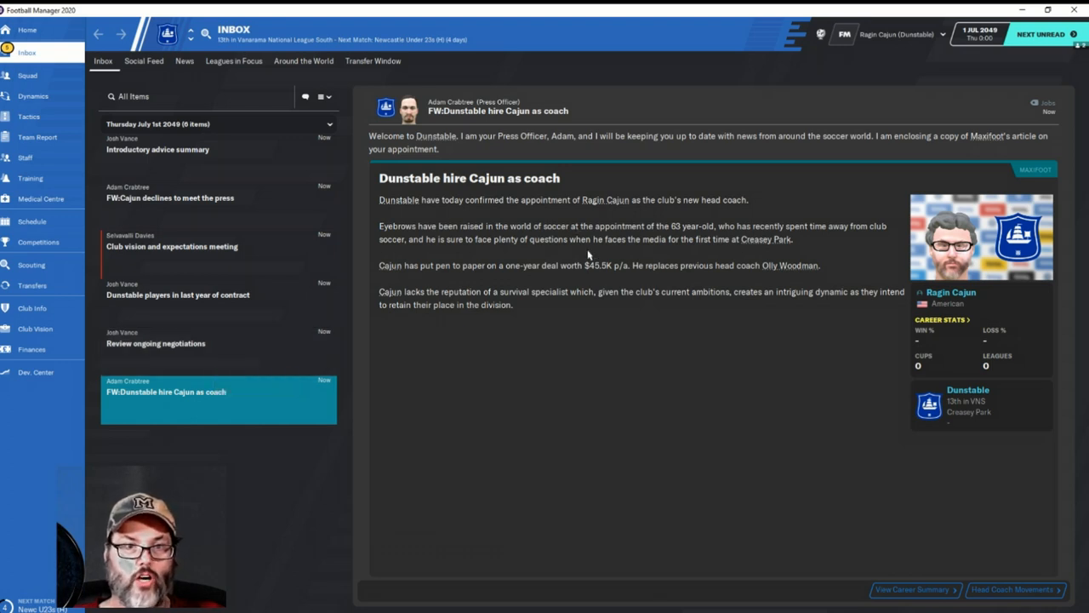
mouse_move(609, 258)
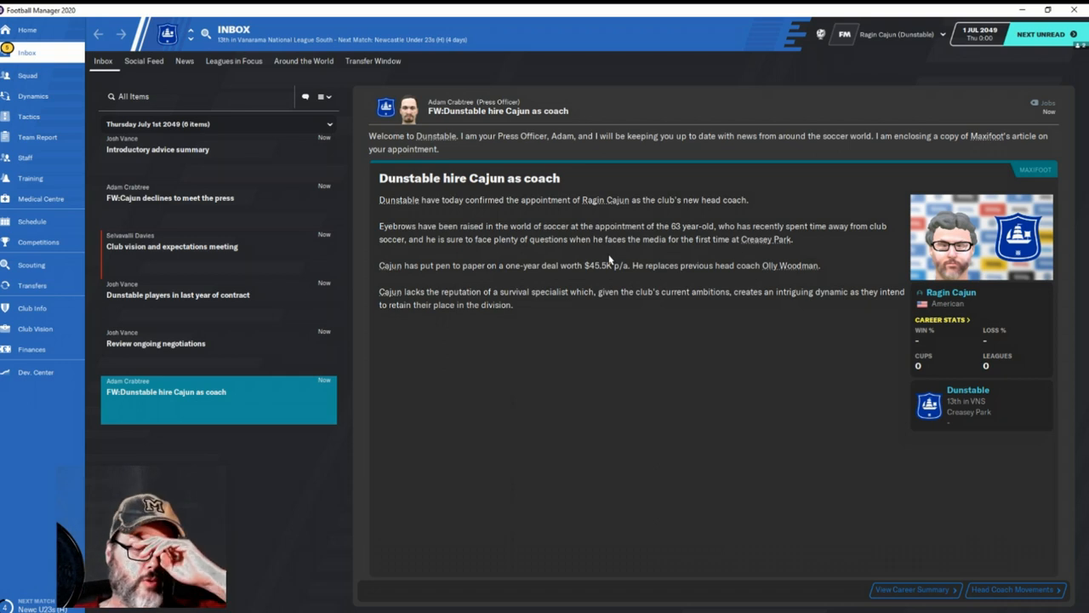
mouse_move(684, 237)
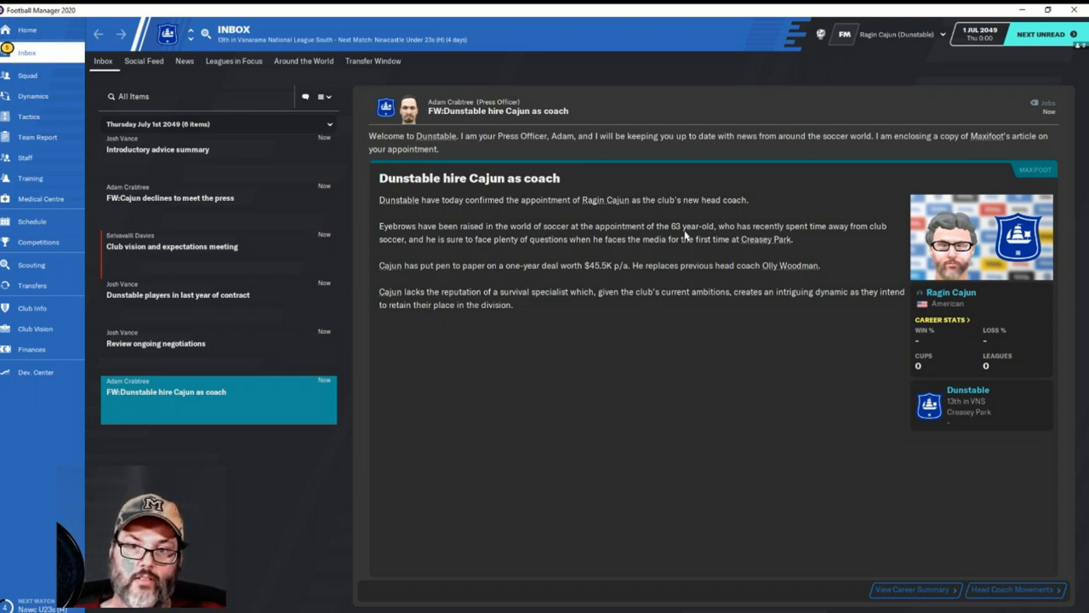
mouse_move(819, 248)
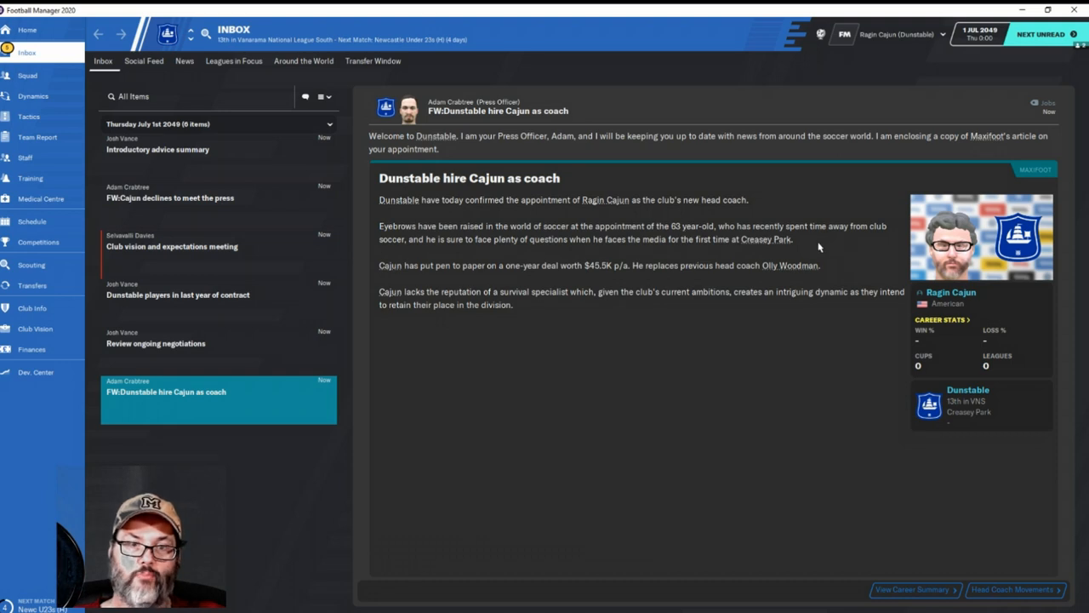
mouse_move(630, 281)
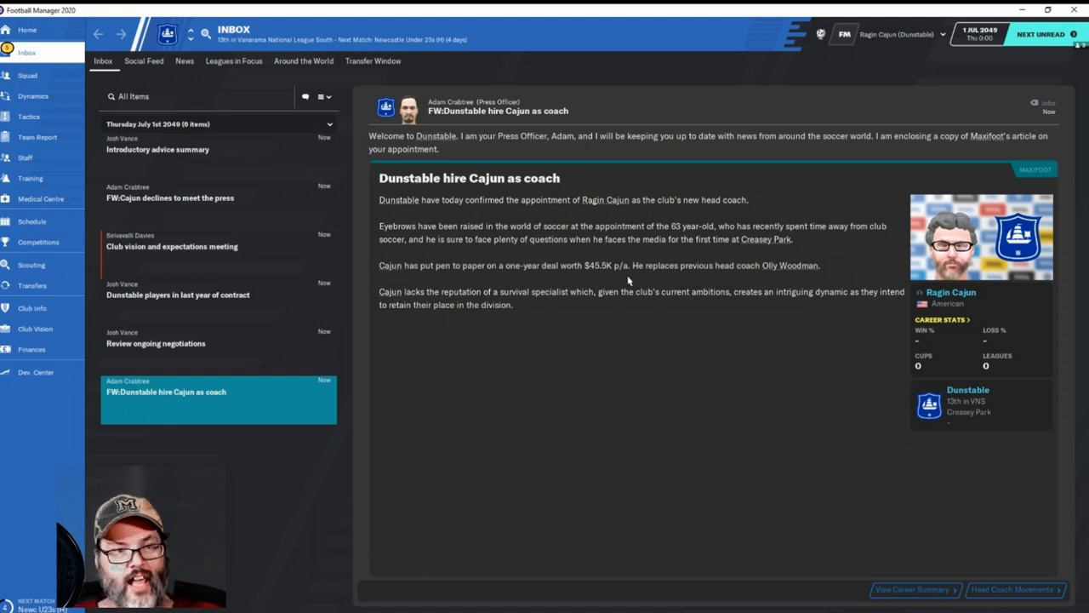
mouse_move(464, 281)
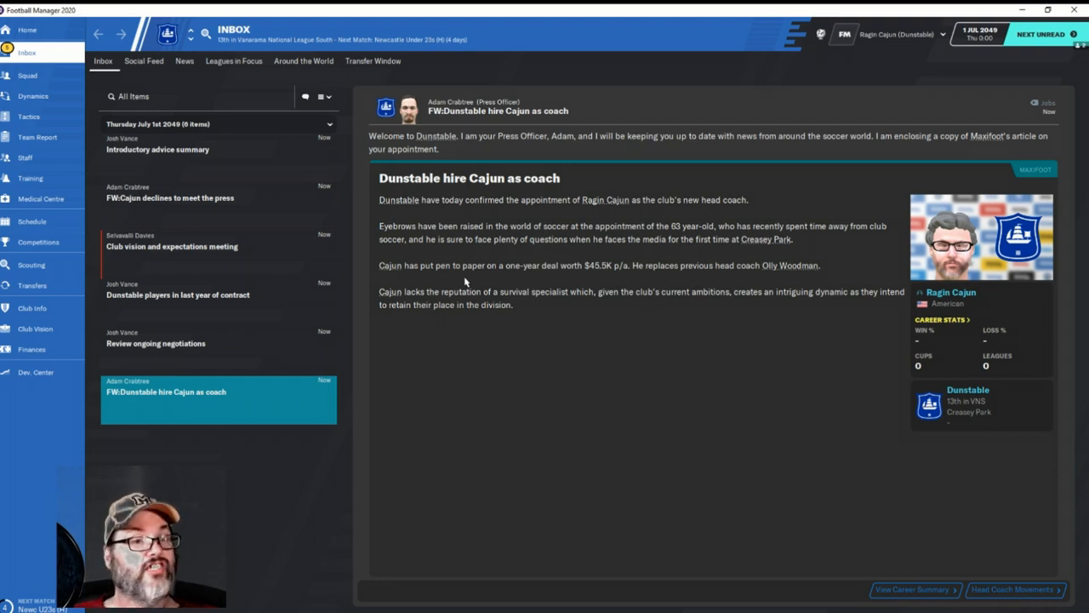
mouse_move(596, 313)
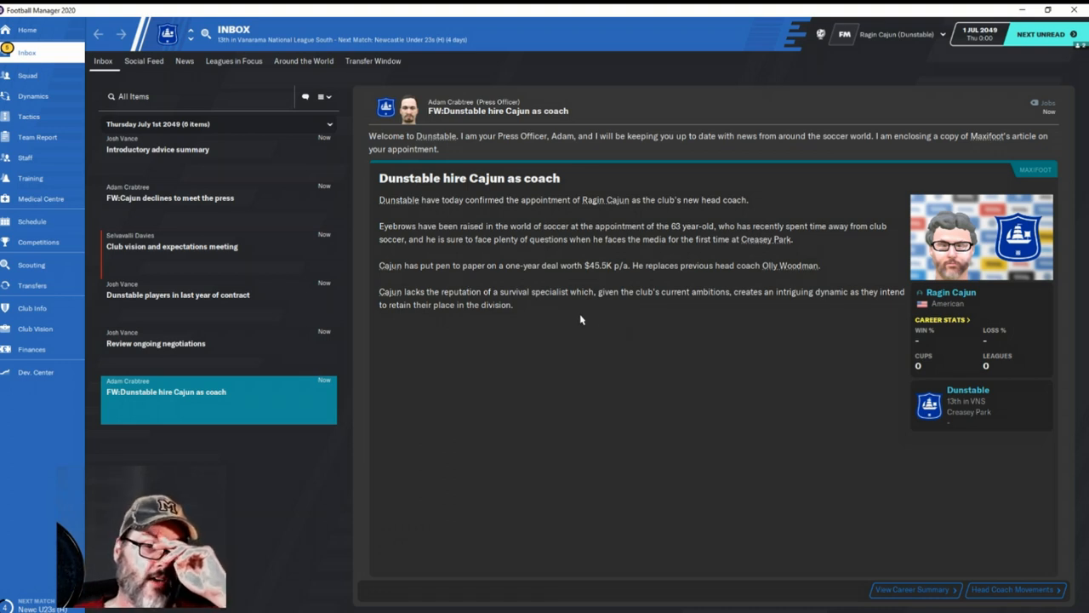
mouse_move(655, 256)
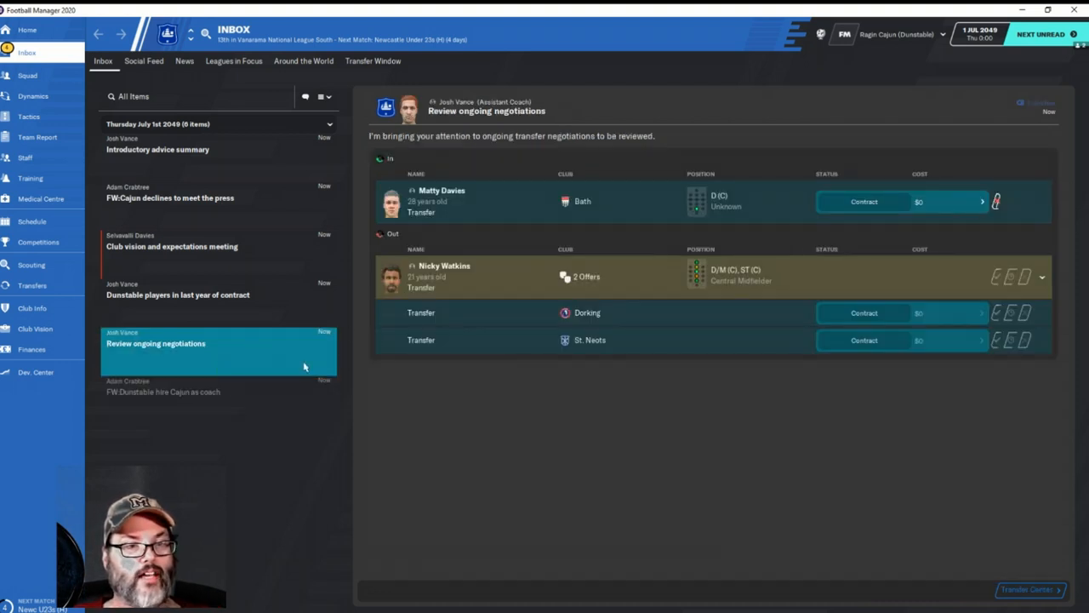
mouse_move(455, 370)
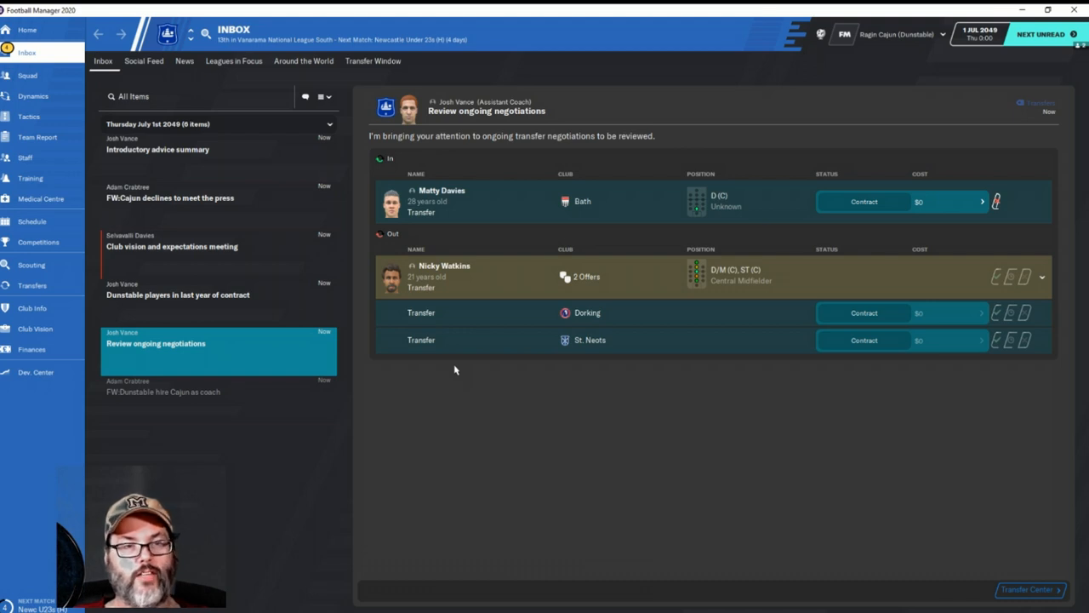
mouse_move(491, 364)
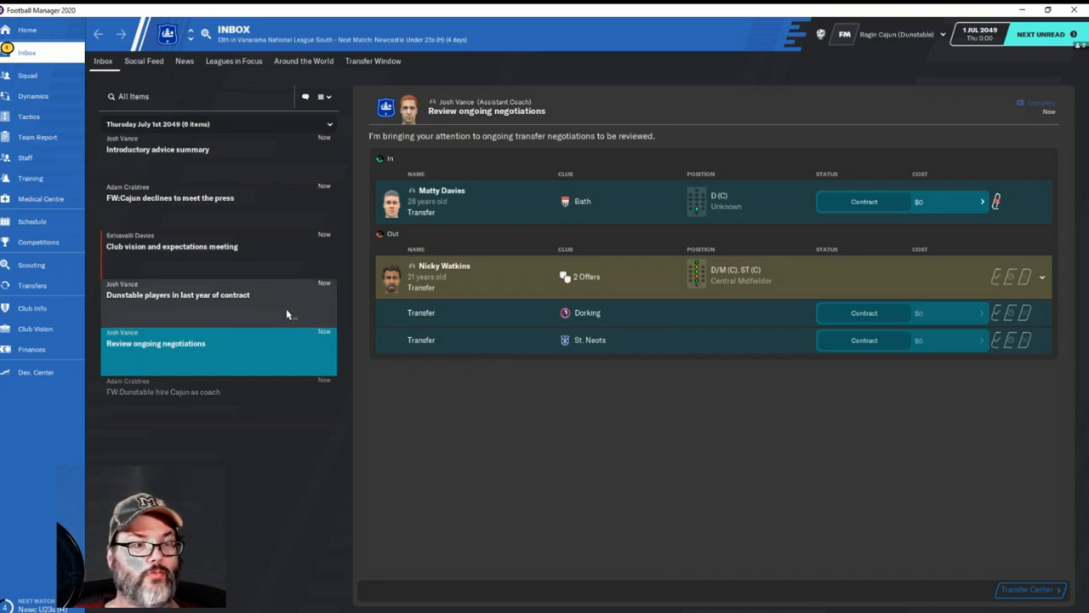
mouse_move(463, 384)
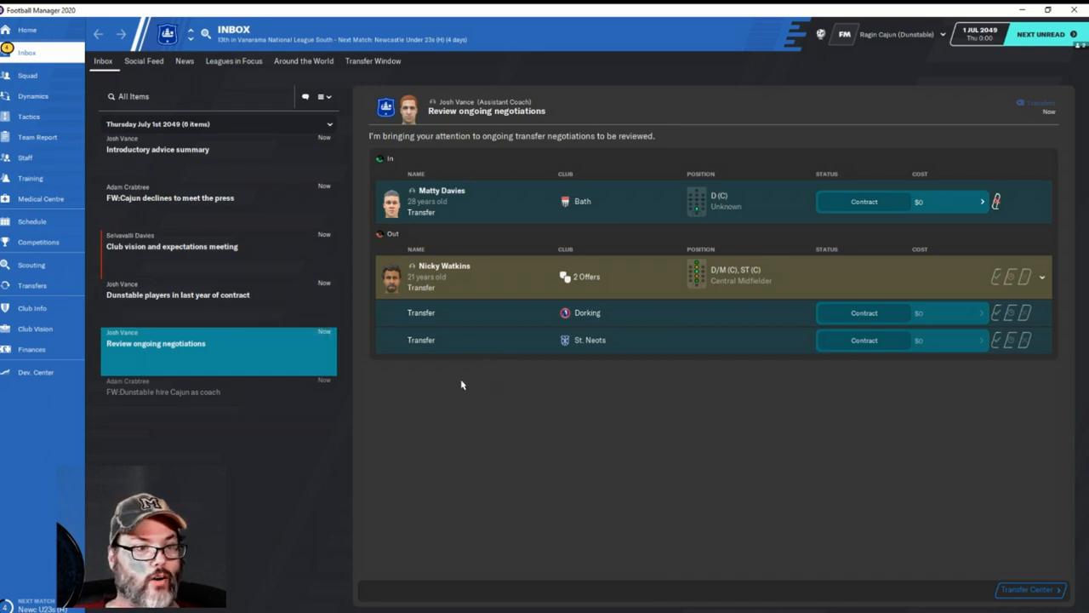
mouse_move(640, 213)
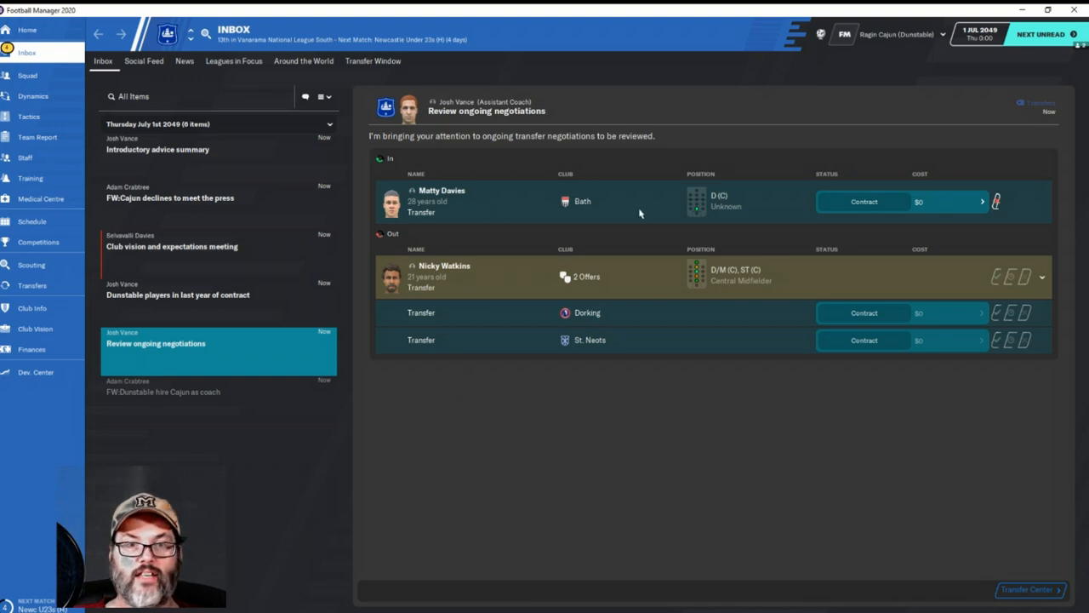
mouse_move(834, 231)
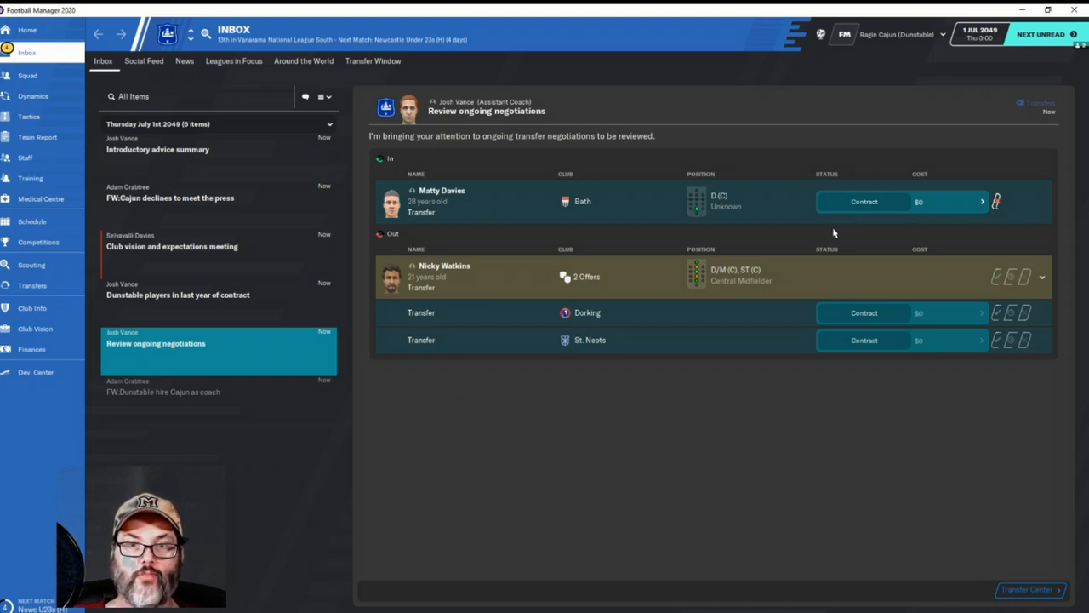
mouse_move(906, 319)
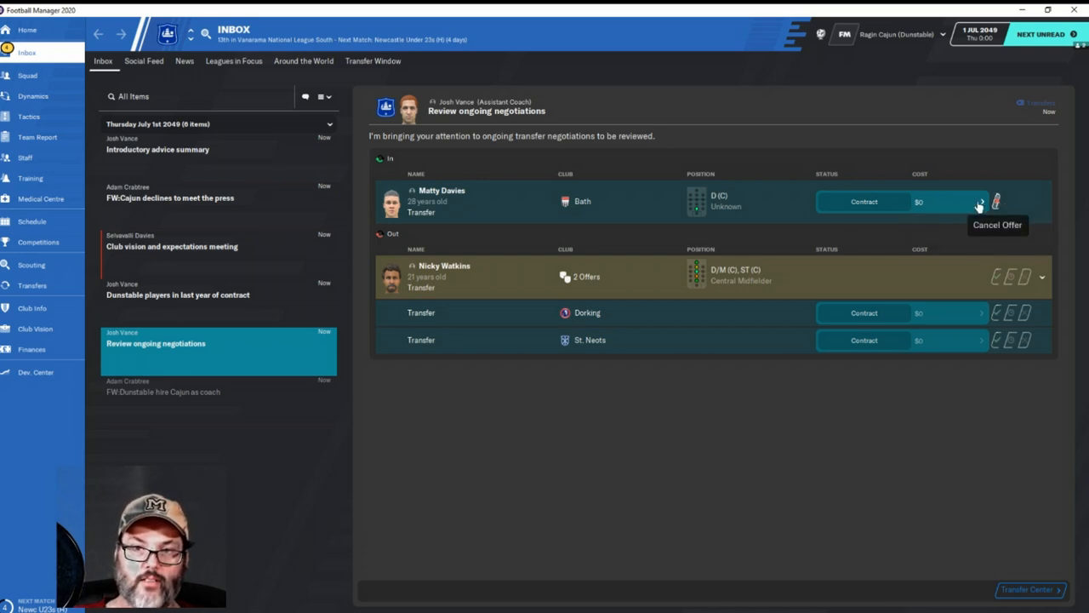
Open Matty Davies's contract negotiation from the incoming transfer row
left_click(865, 201)
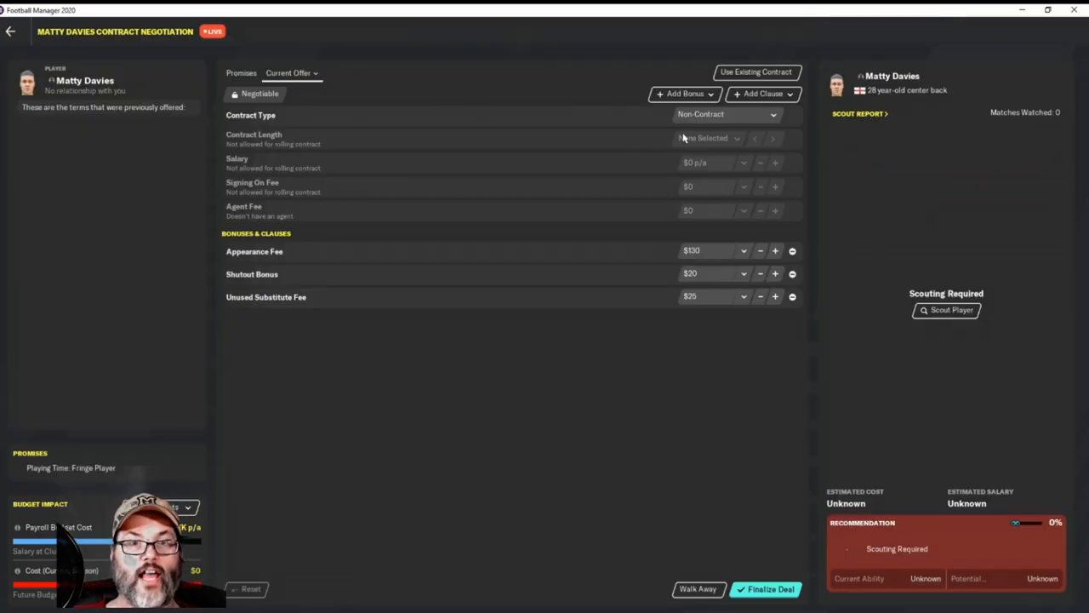
mouse_move(702, 114)
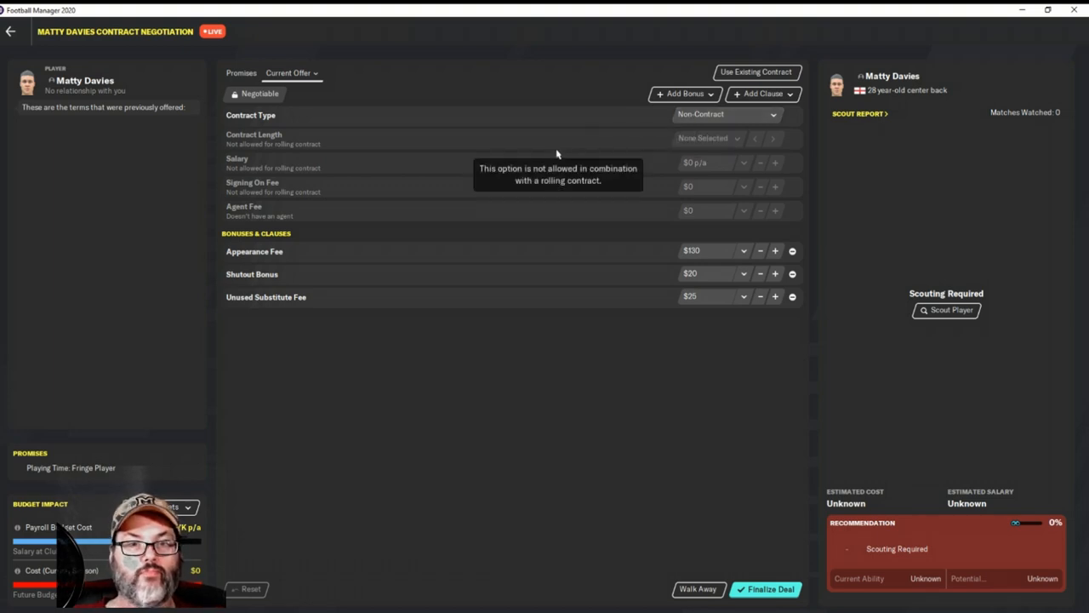
mouse_move(559, 223)
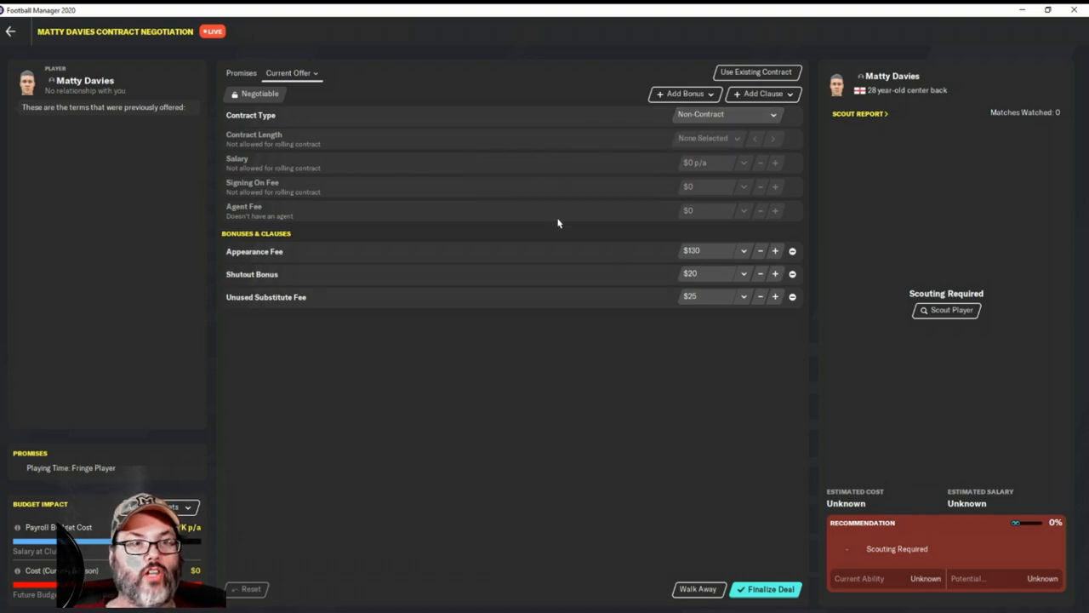
mouse_move(531, 296)
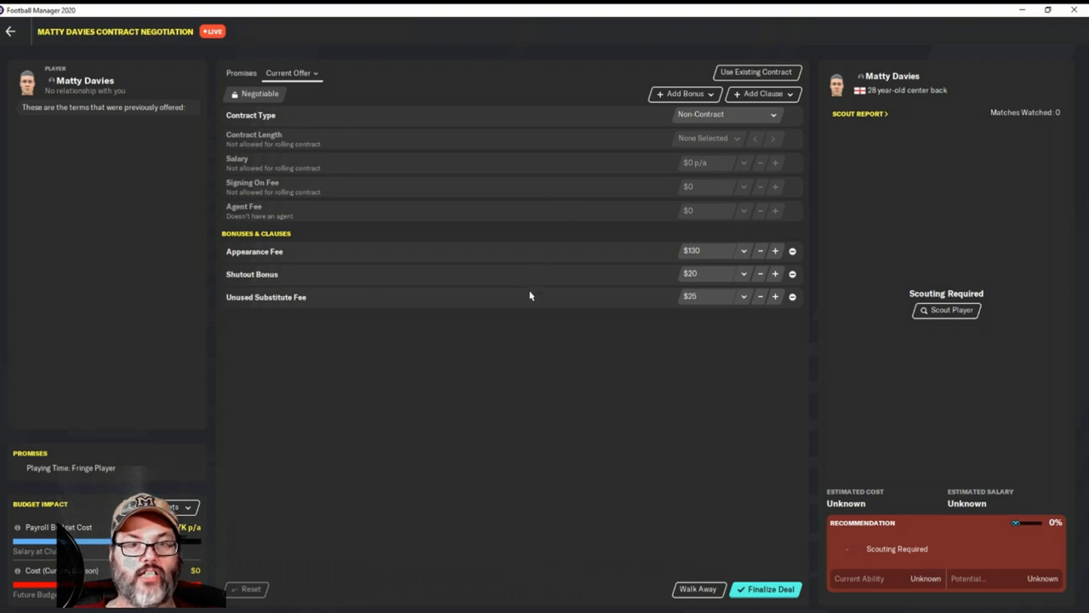
mouse_move(565, 173)
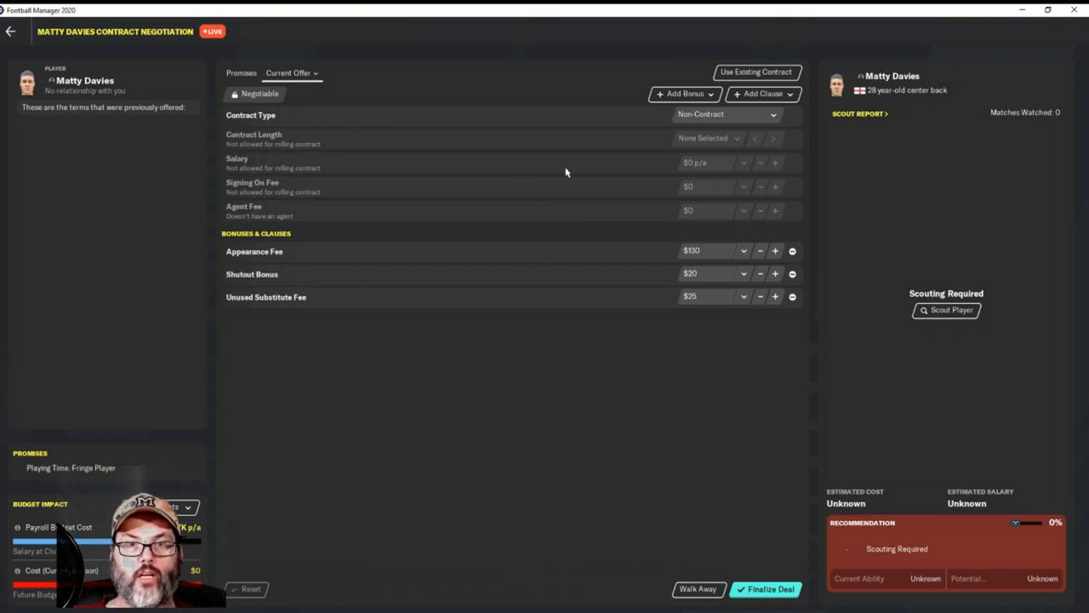
mouse_move(582, 119)
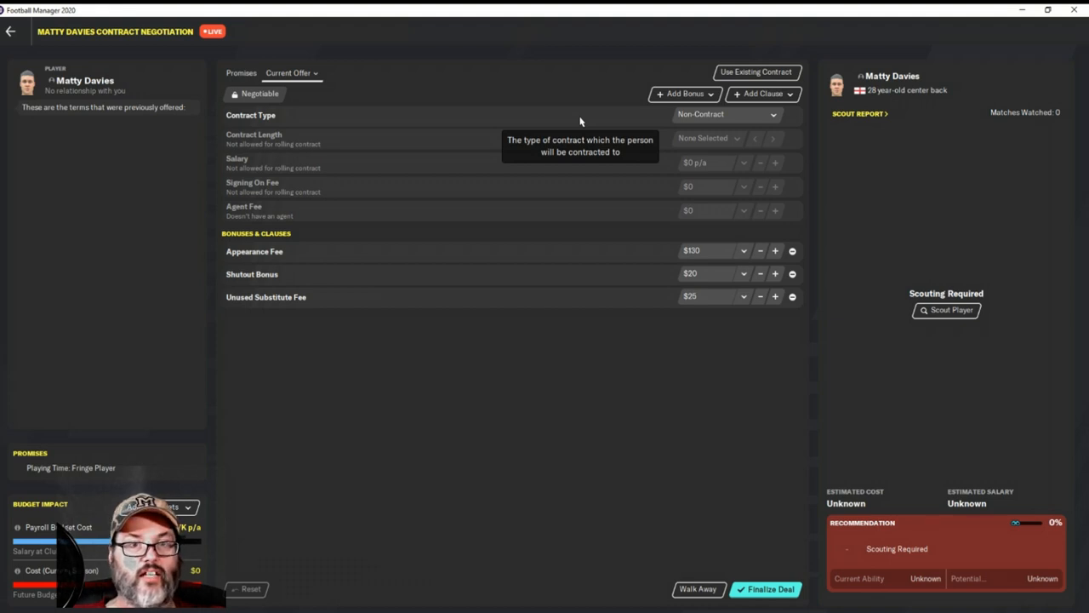
mouse_move(753, 129)
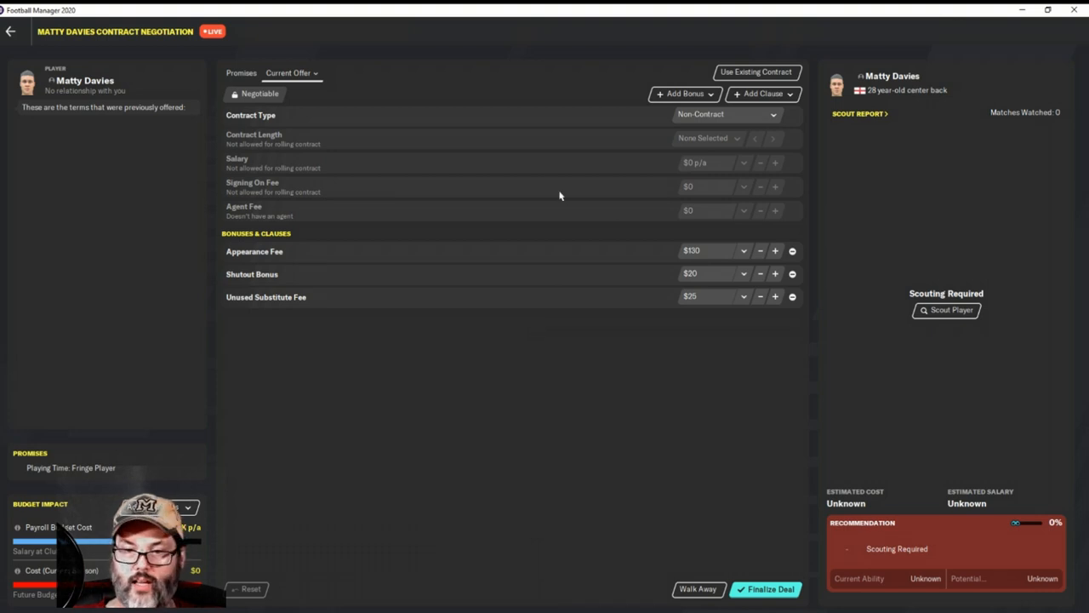
mouse_move(630, 126)
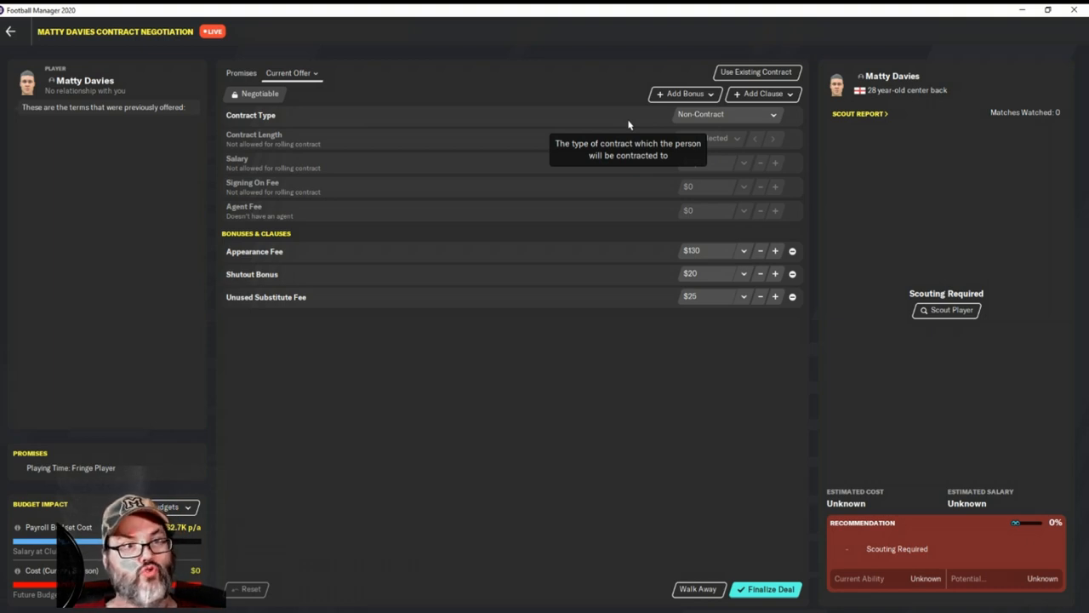
mouse_move(429, 248)
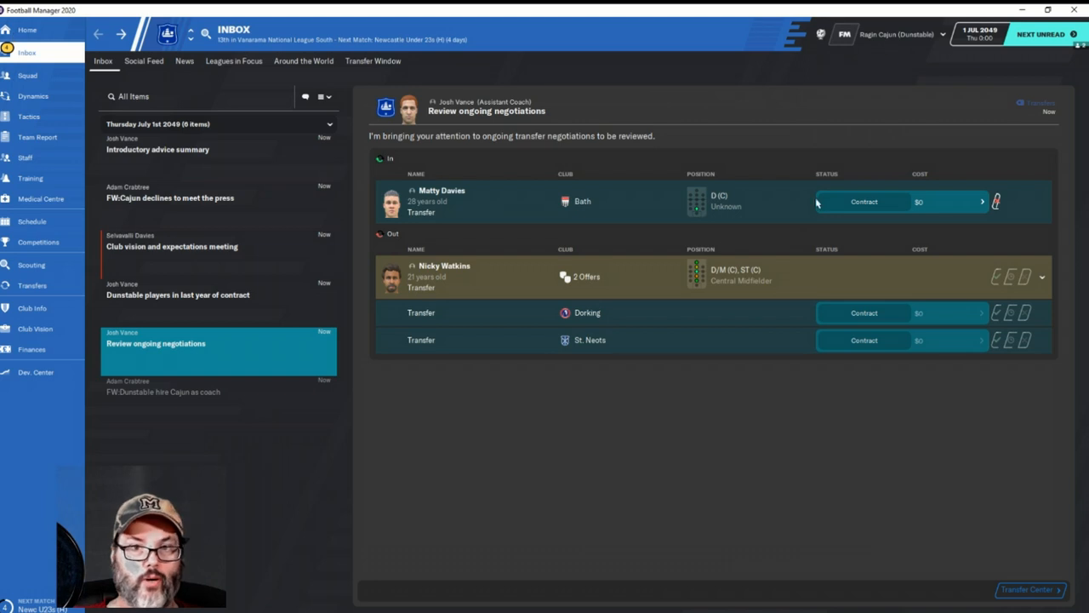
mouse_move(475, 308)
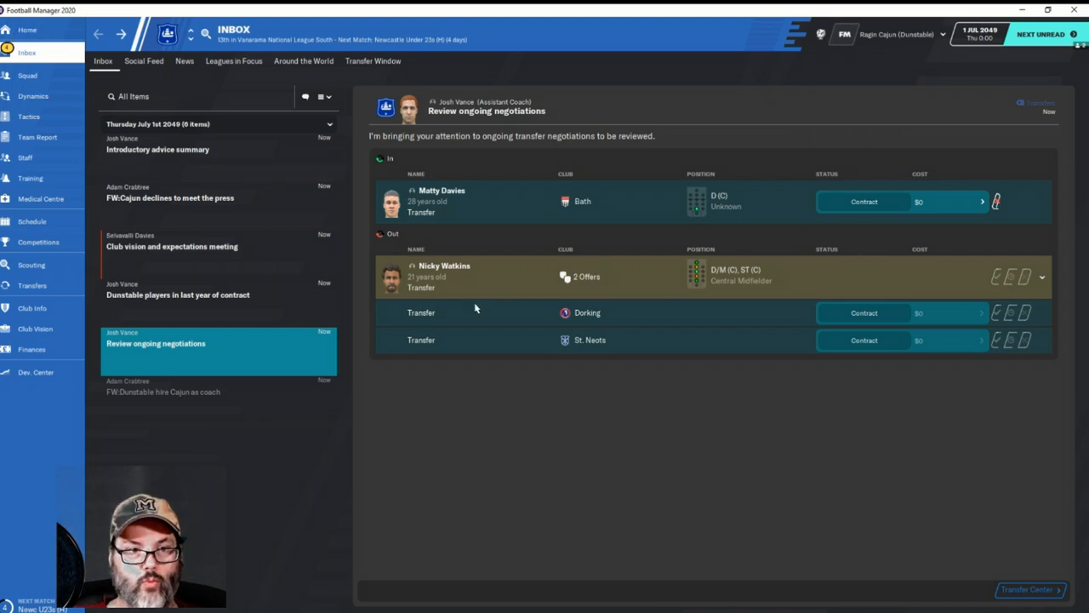
mouse_move(657, 331)
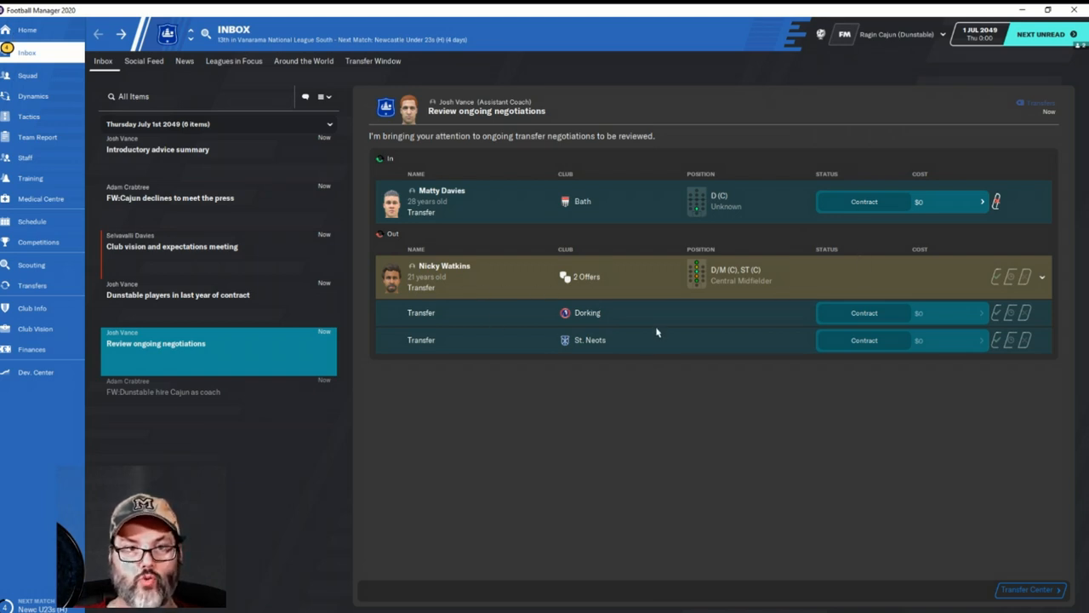
mouse_move(984, 317)
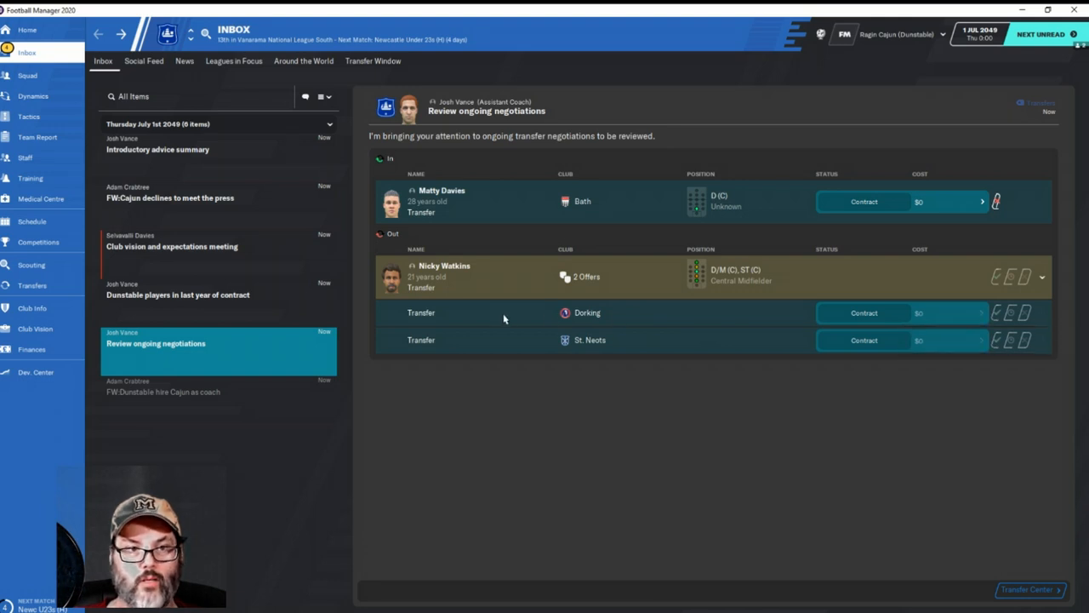
mouse_move(605, 357)
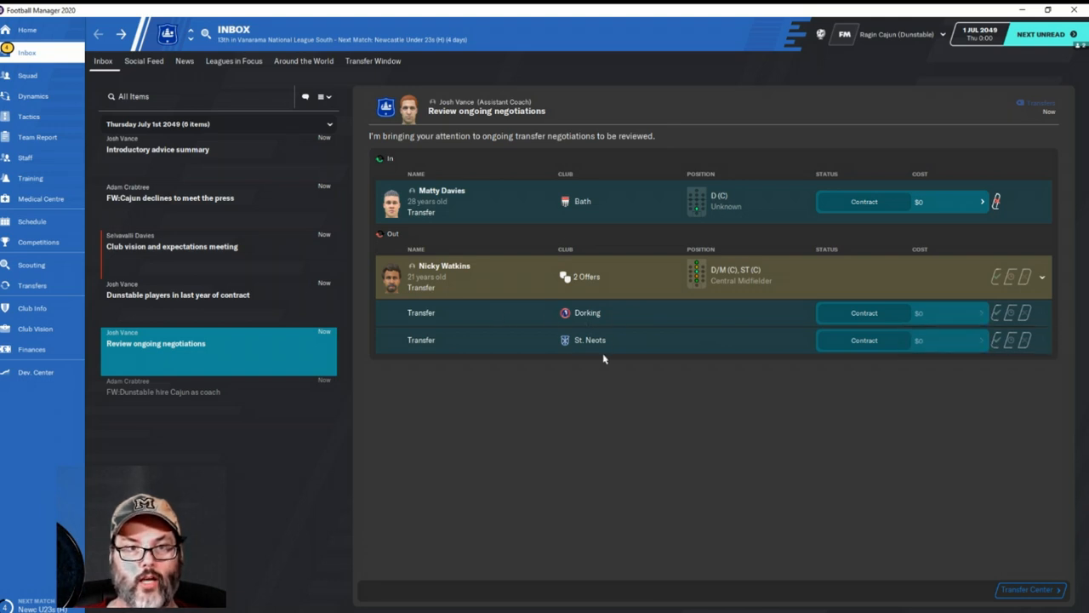
mouse_move(664, 347)
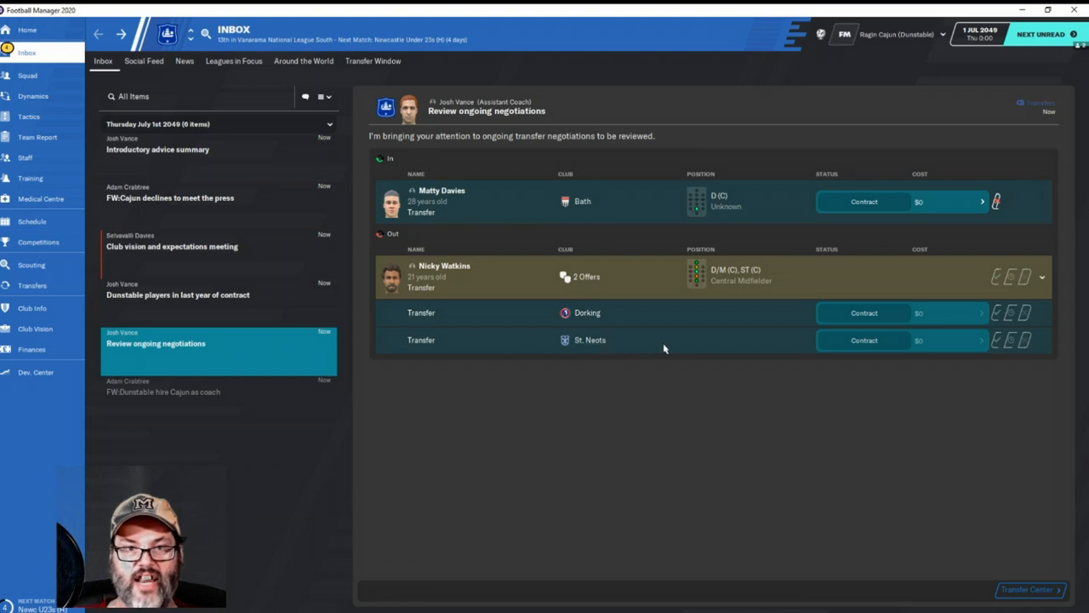
mouse_move(444, 266)
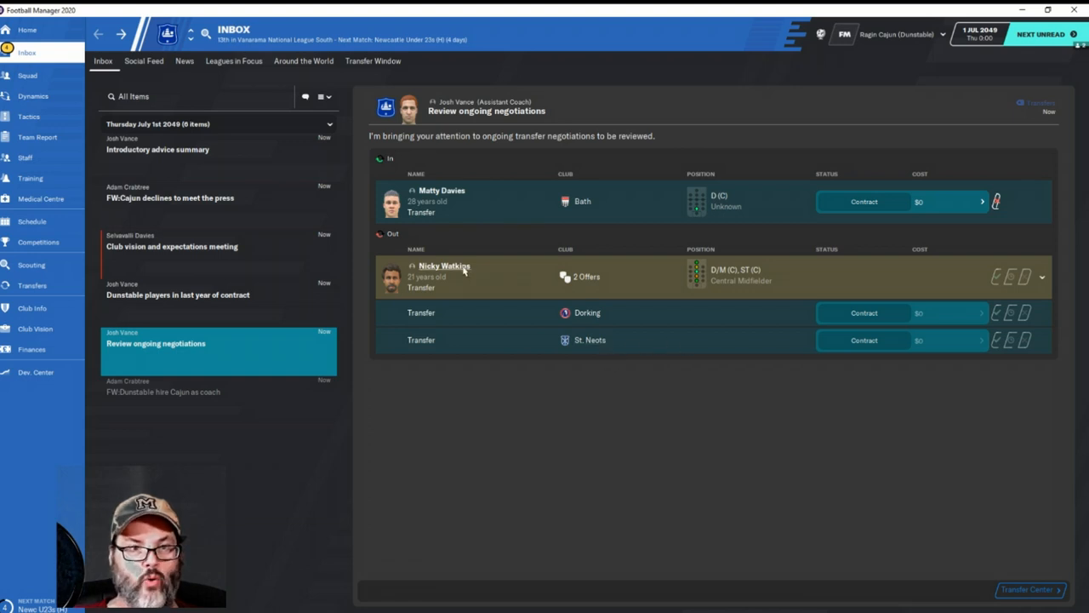
left_click(444, 266)
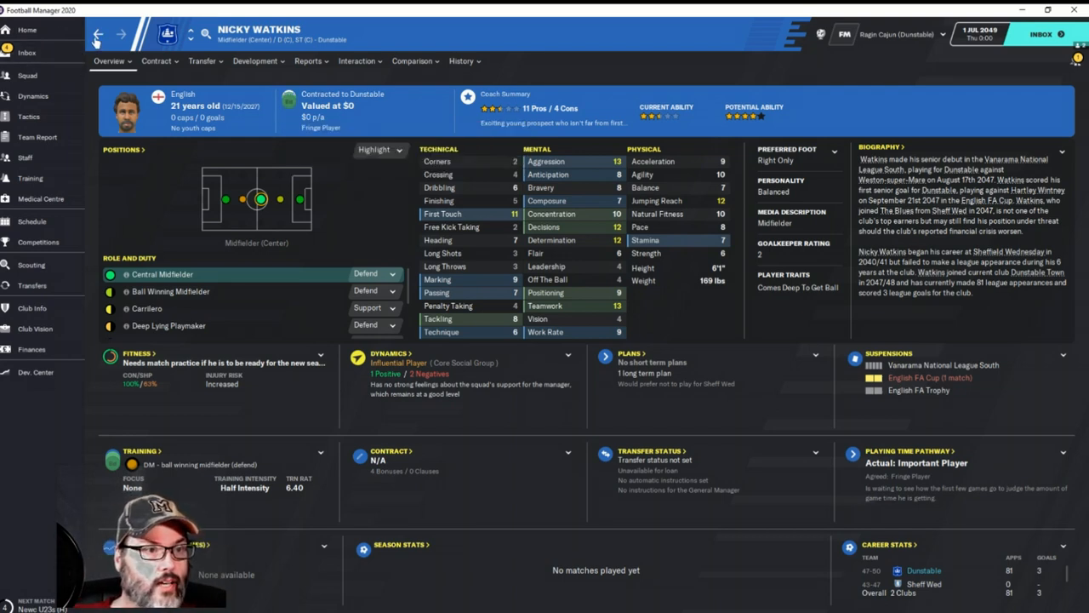
left_click(27, 51)
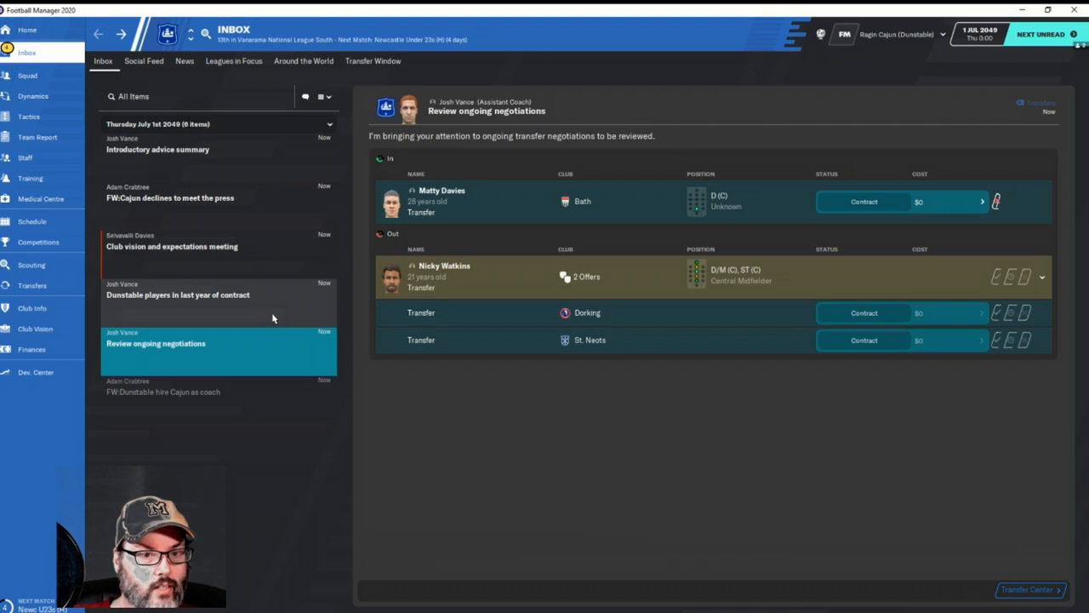
Open the 'Dunstable players in last year of contract' inbox message
left_click(177, 295)
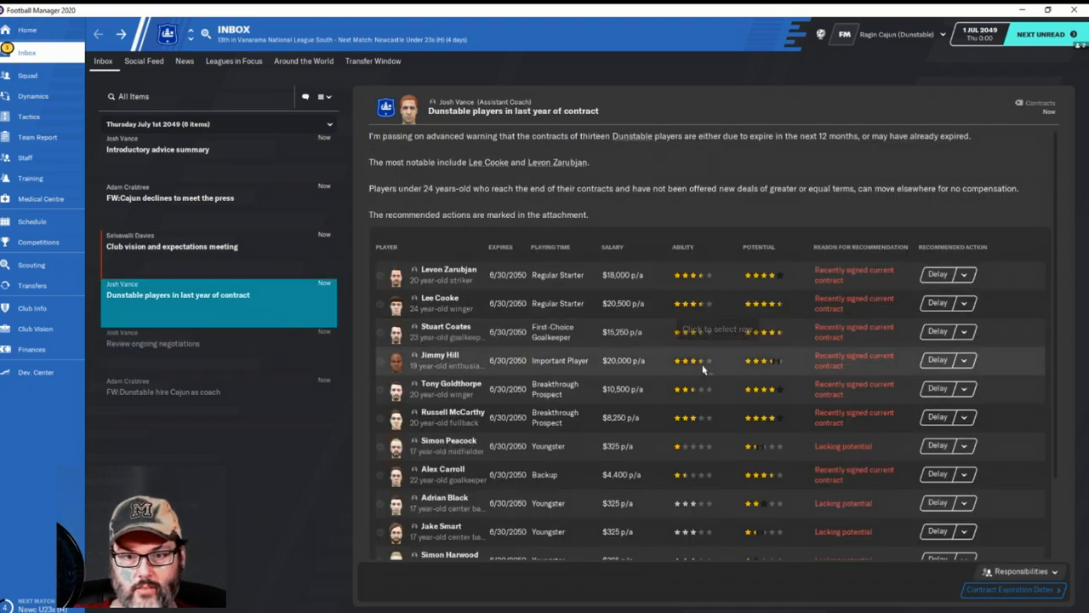
mouse_move(664, 409)
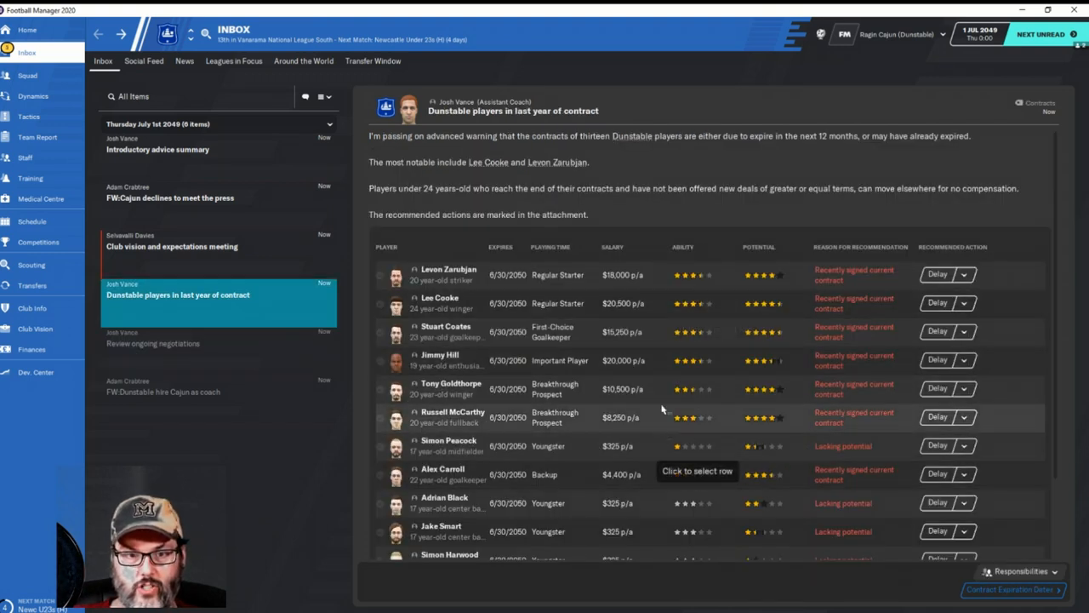
mouse_move(728, 341)
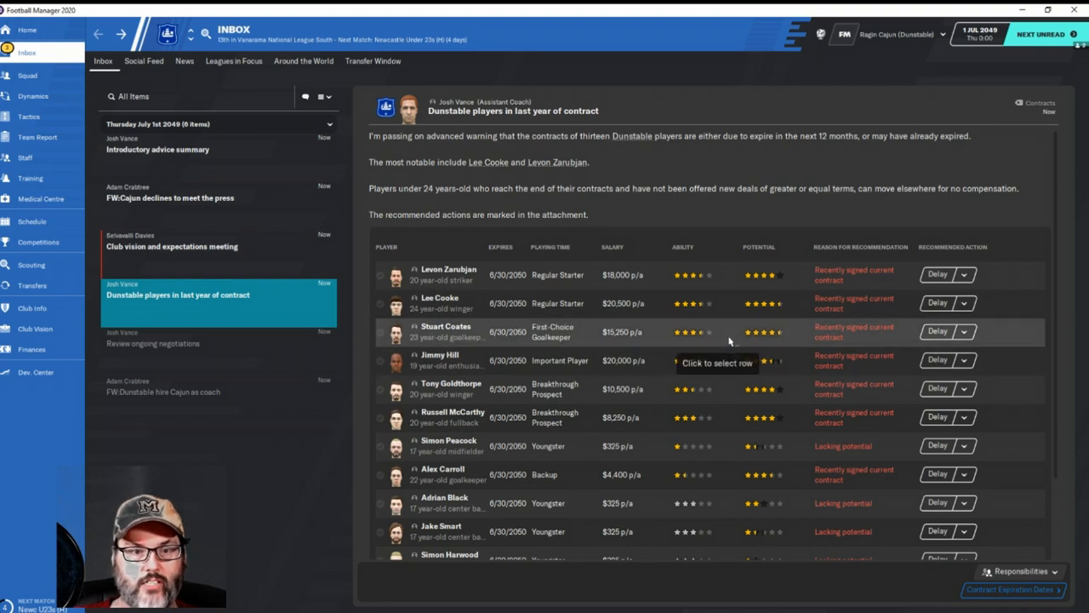
mouse_move(656, 344)
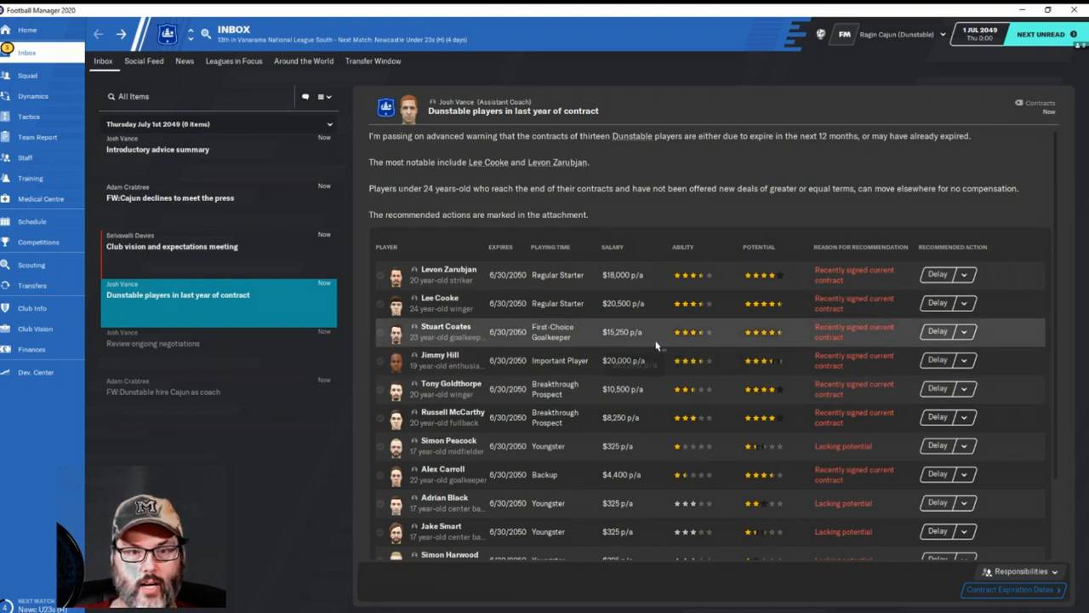
mouse_move(667, 373)
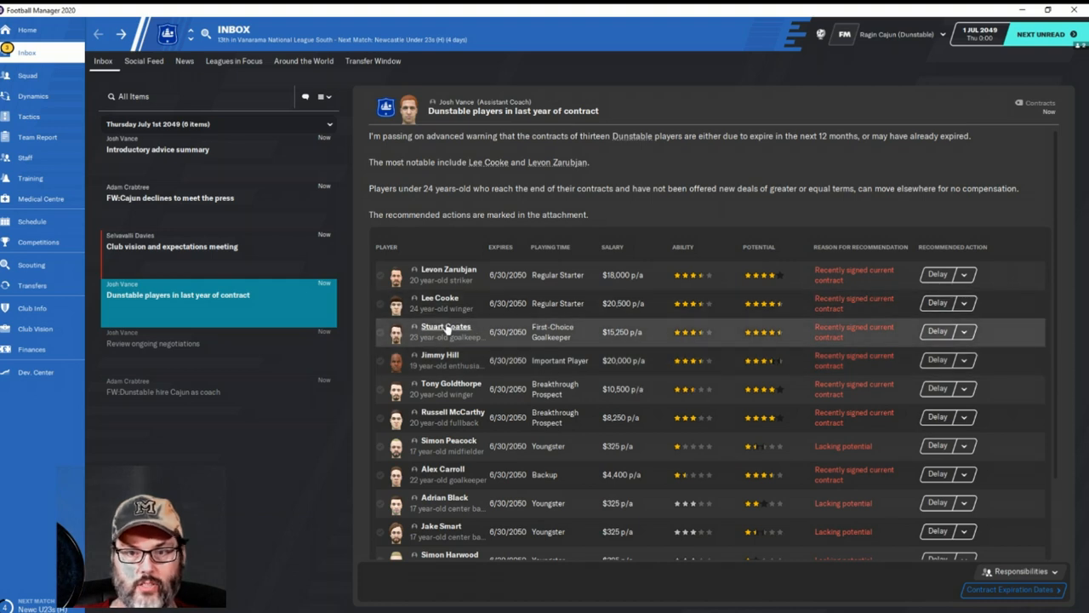
left_click(446, 327)
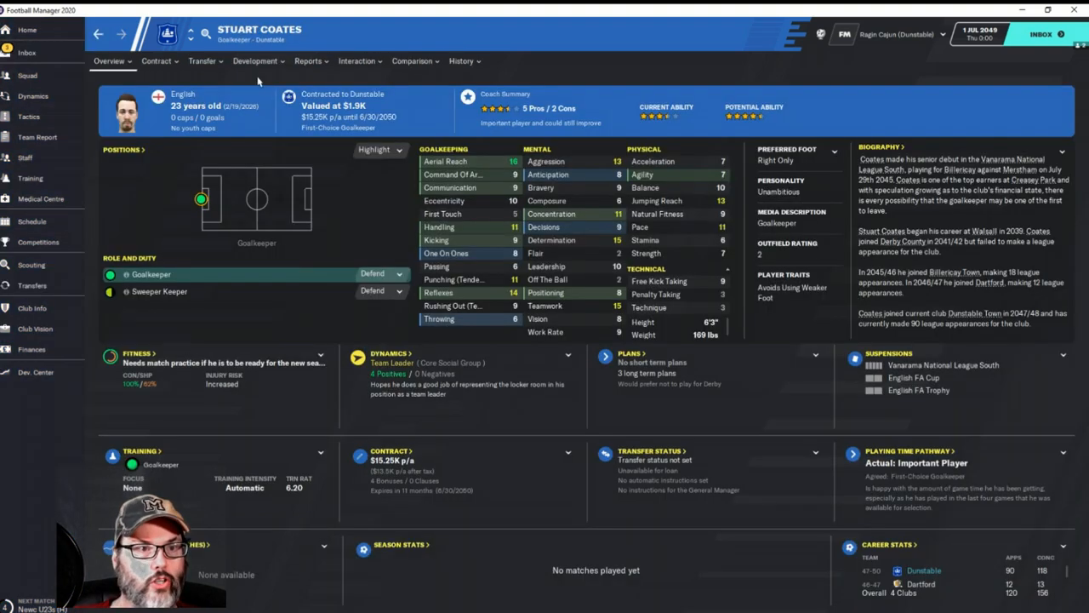
mouse_move(330, 128)
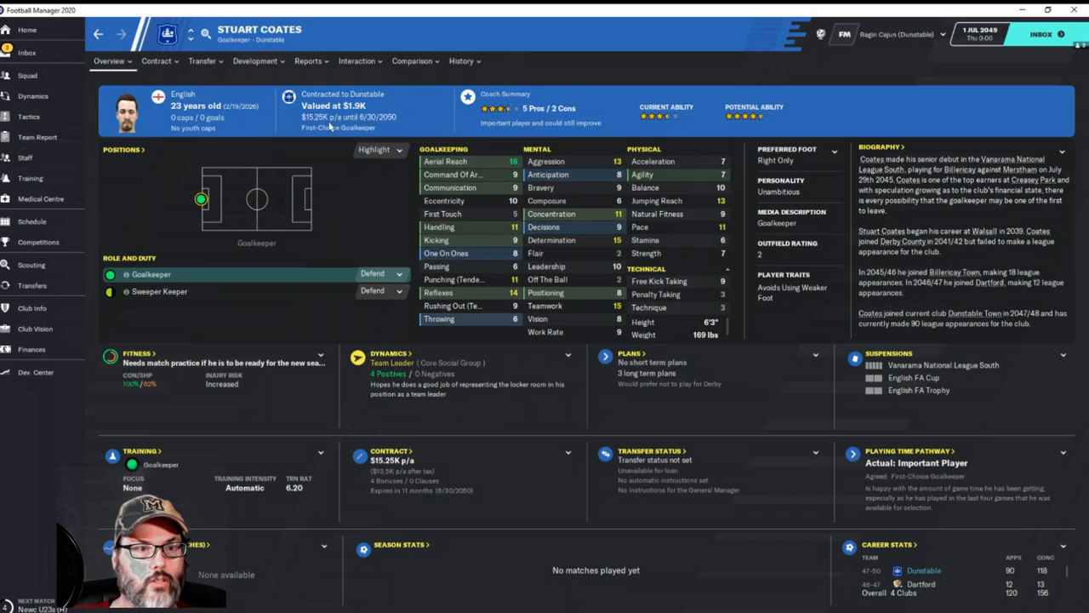
mouse_move(191, 77)
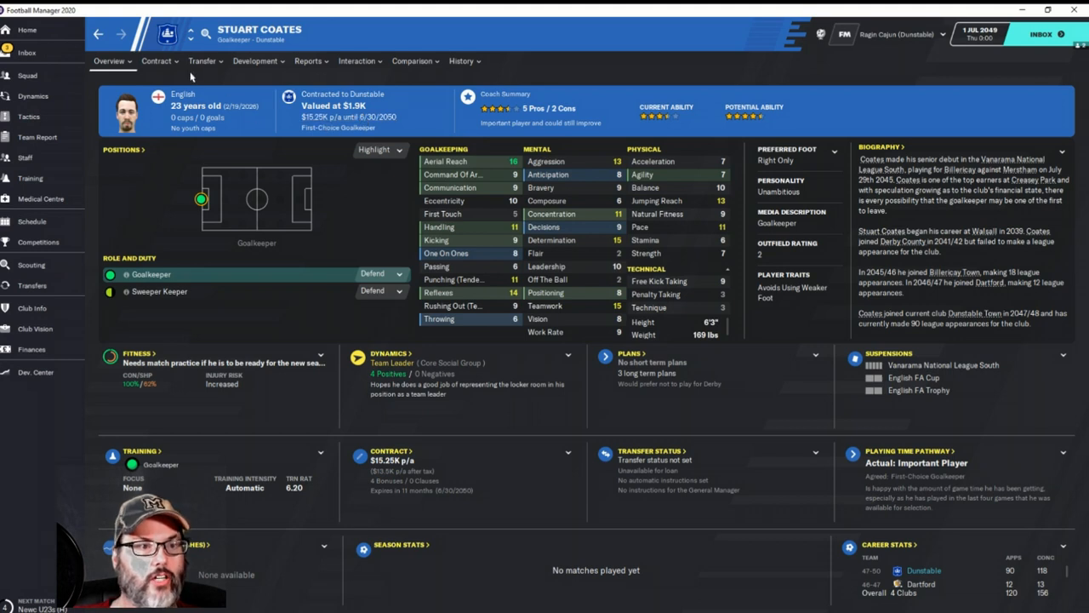
left_click(158, 61)
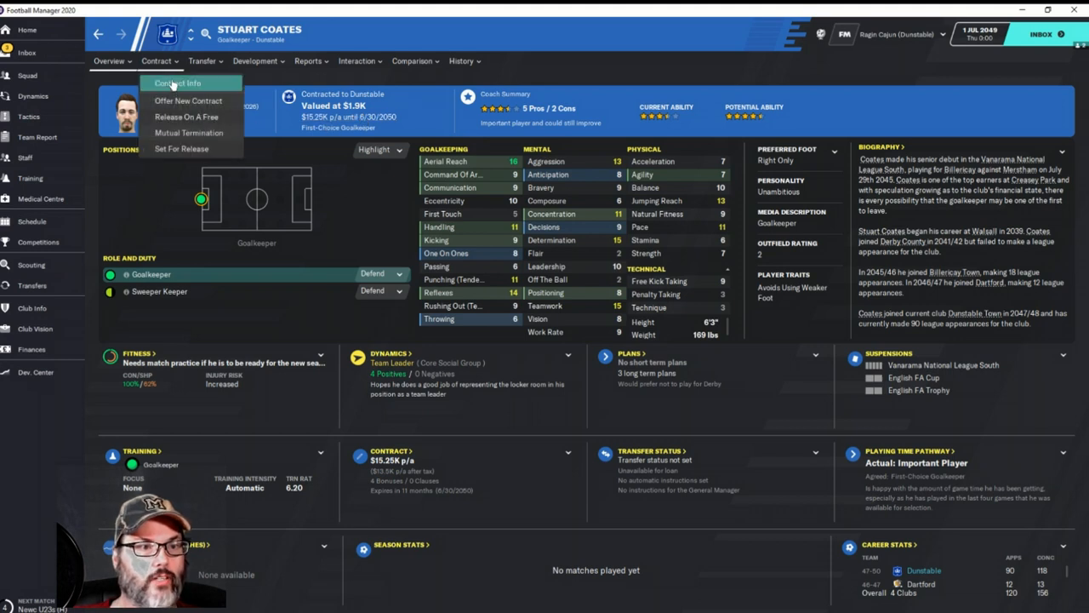
left_click(177, 82)
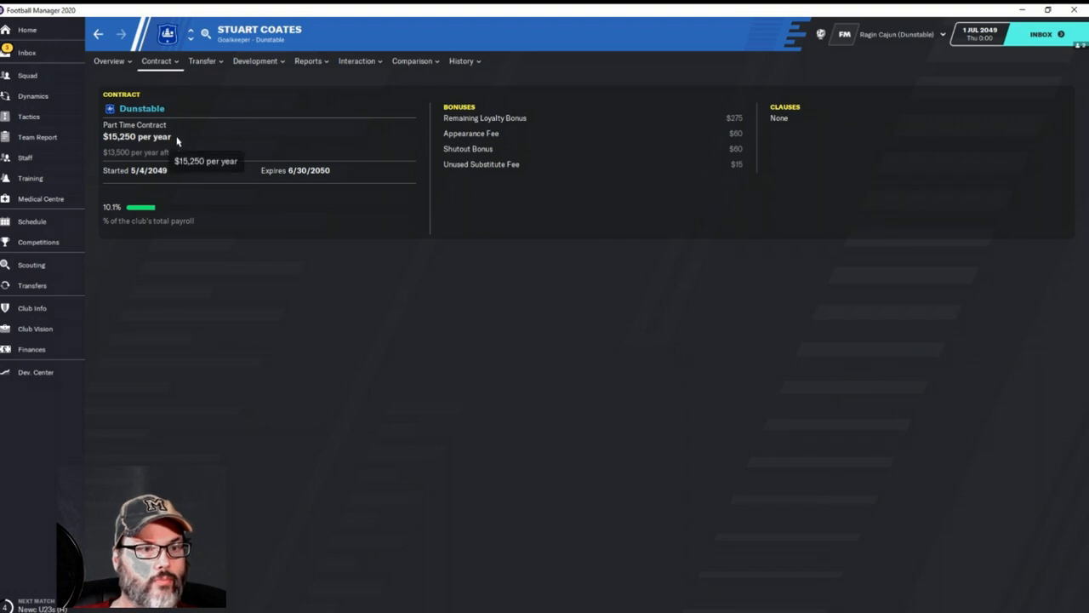
mouse_move(189, 195)
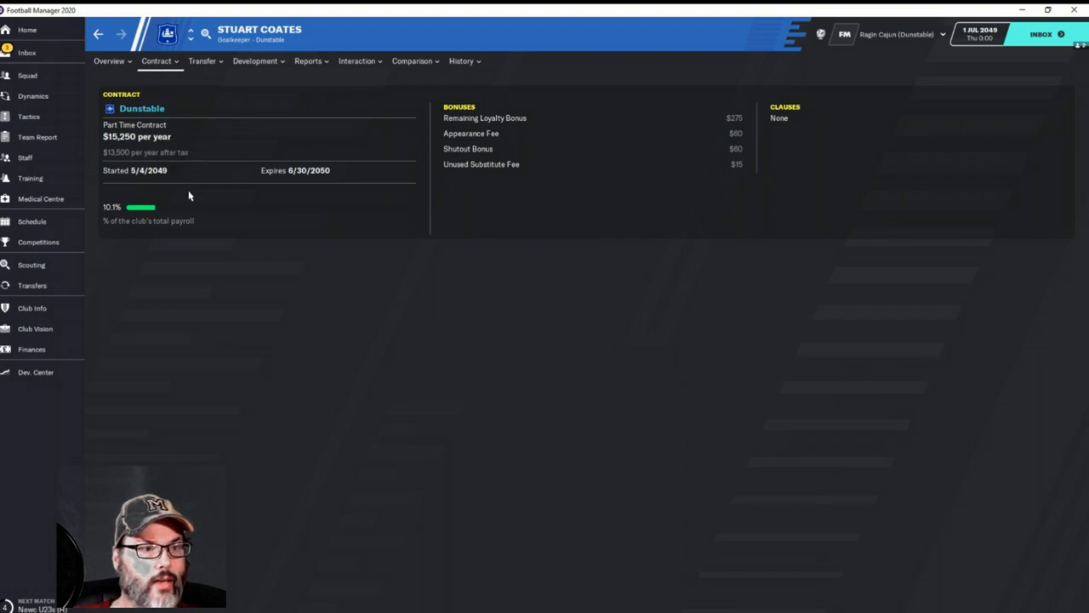
mouse_move(562, 181)
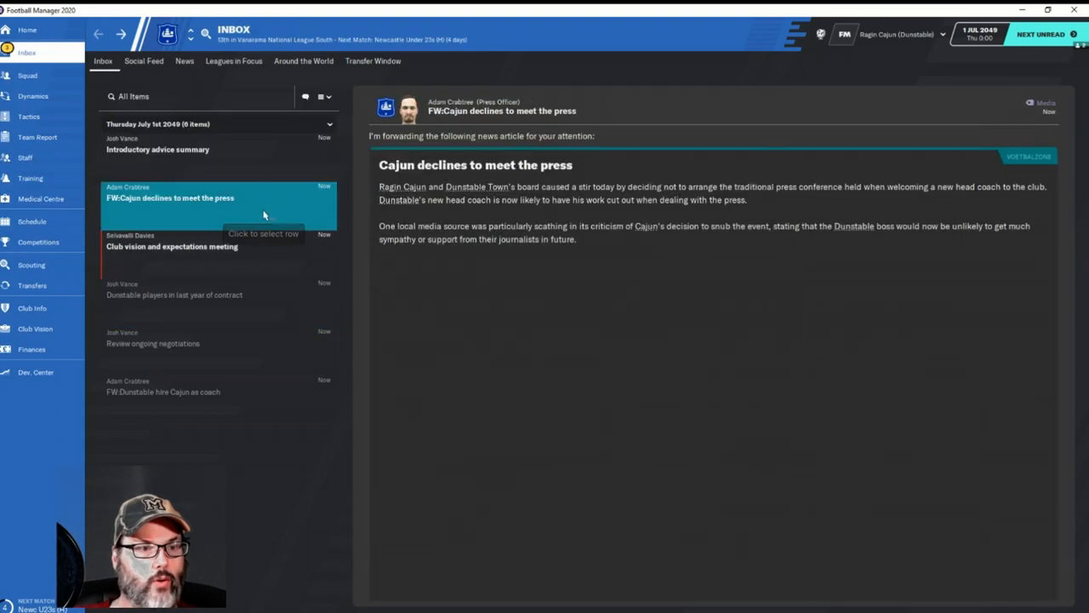
mouse_move(262, 155)
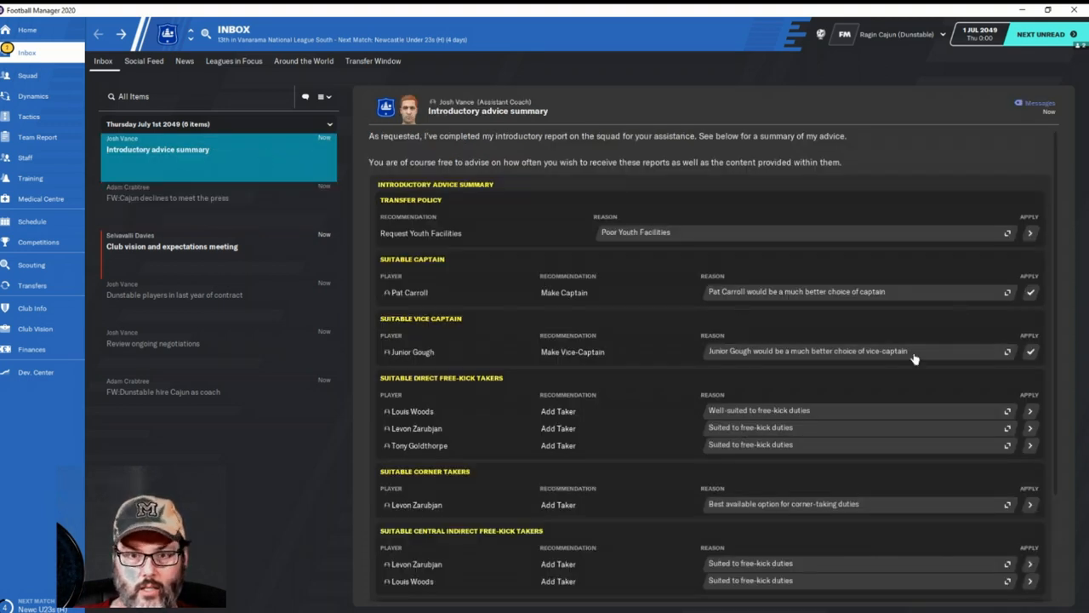
Scroll down through the introductory advice summary in the inbox
scroll("down", 3)
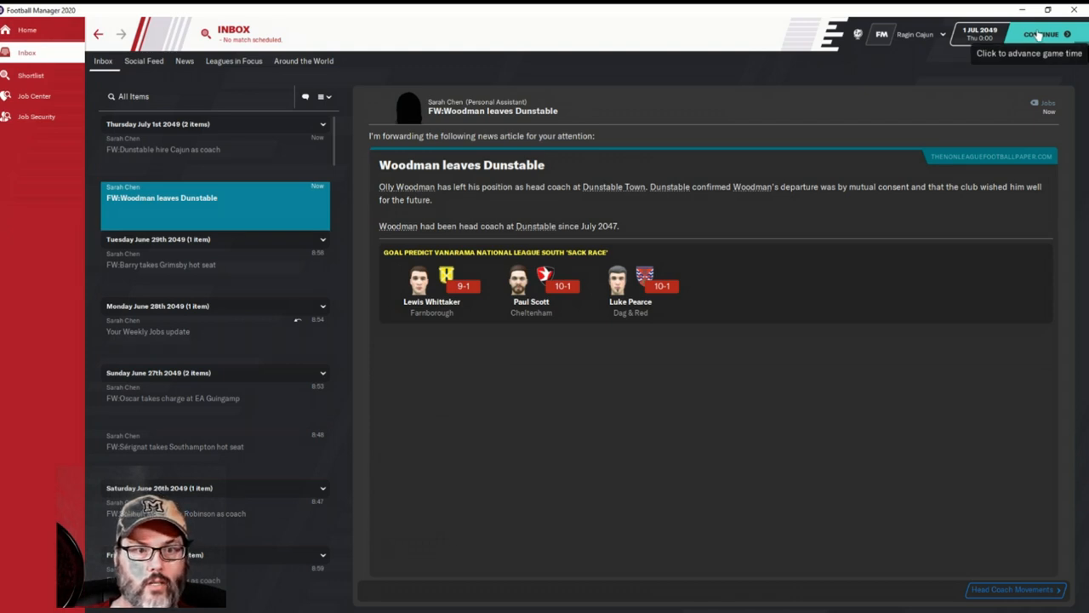
mouse_move(640, 205)
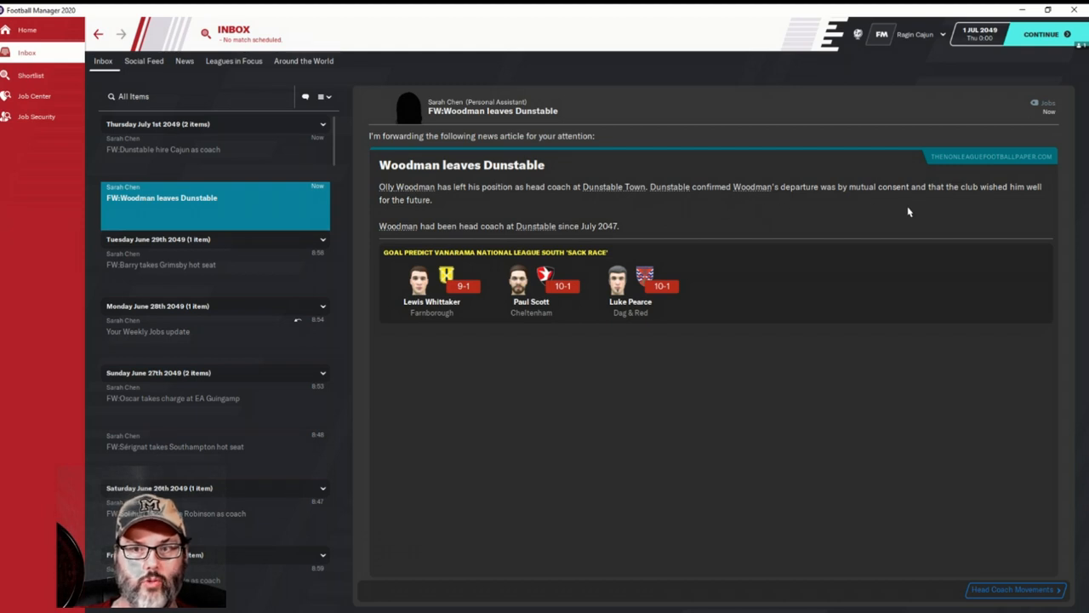
mouse_move(720, 232)
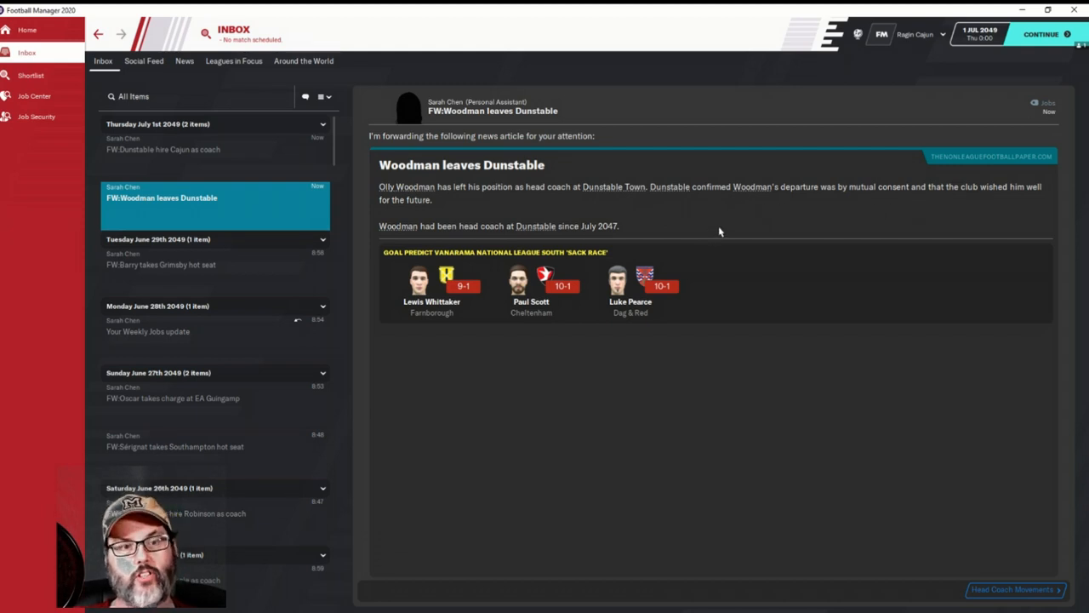
mouse_move(405, 186)
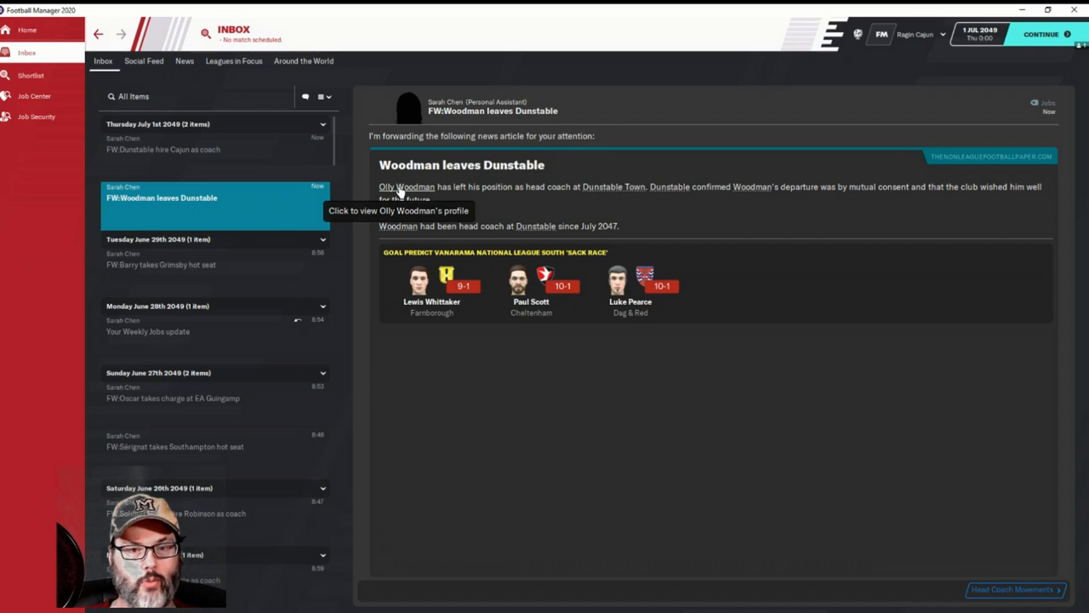
mouse_move(667, 331)
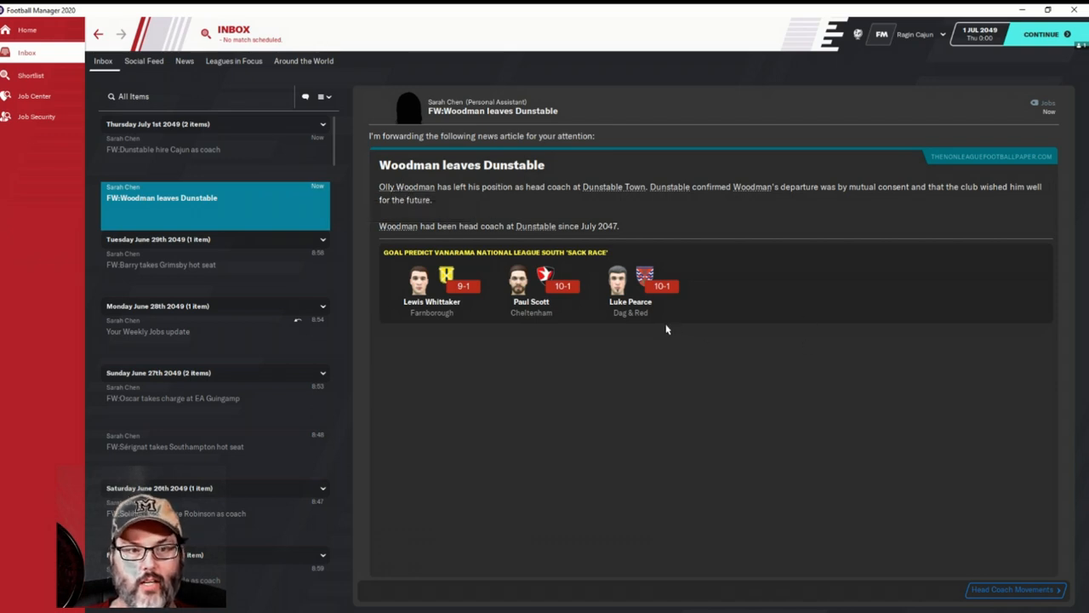
mouse_move(324, 43)
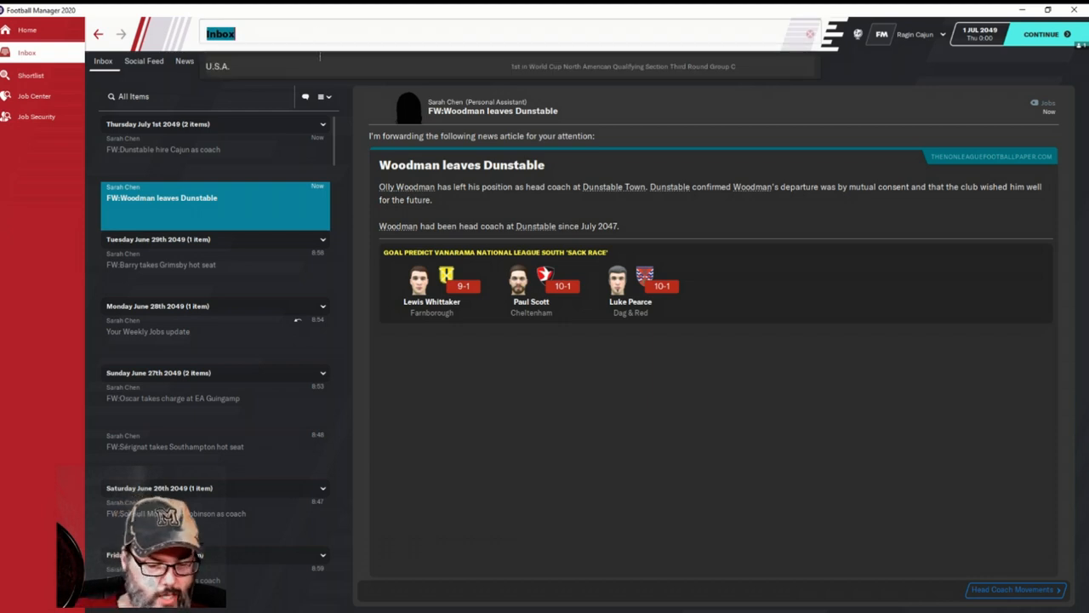
mouse_move(320, 62)
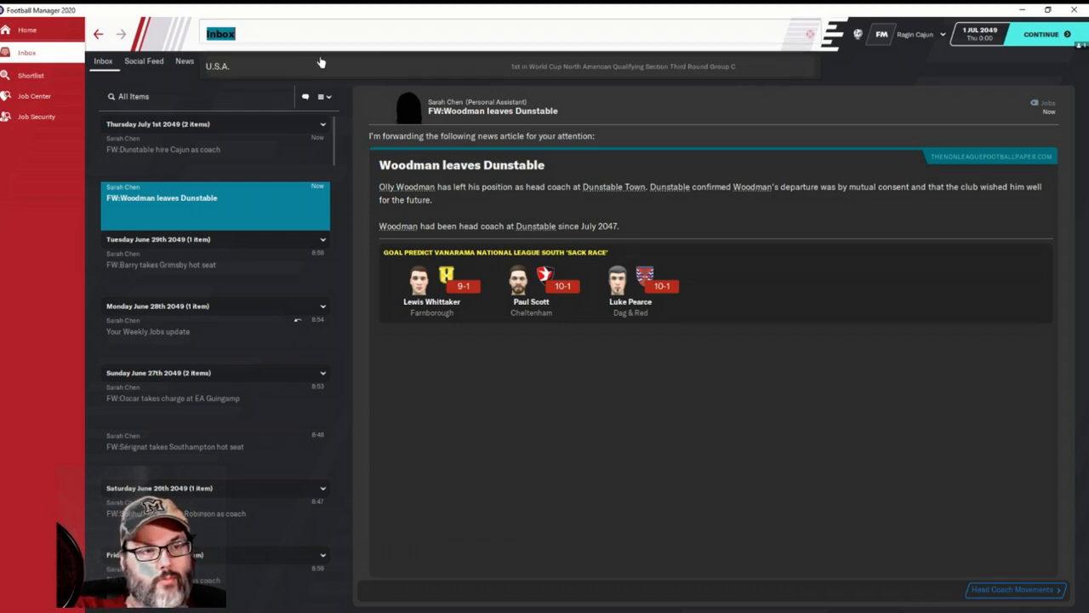
Search and view Jürgen Klopp's and Lionel Messi's retired profiles, then return to the Woodman news item
type("klopp")
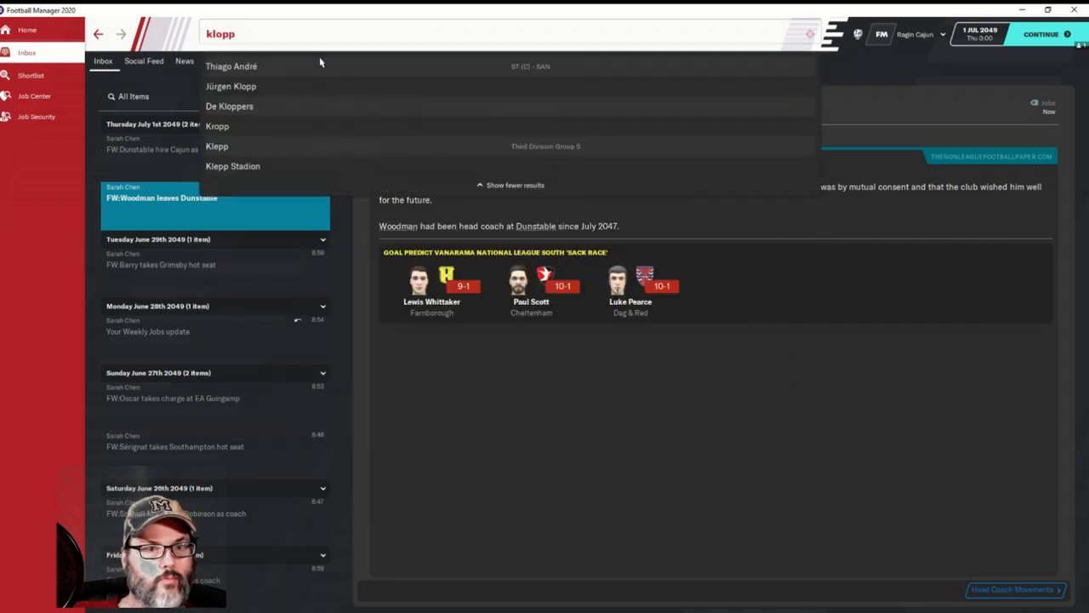
left_click(231, 85)
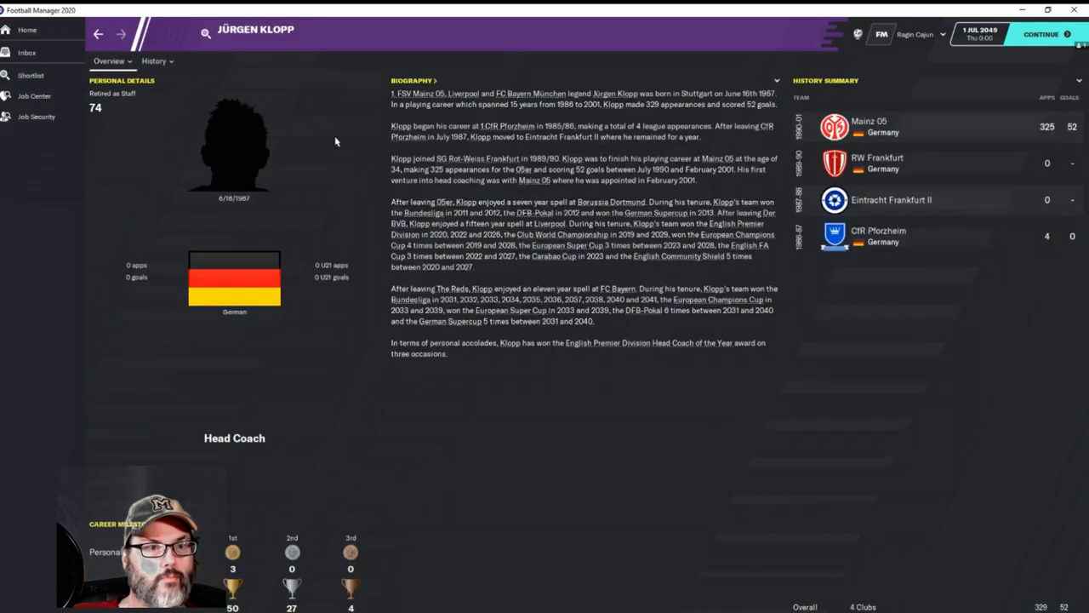
mouse_move(418, 166)
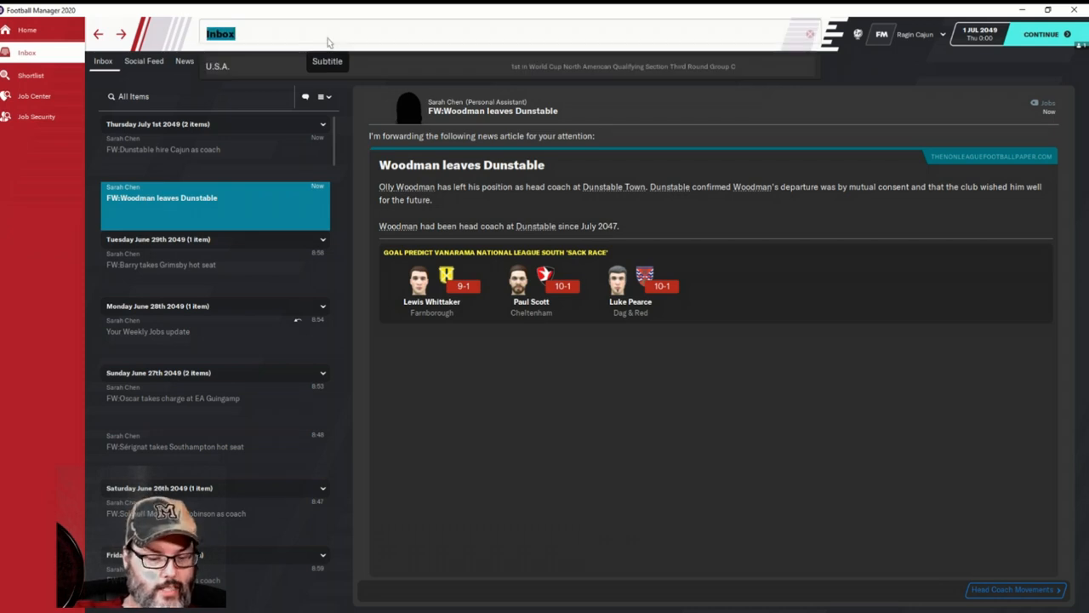
type("messi")
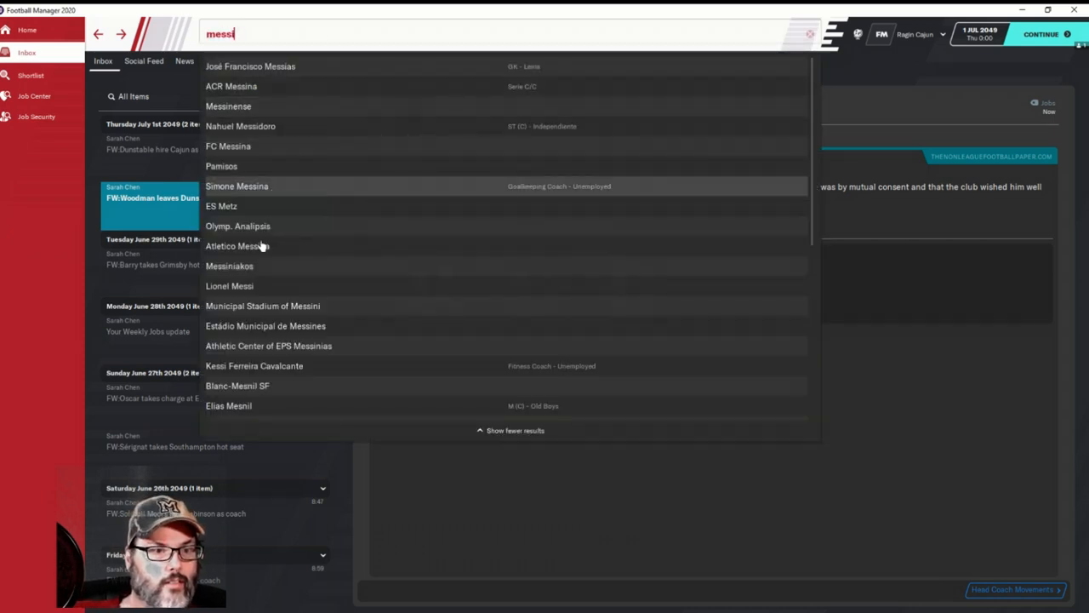
left_click(228, 286)
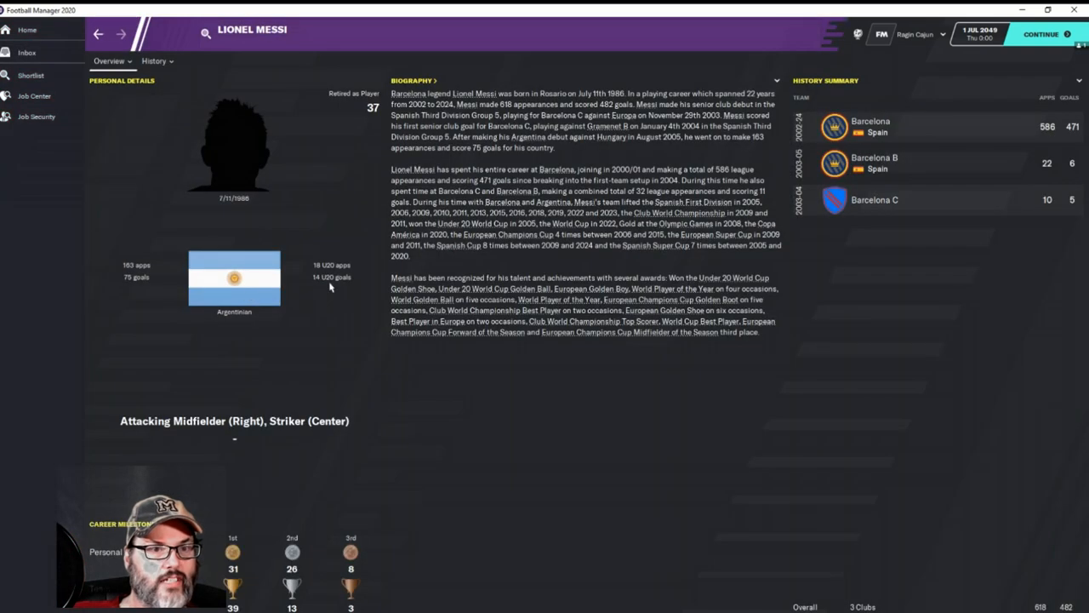
mouse_move(376, 126)
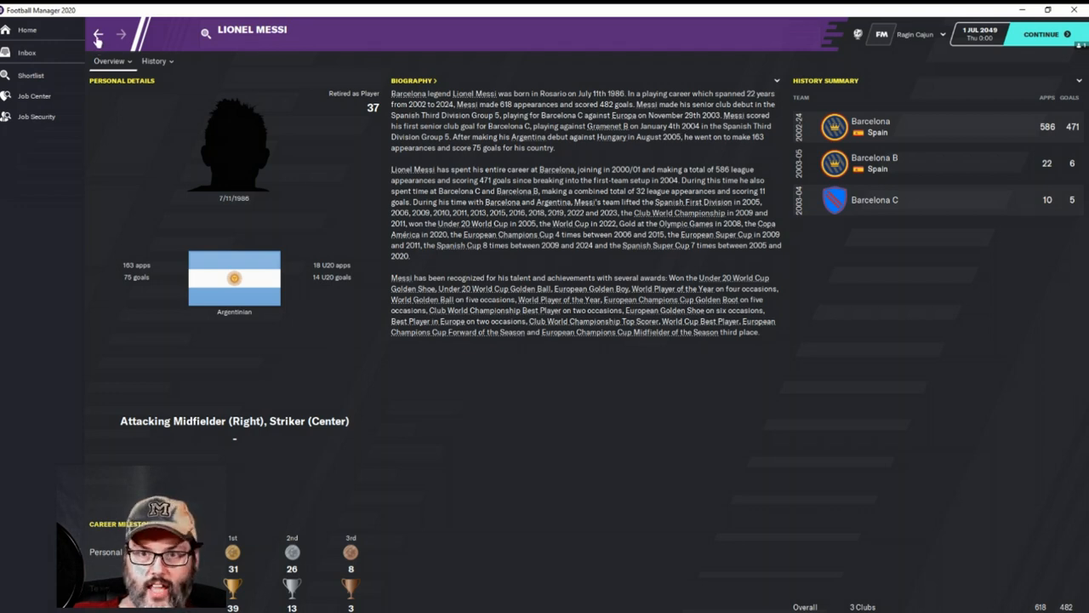
left_click(27, 51)
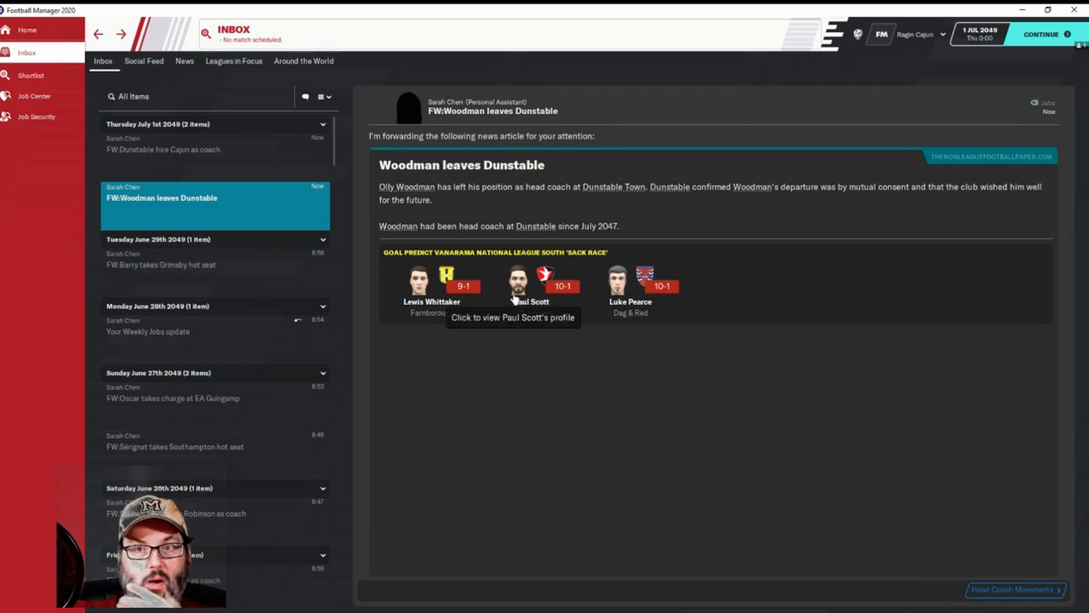
mouse_move(119, 123)
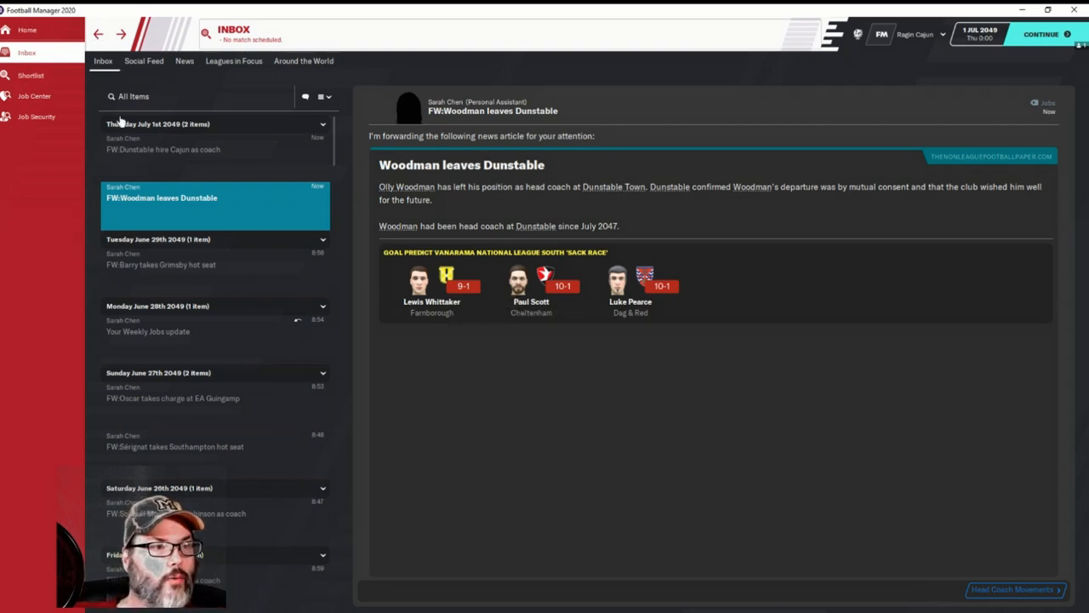
mouse_move(1042, 34)
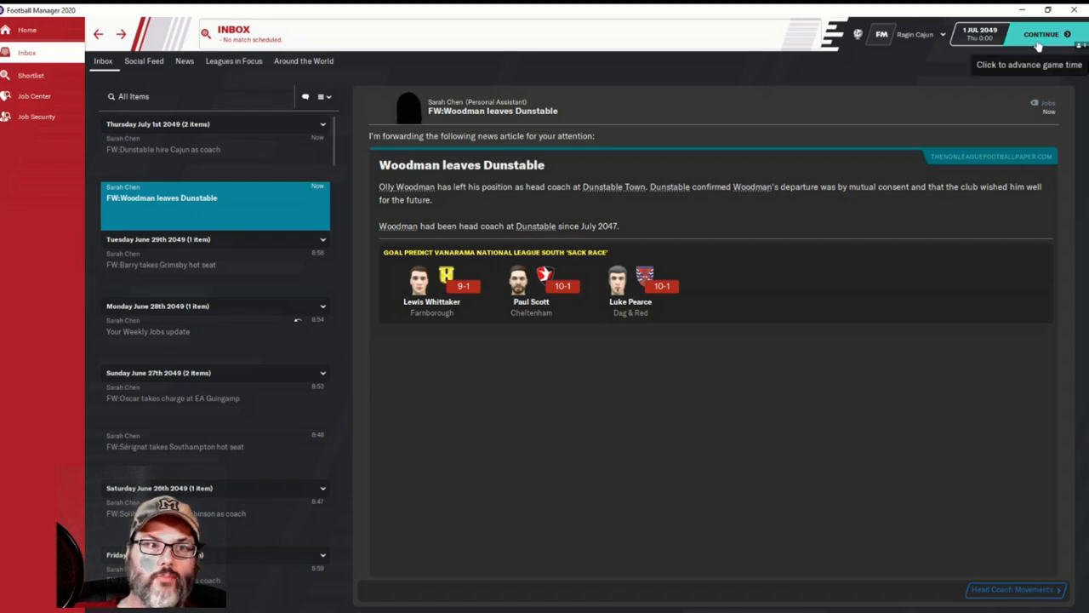
Advance game time with Continue until the July inbox messages load
left_click(1042, 34)
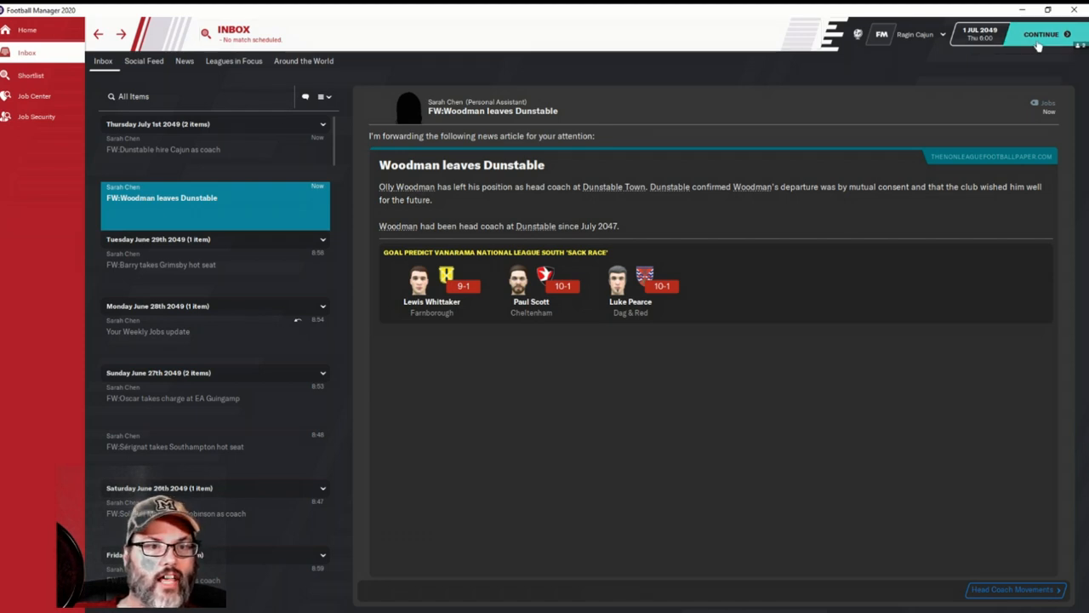
left_click(143, 62)
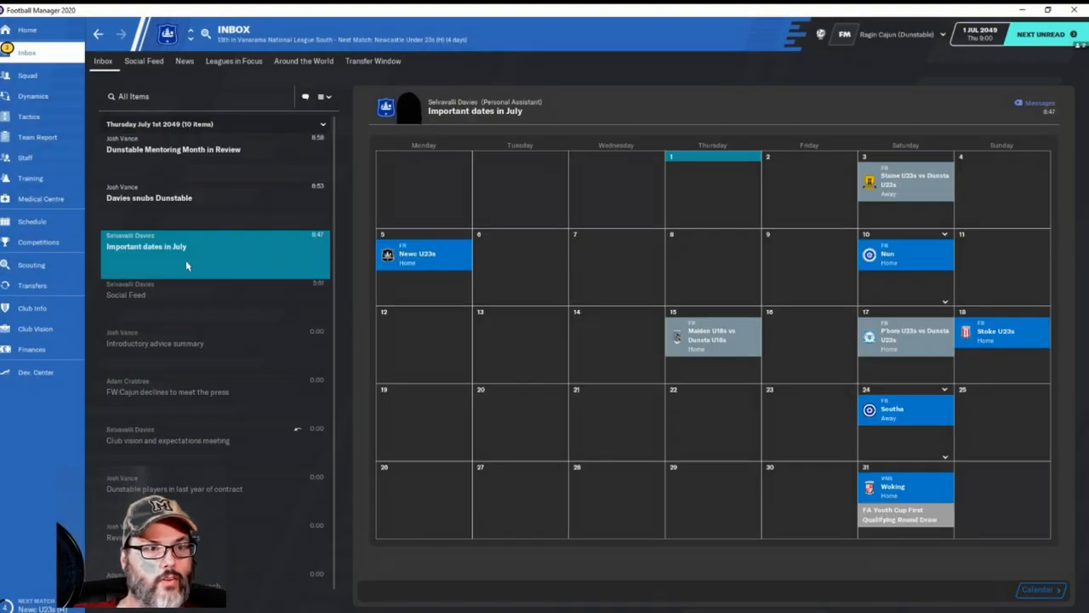
Read 'Davies snubs Dunstable' and then the 'Dunstable Mentoring Month in Review' messages
left_click(150, 197)
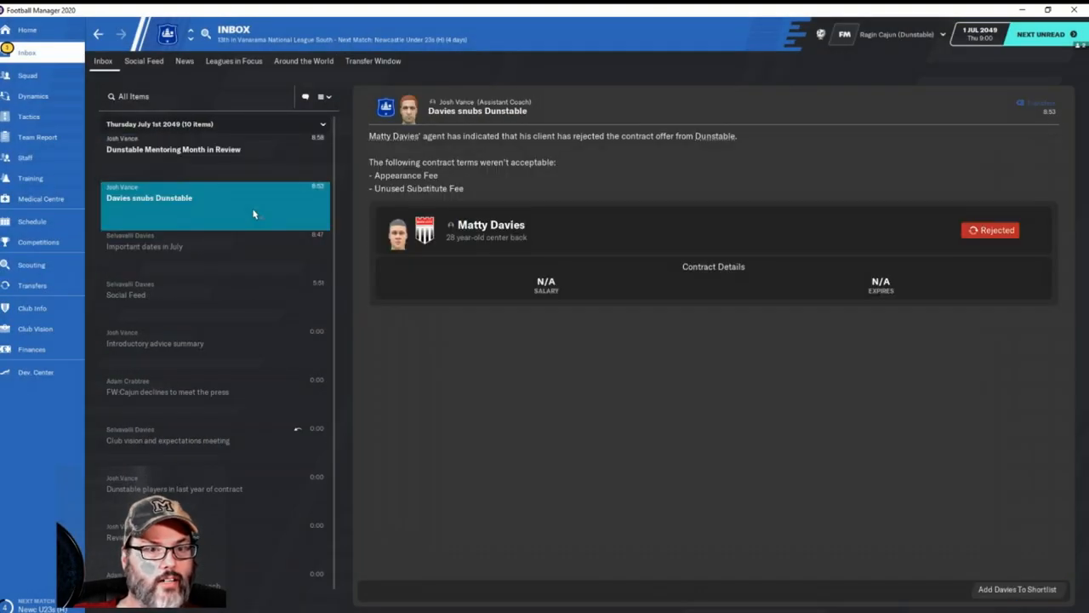
mouse_move(648, 235)
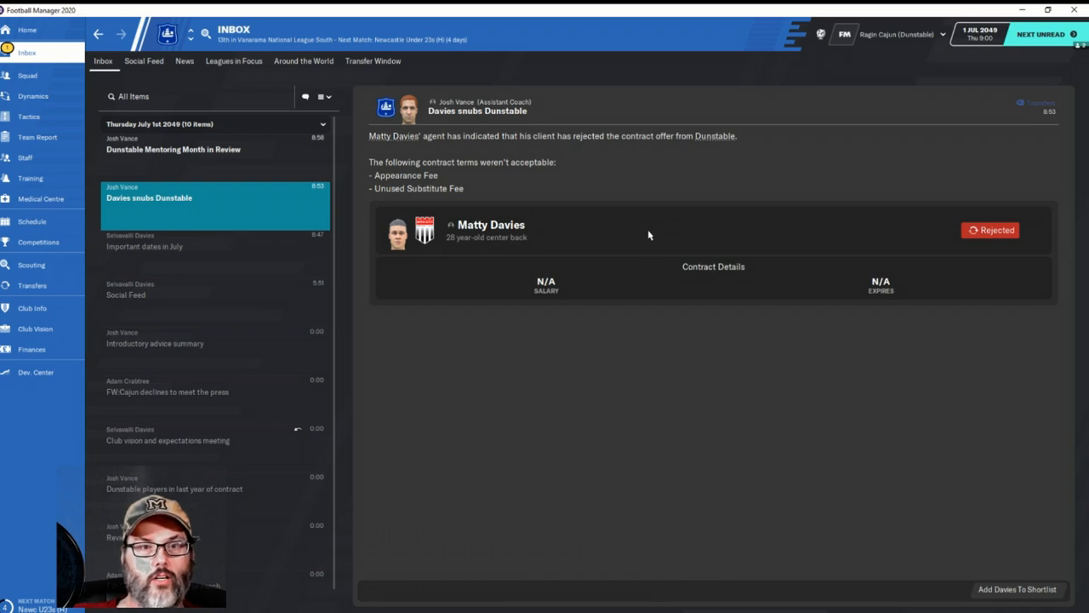
mouse_move(597, 235)
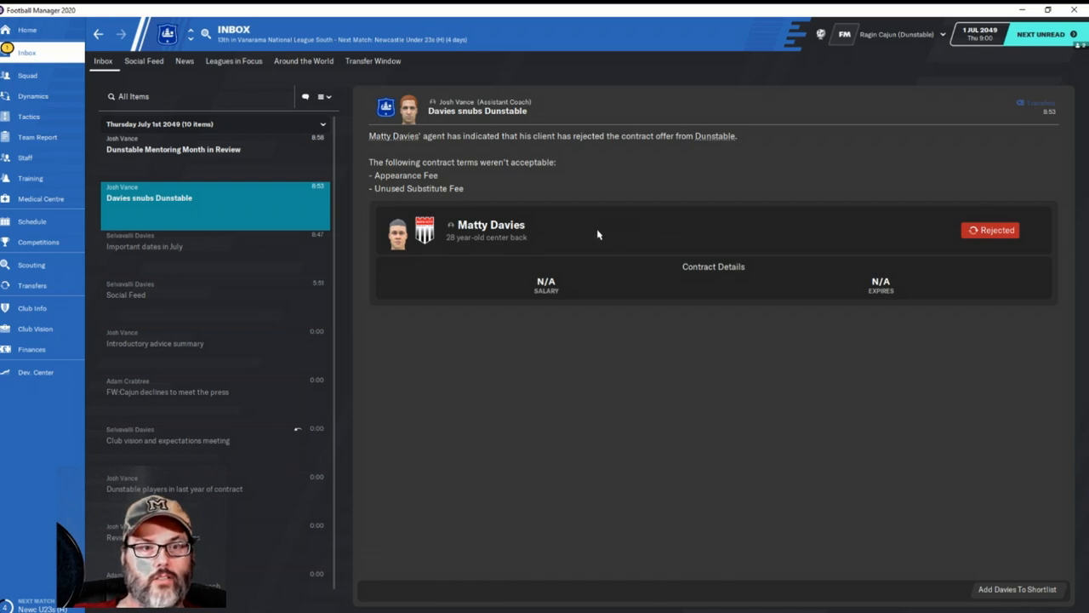
mouse_move(476, 225)
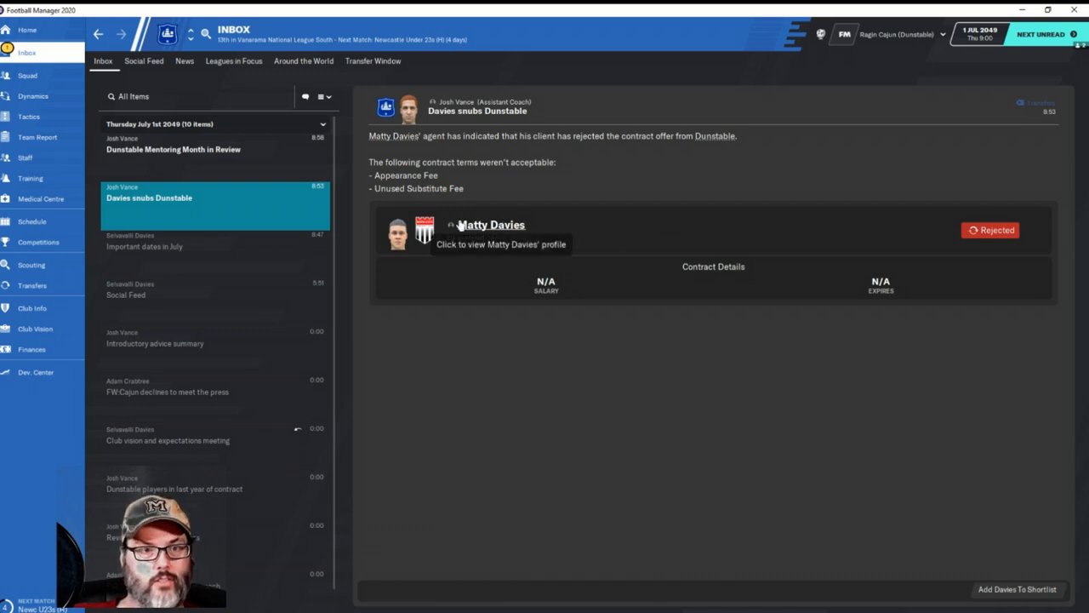
left_click(174, 150)
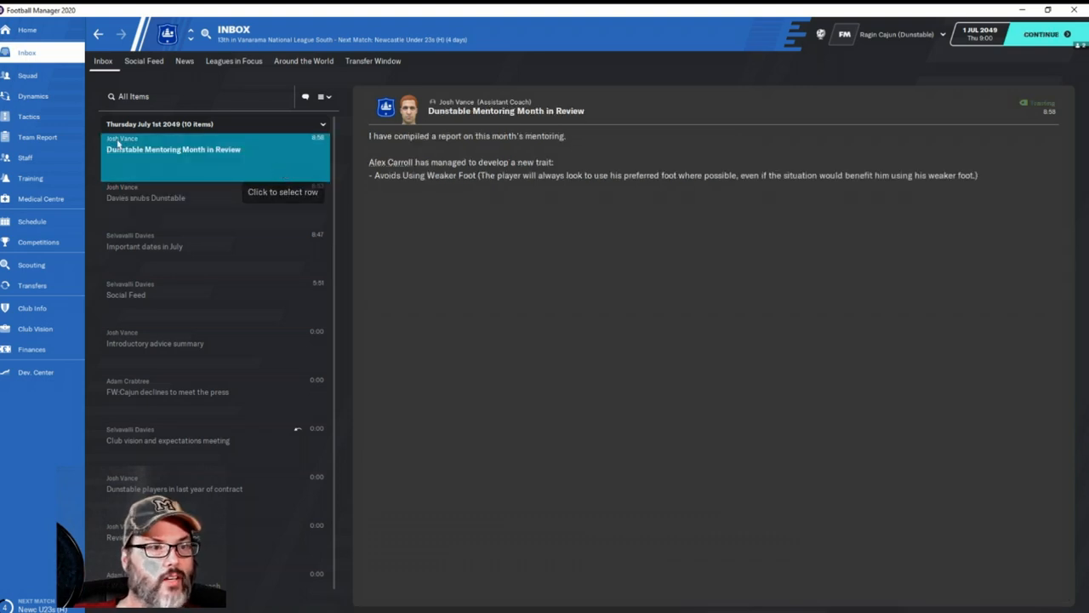
mouse_move(55, 222)
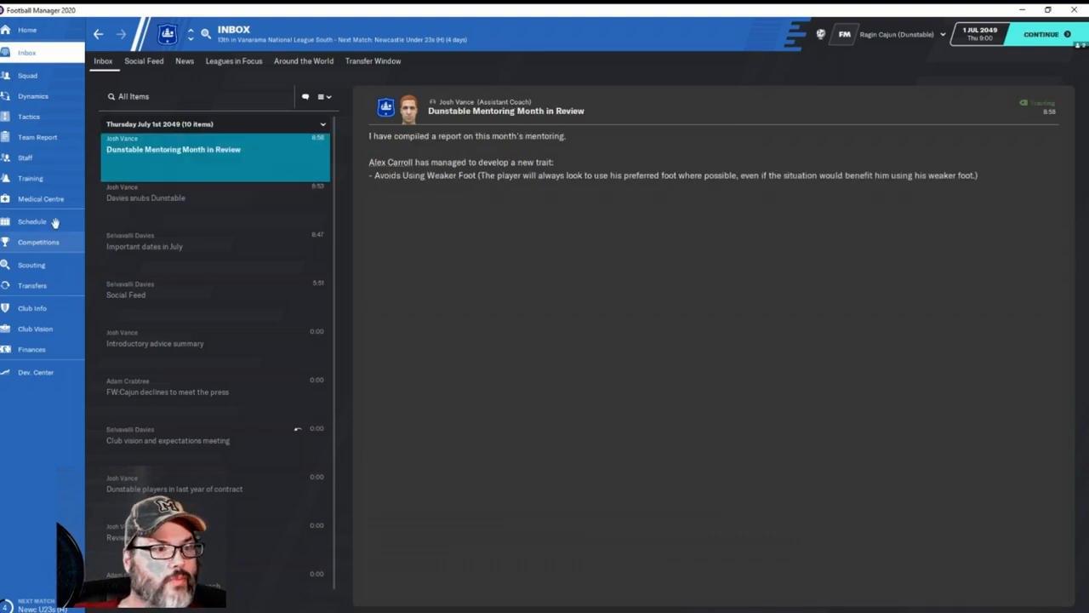
Open Dunstable's squad list from the left sidebar
left_click(27, 75)
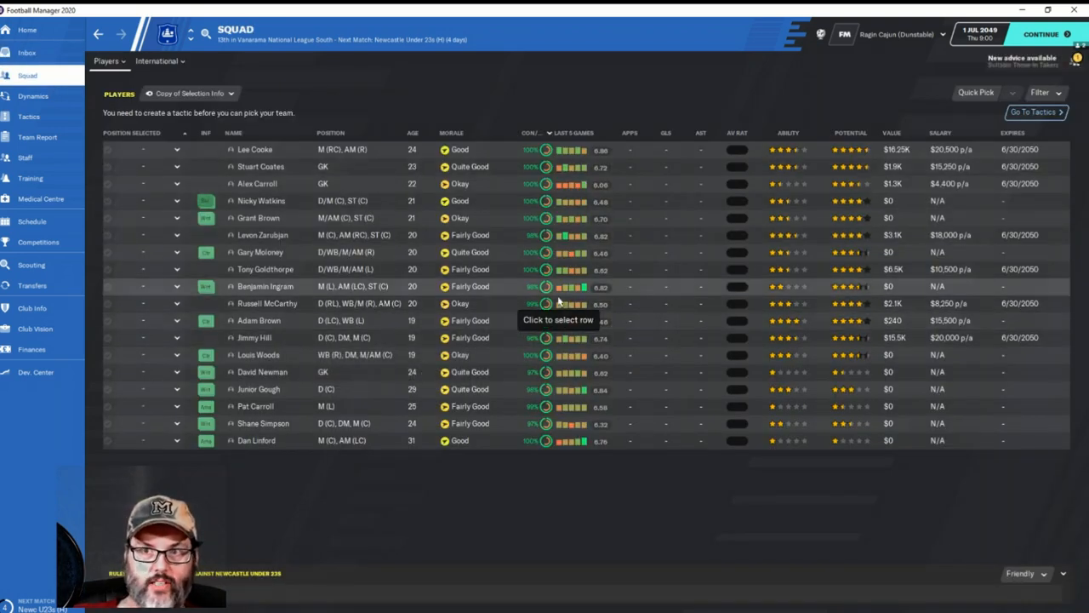
mouse_move(330, 132)
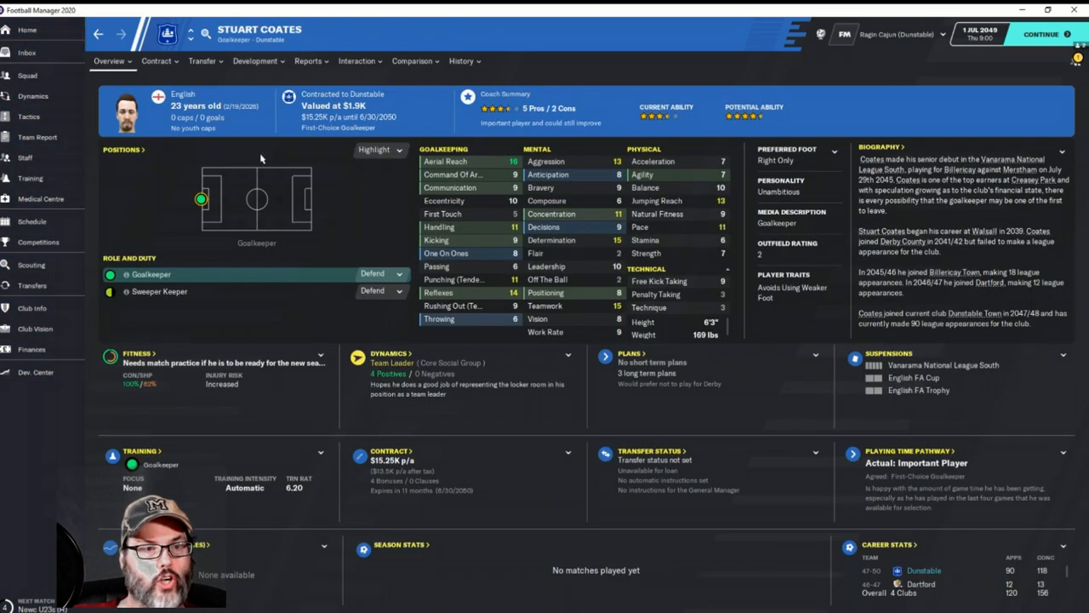
mouse_move(487, 260)
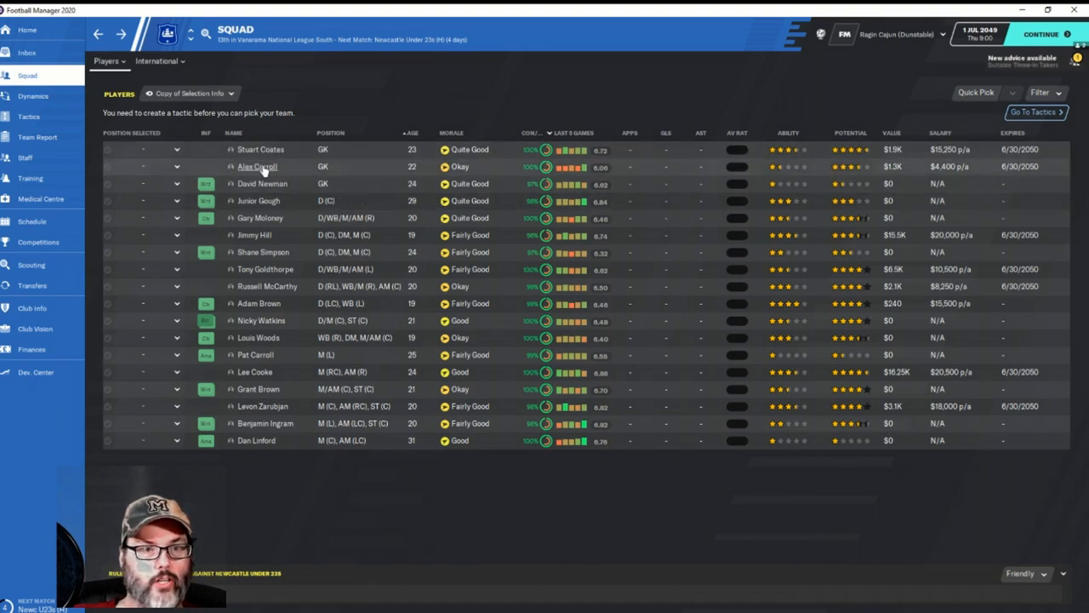
mouse_move(257, 167)
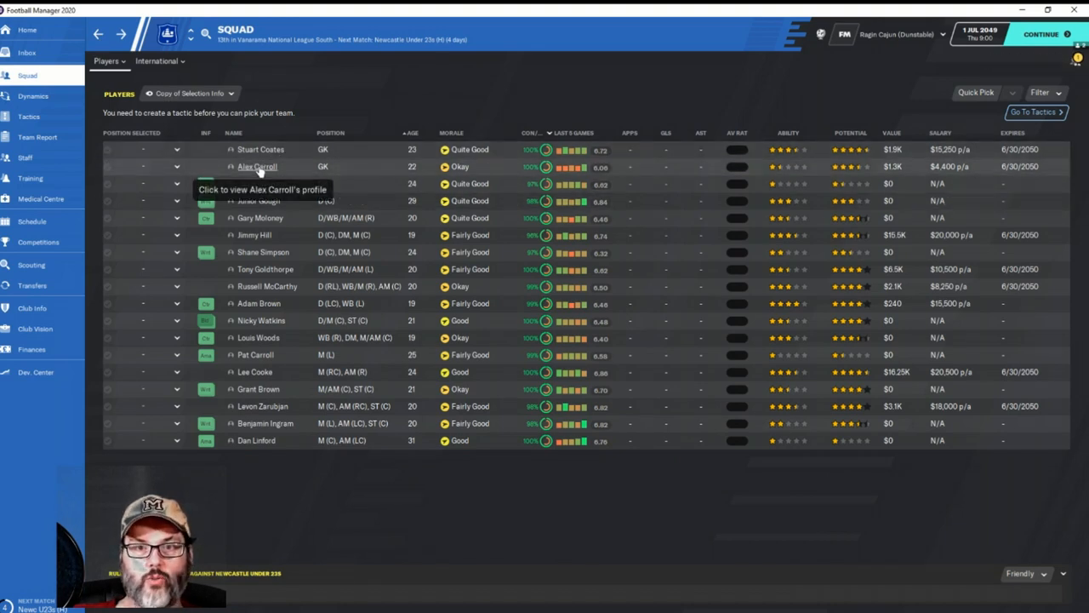
Open goalkeeper Alex Carroll's player profile from the squad list
left_click(257, 167)
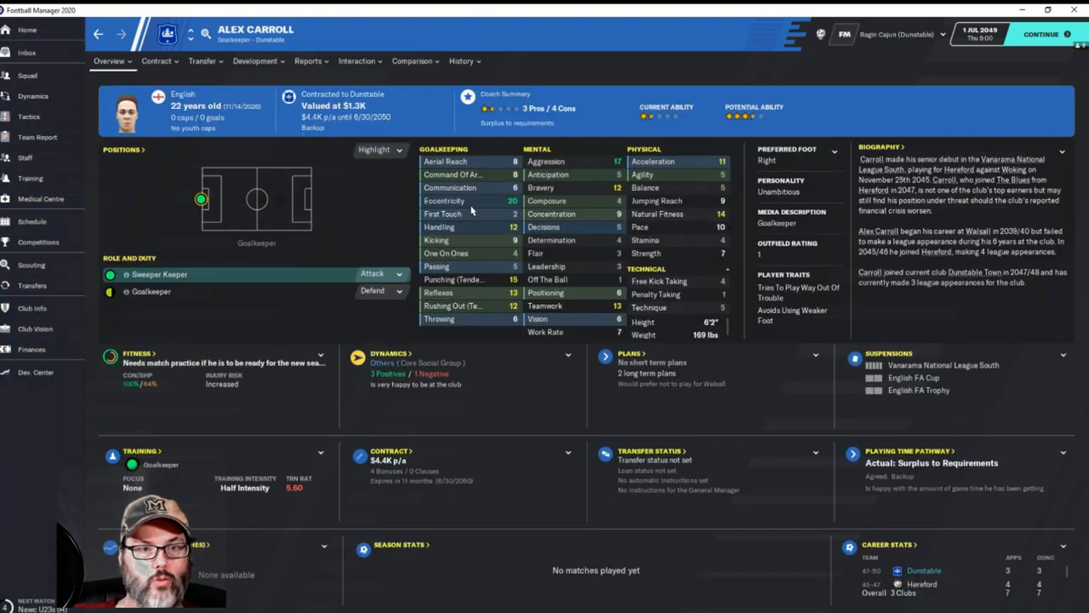
mouse_move(445, 200)
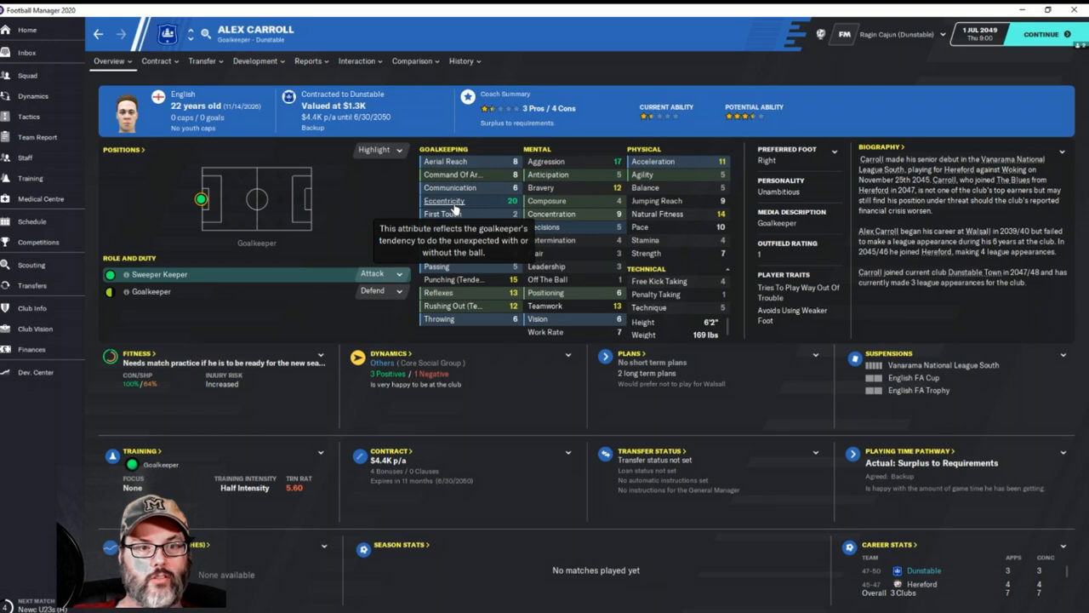
mouse_move(503, 211)
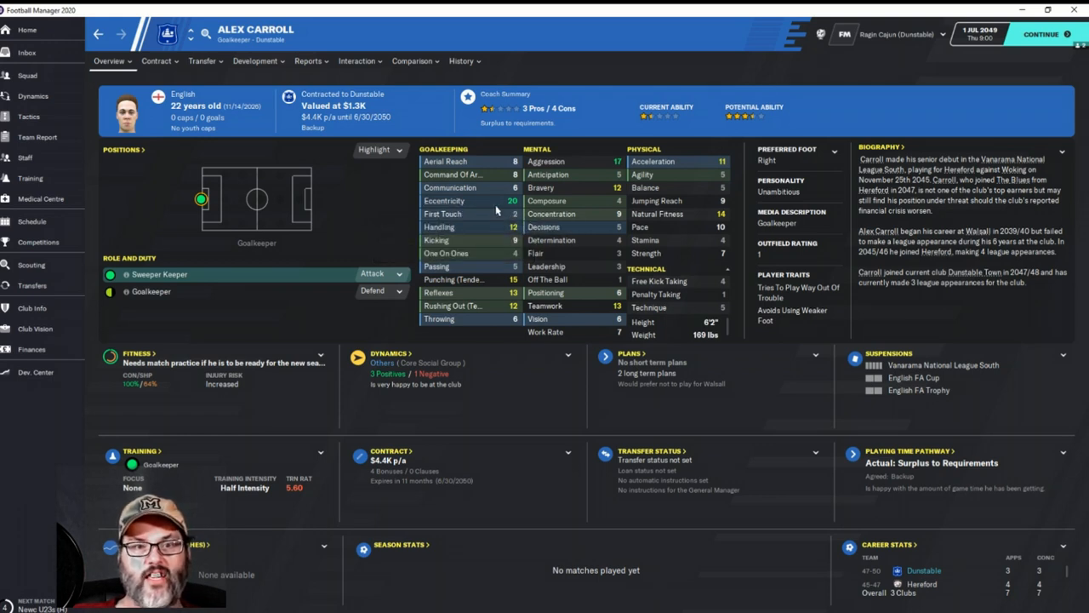
mouse_move(579, 169)
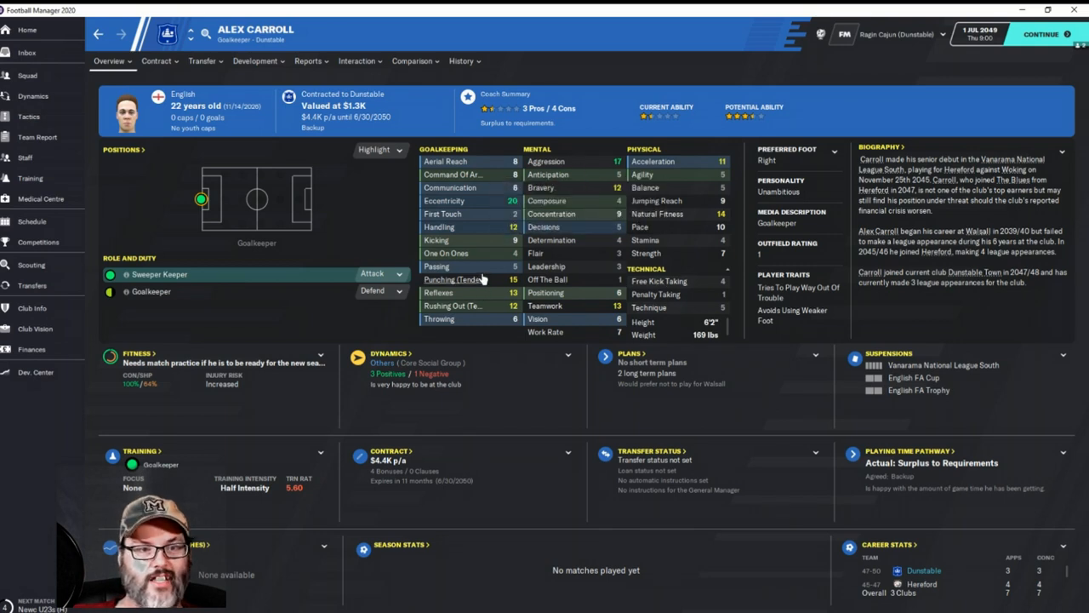
mouse_move(254, 140)
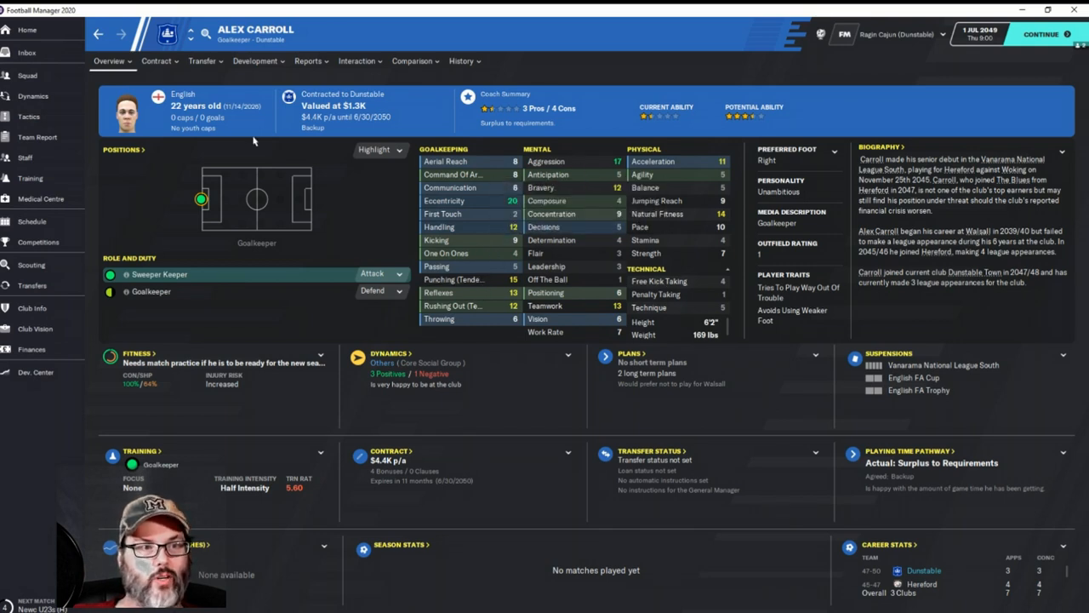
left_click(28, 75)
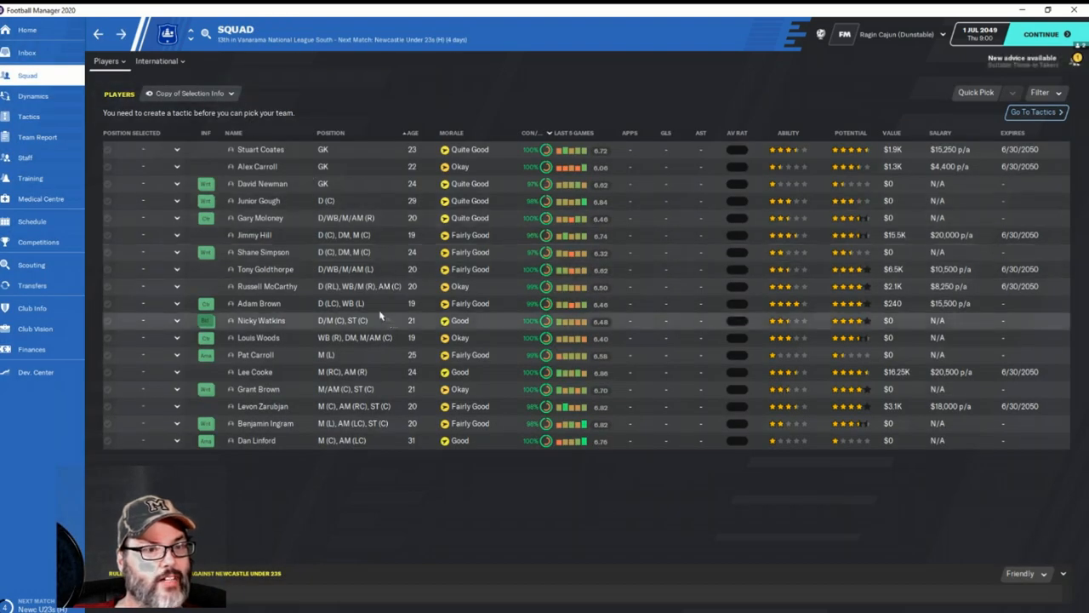
mouse_move(262, 184)
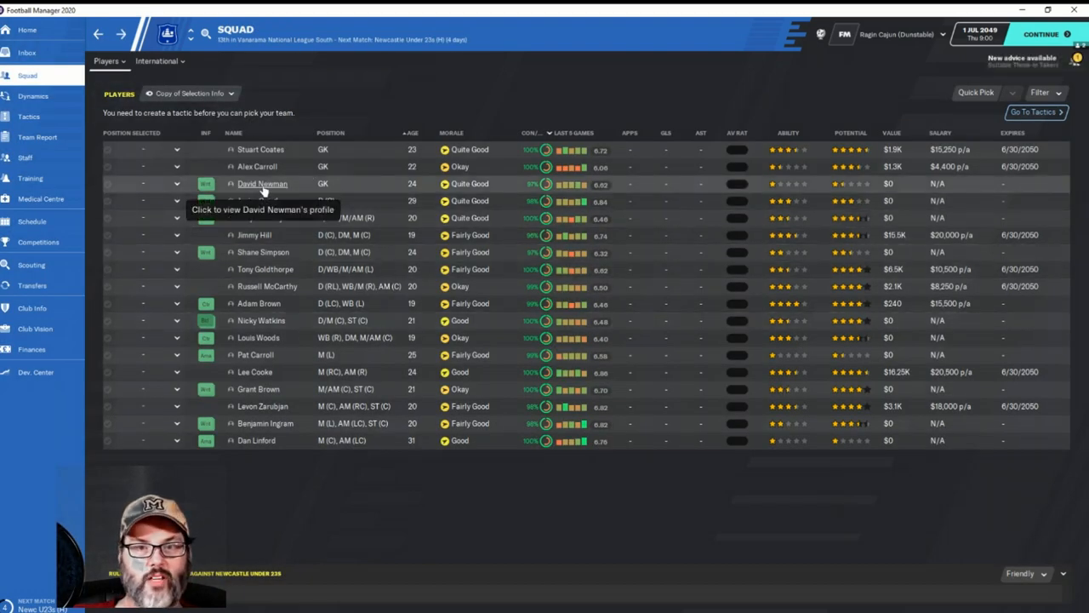
mouse_move(258, 201)
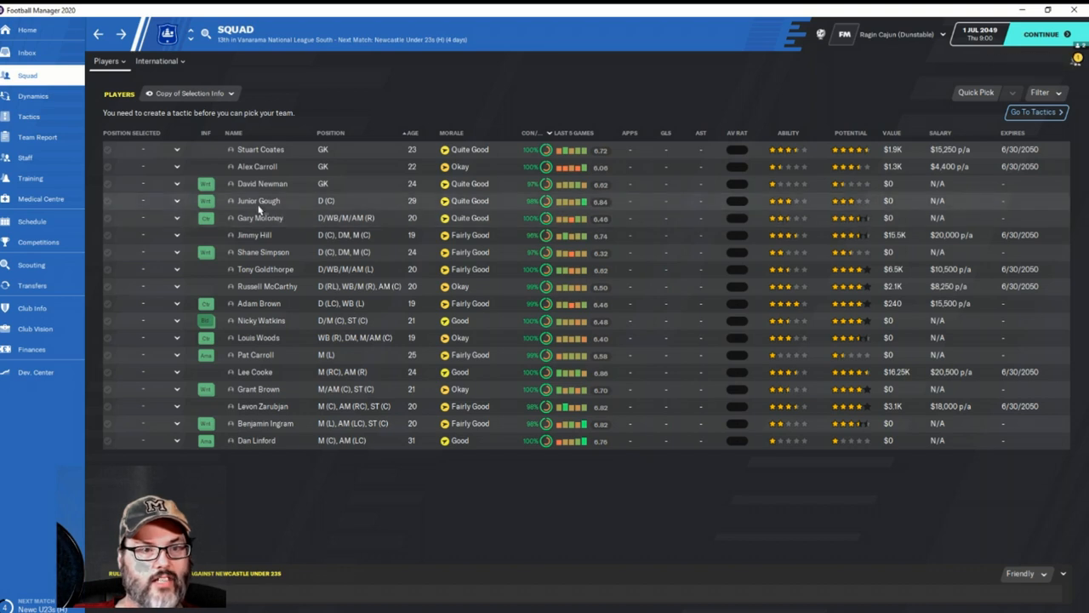
mouse_move(712, 198)
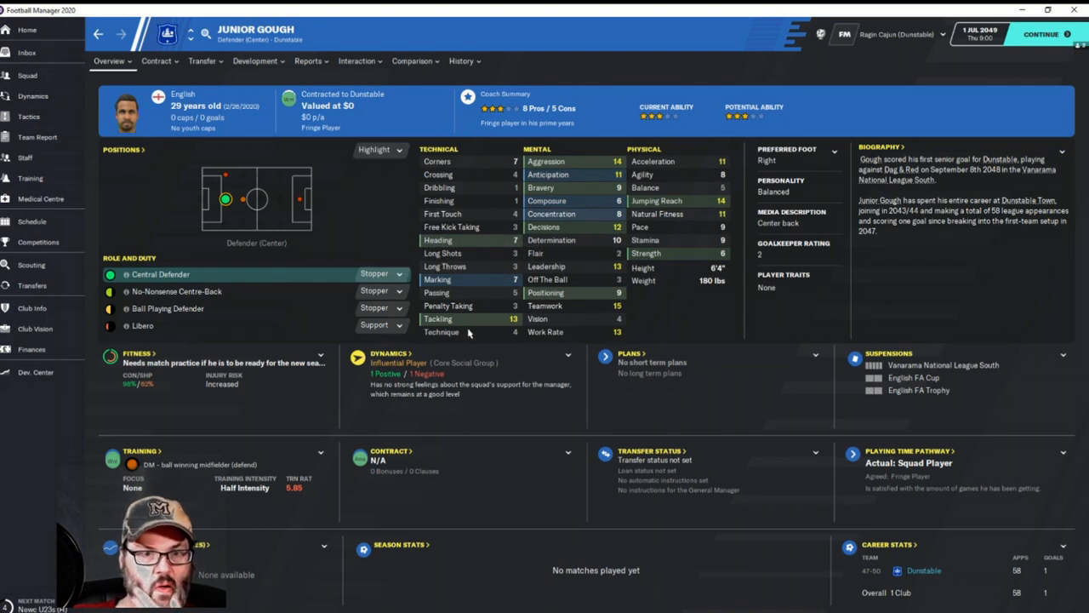
mouse_move(575, 213)
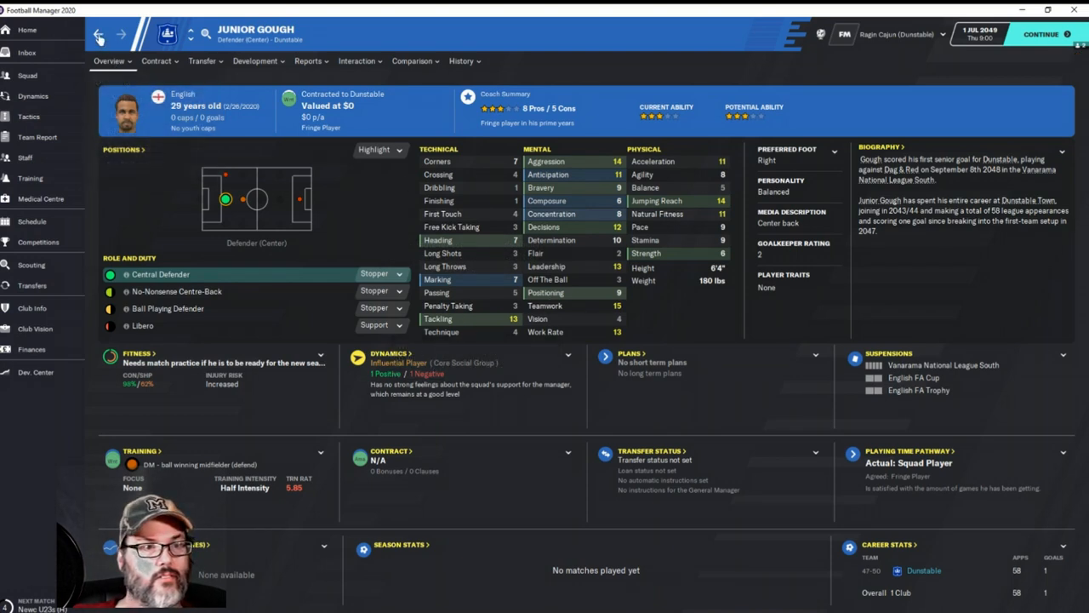
left_click(28, 75)
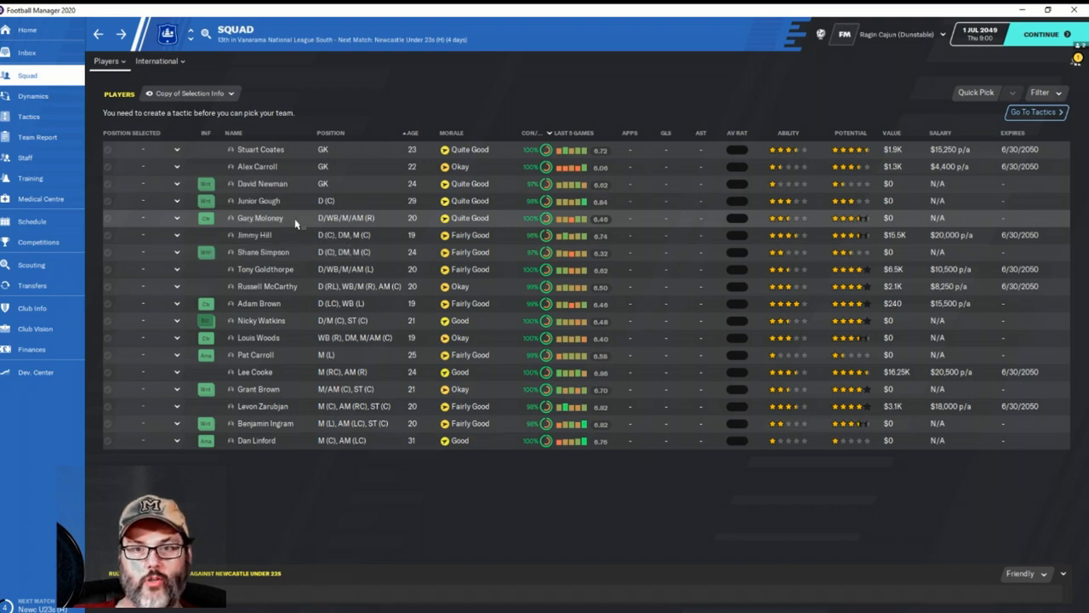
mouse_move(293, 225)
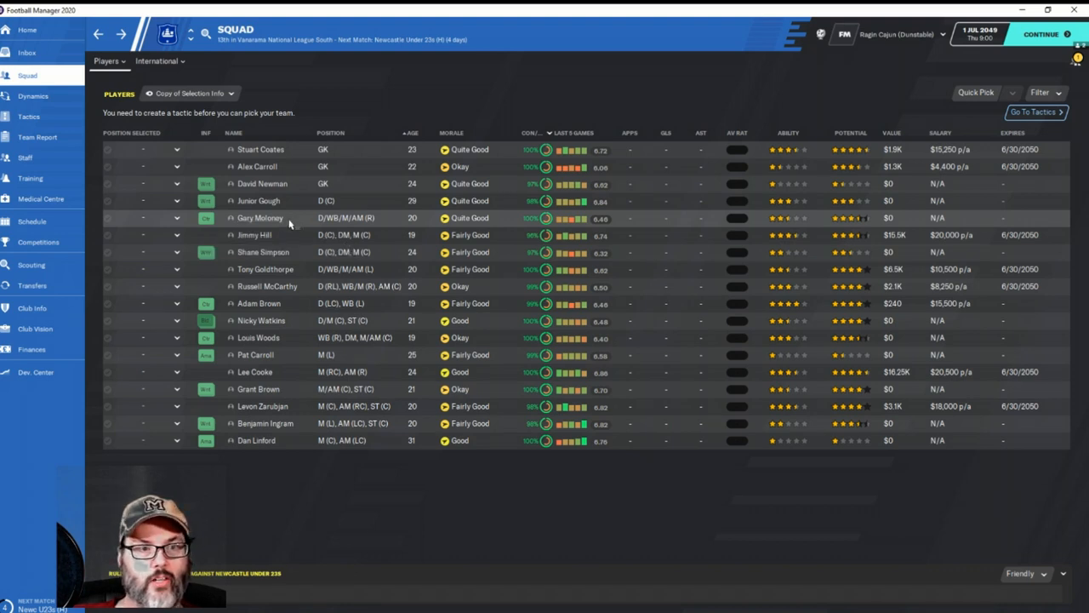
mouse_move(276, 219)
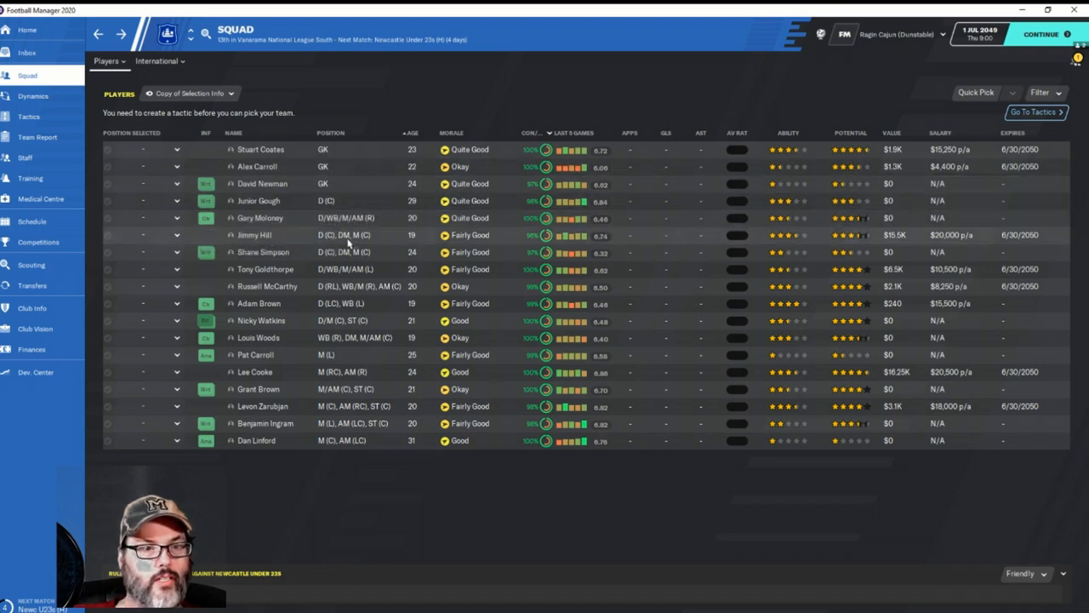
mouse_move(351, 269)
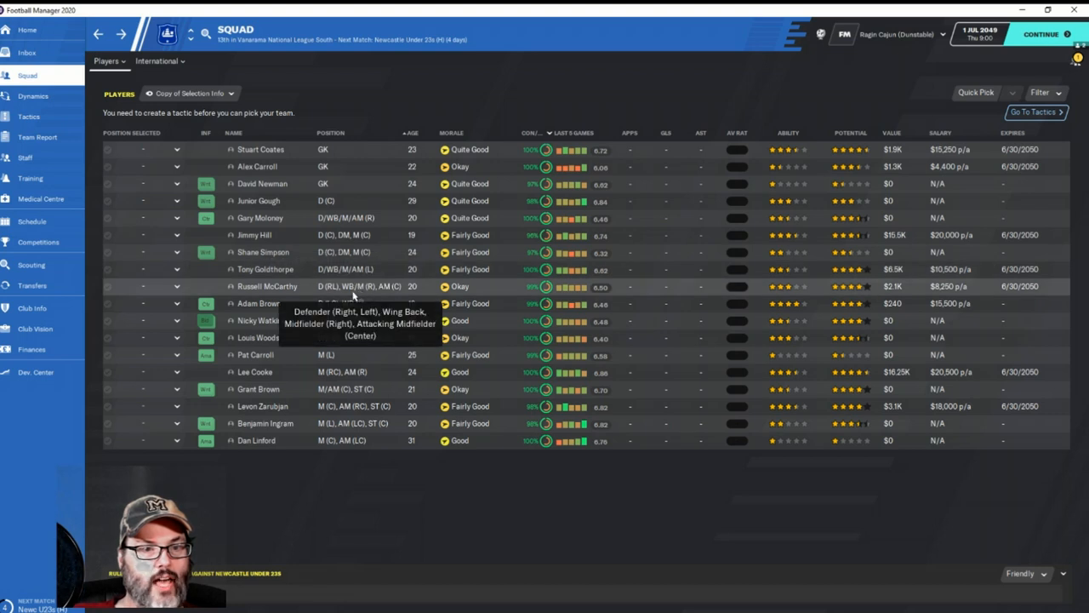
mouse_move(344, 298)
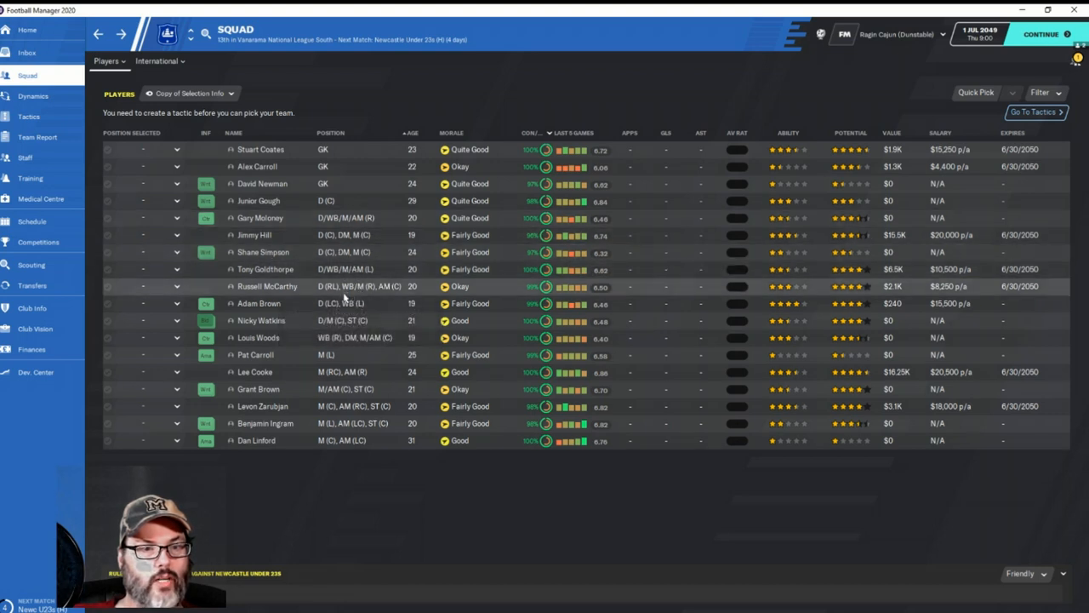
mouse_move(332, 303)
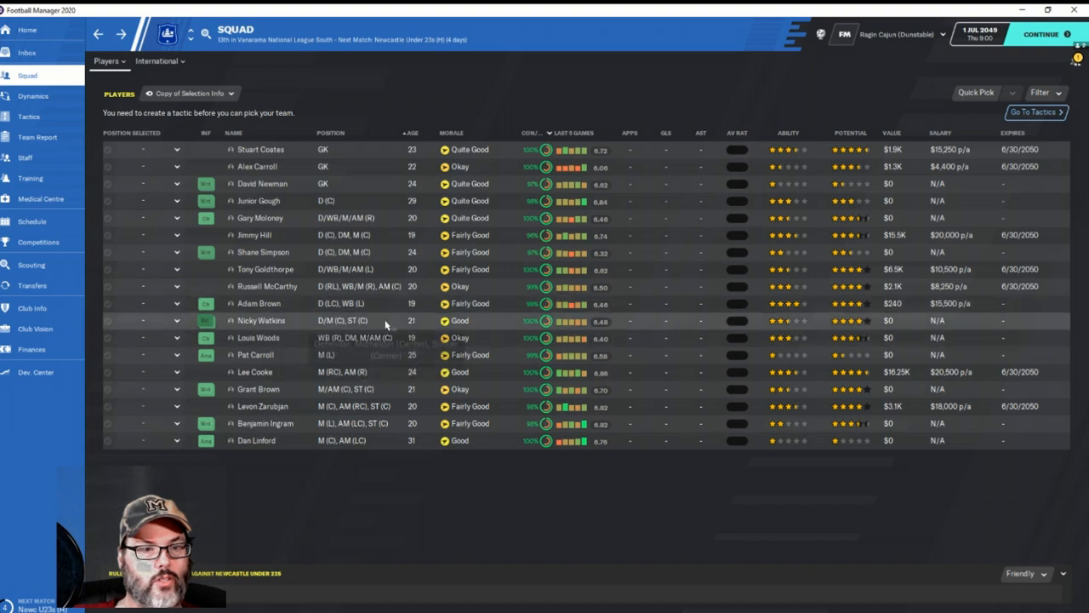
mouse_move(381, 325)
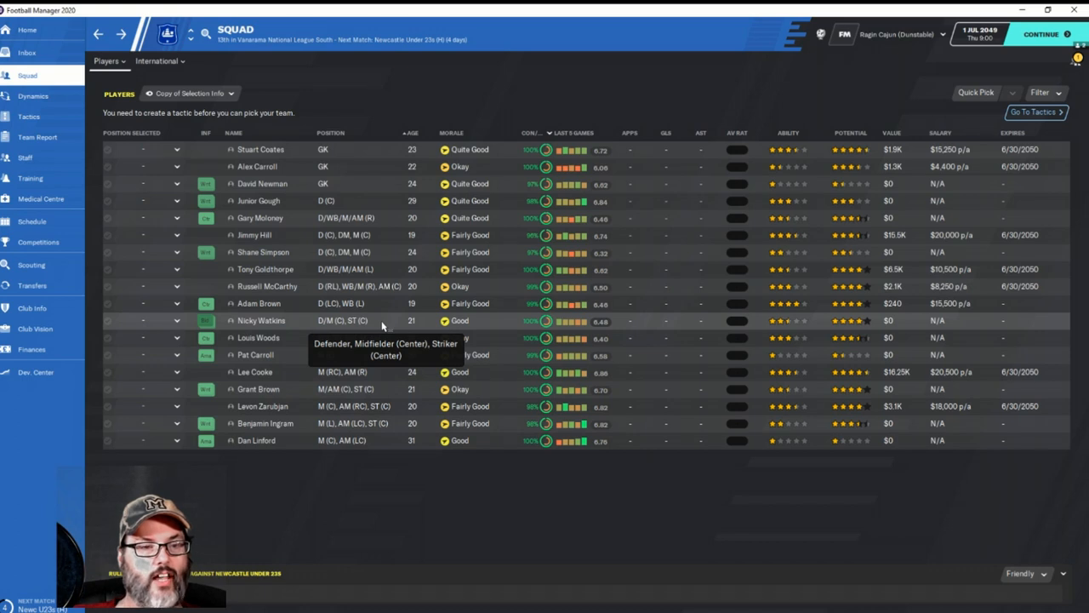
mouse_move(367, 325)
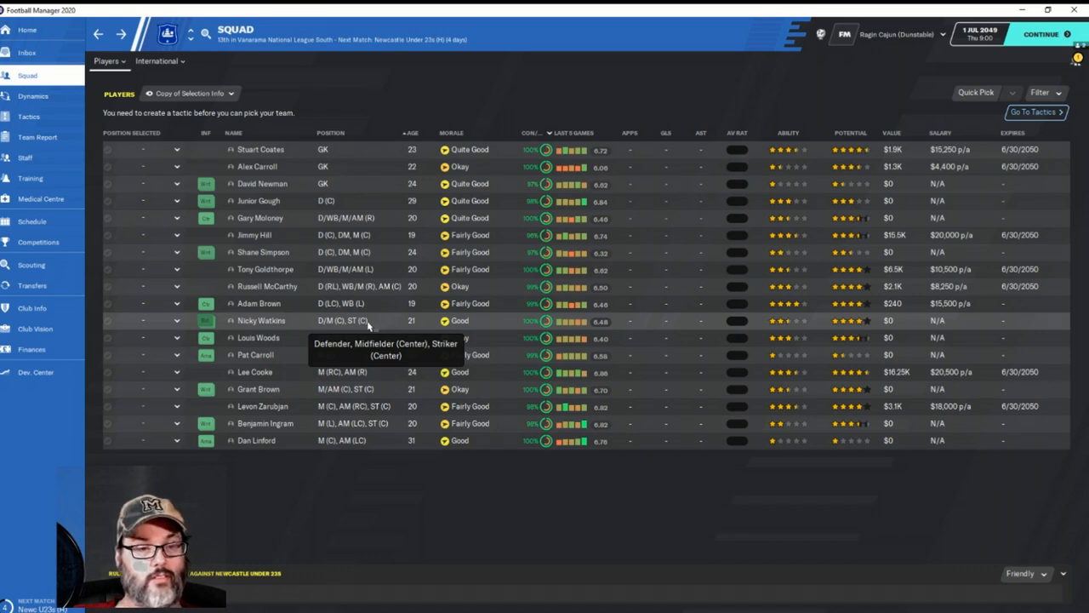
mouse_move(376, 322)
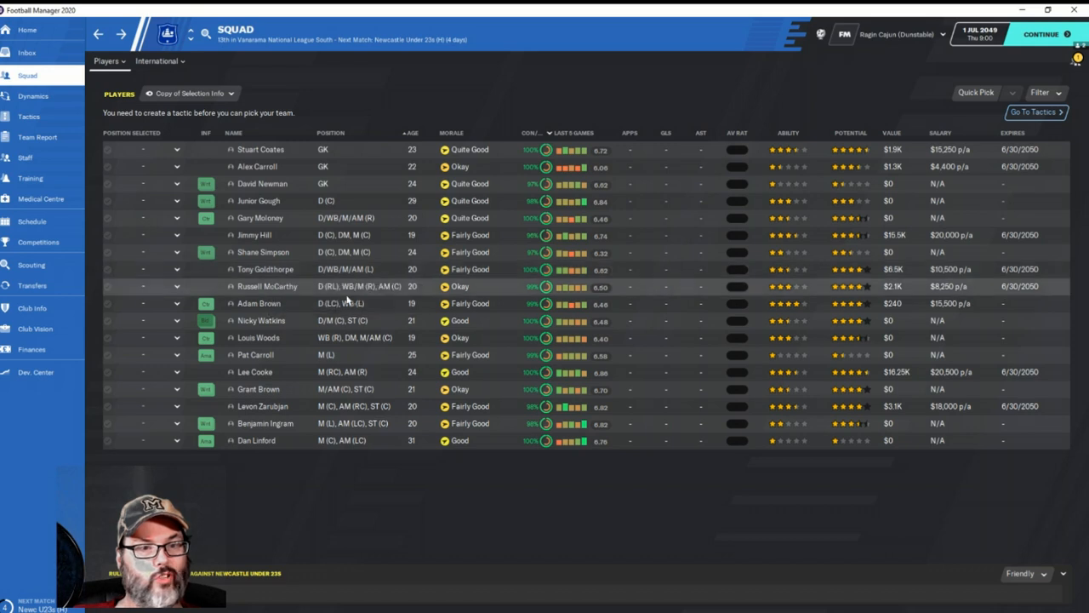
mouse_move(340, 303)
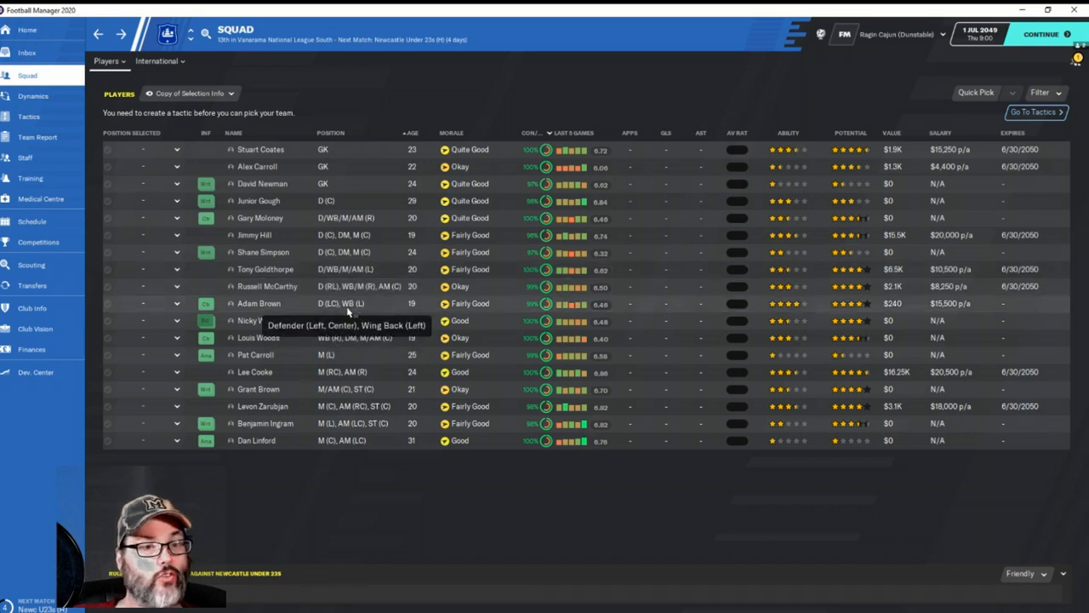
mouse_move(325, 289)
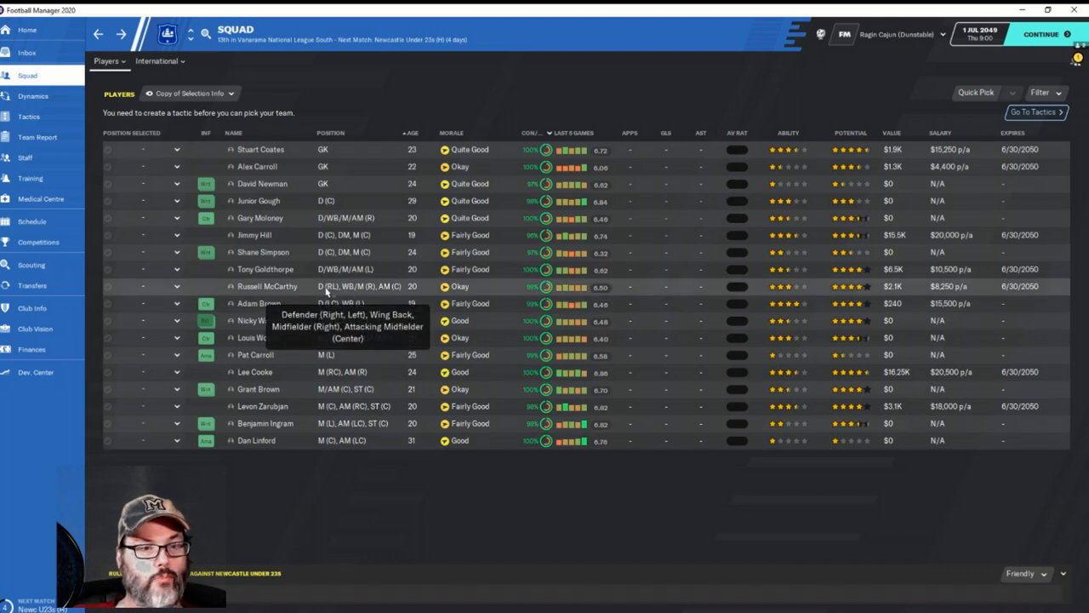
mouse_move(689, 310)
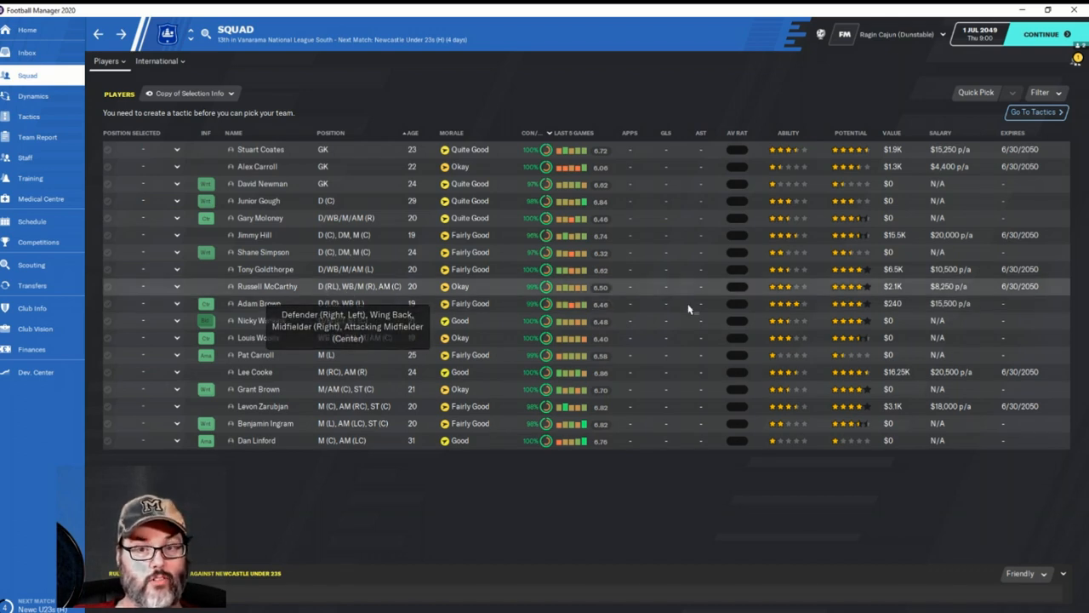
mouse_move(296, 320)
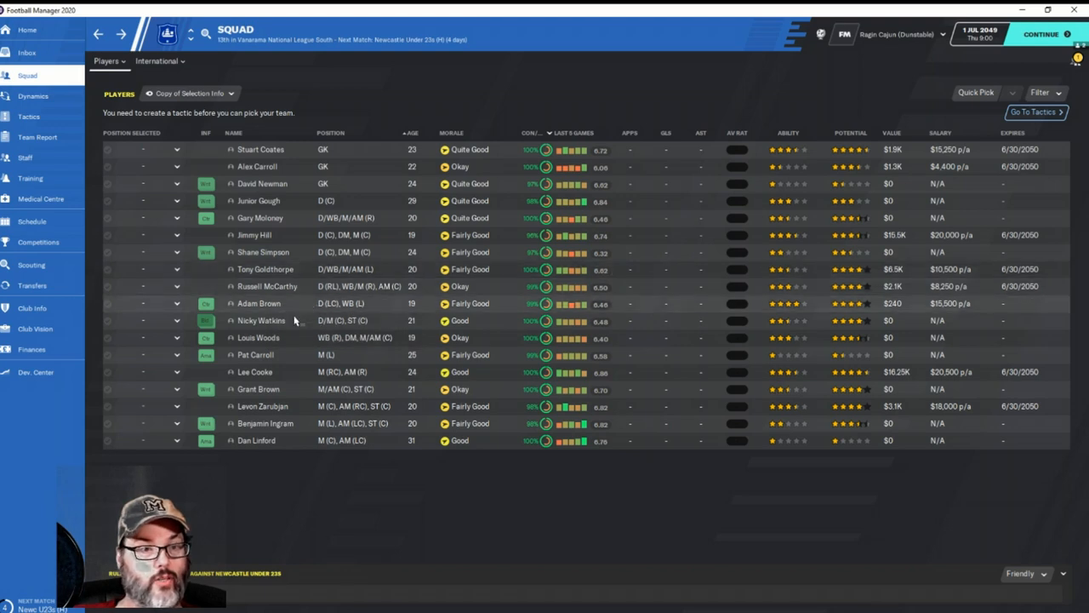
mouse_move(262, 320)
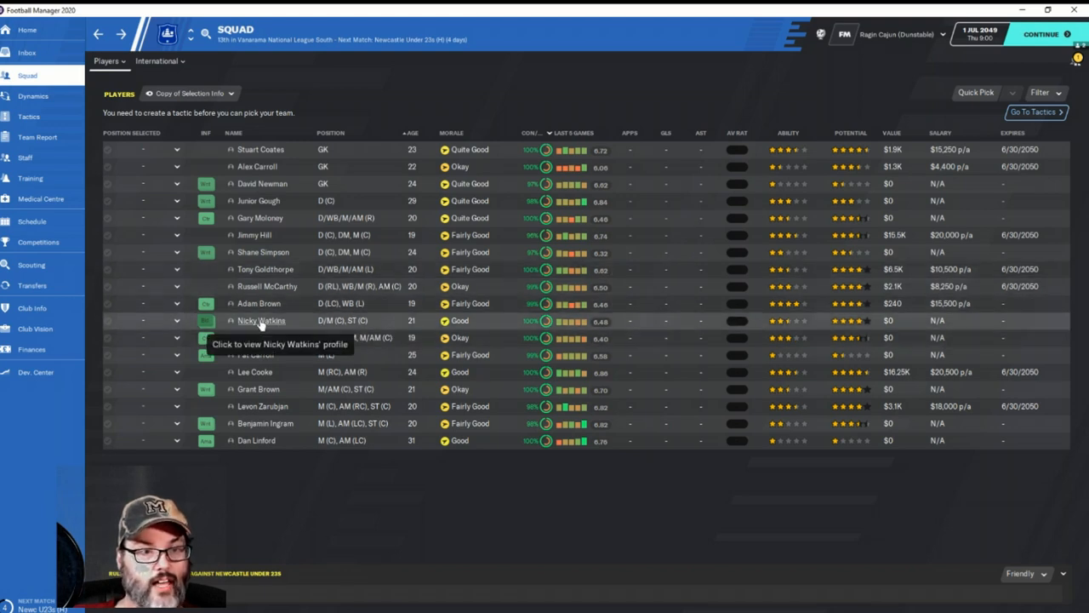
left_click(262, 320)
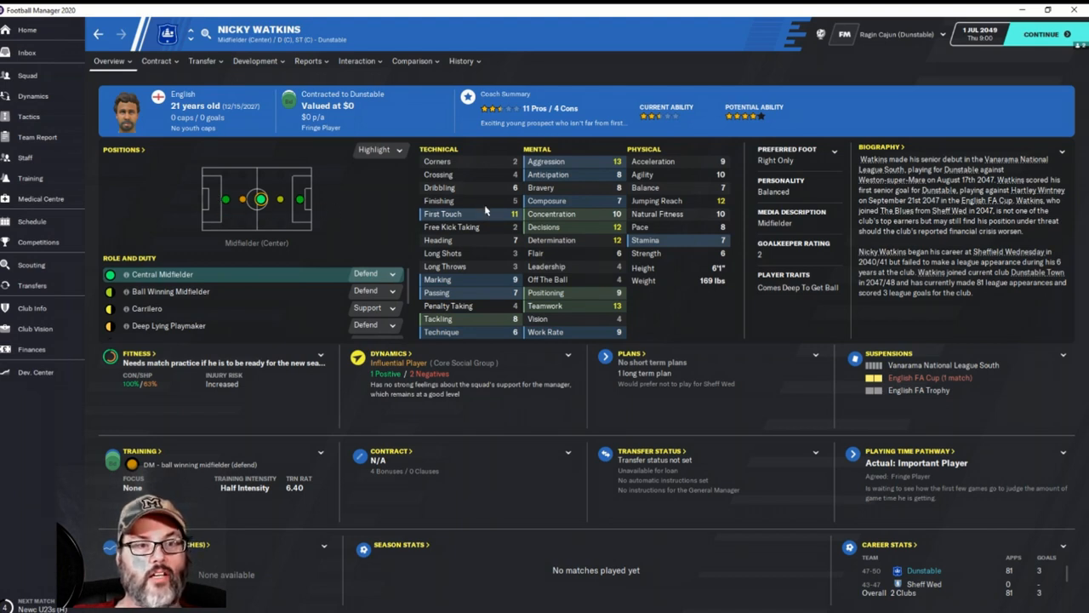
mouse_move(415, 222)
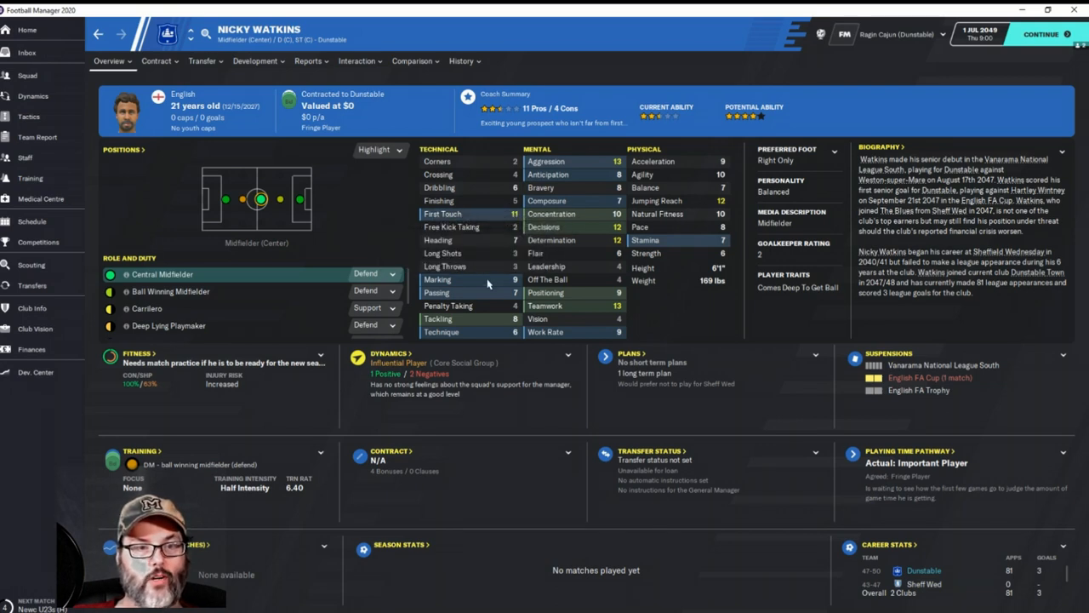
mouse_move(497, 327)
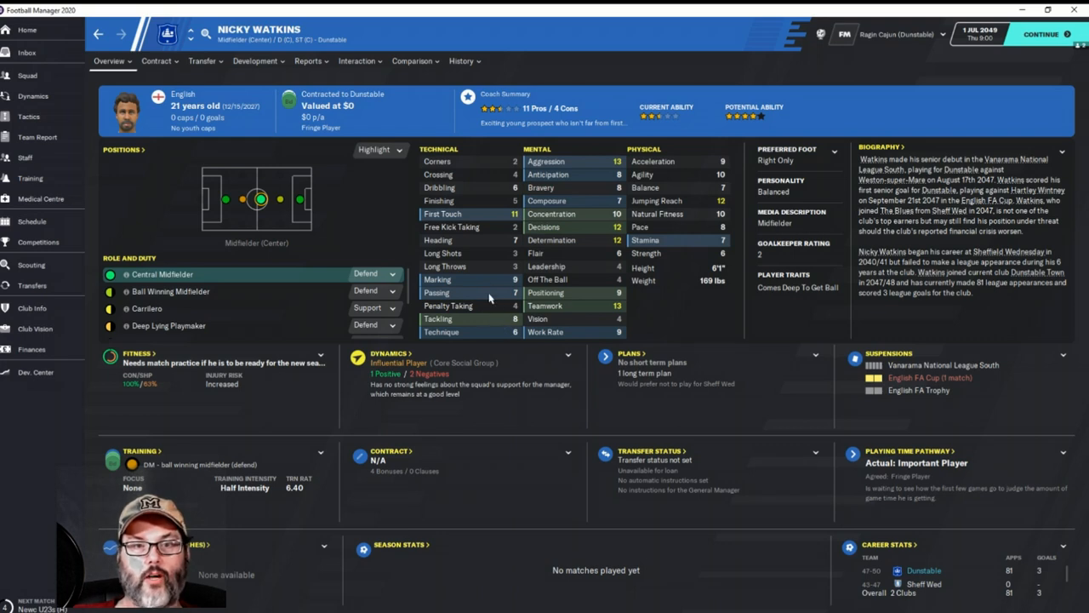
mouse_move(465, 320)
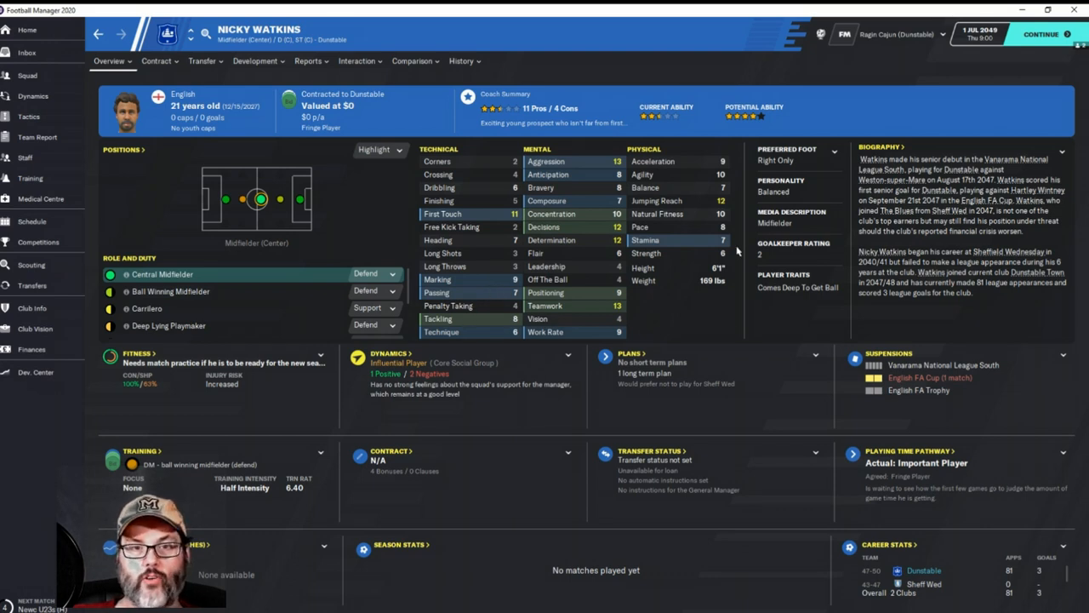
mouse_move(615, 307)
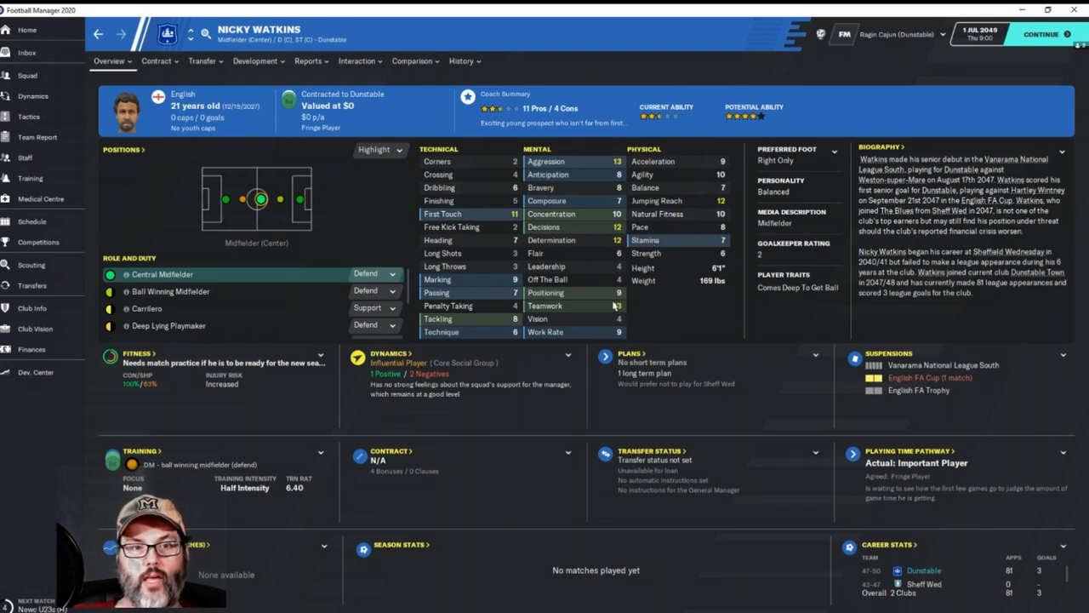
mouse_move(405, 229)
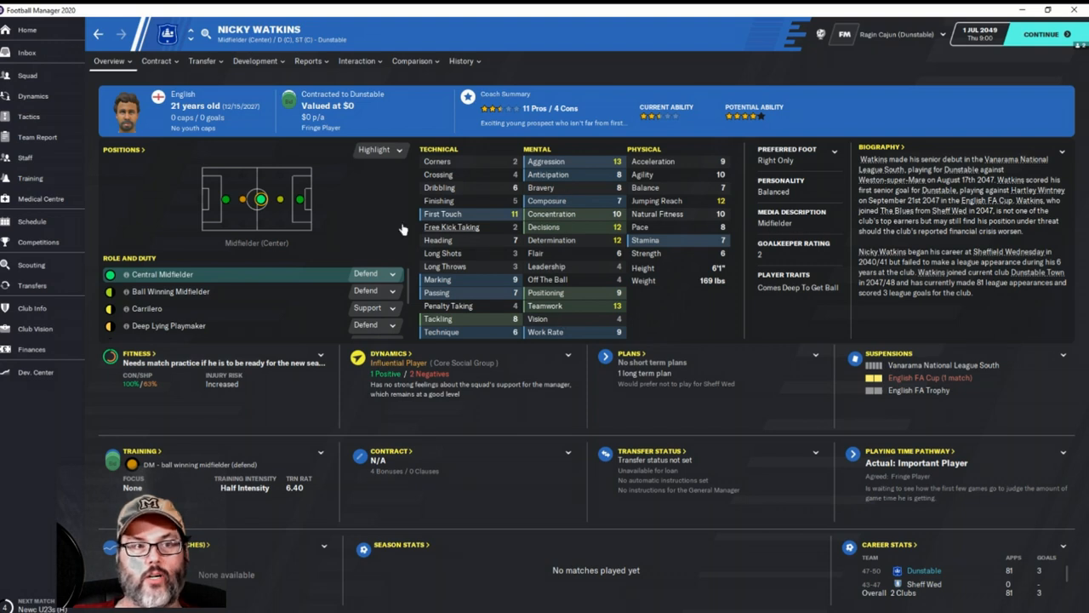
left_click(27, 75)
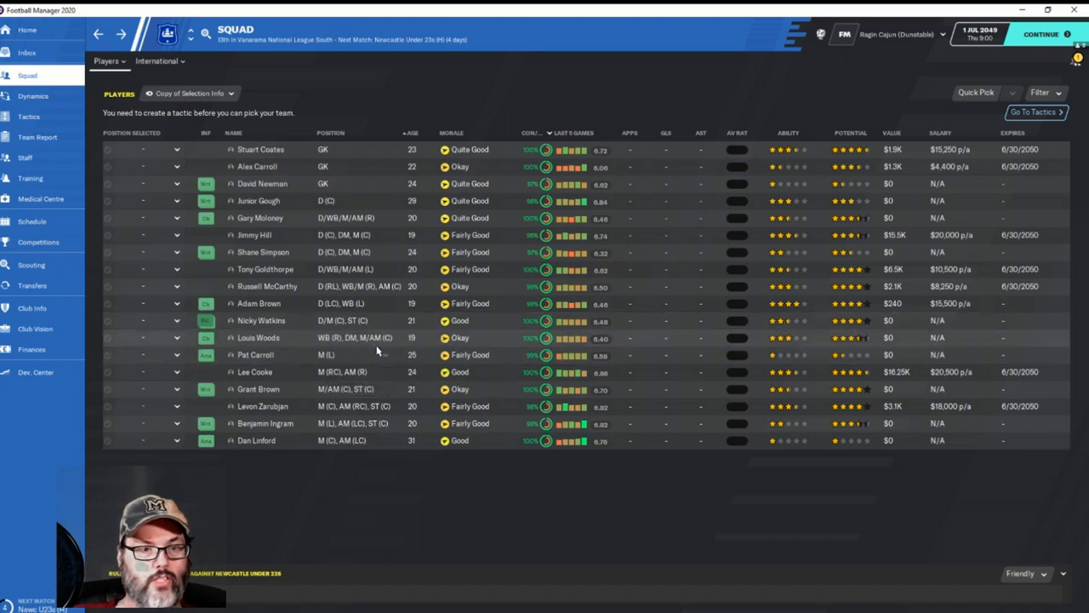
mouse_move(354, 337)
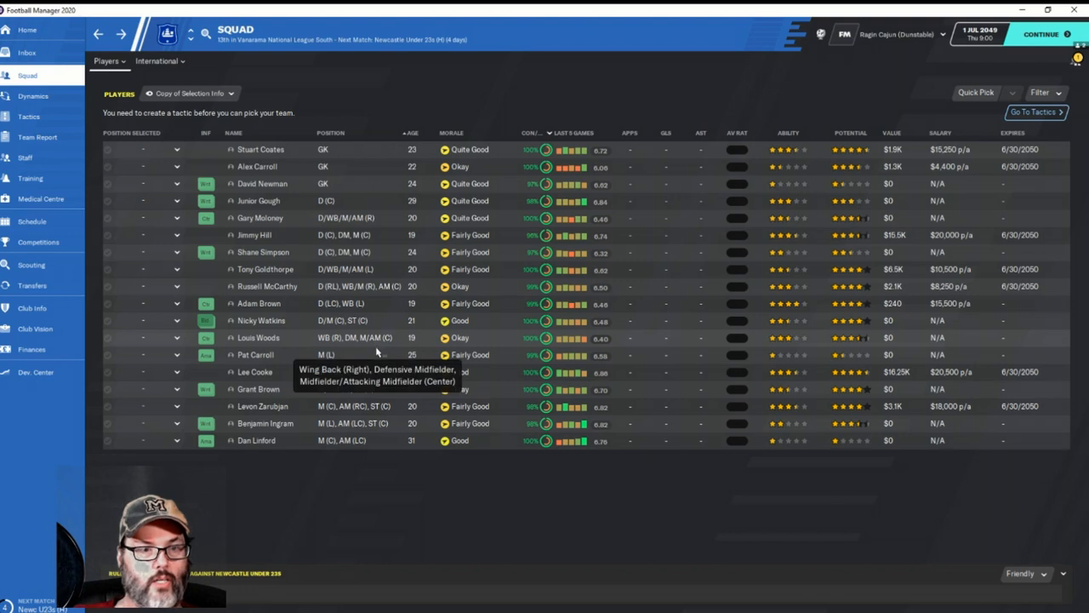
mouse_move(297, 375)
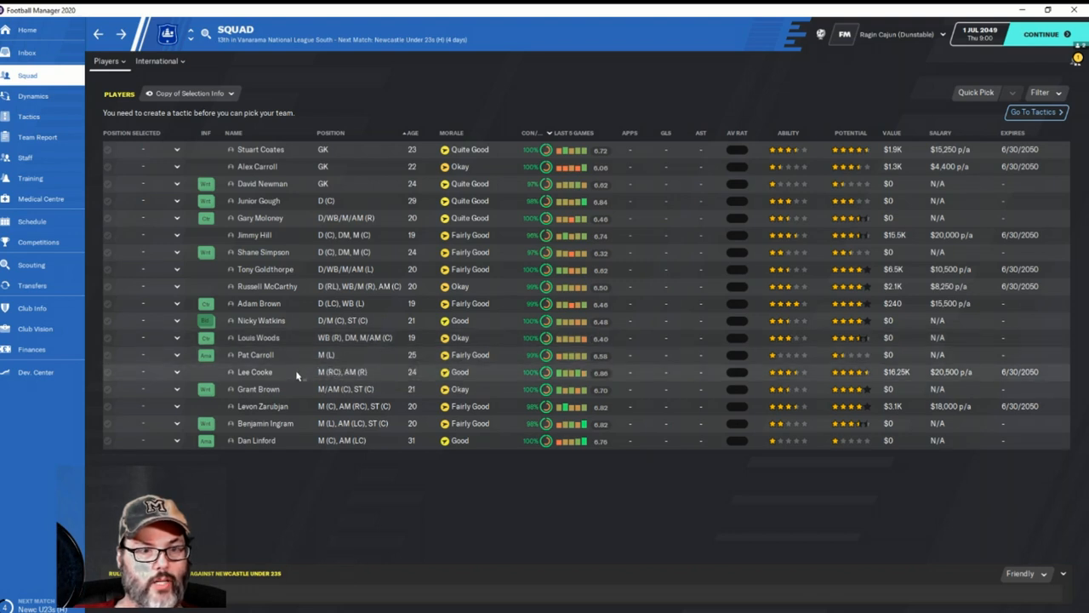
mouse_move(286, 378)
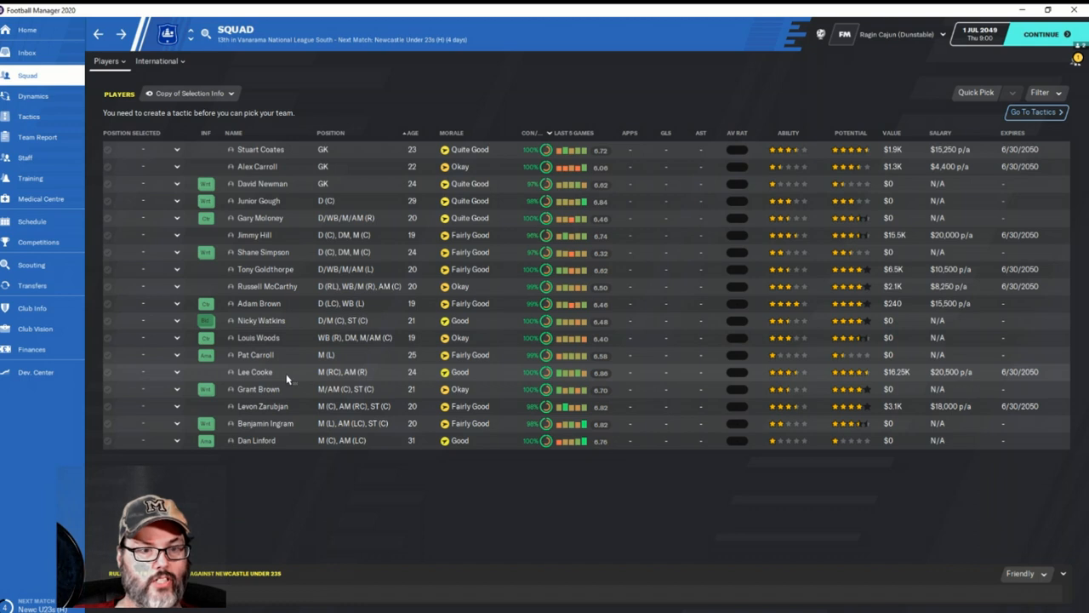
mouse_move(293, 421)
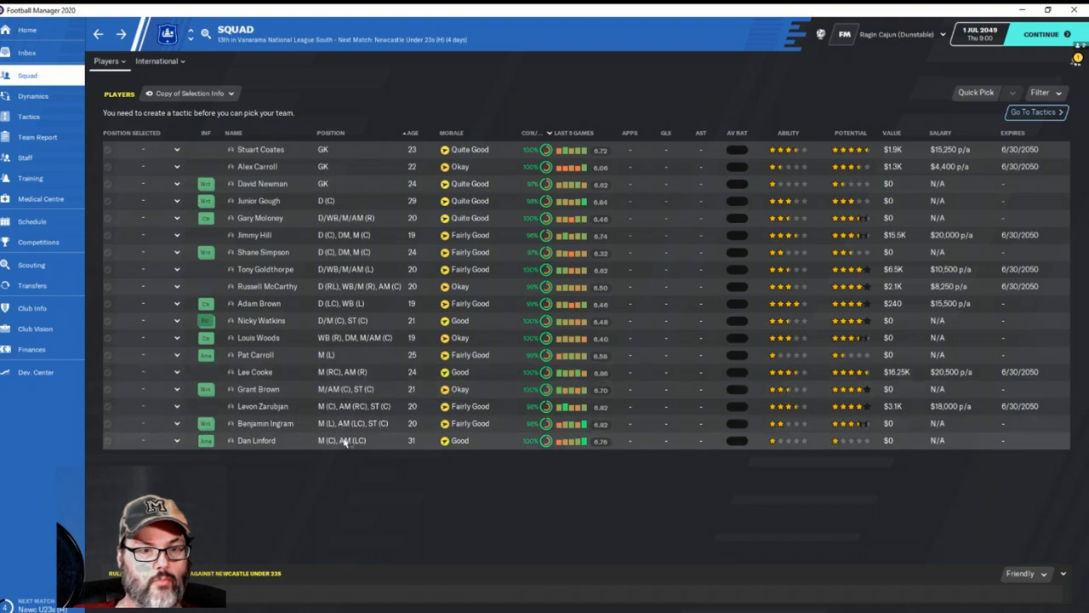
mouse_move(286, 395)
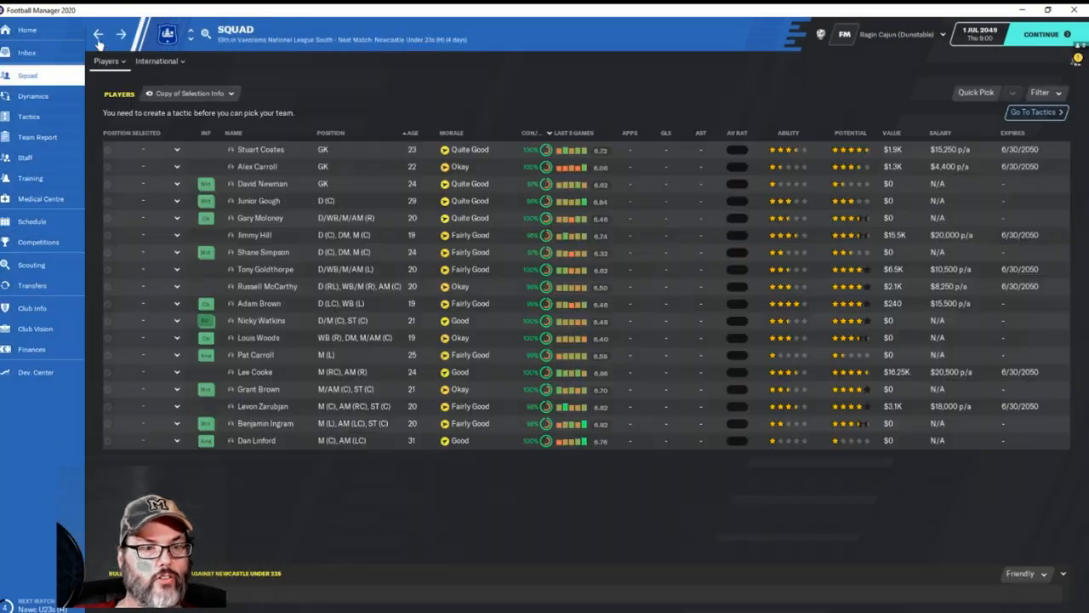
mouse_move(265, 422)
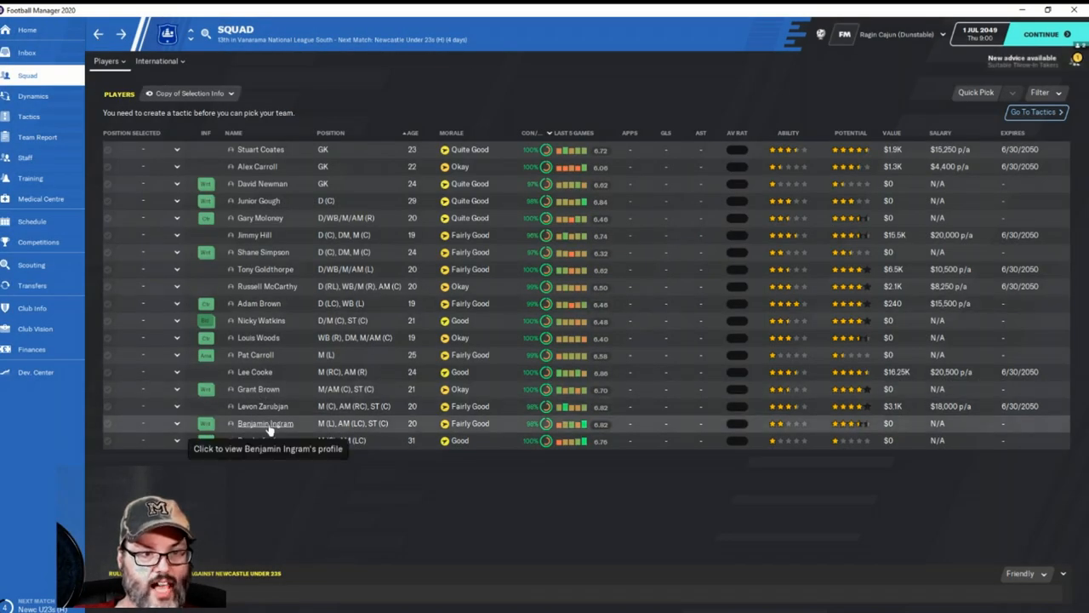
left_click(266, 422)
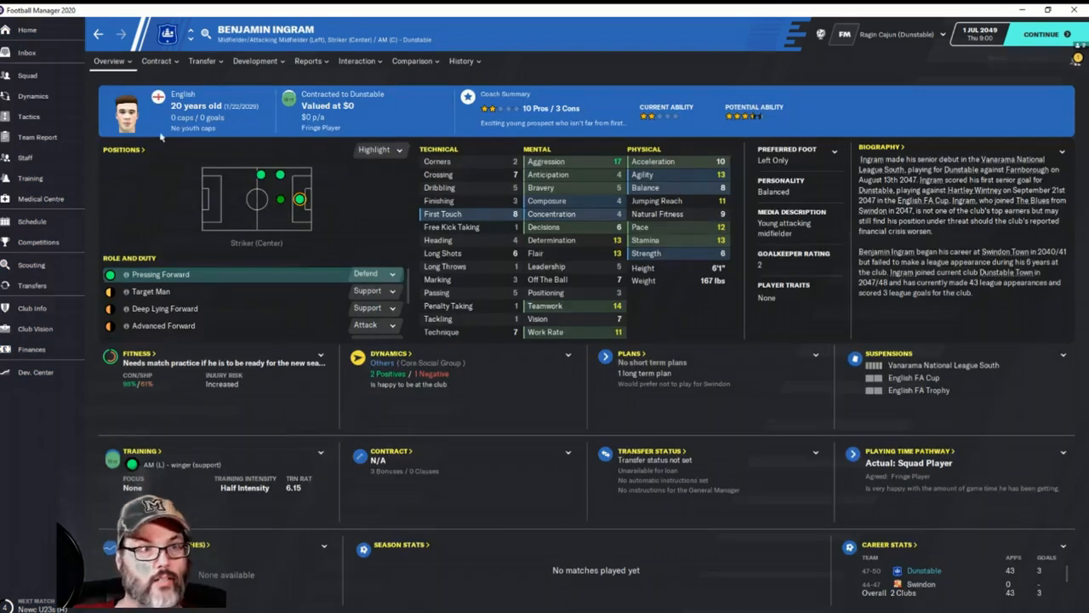
left_click(27, 75)
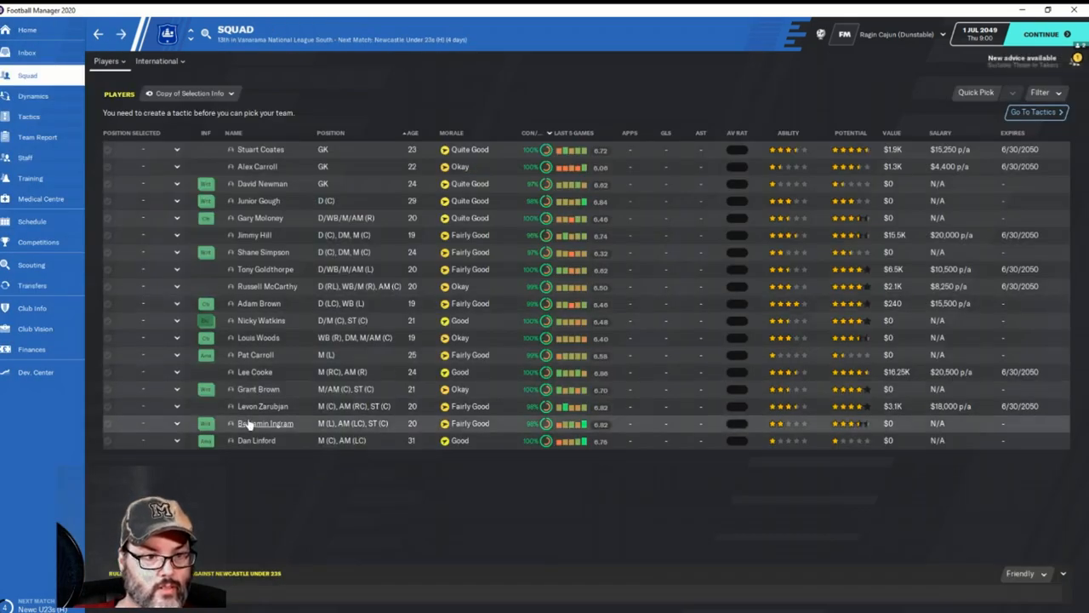
mouse_move(262, 405)
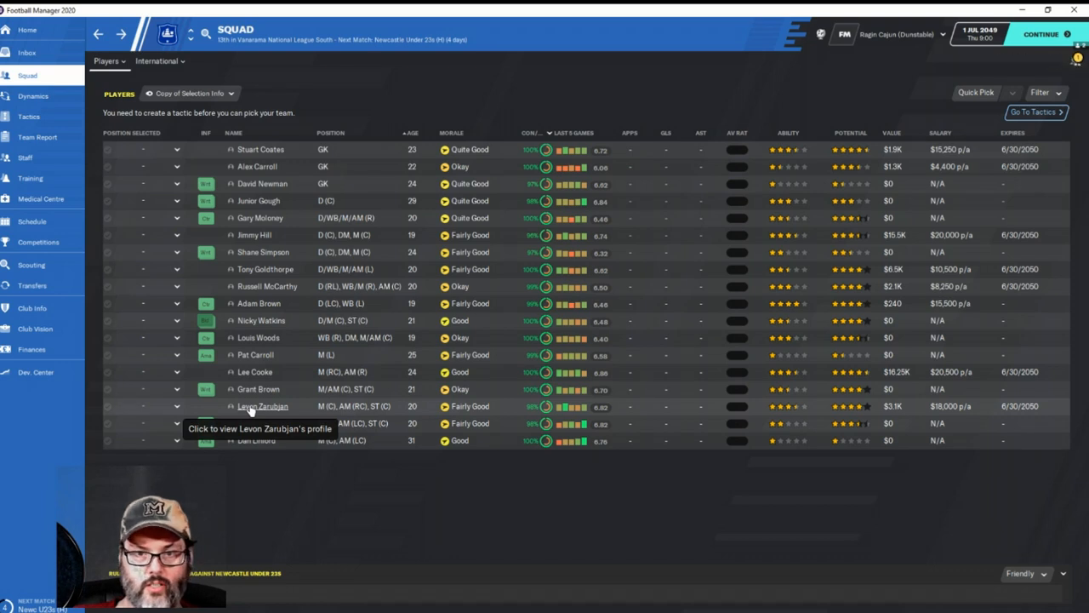
left_click(262, 405)
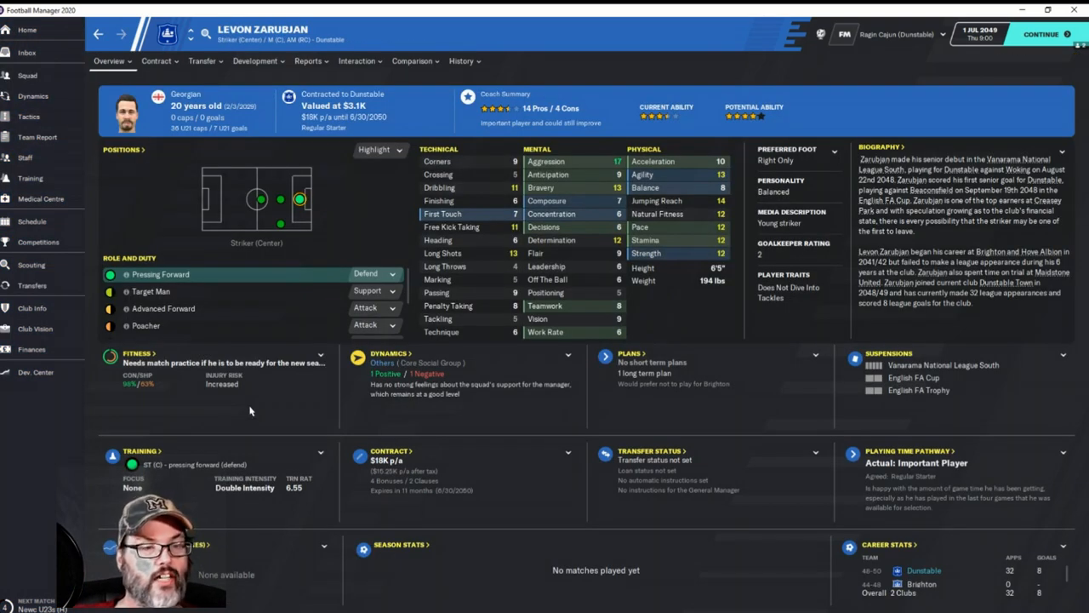
mouse_move(490, 420)
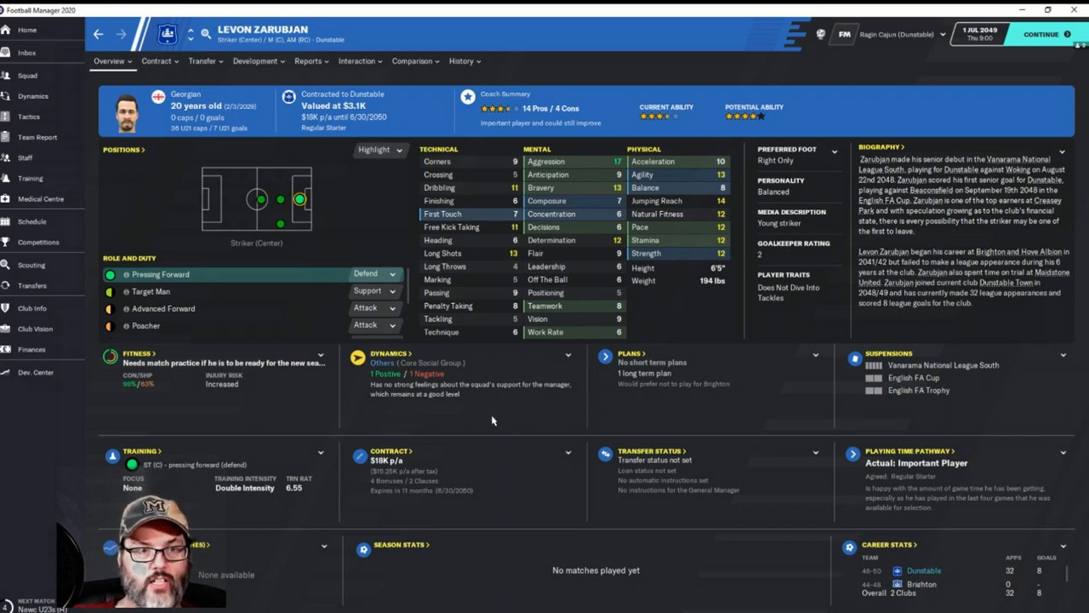
mouse_move(378, 247)
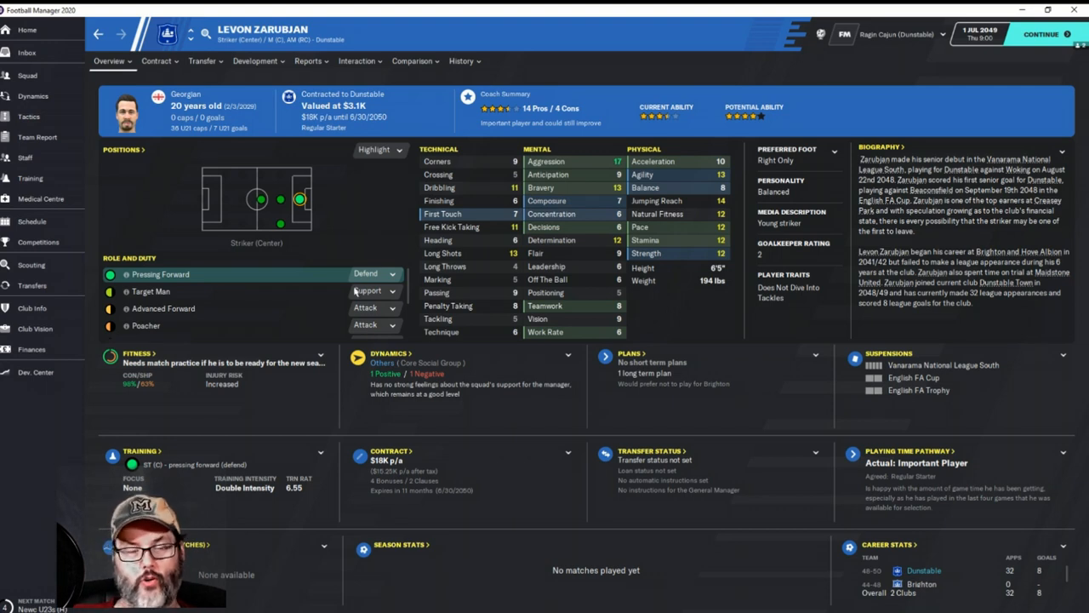
mouse_move(356, 218)
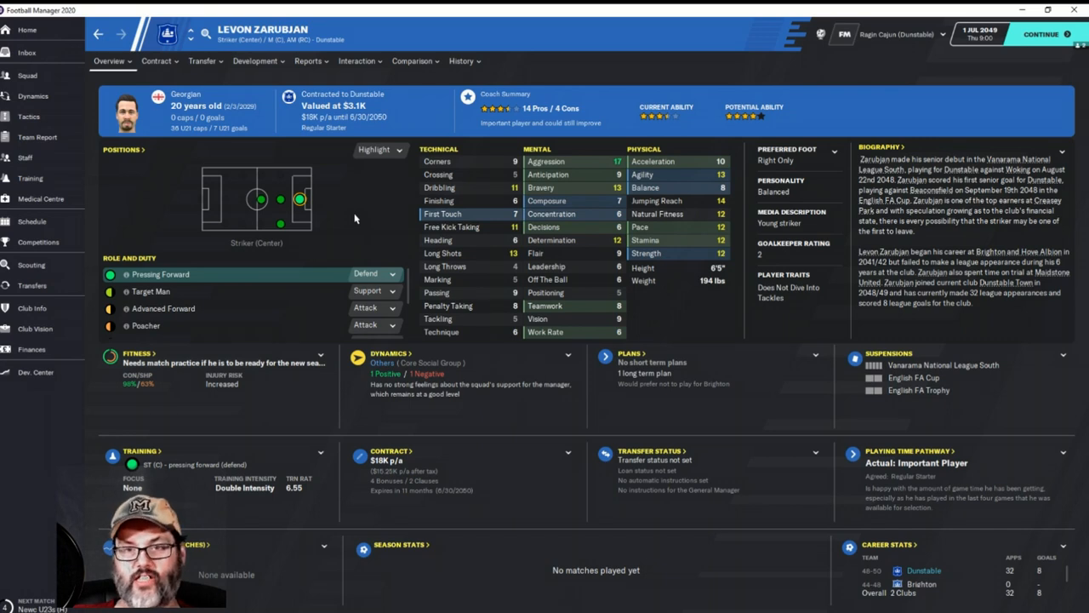
mouse_move(379, 218)
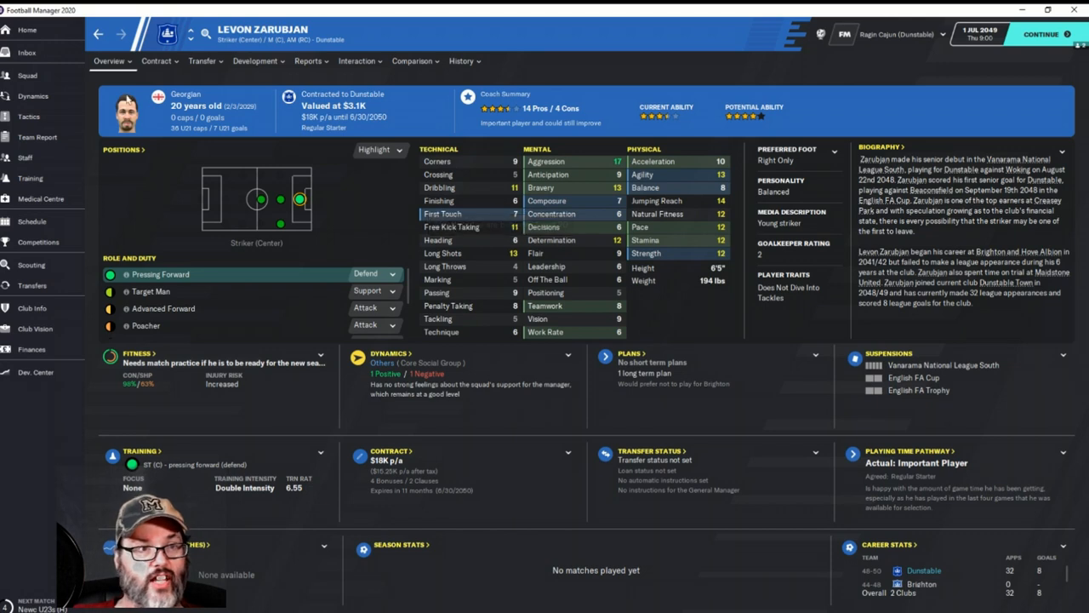
left_click(203, 62)
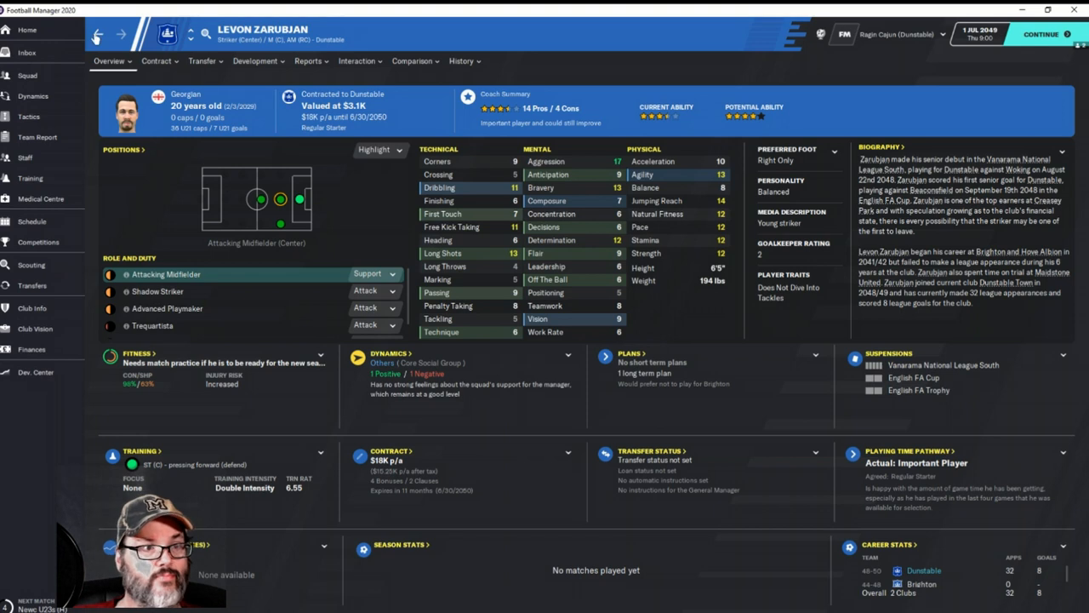
Return to the squad list to review wages and contract expiry dates
left_click(31, 75)
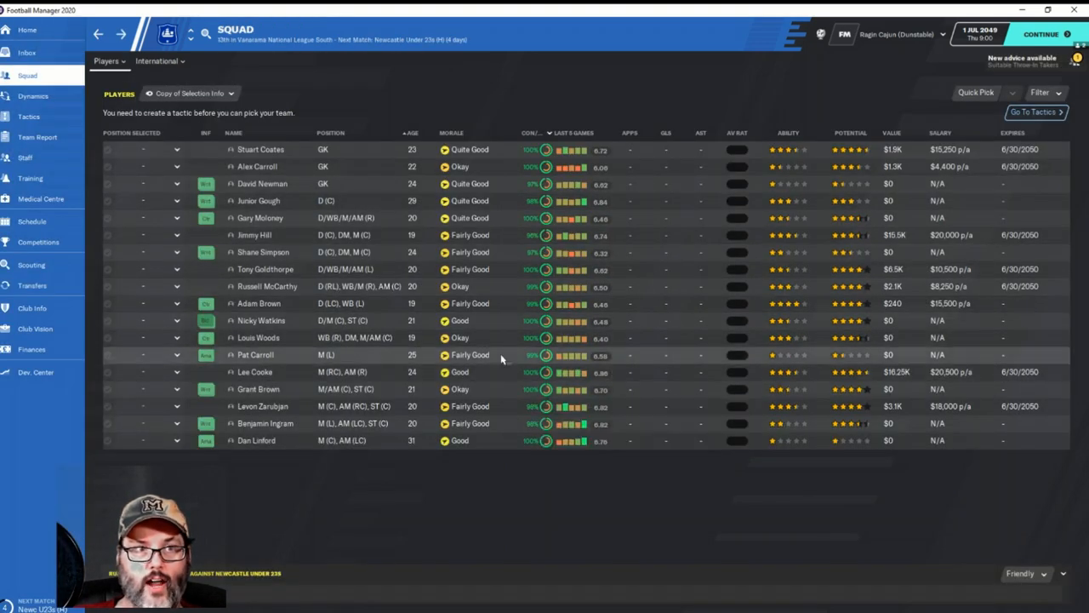
mouse_move(466, 337)
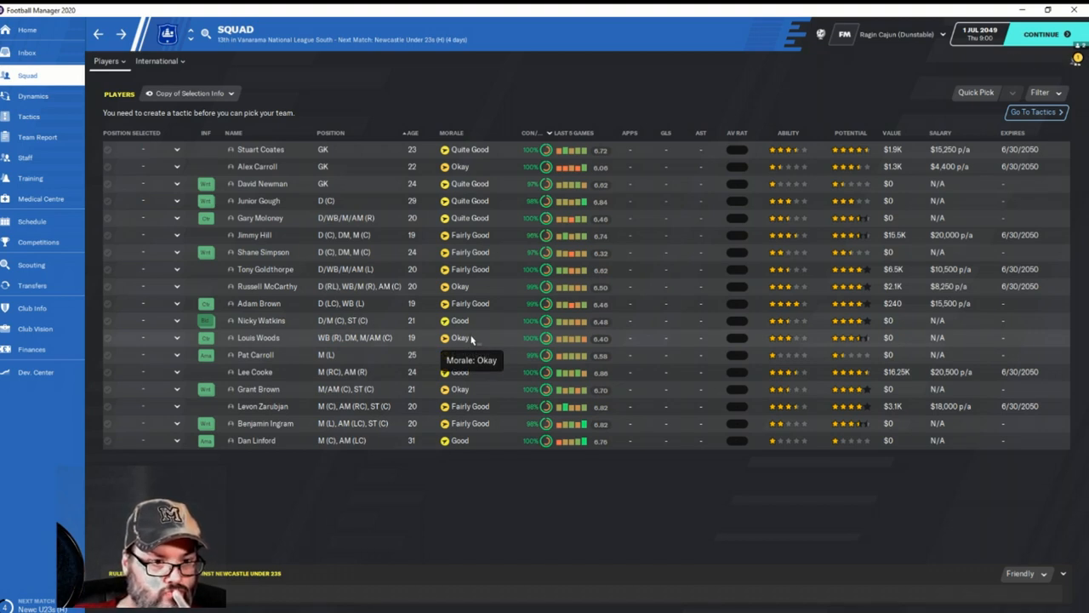
mouse_move(366, 371)
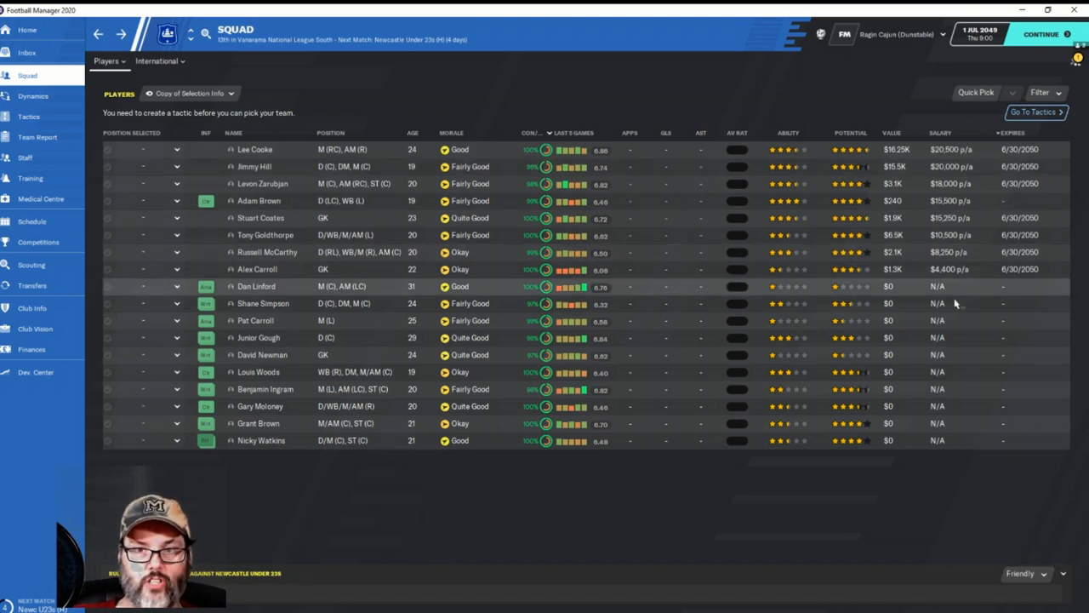
mouse_move(983, 228)
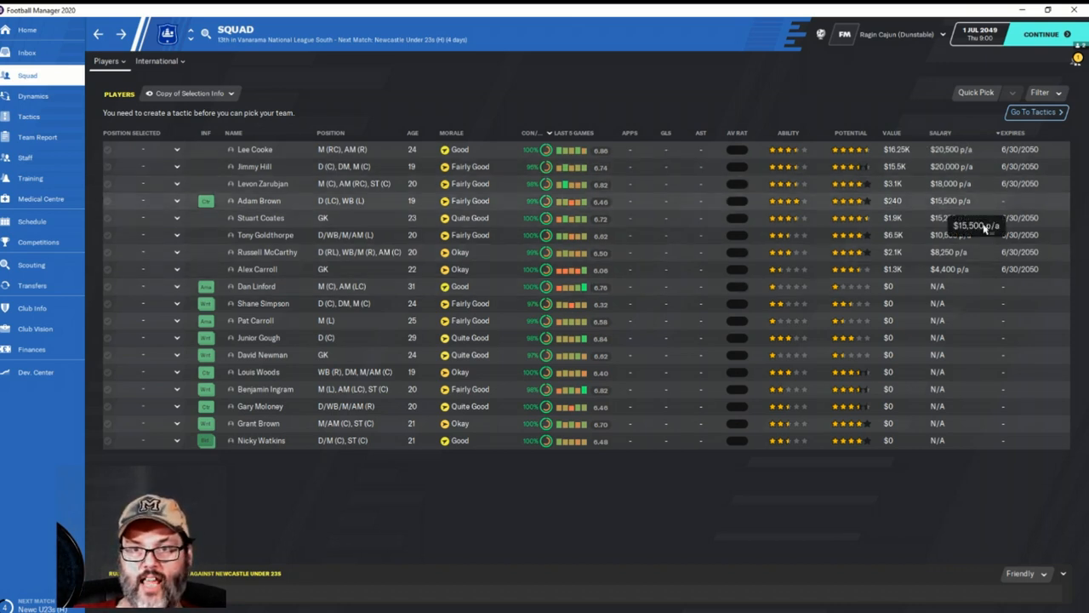
mouse_move(984, 274)
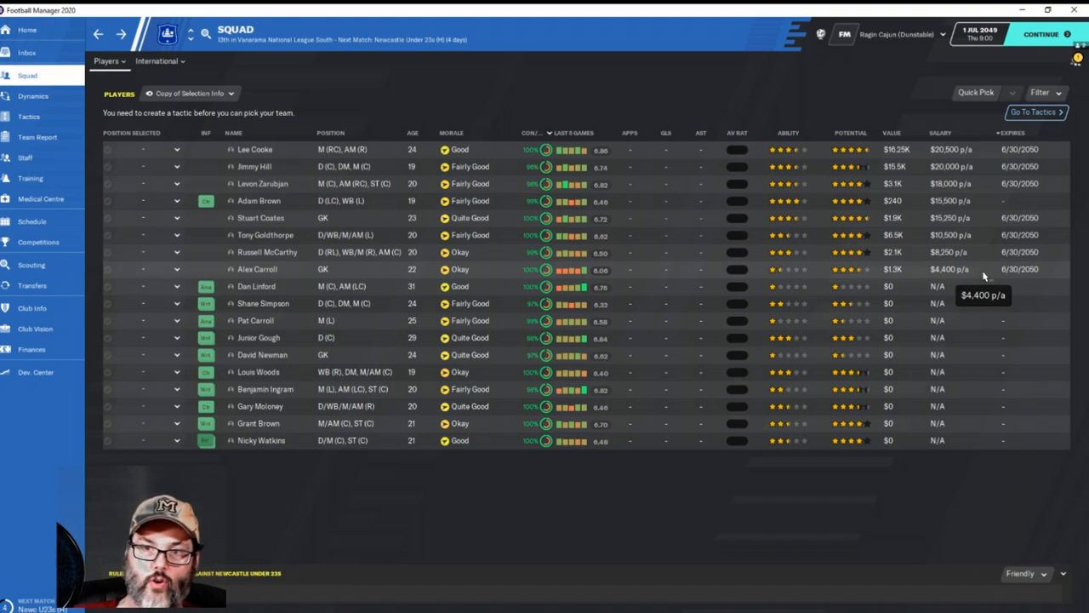
mouse_move(1029, 208)
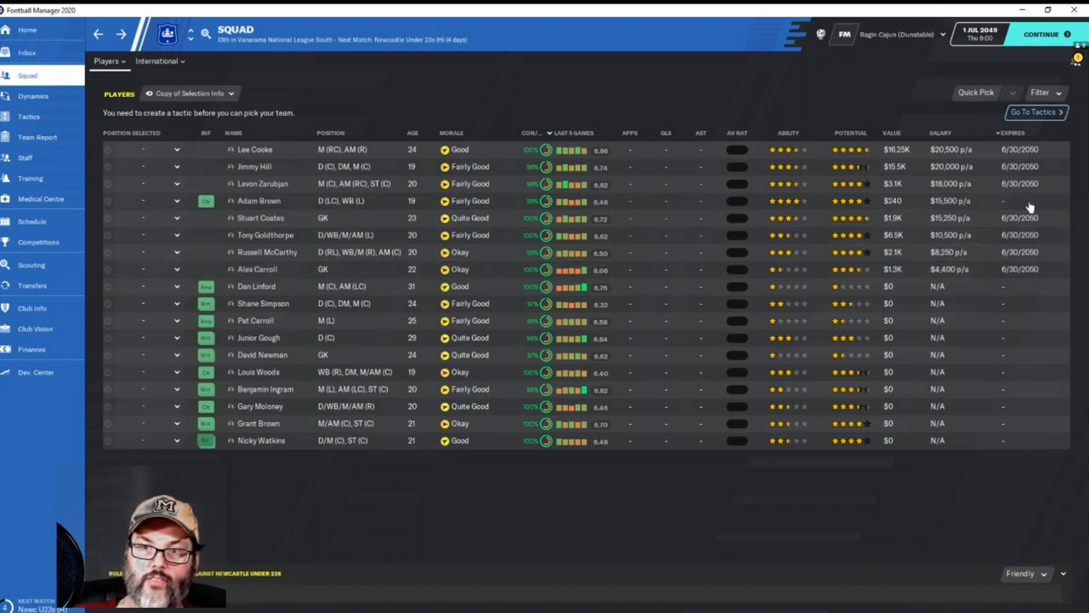
mouse_move(1025, 207)
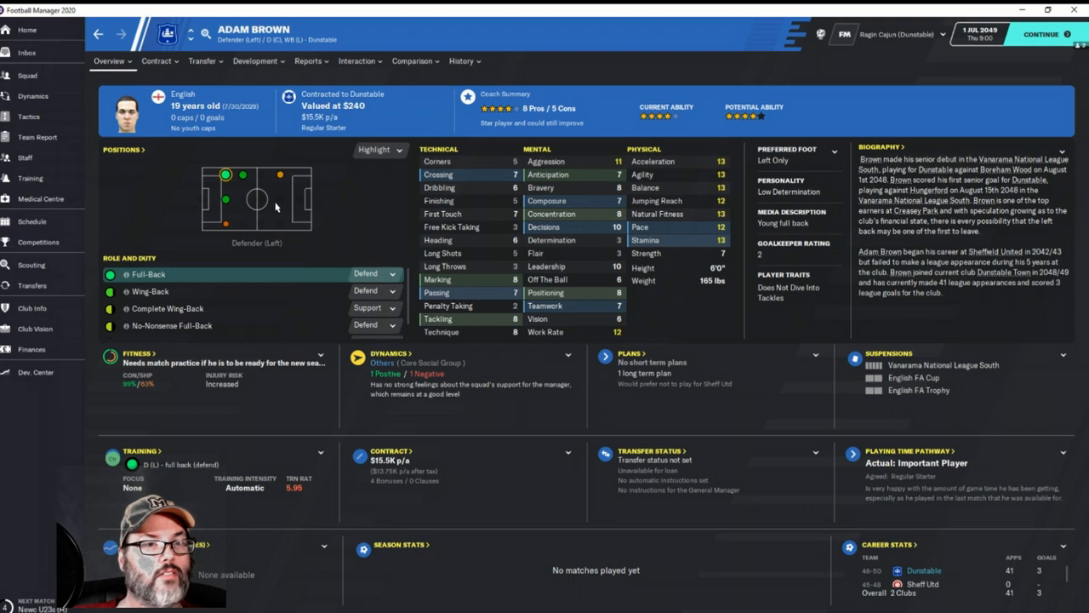
mouse_move(173, 116)
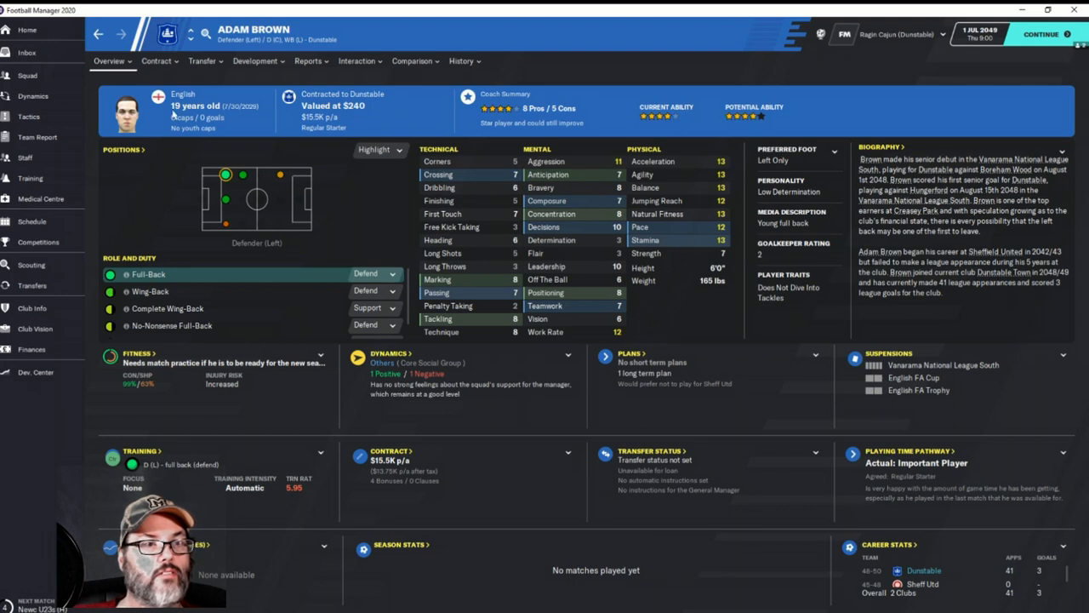
left_click(157, 61)
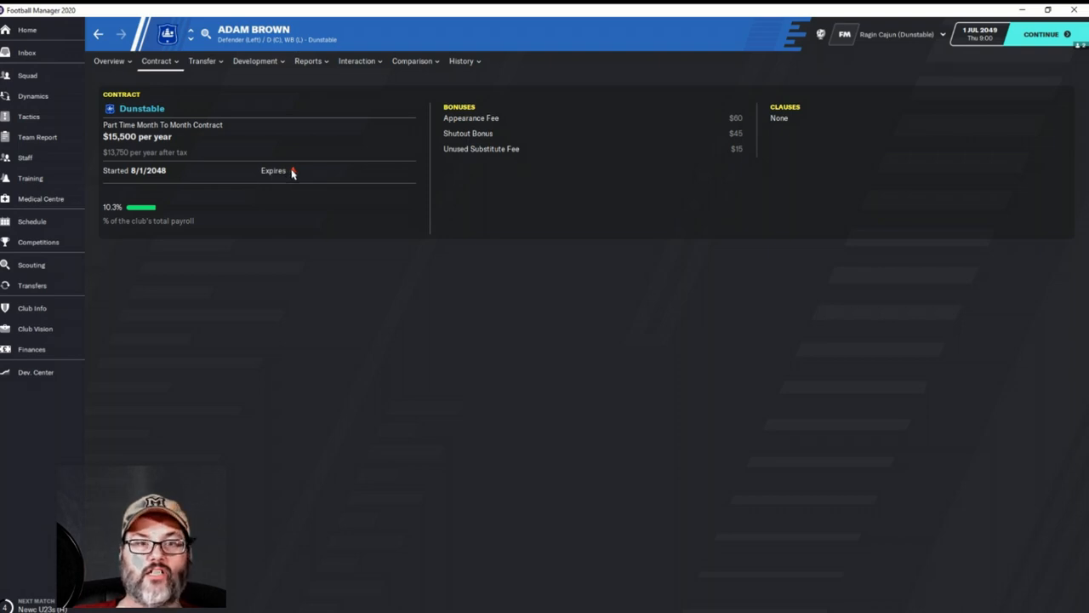
mouse_move(286, 166)
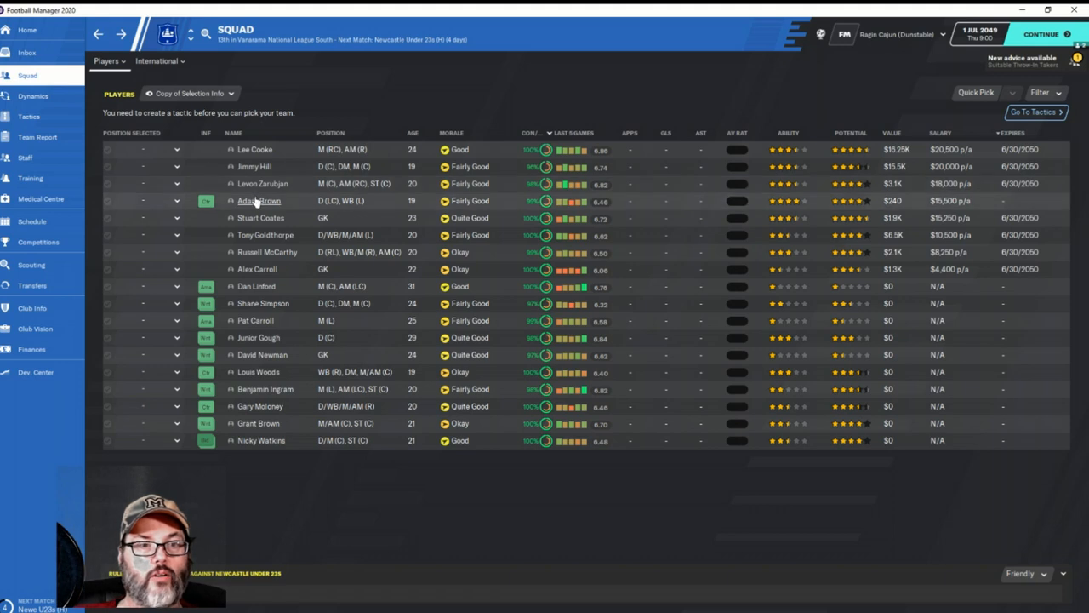
left_click(258, 201)
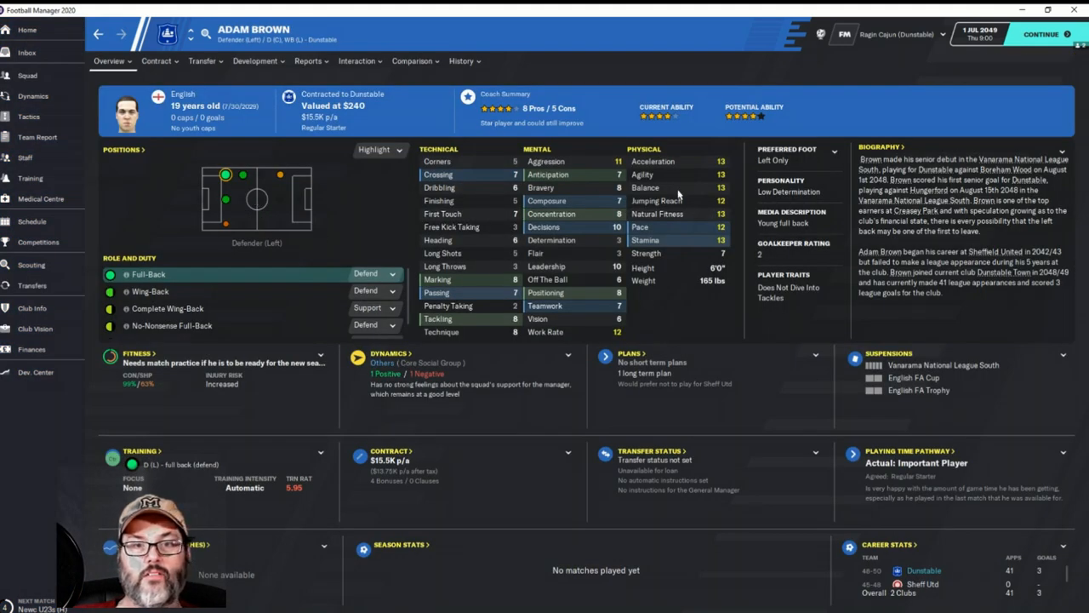
mouse_move(569, 259)
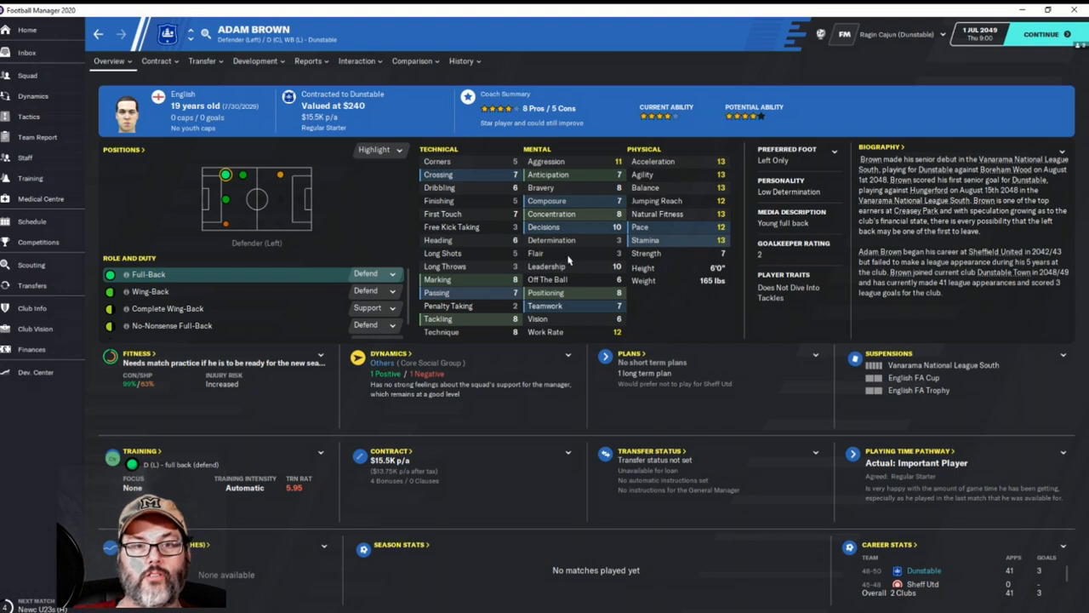
mouse_move(463, 286)
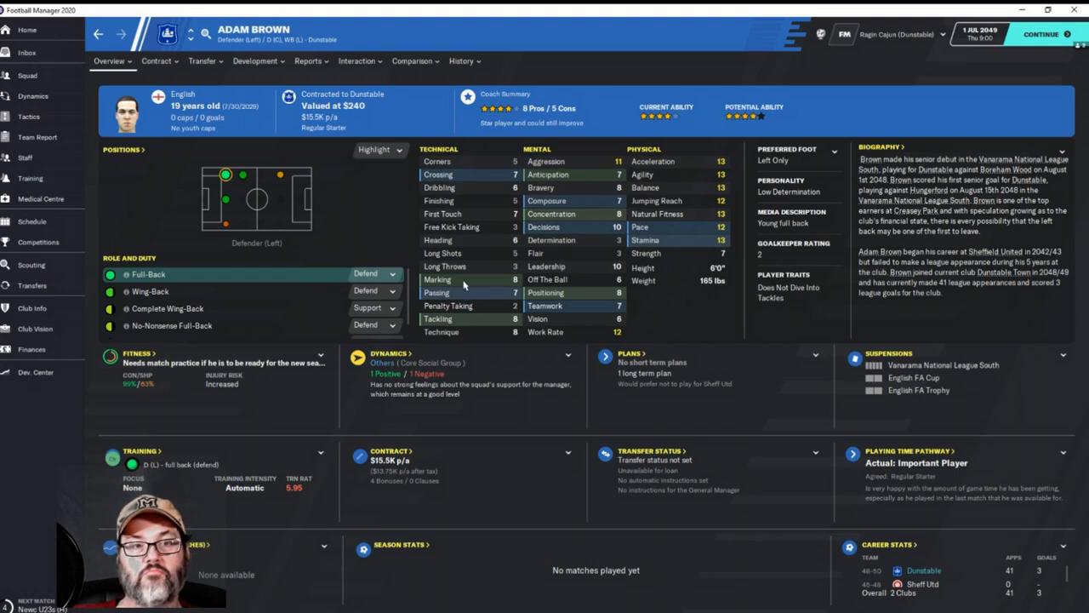
mouse_move(439, 174)
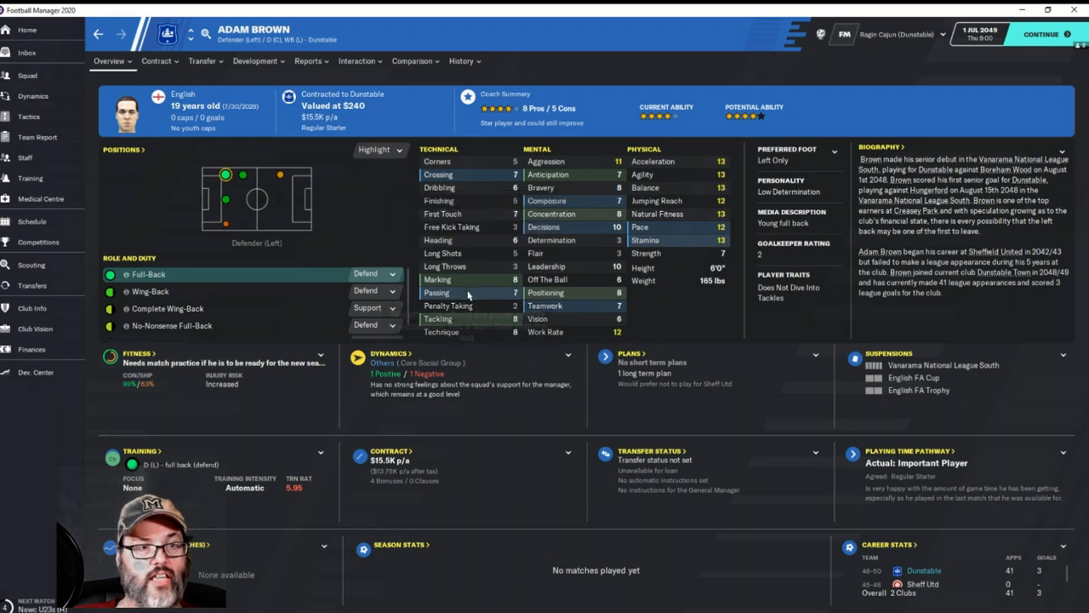
left_click(158, 61)
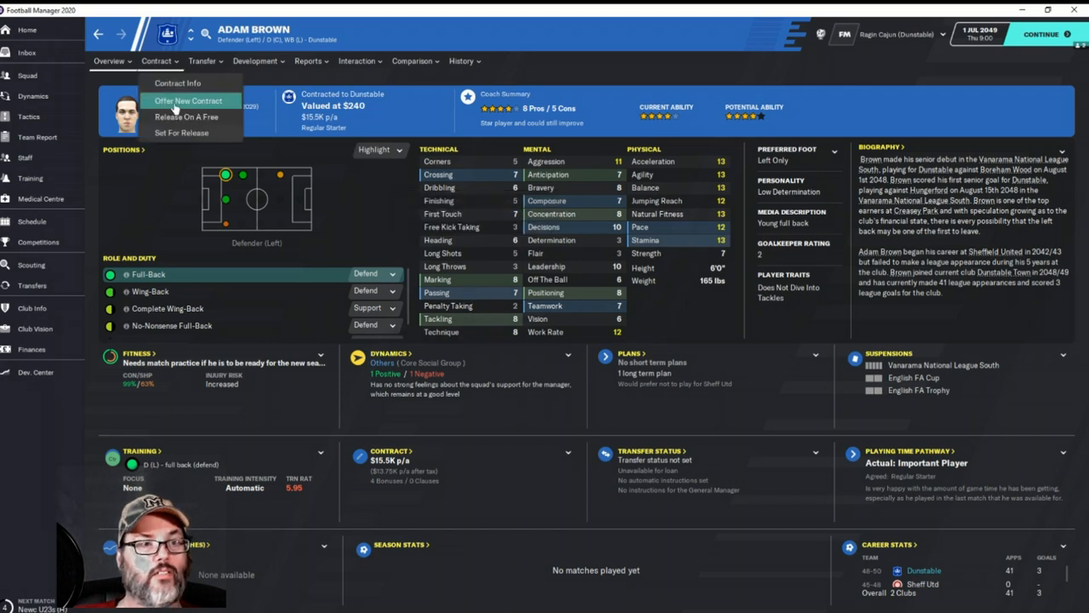
Start new contract talks with Adam Brown, who is extremely uninterested
left_click(188, 100)
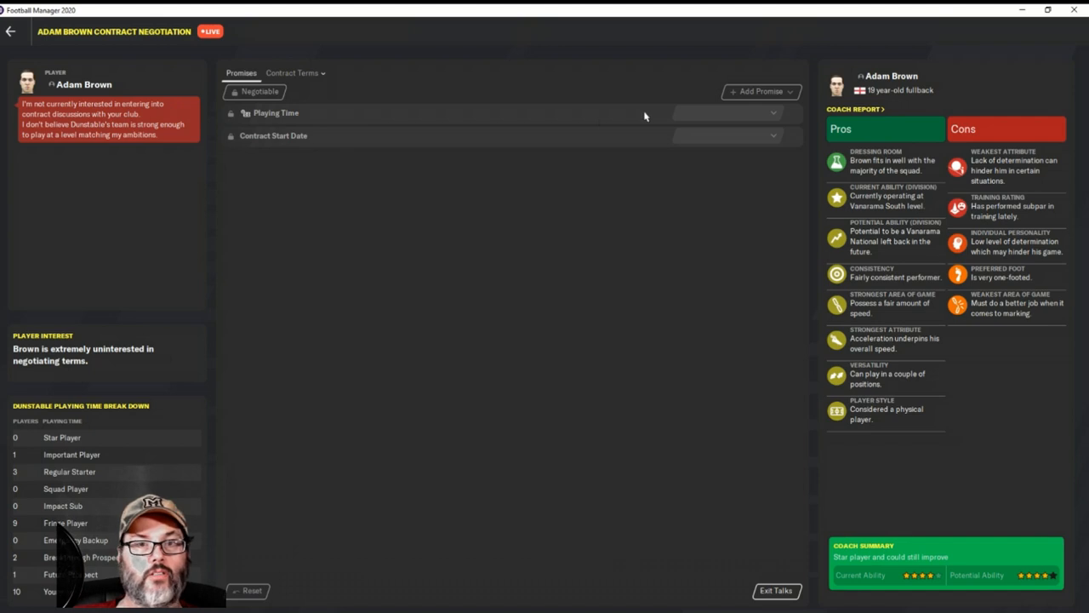
mouse_move(129, 123)
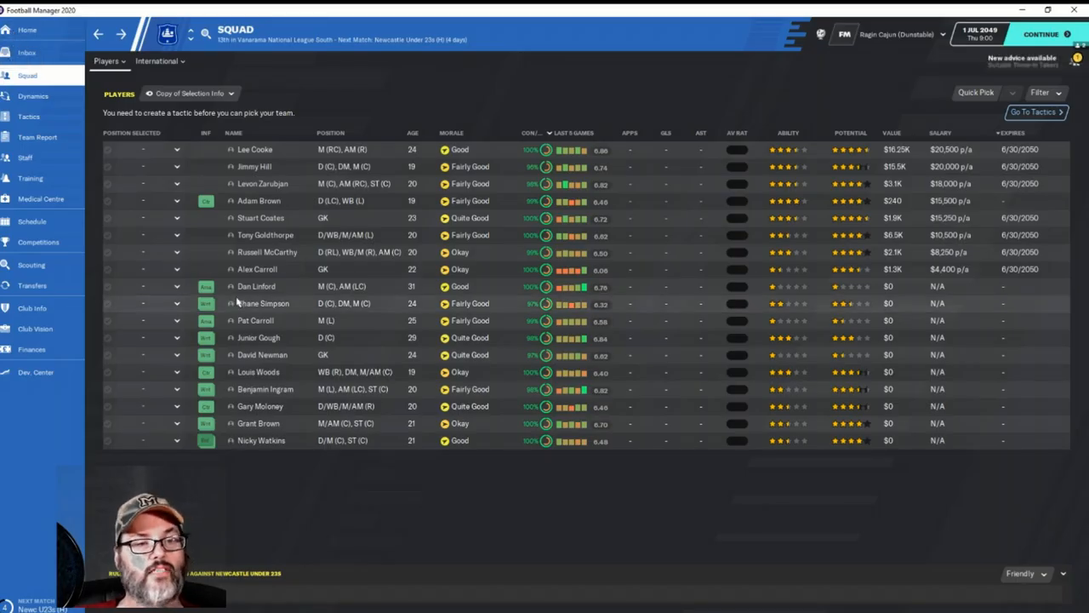
mouse_move(565, 200)
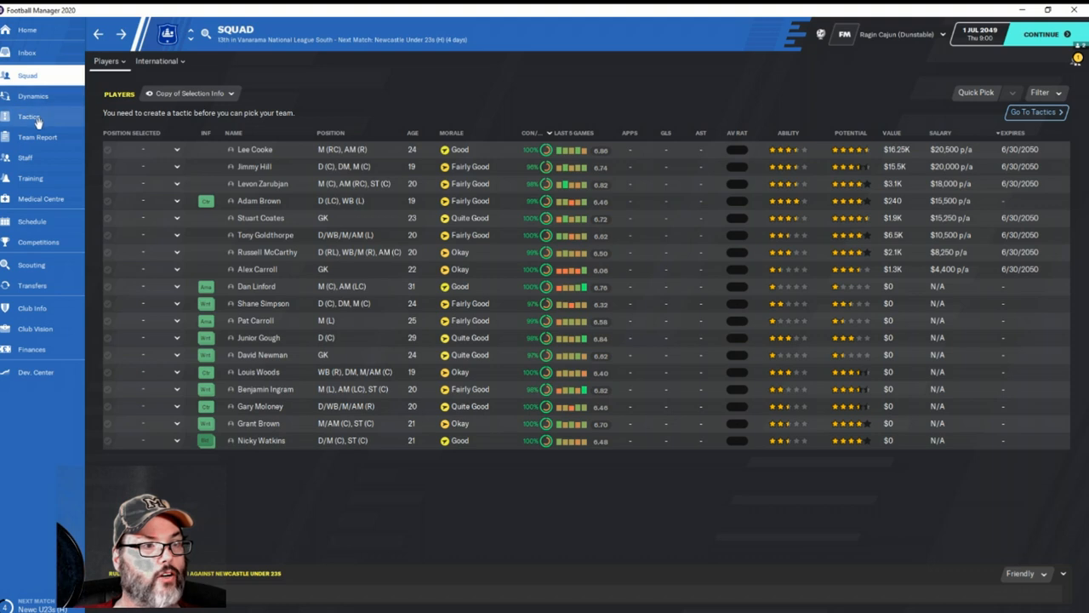
mouse_move(37, 136)
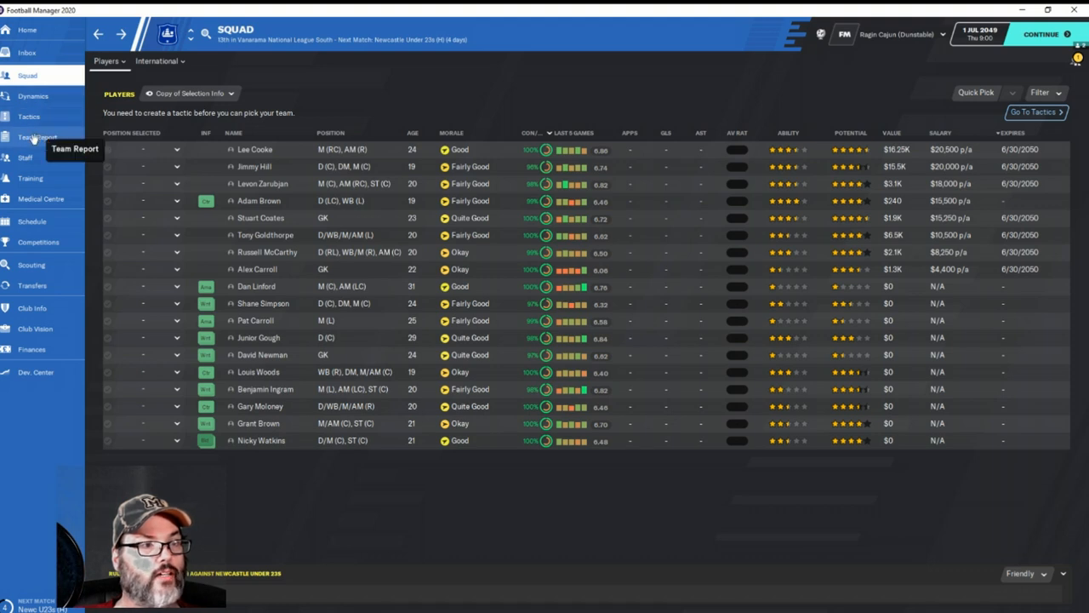
left_click(38, 136)
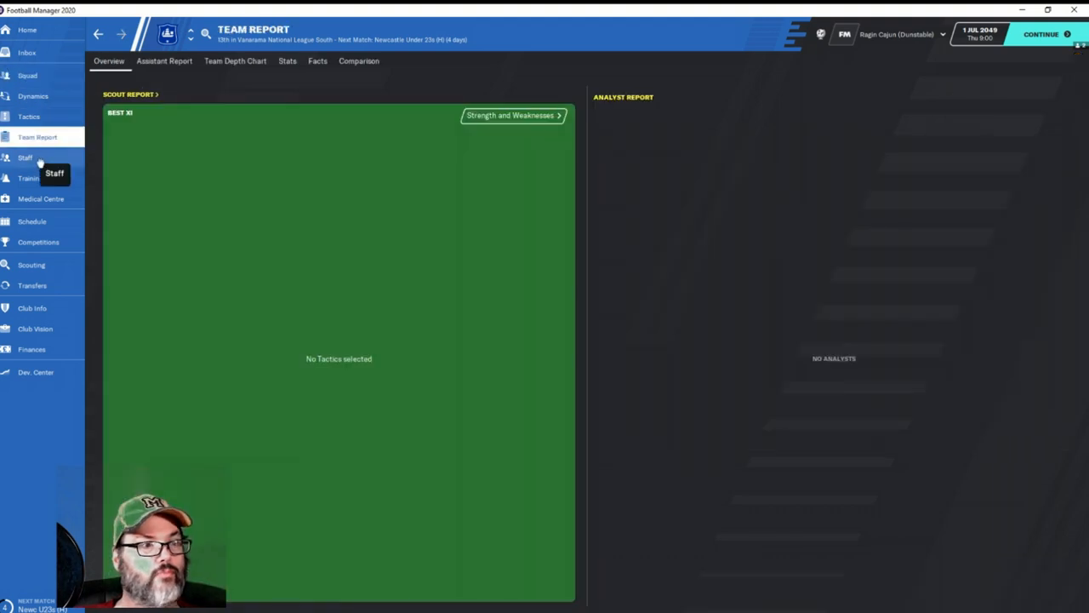
left_click(24, 156)
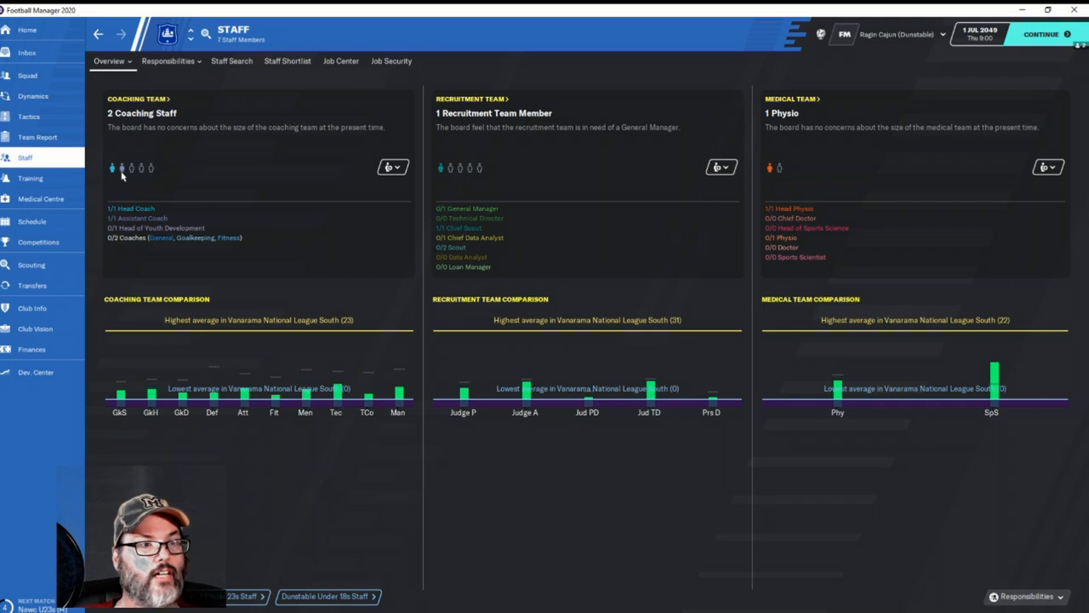
mouse_move(122, 168)
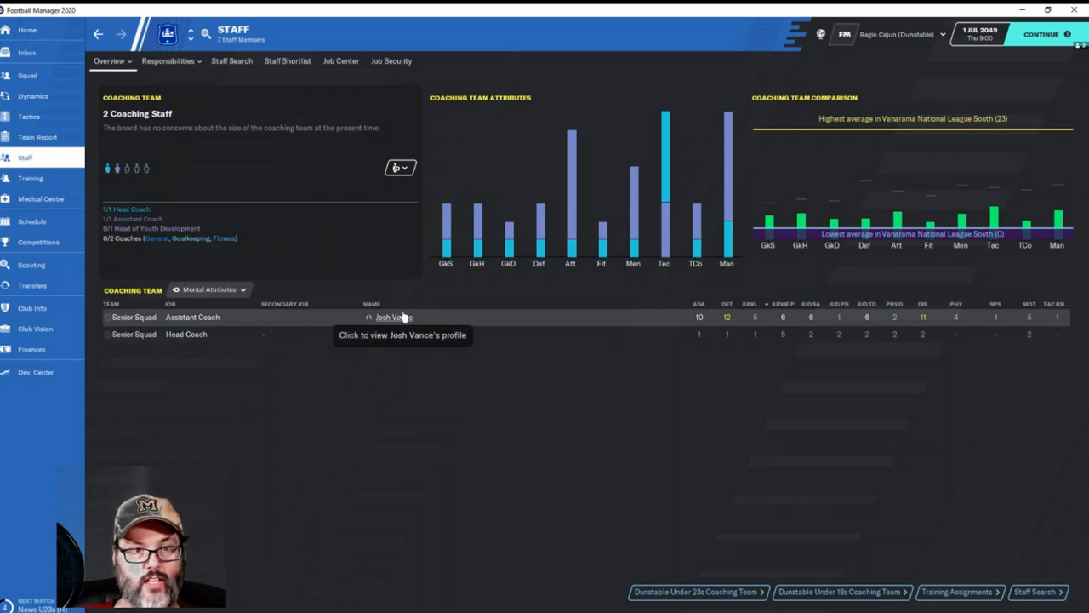
left_click(394, 316)
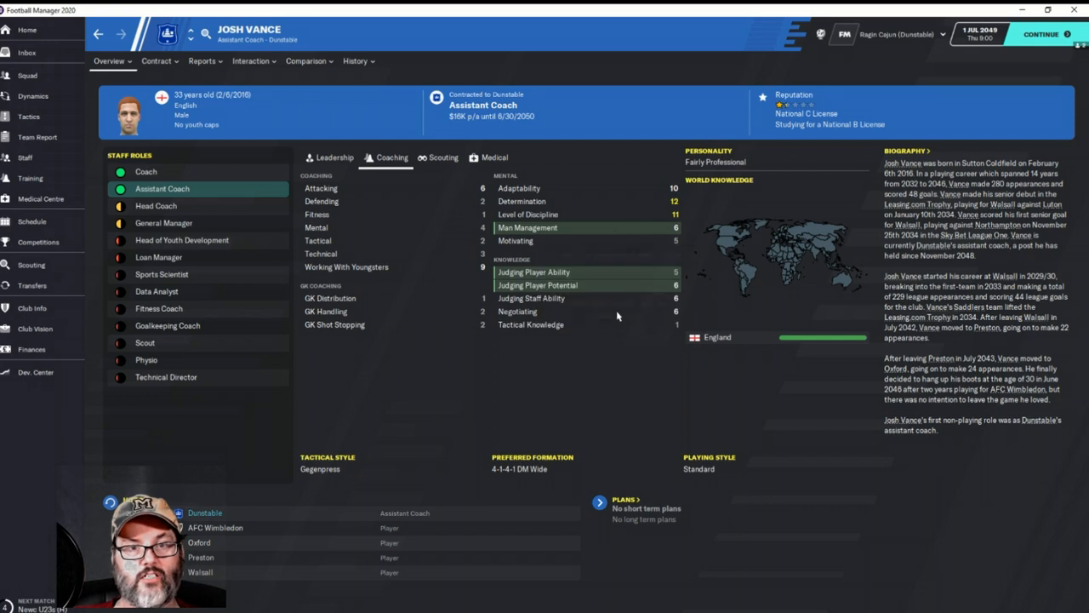
mouse_move(633, 201)
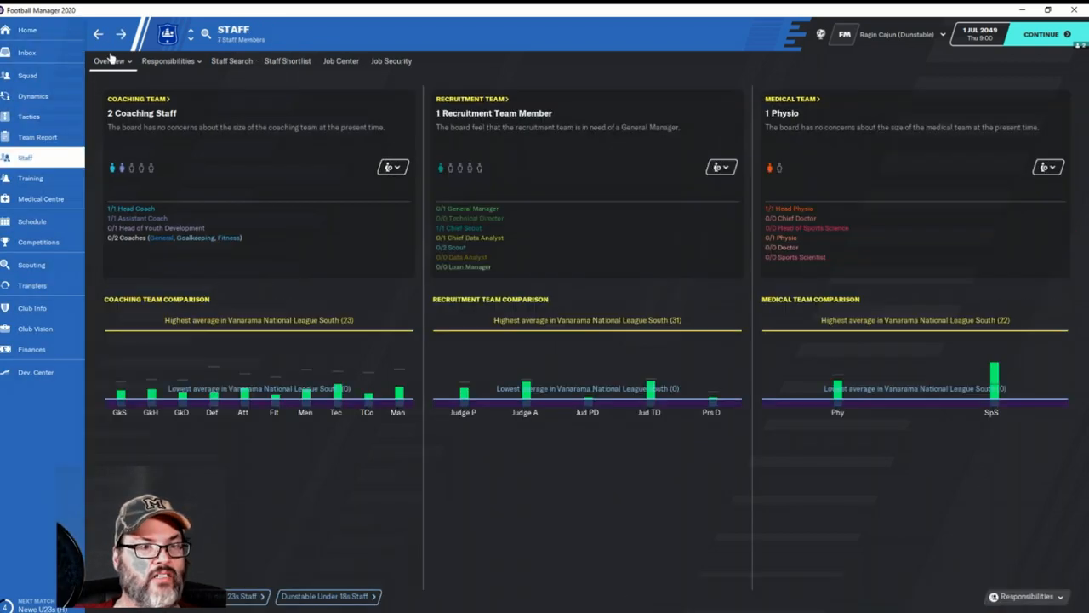
mouse_move(628, 180)
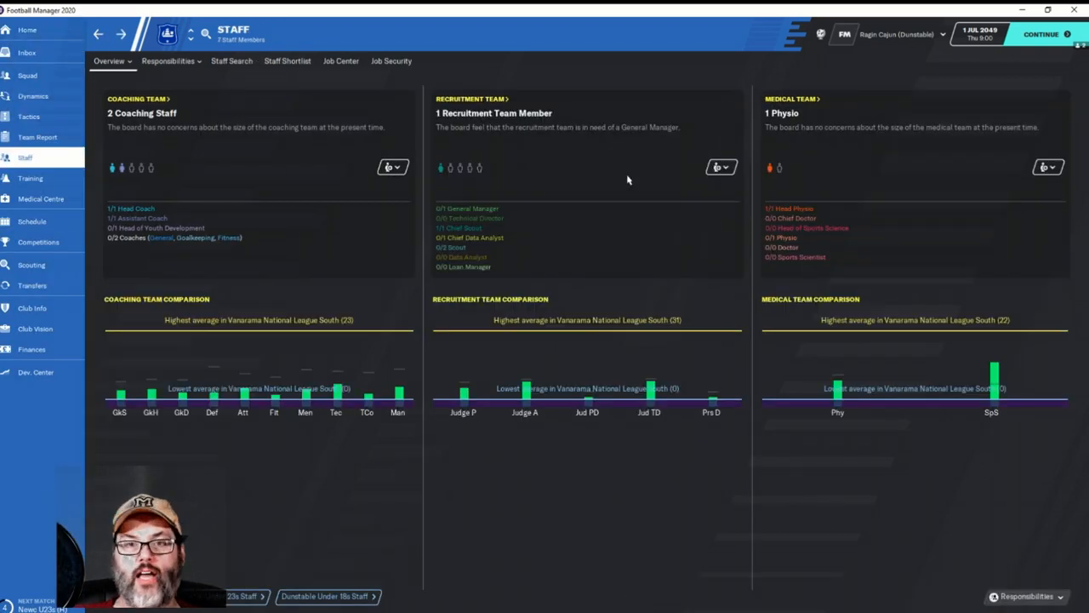
mouse_move(620, 180)
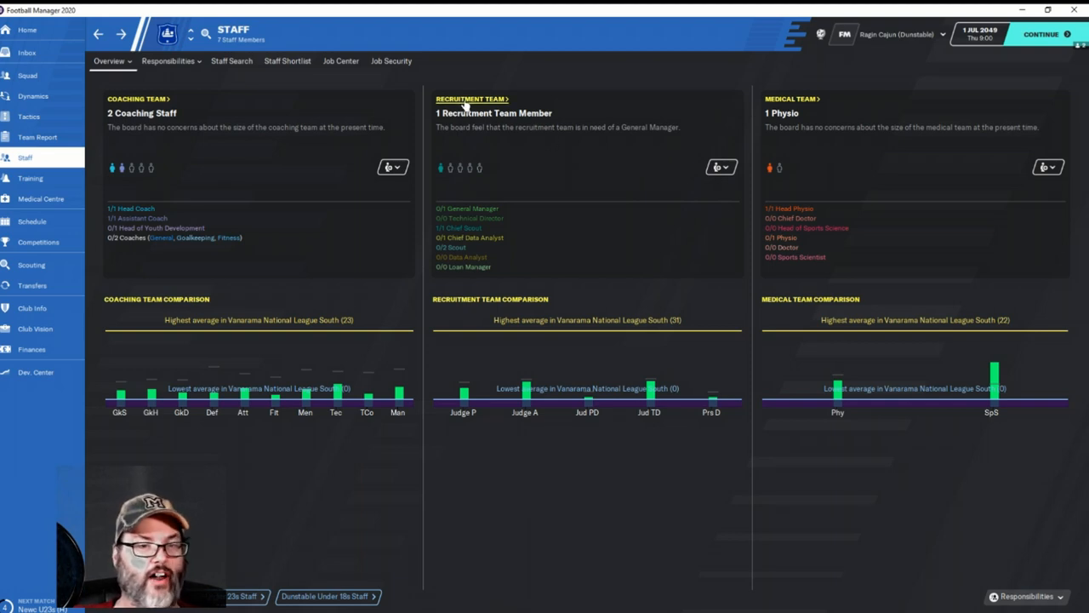
View the recruitment team, listing chief scout Tyler Bentley as its only member
left_click(472, 99)
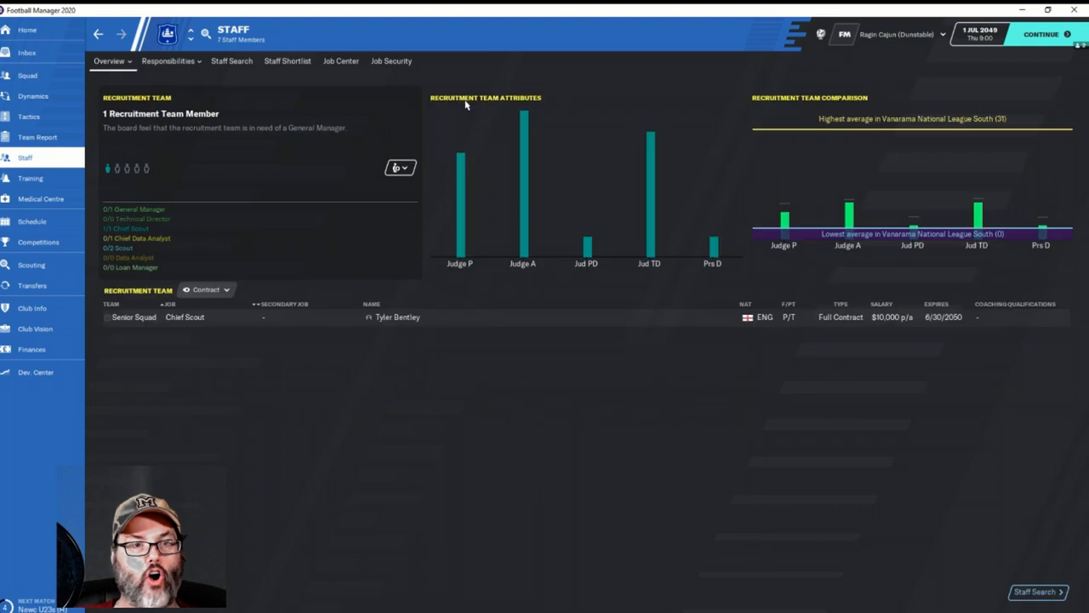
mouse_move(470, 306)
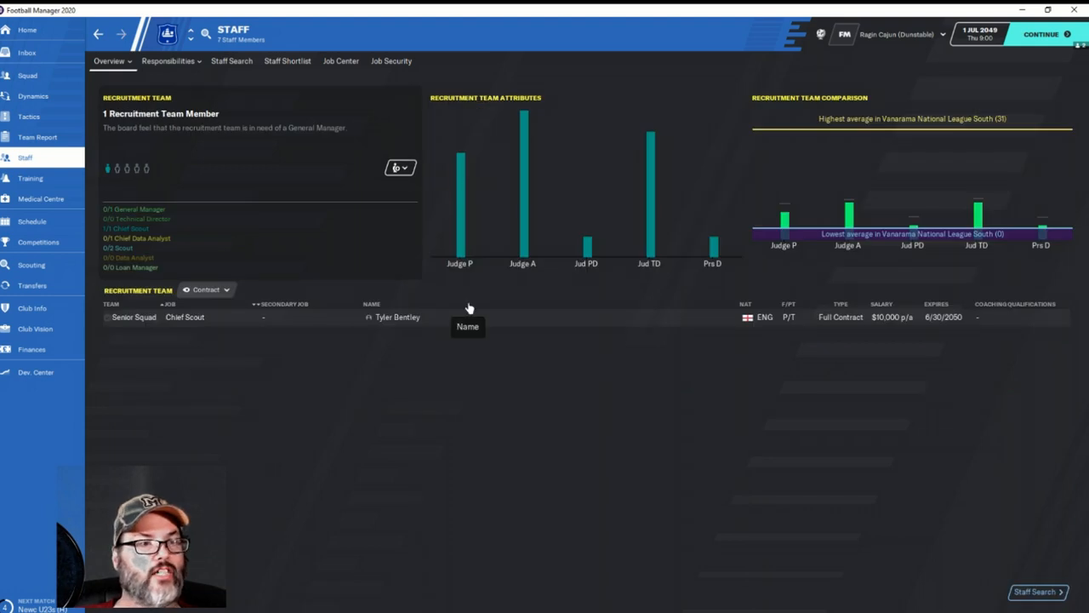
mouse_move(144, 160)
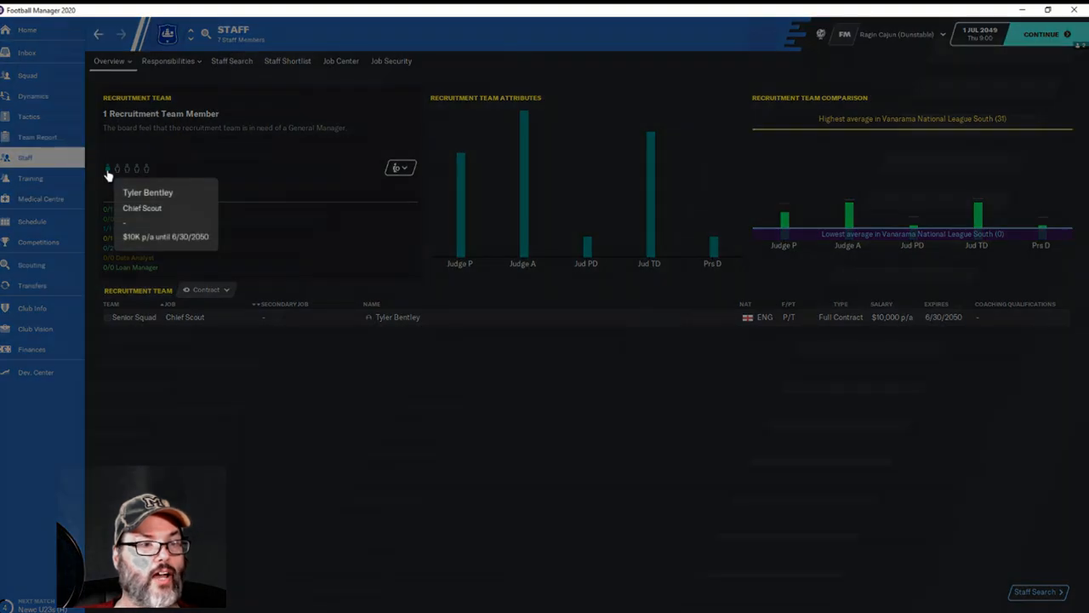
mouse_move(781, 388)
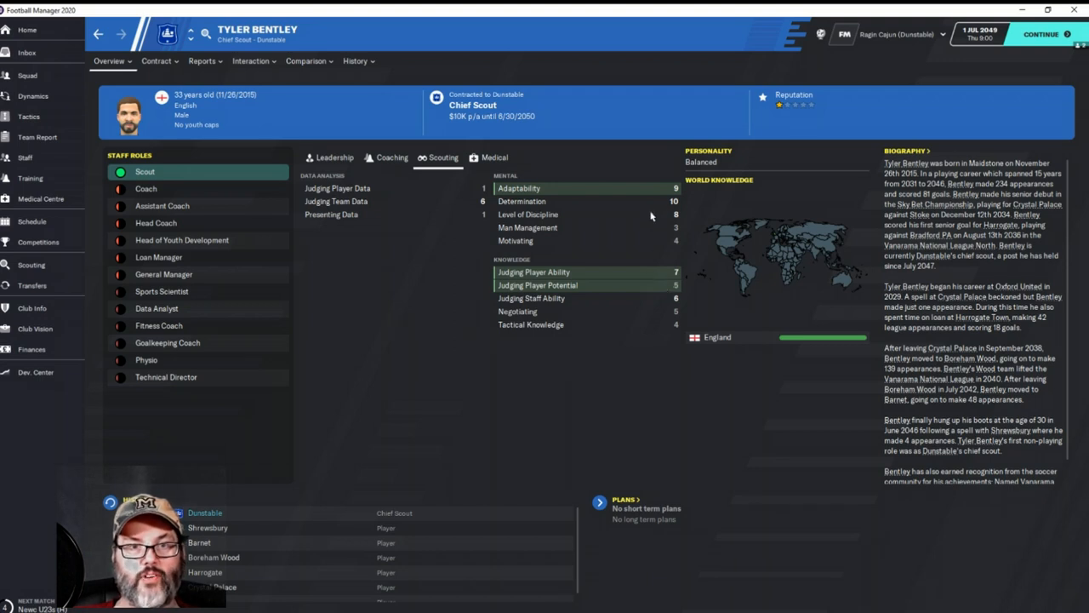
mouse_move(558, 153)
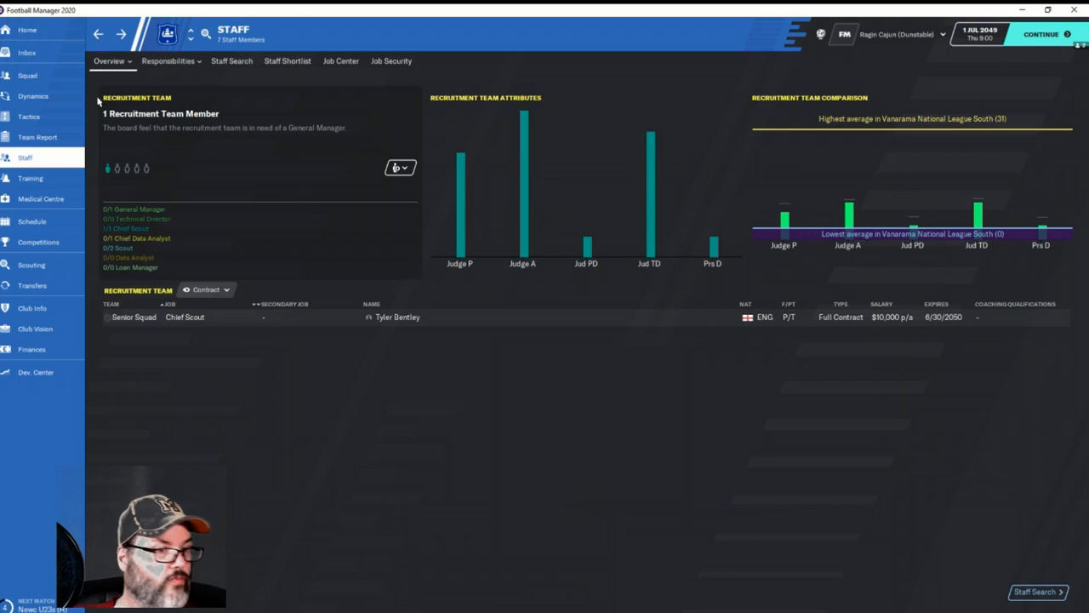
mouse_move(88, 204)
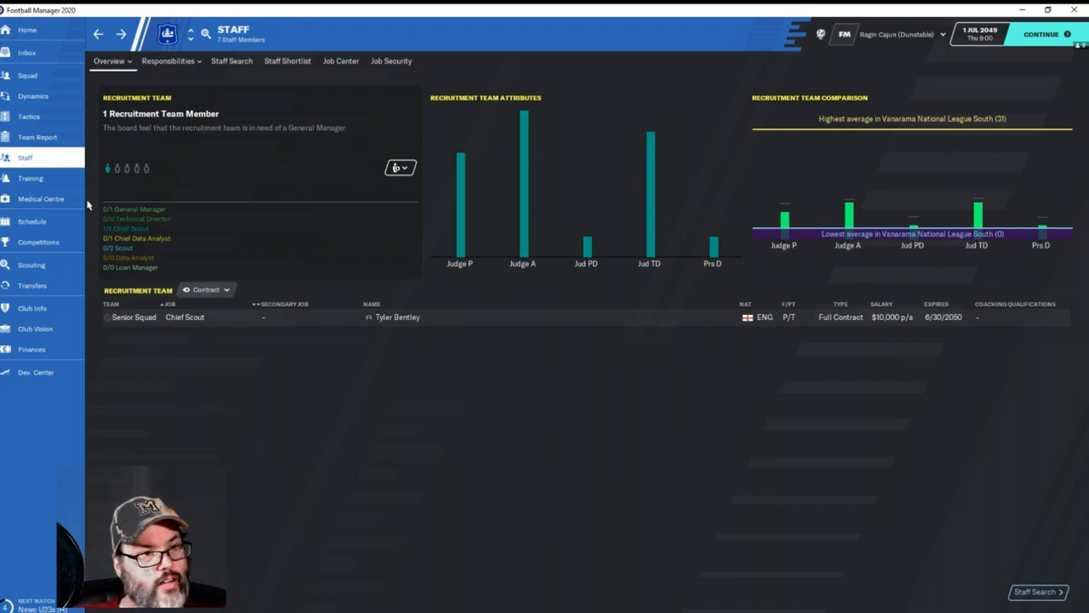
mouse_move(31, 197)
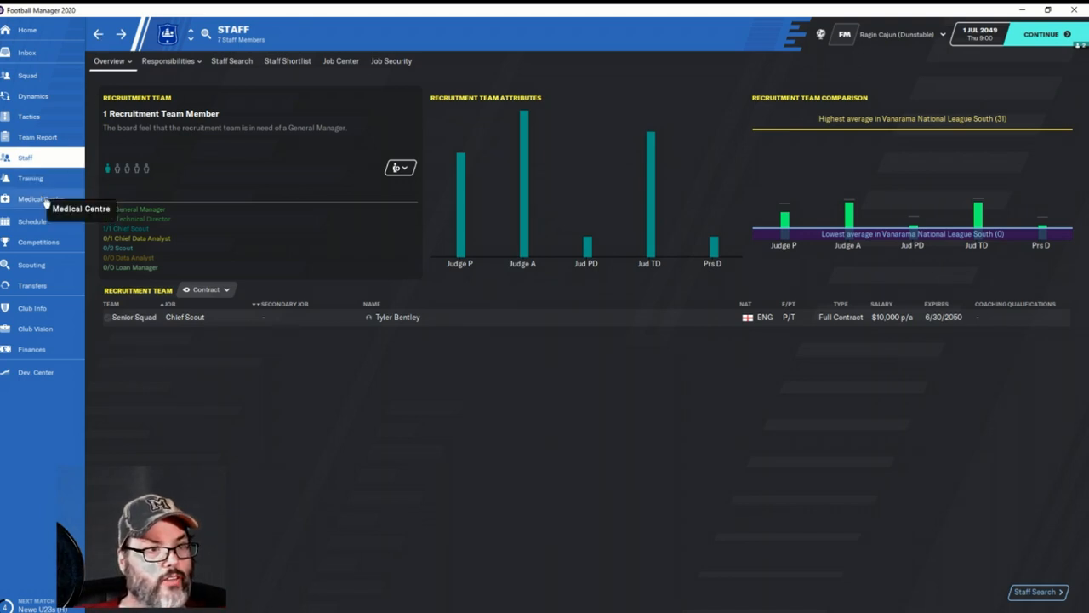
Check the Medical Centre, then view the schedule starting with the Newcastle Under 23s friendly
left_click(41, 198)
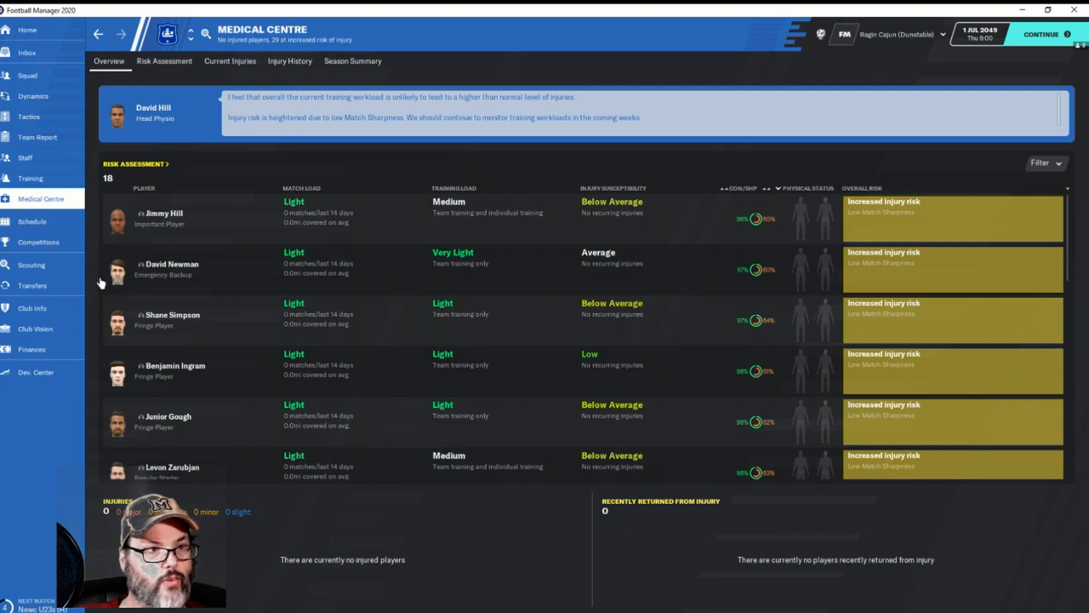
mouse_move(32, 221)
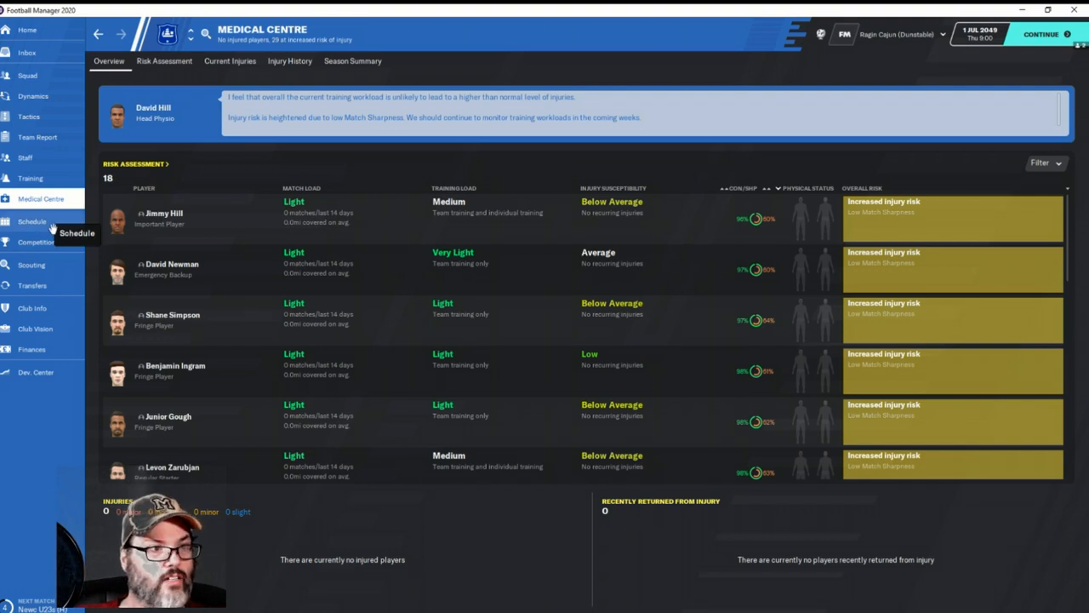
left_click(32, 222)
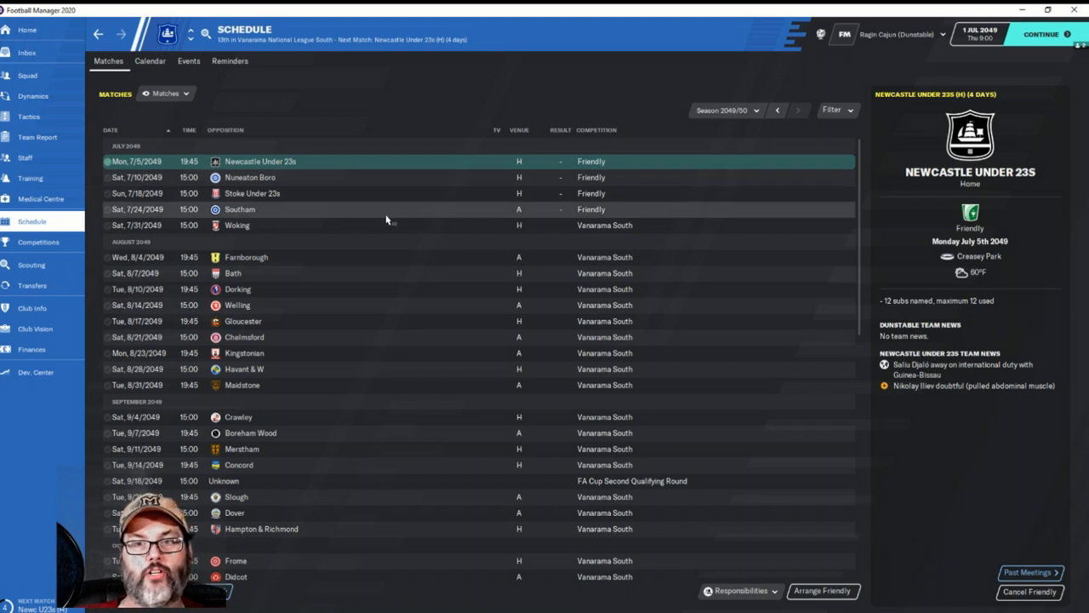
mouse_move(378, 242)
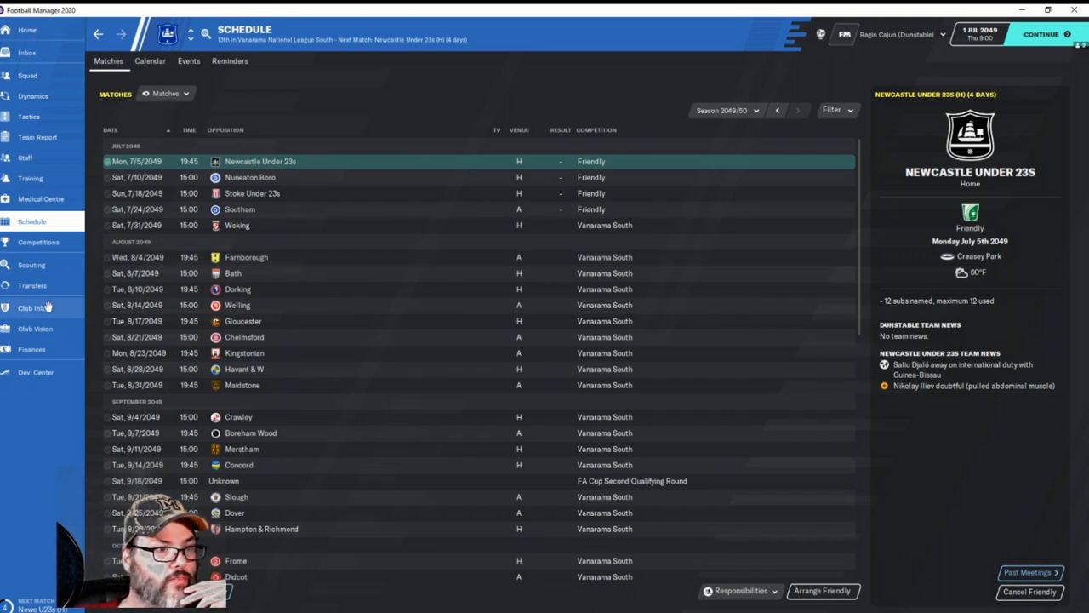
View Dunstable Town's club profile with league history, key personnel, kits and Creasey Park
left_click(32, 306)
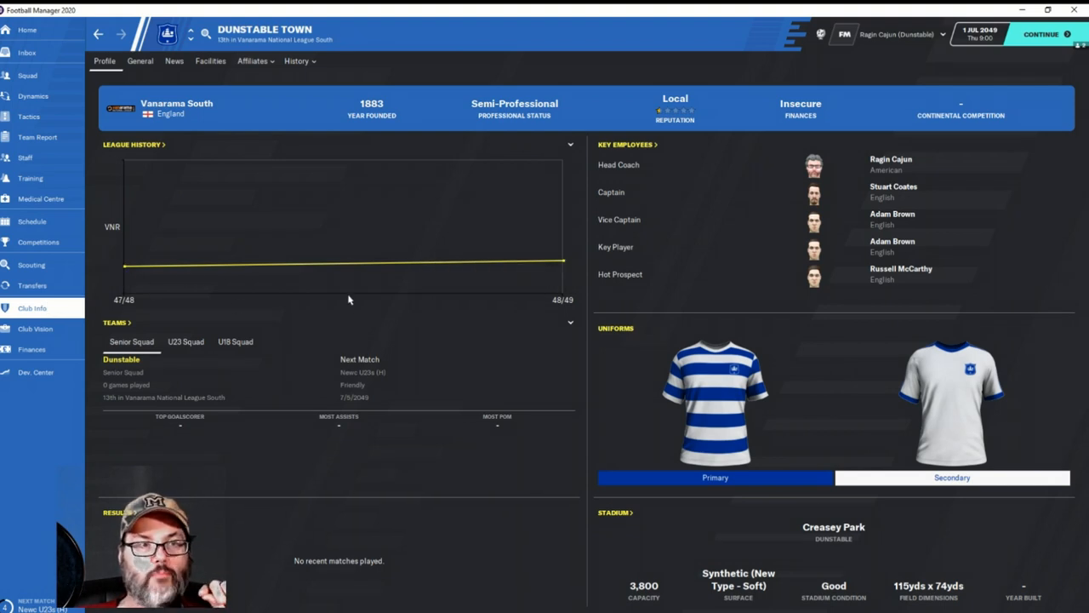
mouse_move(313, 283)
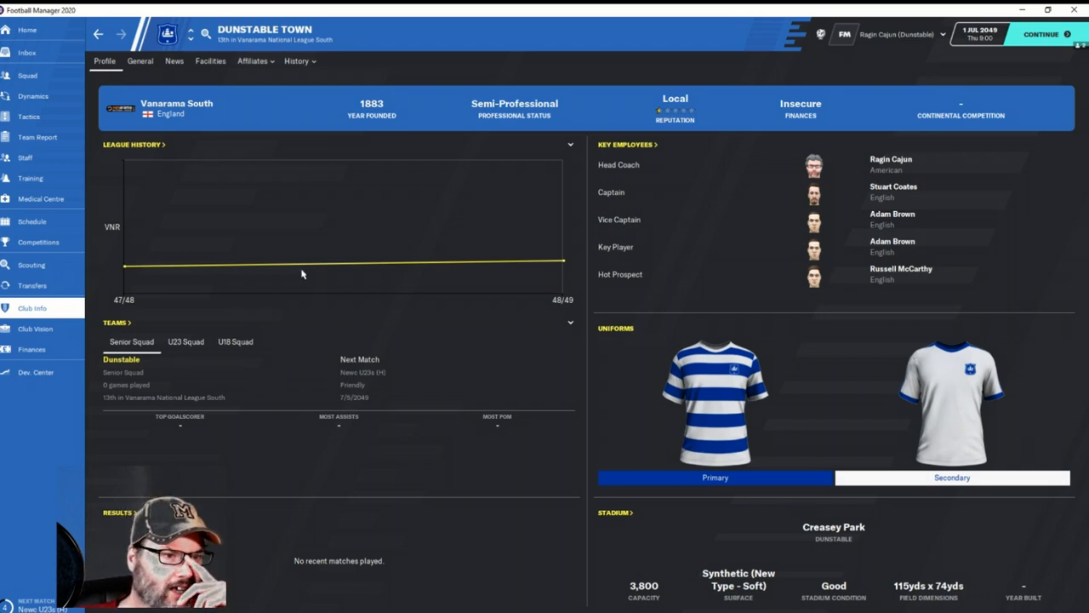
mouse_move(332, 285)
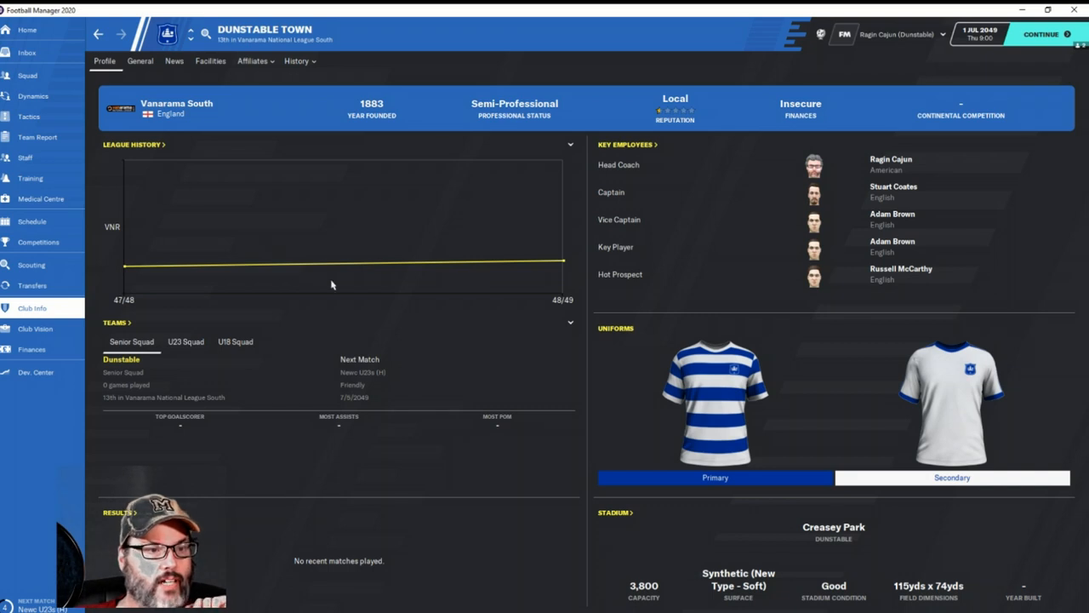
mouse_move(155, 259)
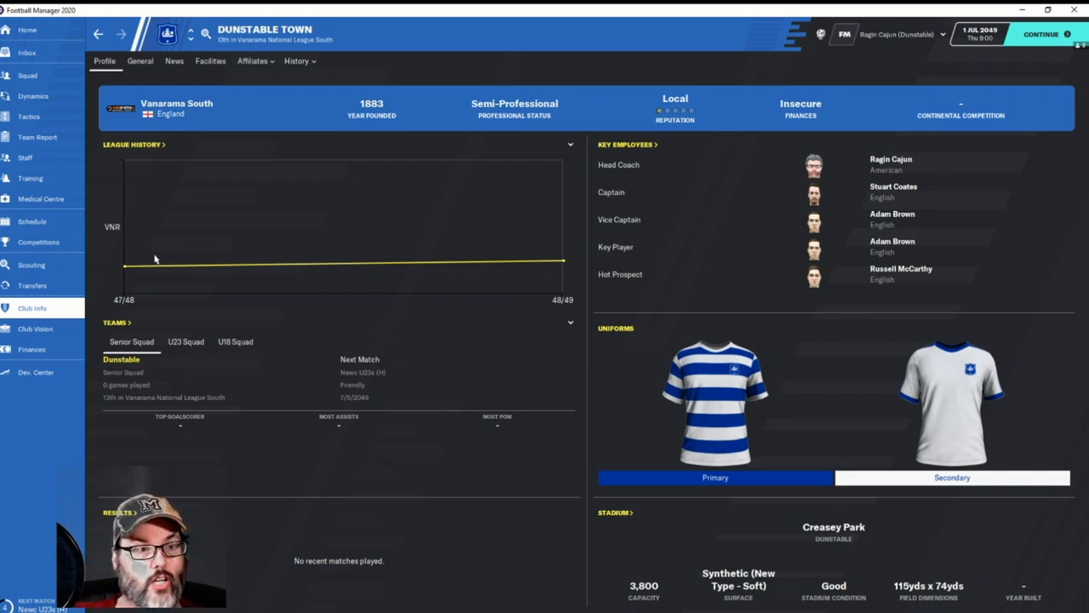
mouse_move(126, 270)
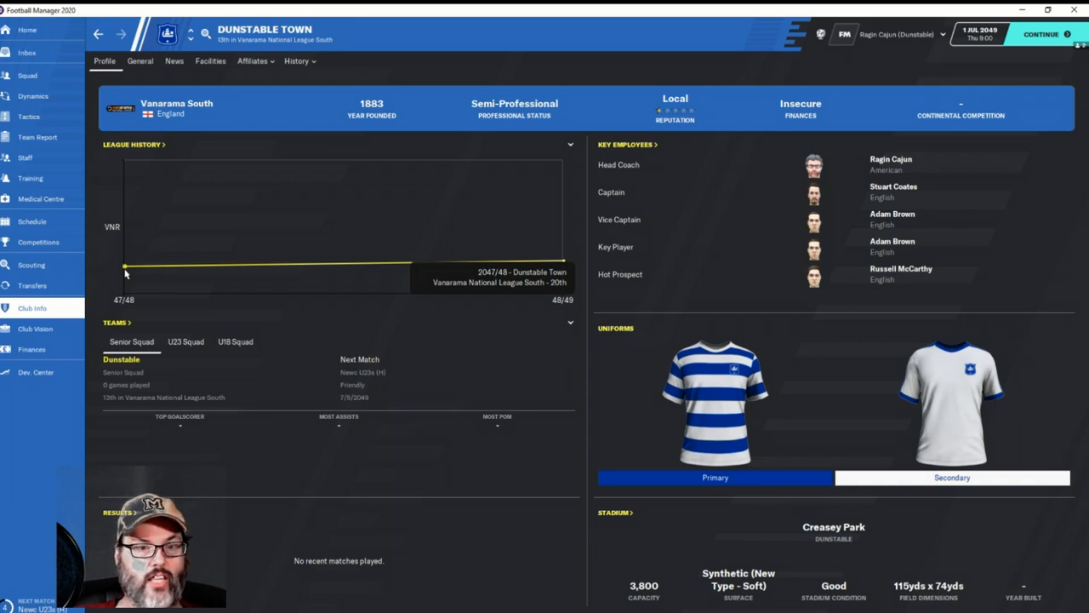
mouse_move(572, 258)
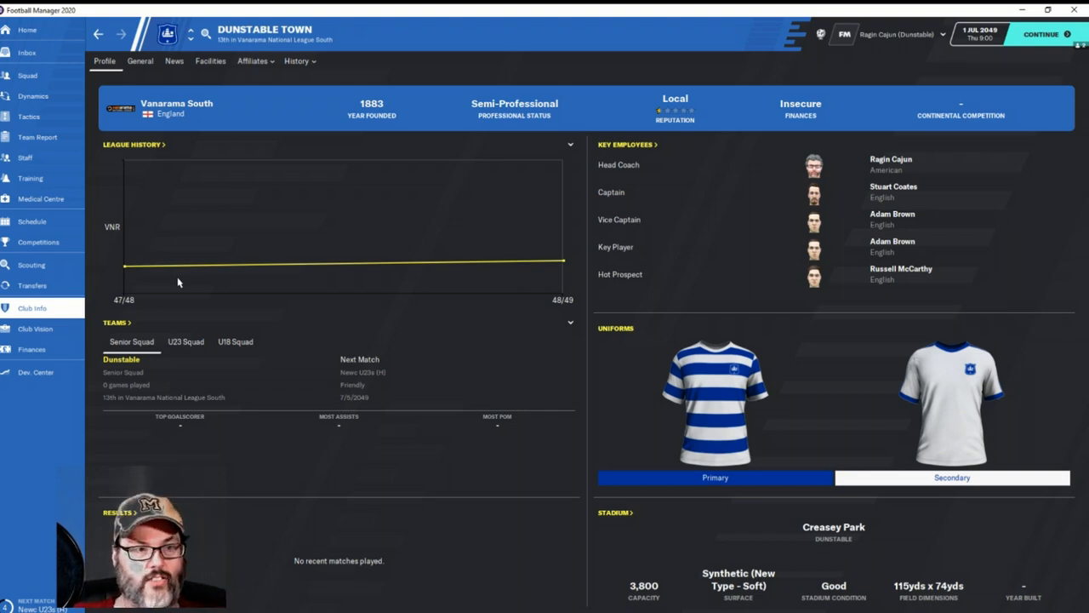
mouse_move(242, 419)
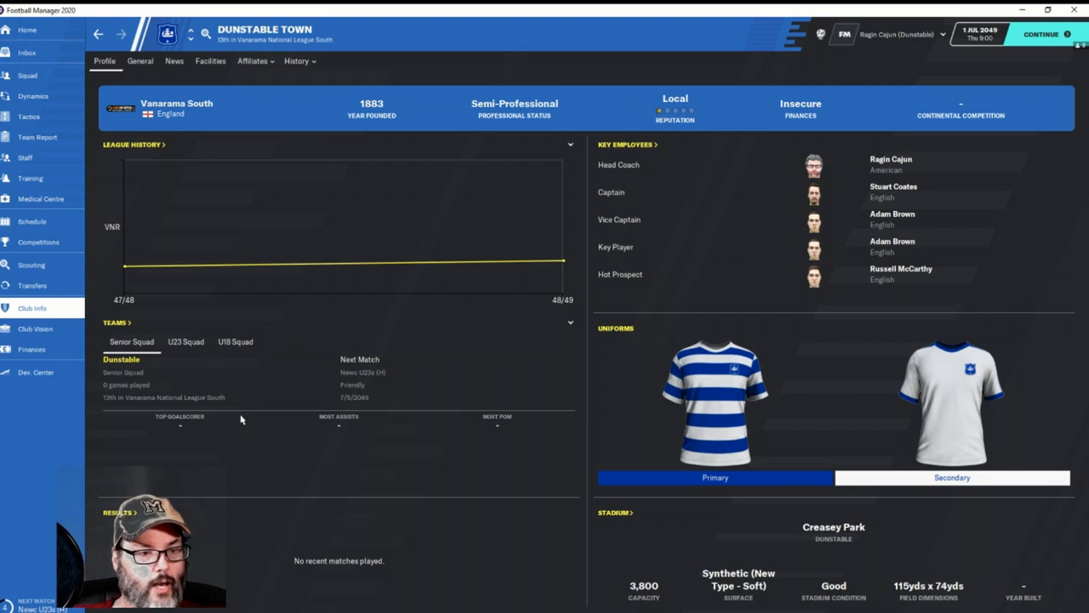
mouse_move(320, 477)
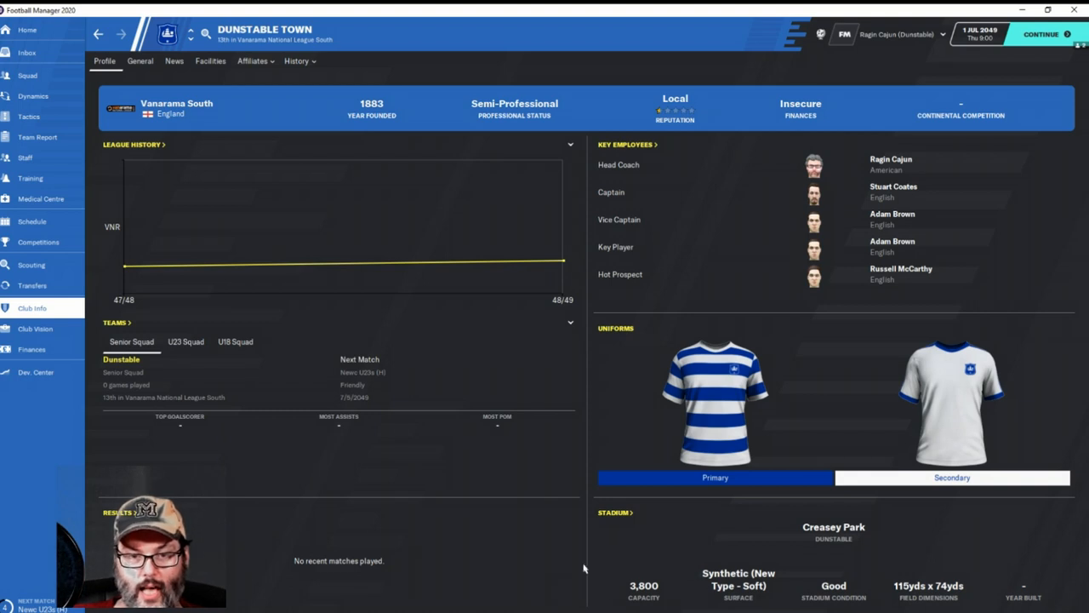
mouse_move(441, 273)
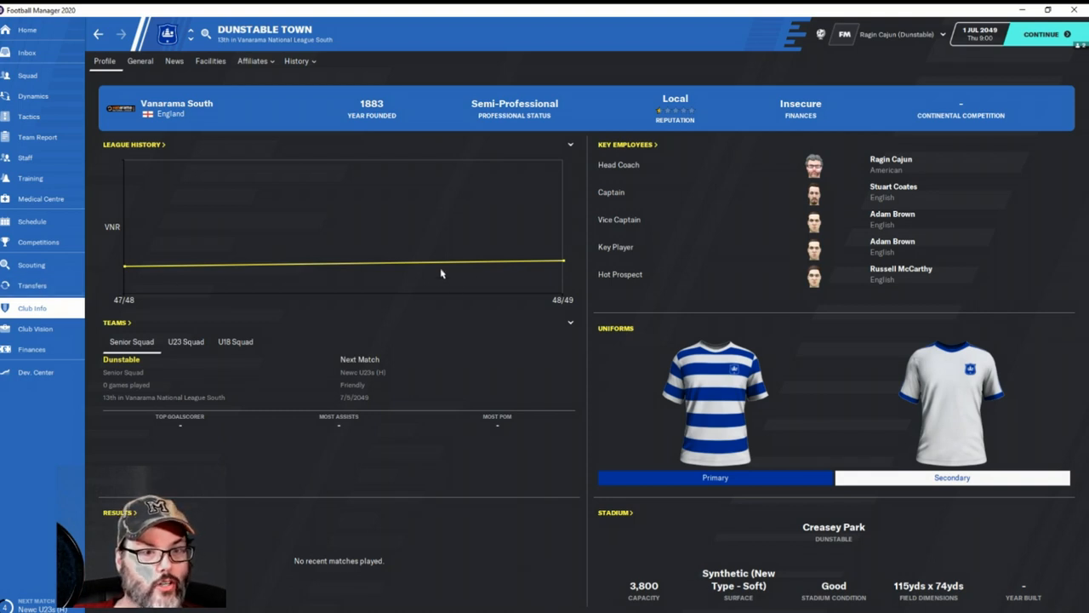
mouse_move(441, 272)
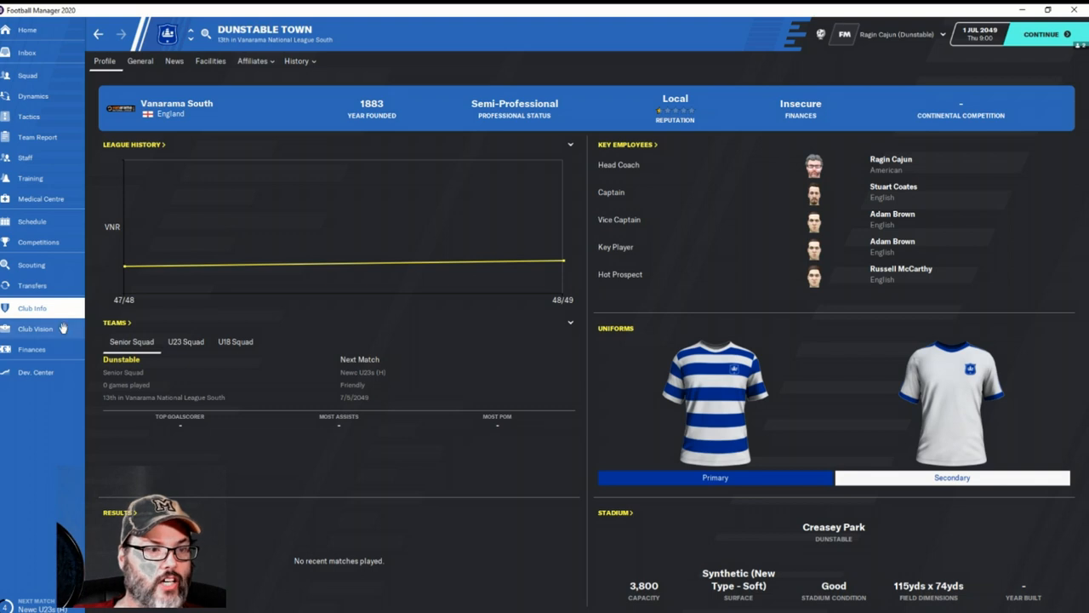
Review the finances summary and debts and loans, ending on the ($219,748) balance
left_click(31, 348)
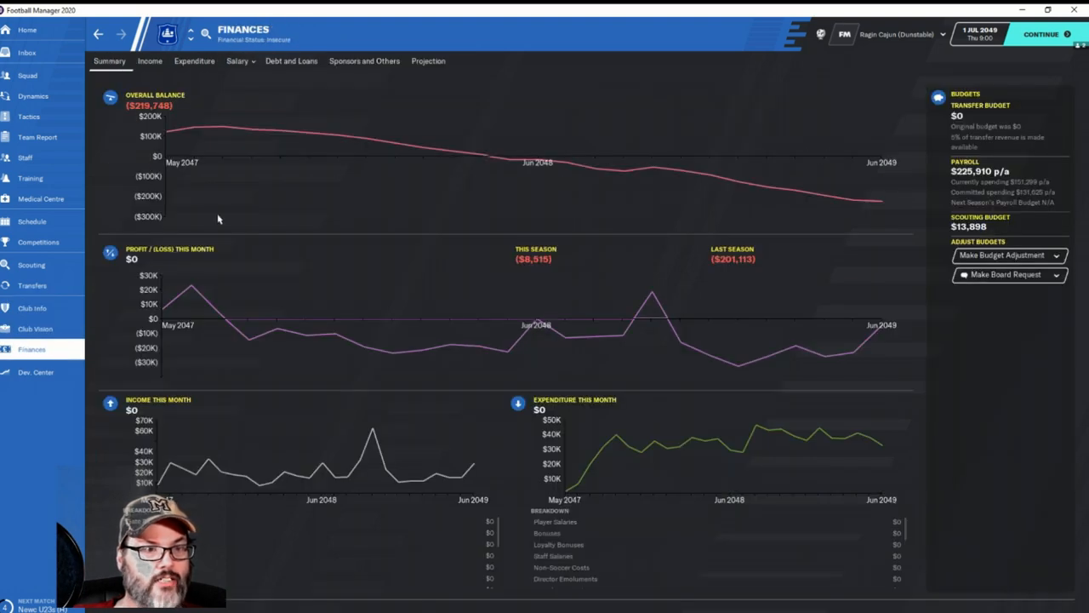
mouse_move(880, 202)
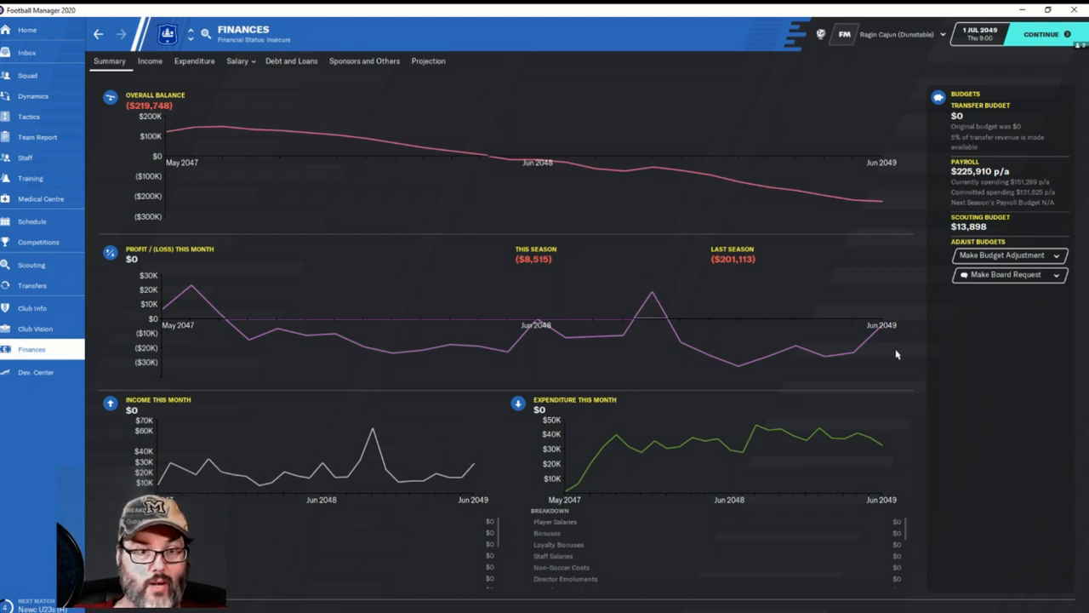
mouse_move(1011, 201)
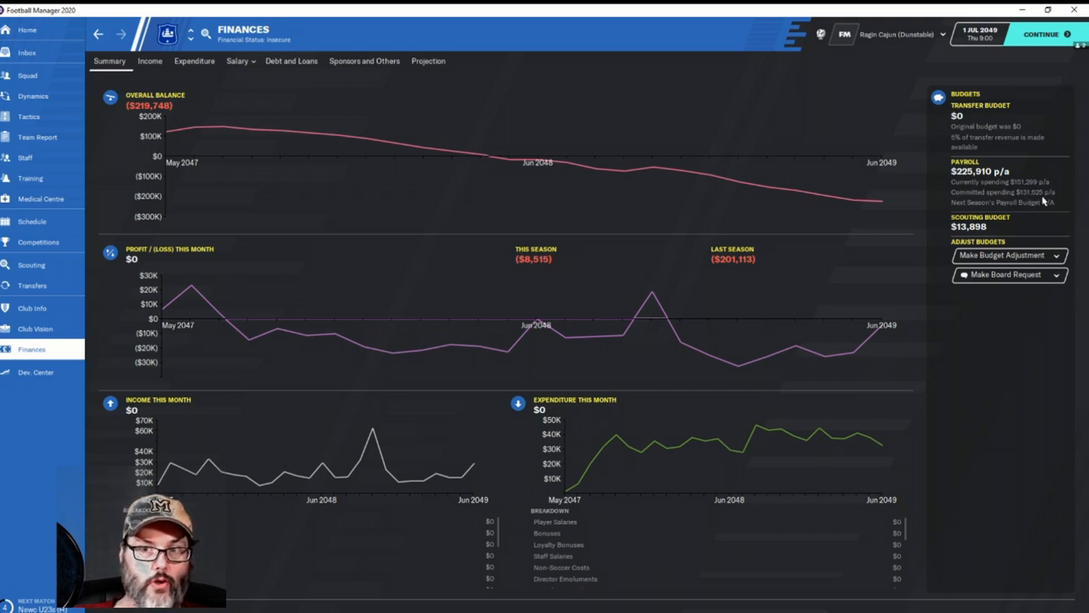
mouse_move(99, 69)
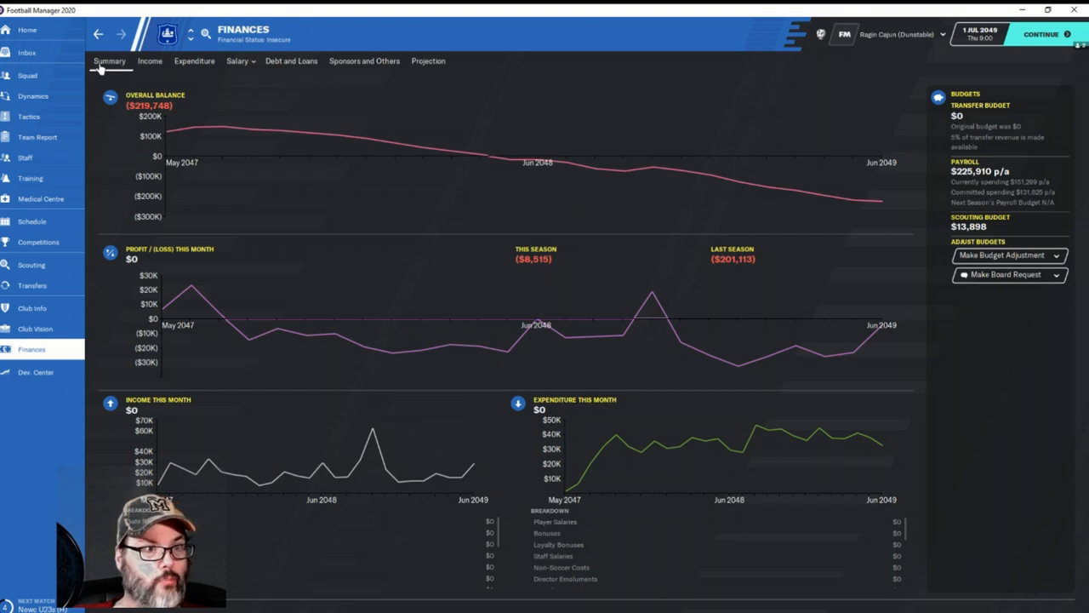
left_click(291, 61)
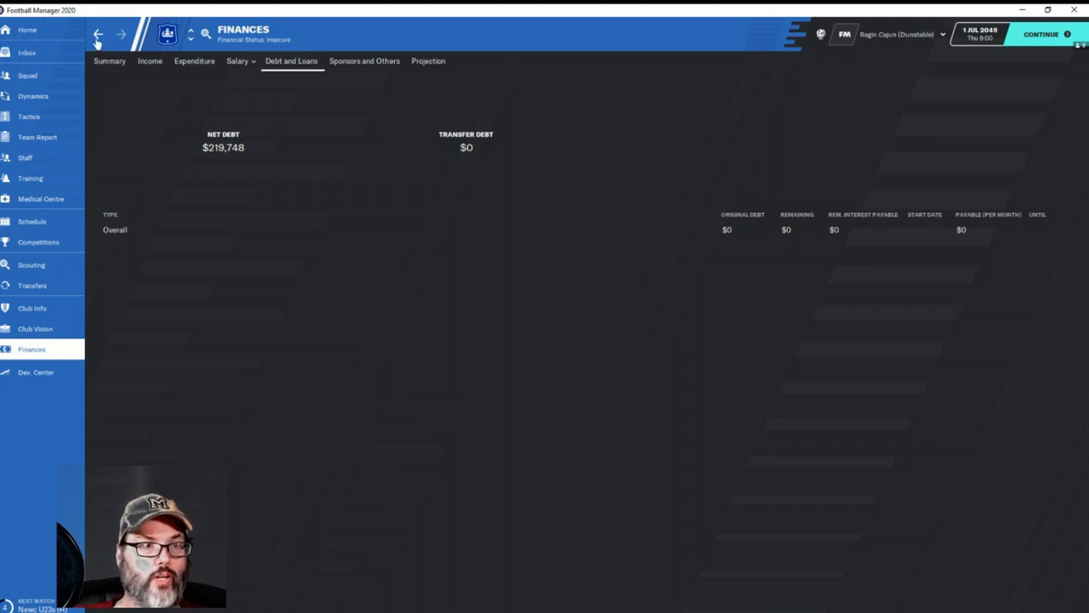
left_click(109, 61)
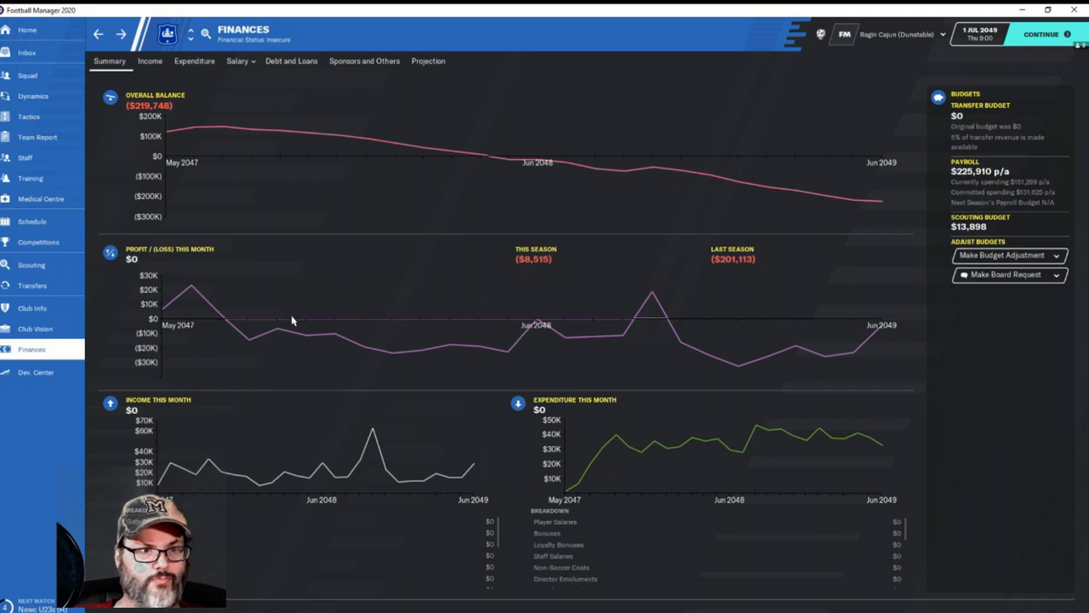
mouse_move(667, 332)
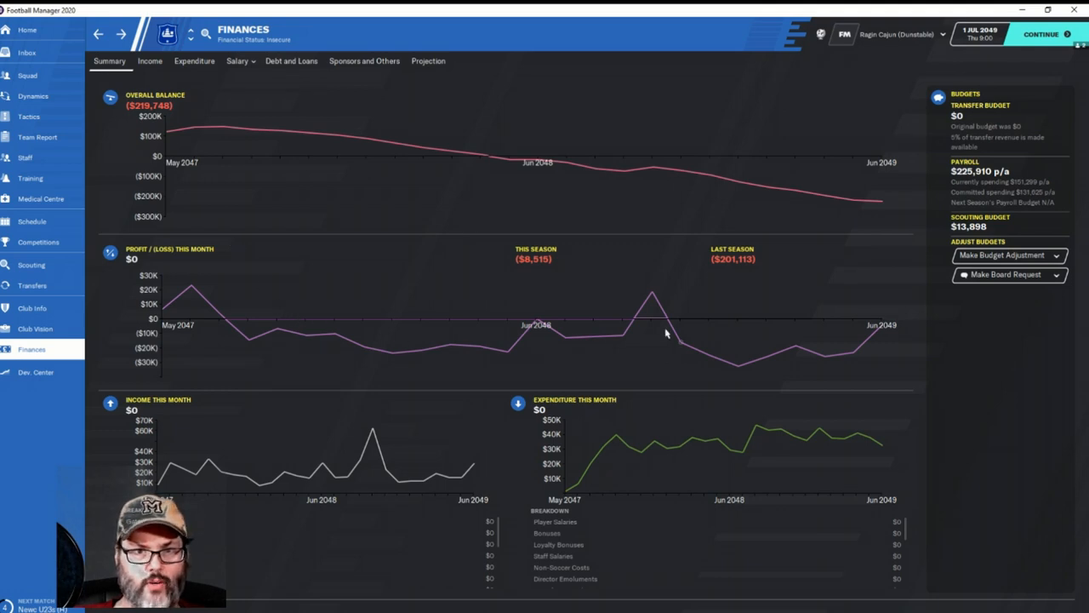
mouse_move(888, 330)
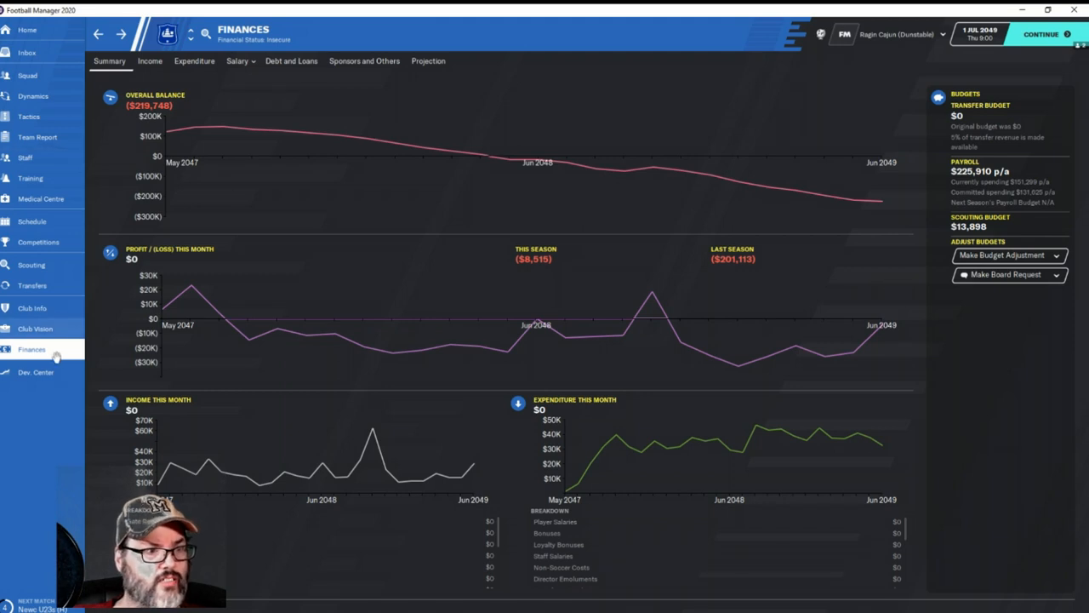
View Dunstable's club vision with the payroll-budget and relegation-avoidance objectives
left_click(35, 329)
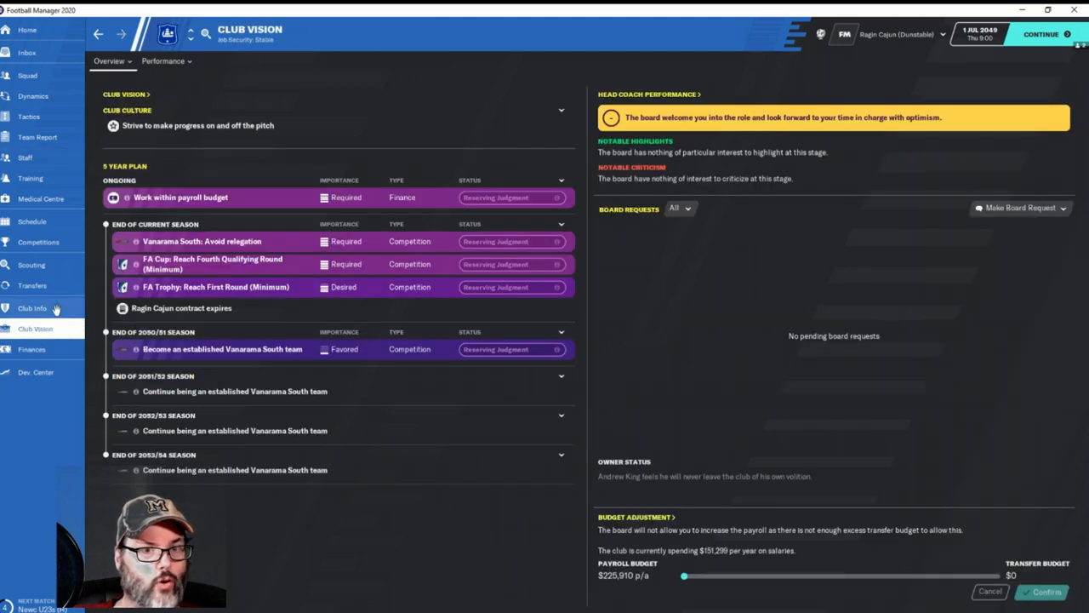
mouse_move(31, 308)
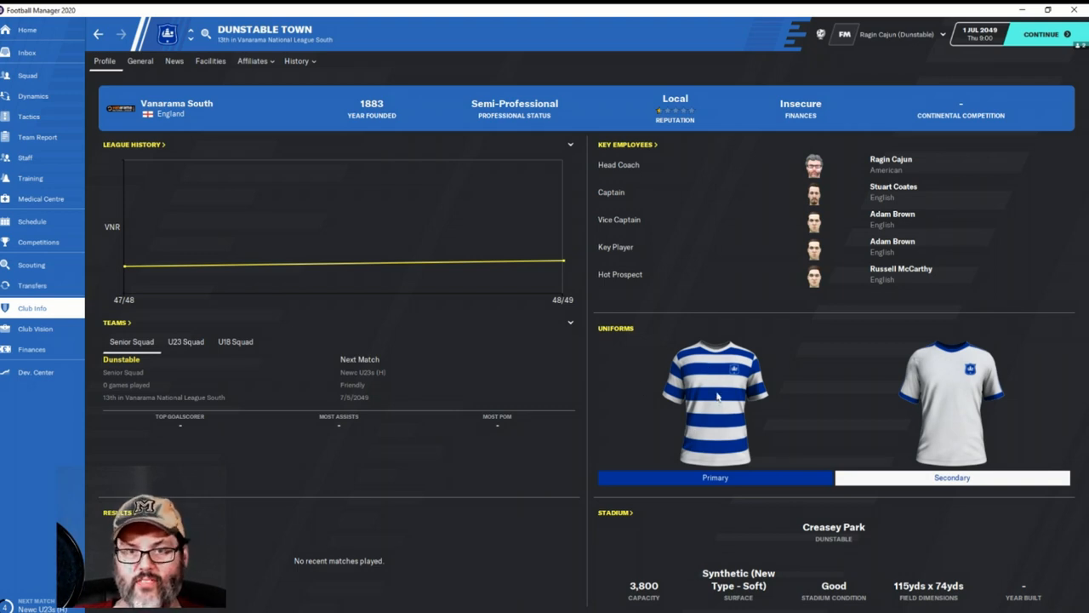
mouse_move(684, 398)
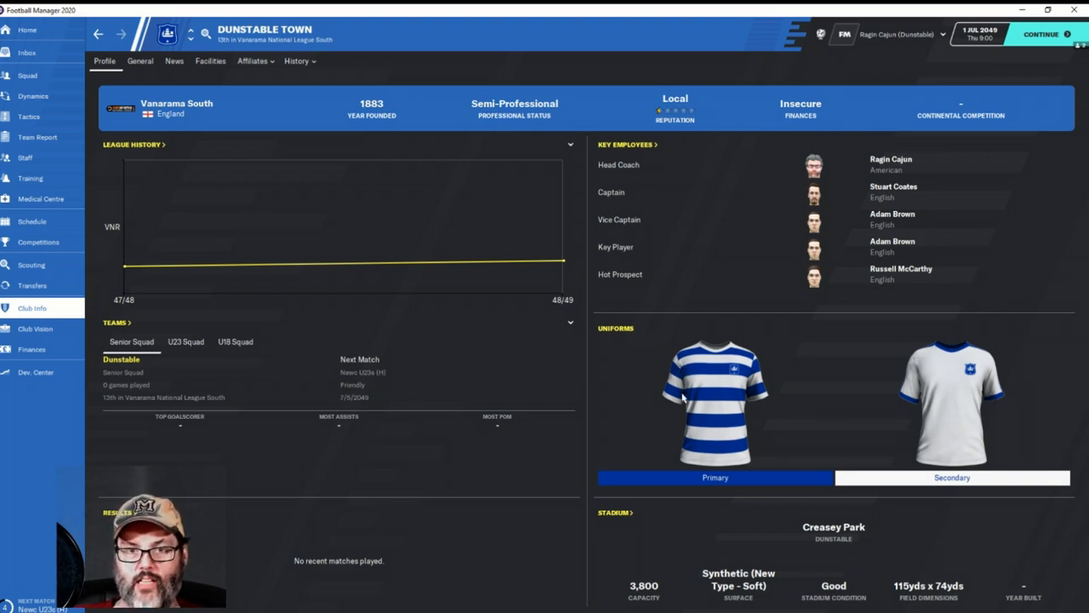
mouse_move(751, 344)
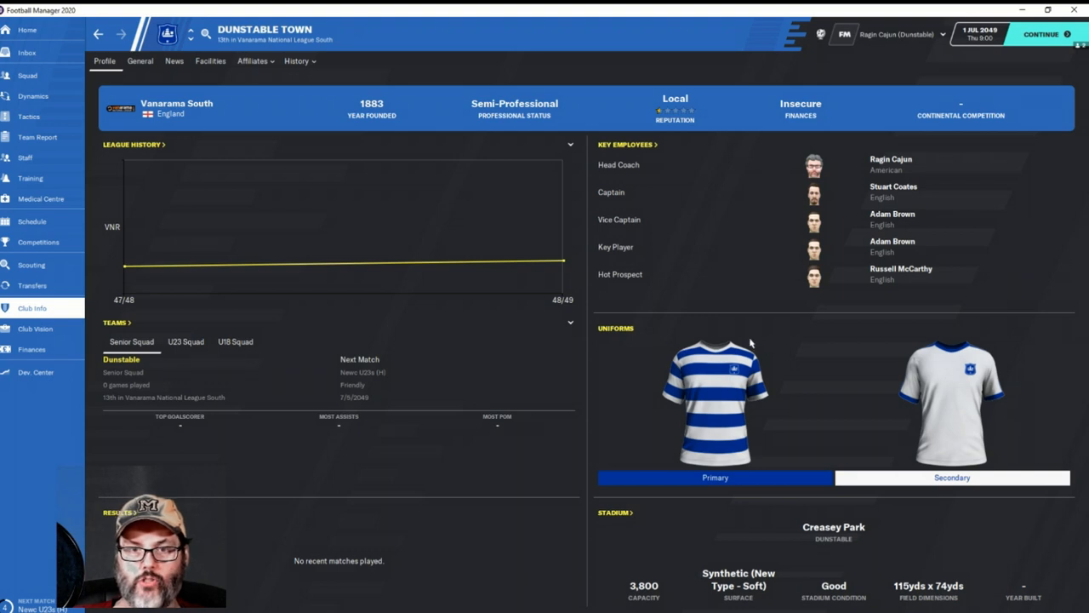
mouse_move(839, 388)
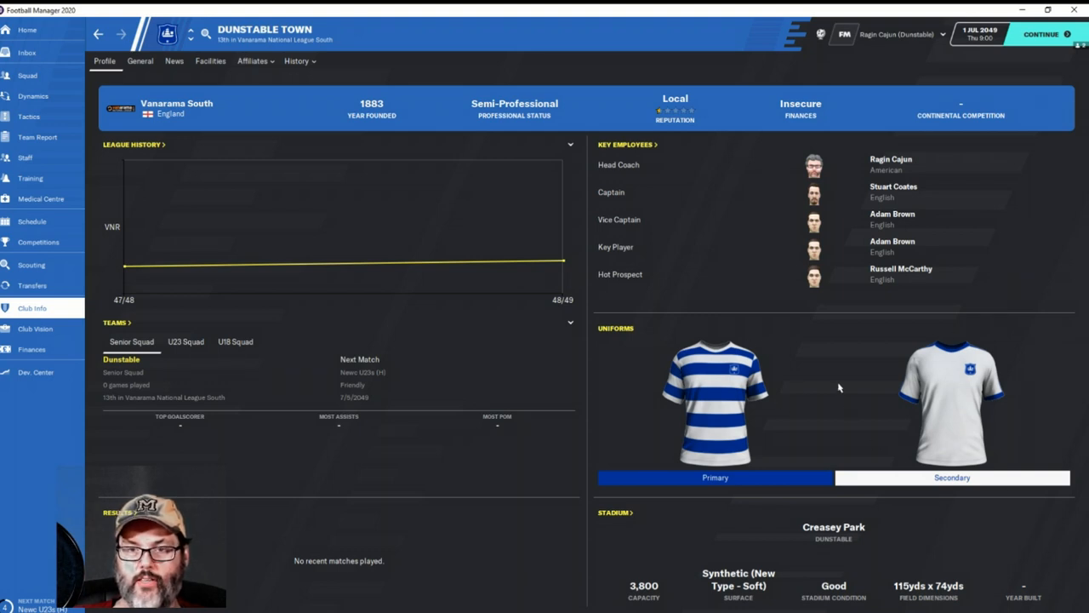
mouse_move(985, 415)
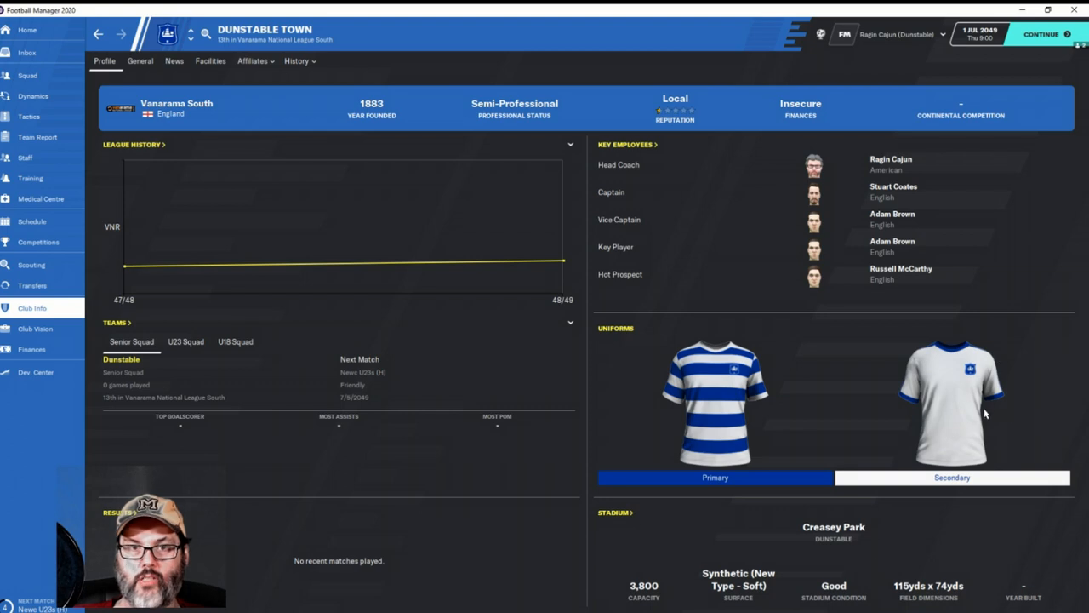
mouse_move(681, 413)
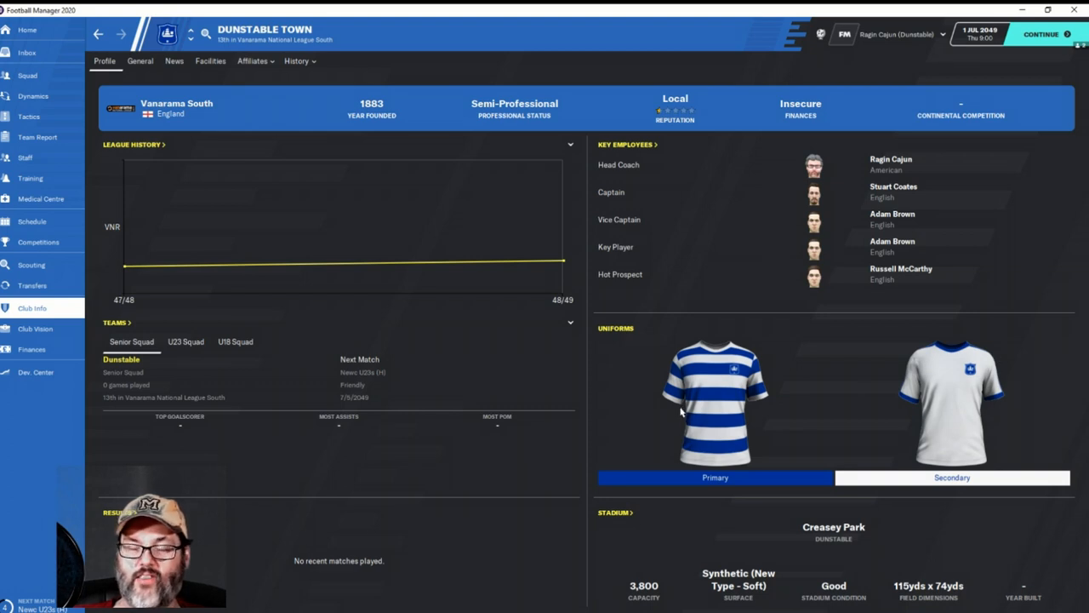
mouse_move(730, 419)
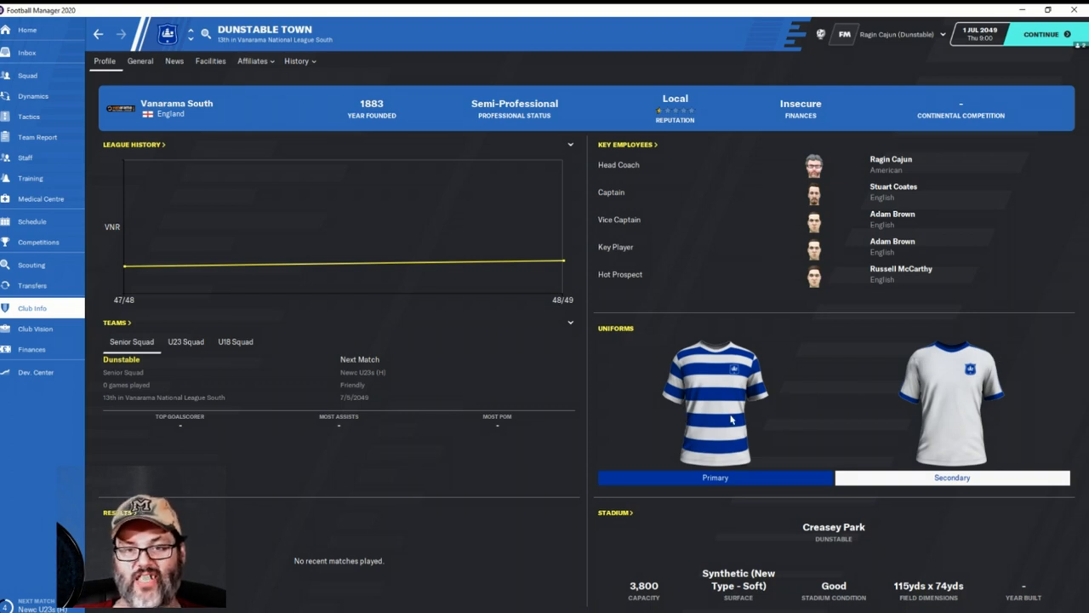
mouse_move(689, 408)
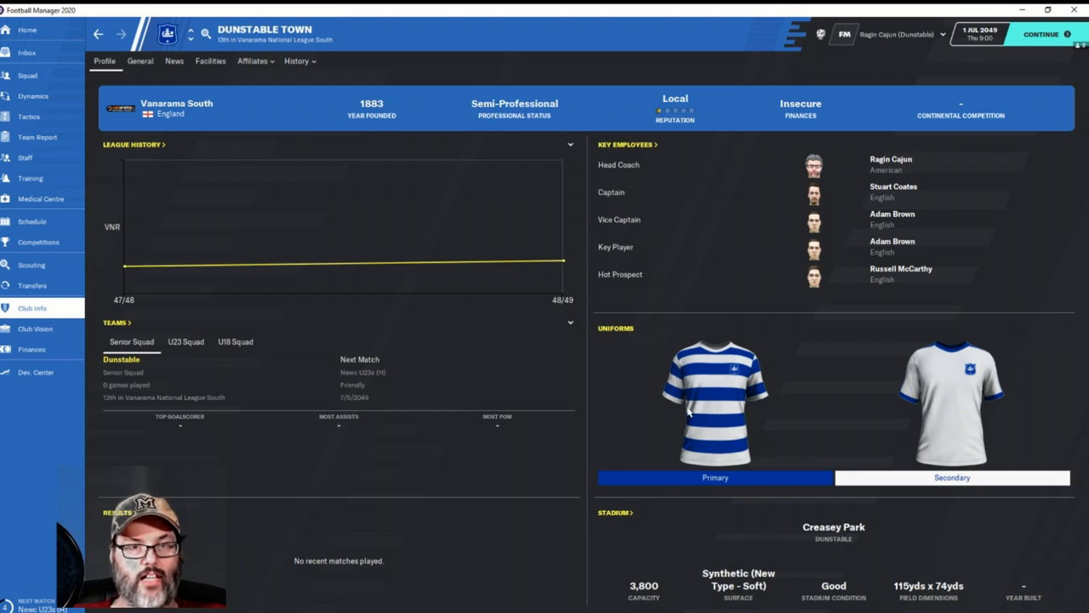
mouse_move(830, 417)
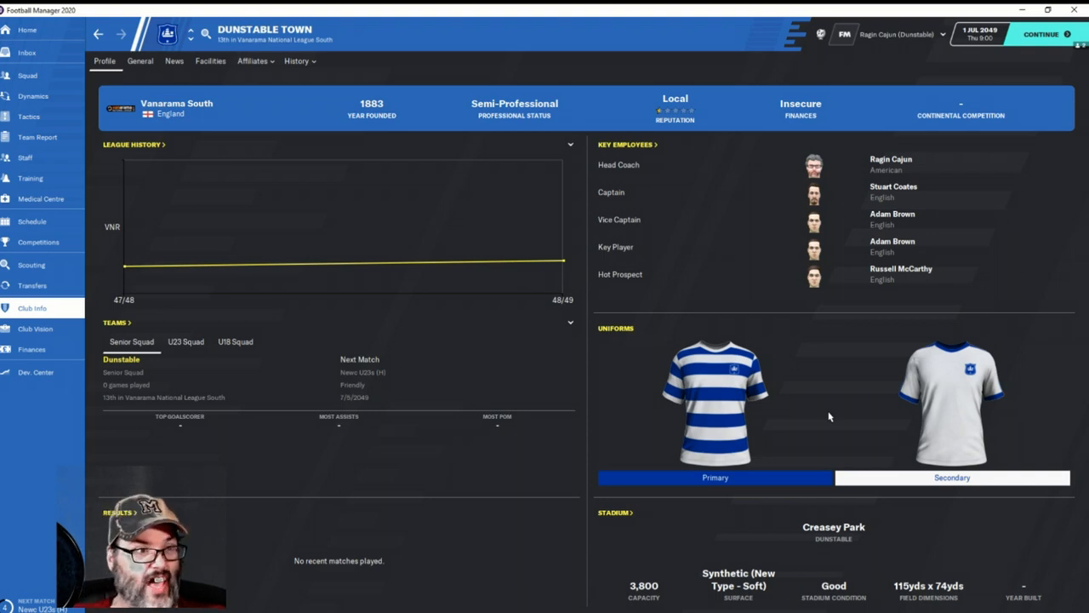
mouse_move(409, 332)
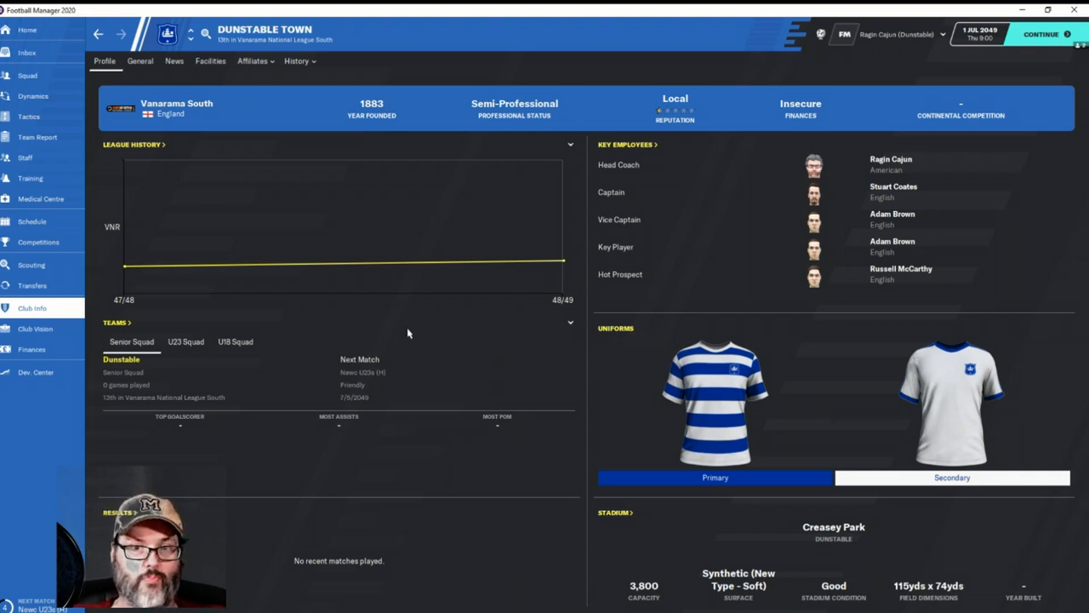
mouse_move(702, 446)
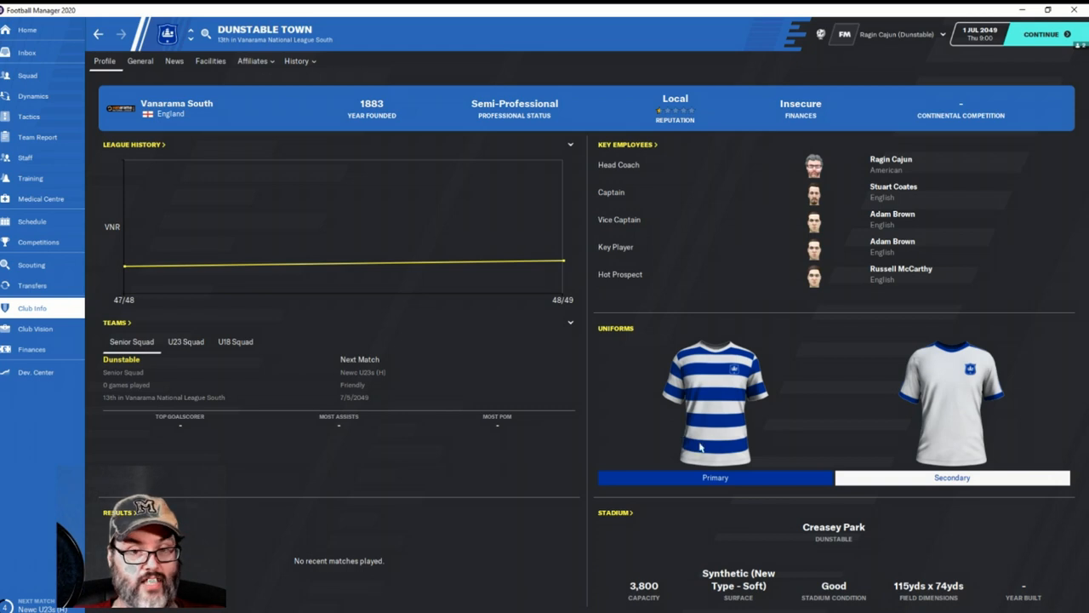
mouse_move(460, 350)
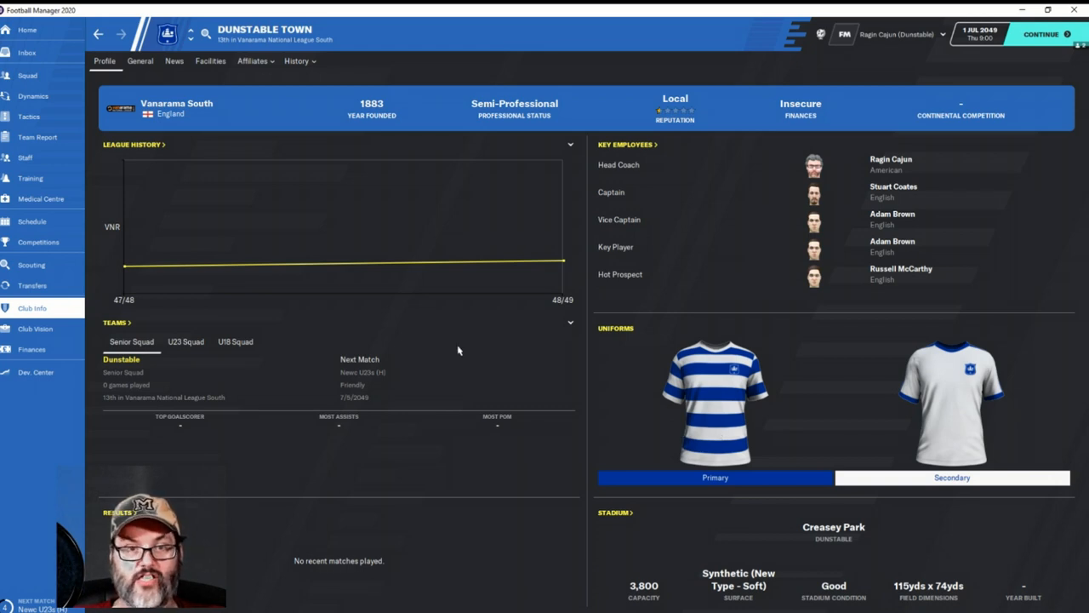
mouse_move(123, 245)
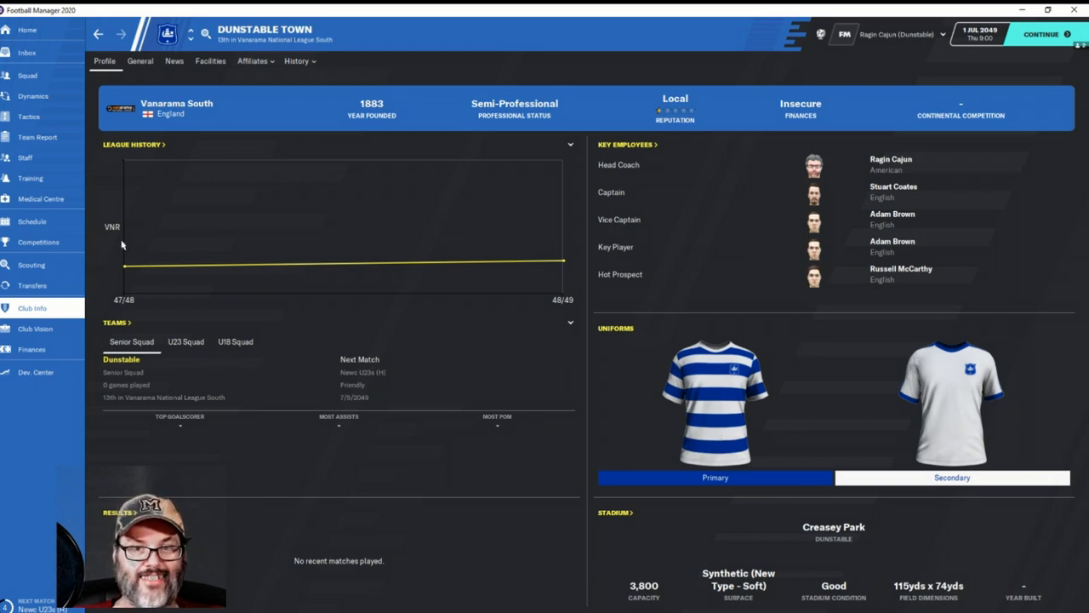
mouse_move(36, 339)
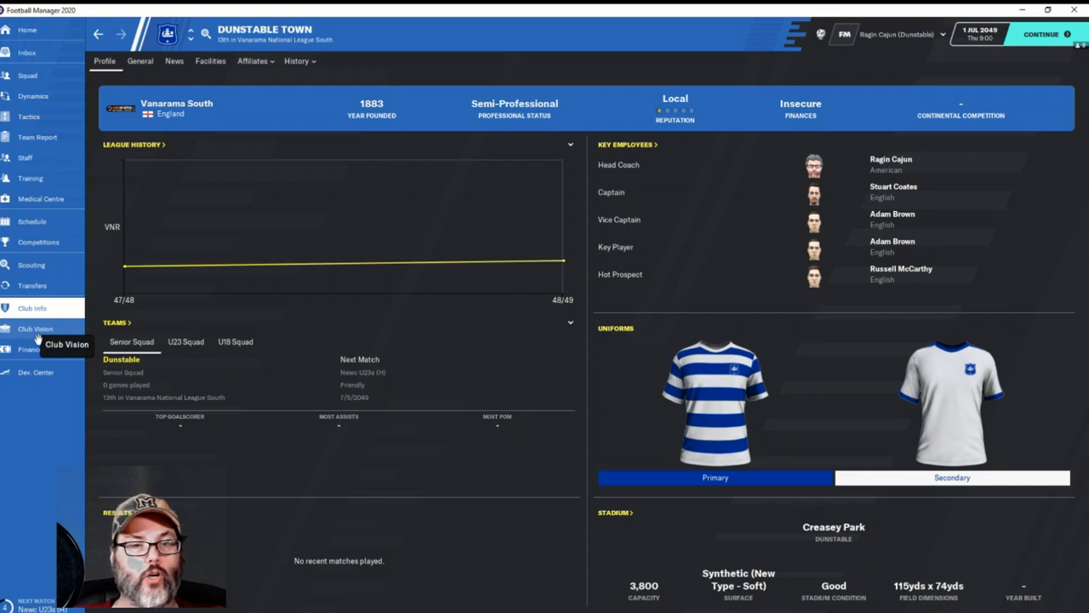
mouse_move(232, 225)
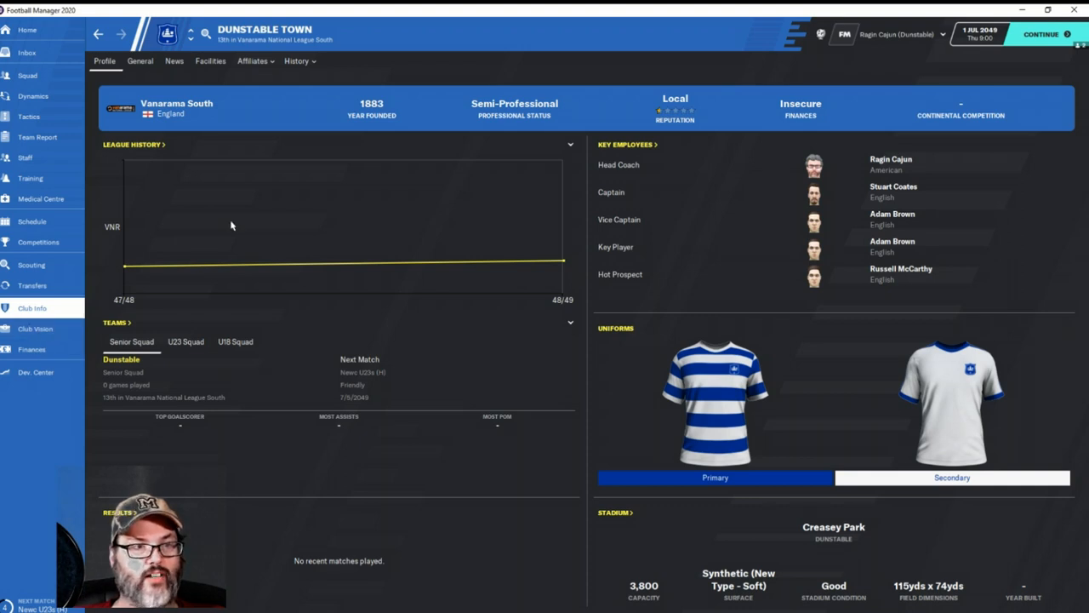
View Dunstable's squad list, which warns a tactic is needed before picking the team
left_click(28, 75)
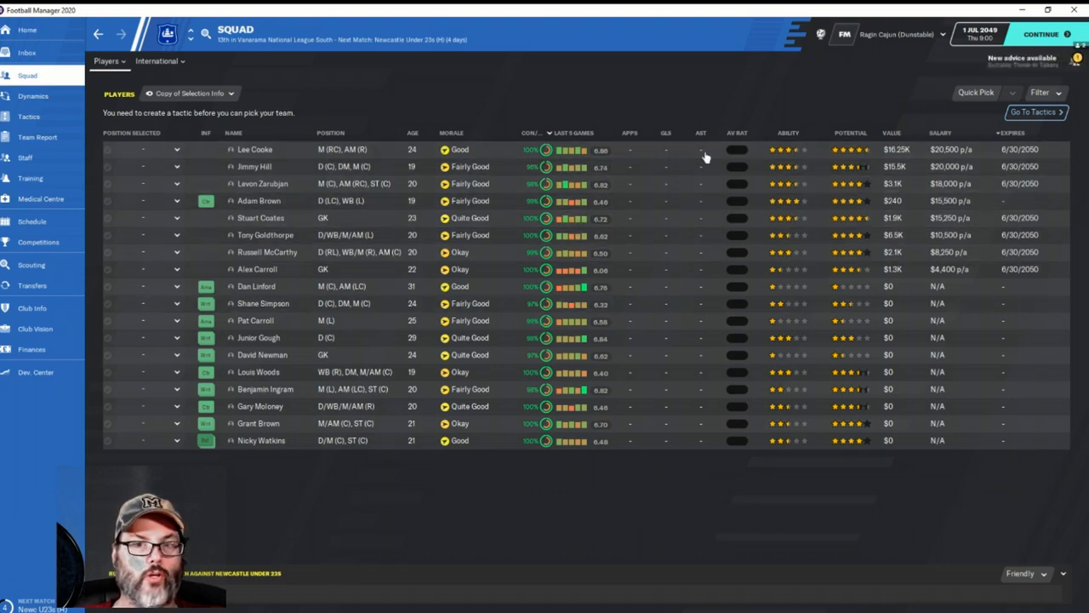
mouse_move(449, 303)
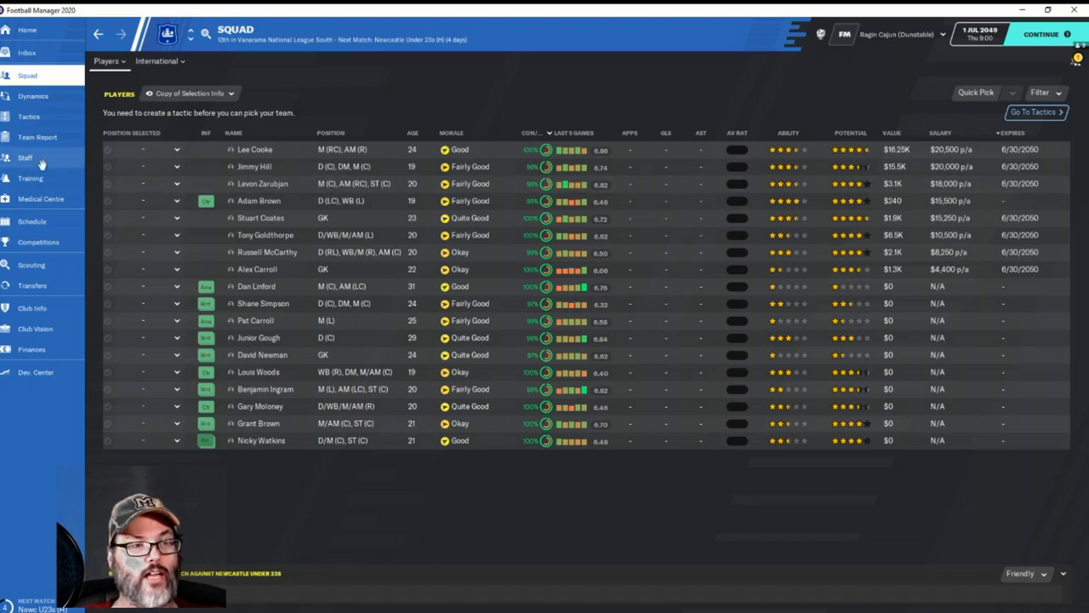
Begin tactics setup and select Wing Play as the tactical style
left_click(29, 116)
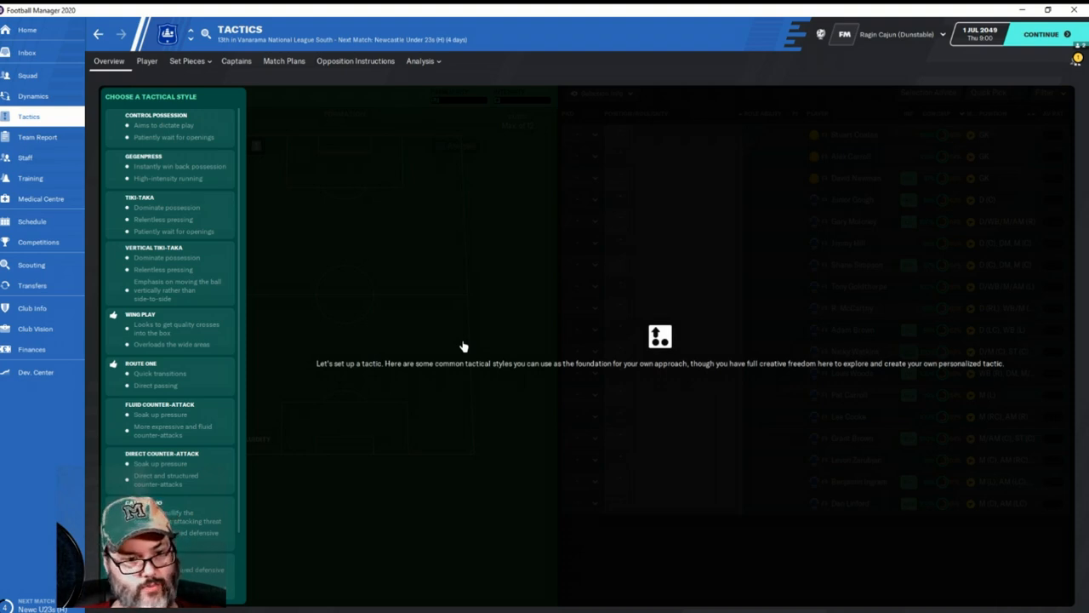
mouse_move(415, 339)
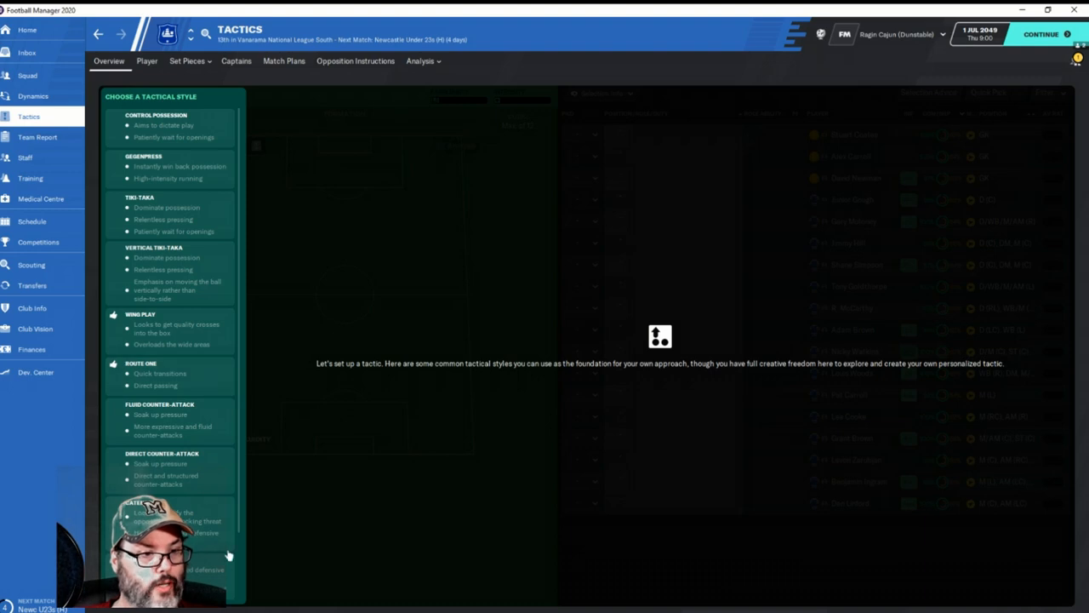
mouse_move(305, 566)
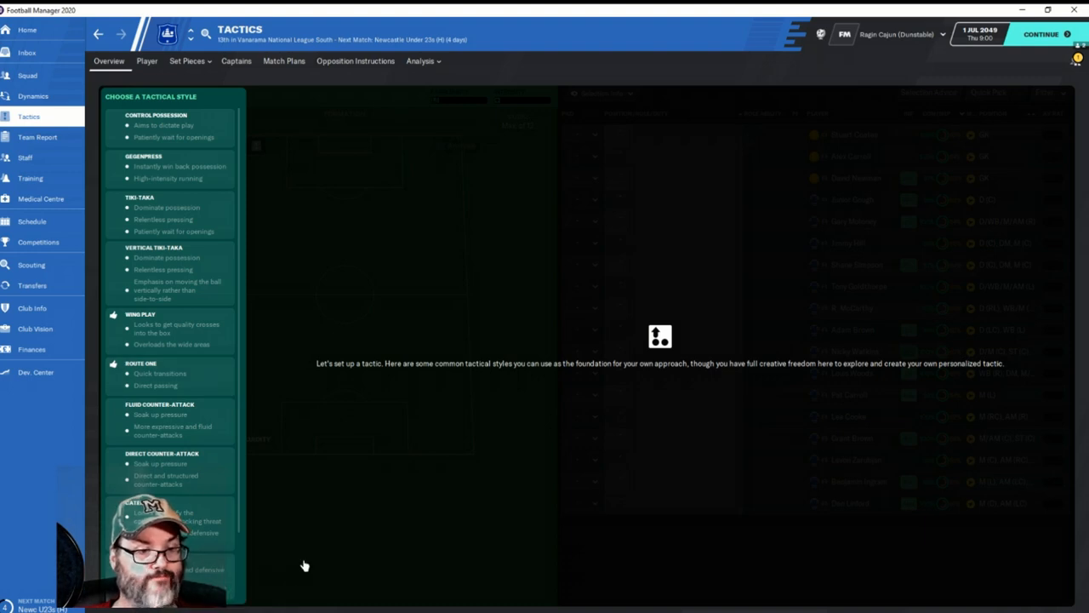
scroll("down", 3)
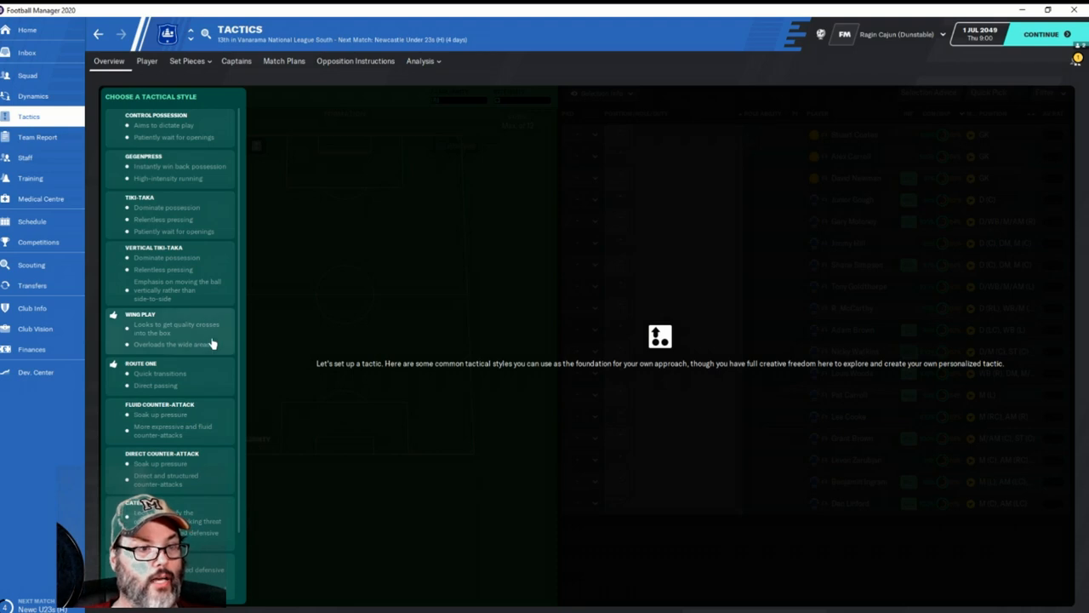
left_click(139, 327)
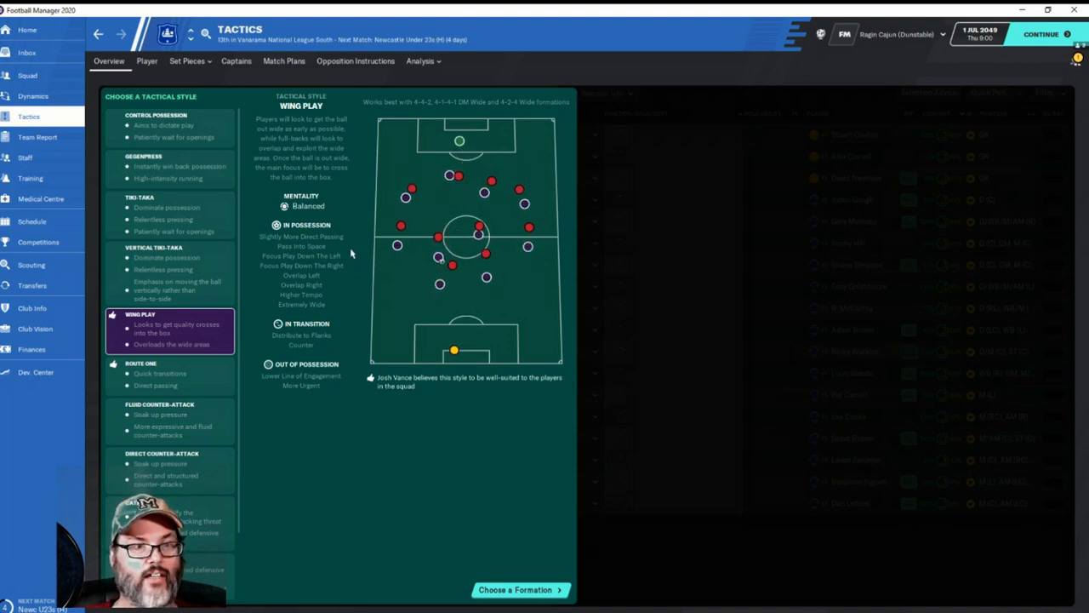
Choose the 4-4-2 from the Wing Play formation options
left_click(519, 589)
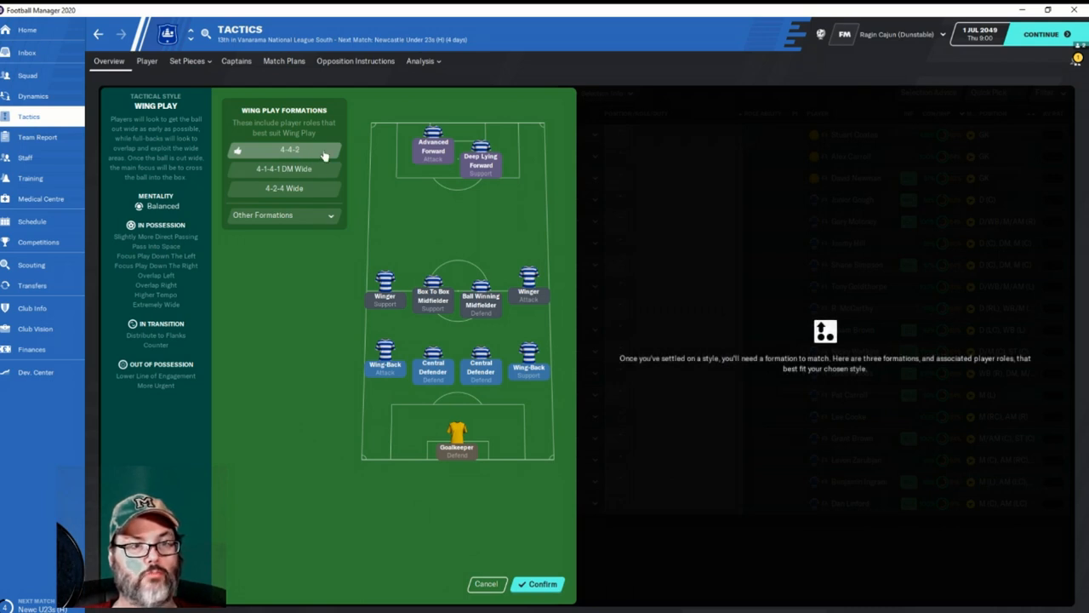
left_click(283, 214)
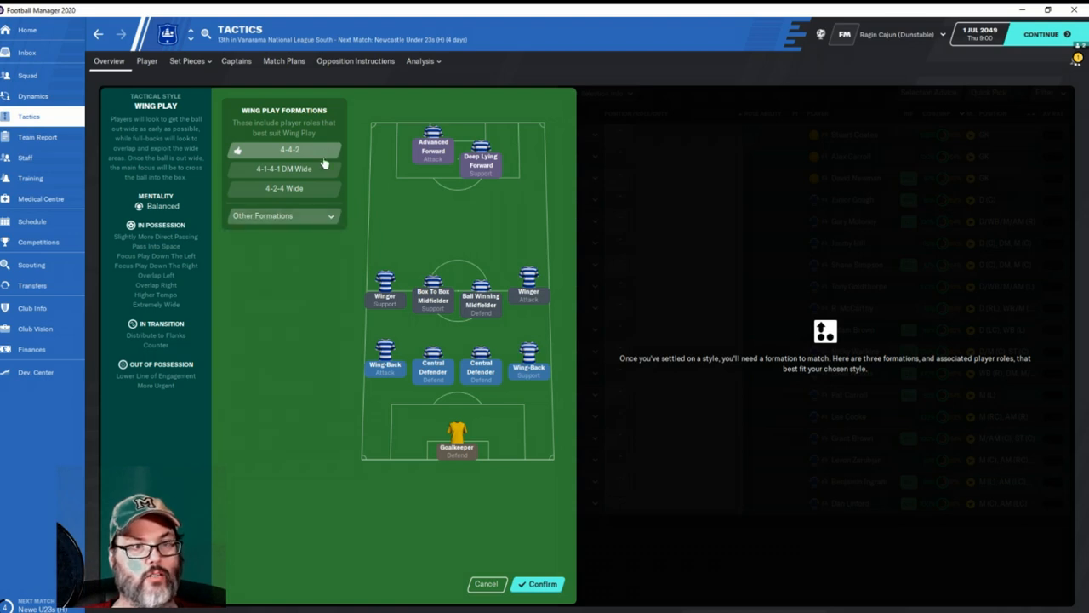
Confirm the 4-4-2 Wing Play tactic, leaving all positions awaiting players
left_click(542, 584)
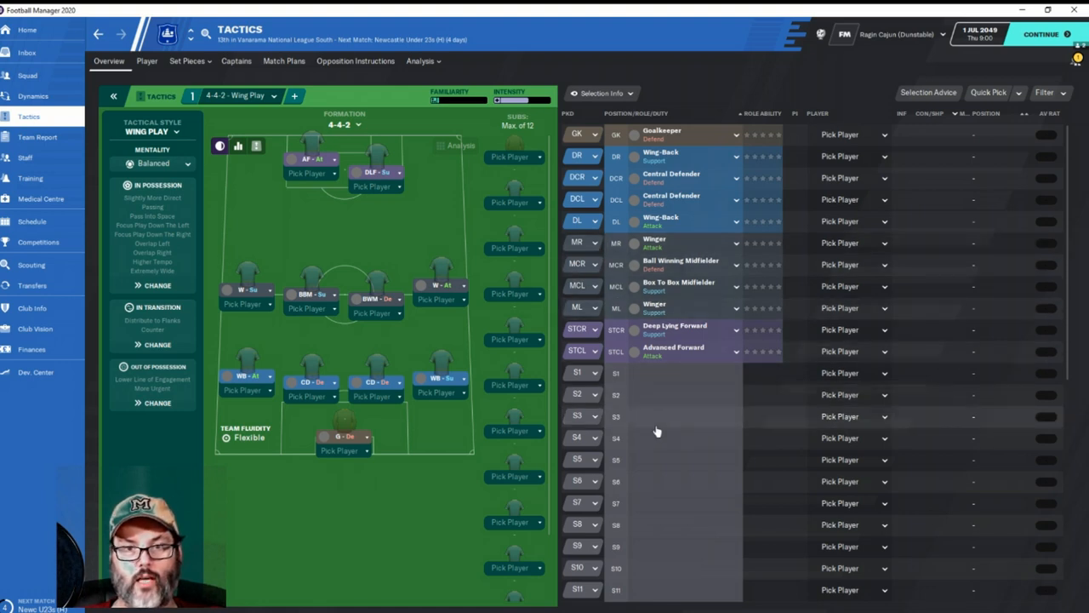
scroll("down", 3)
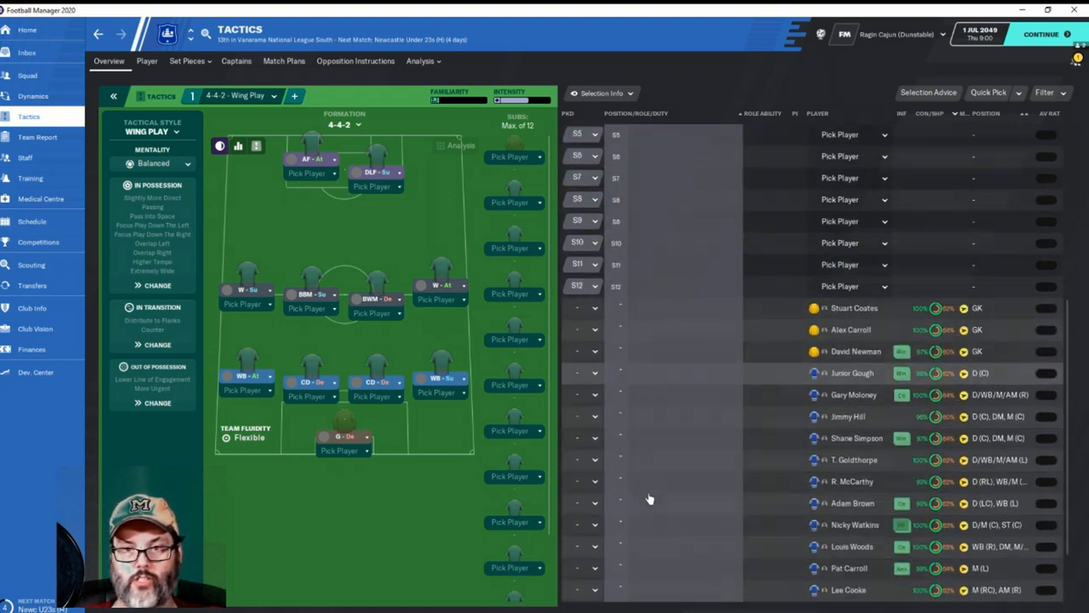